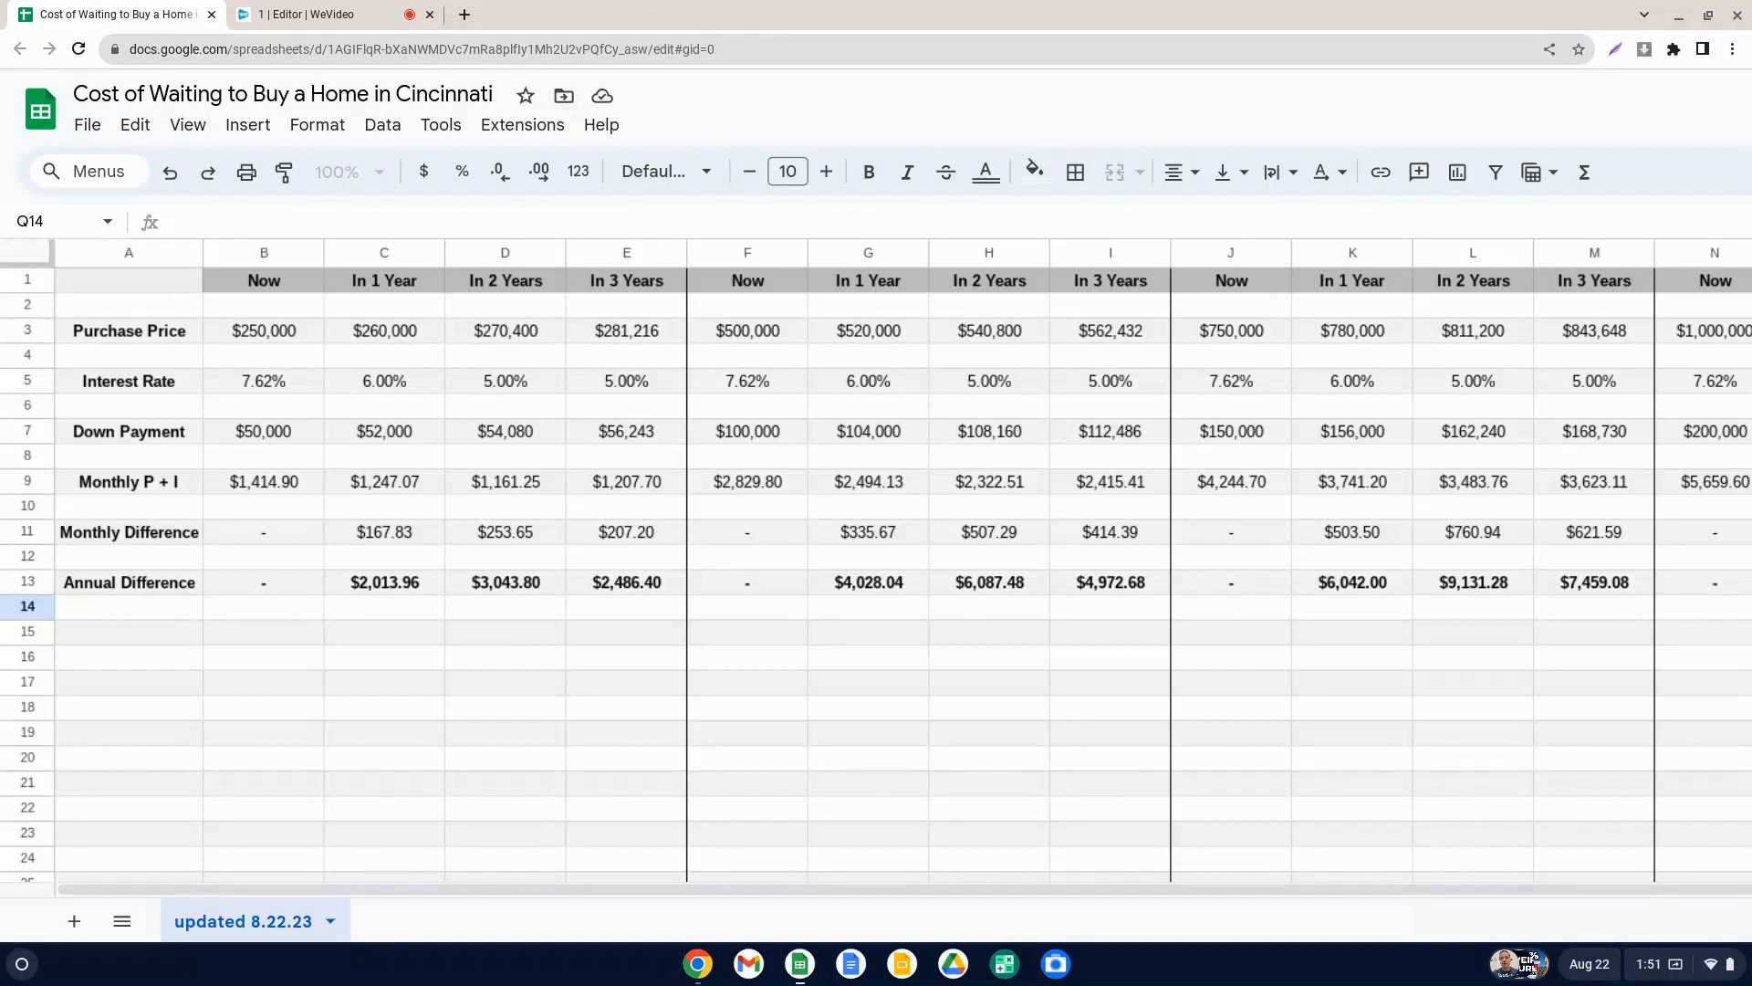
mouse_move(256, 367)
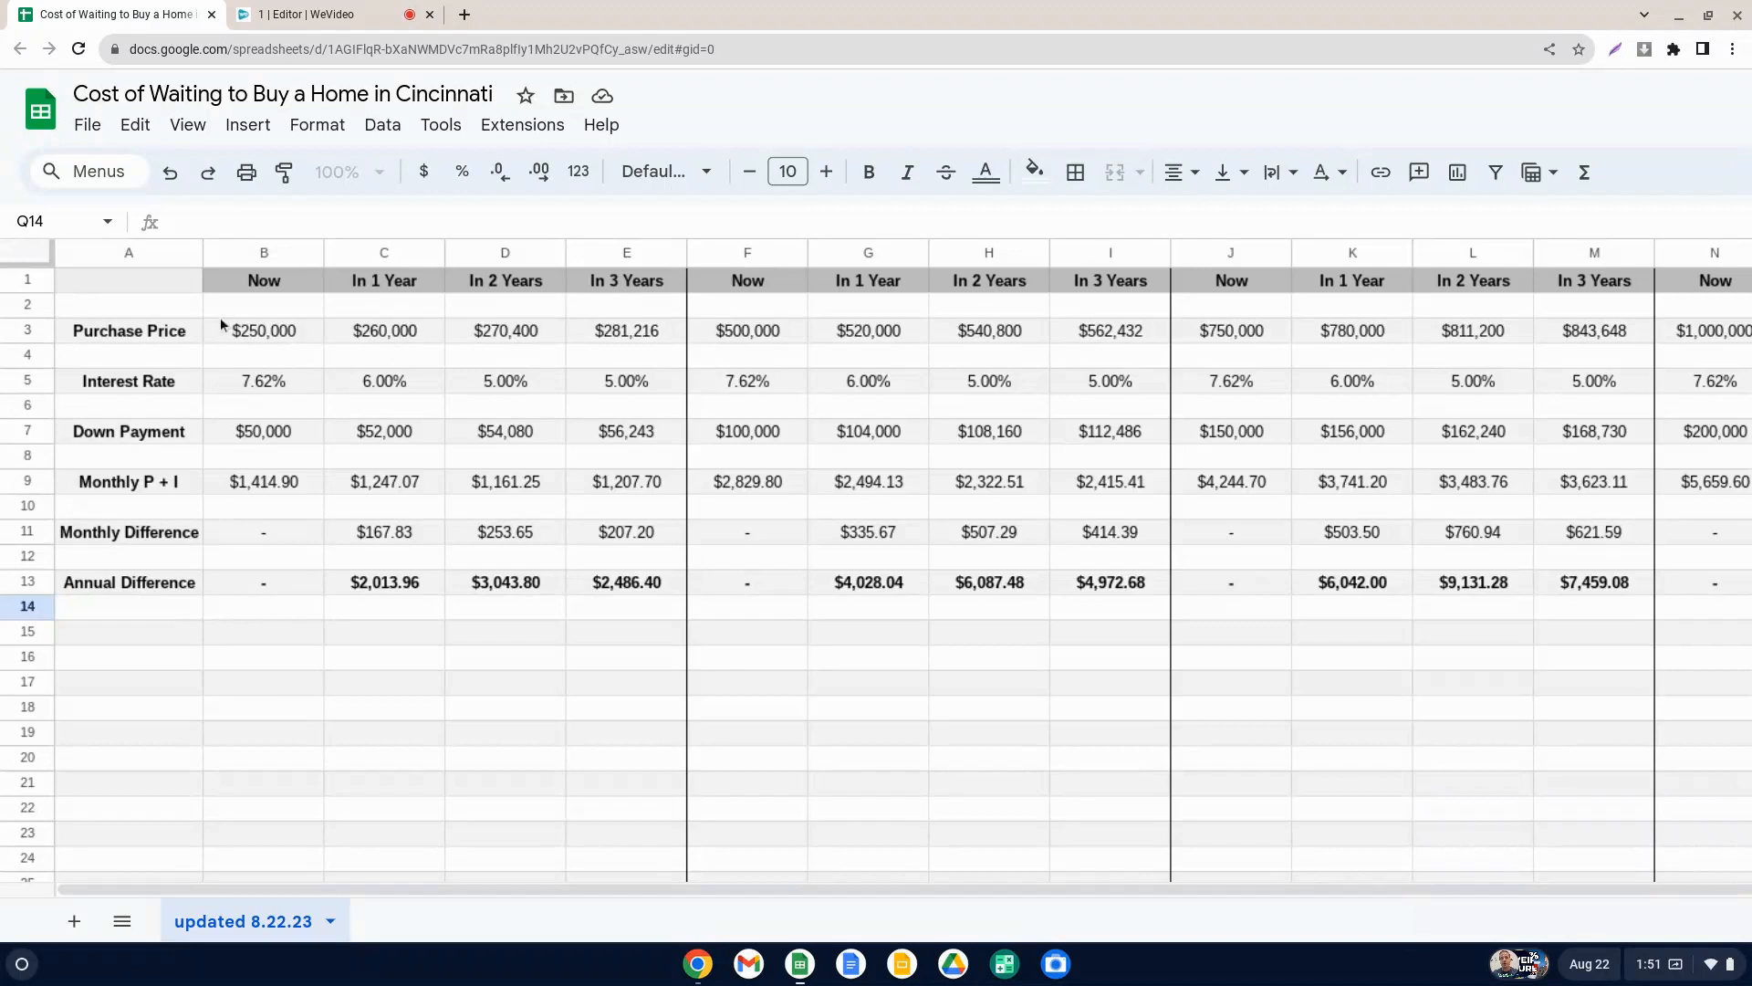
mouse_move(769, 336)
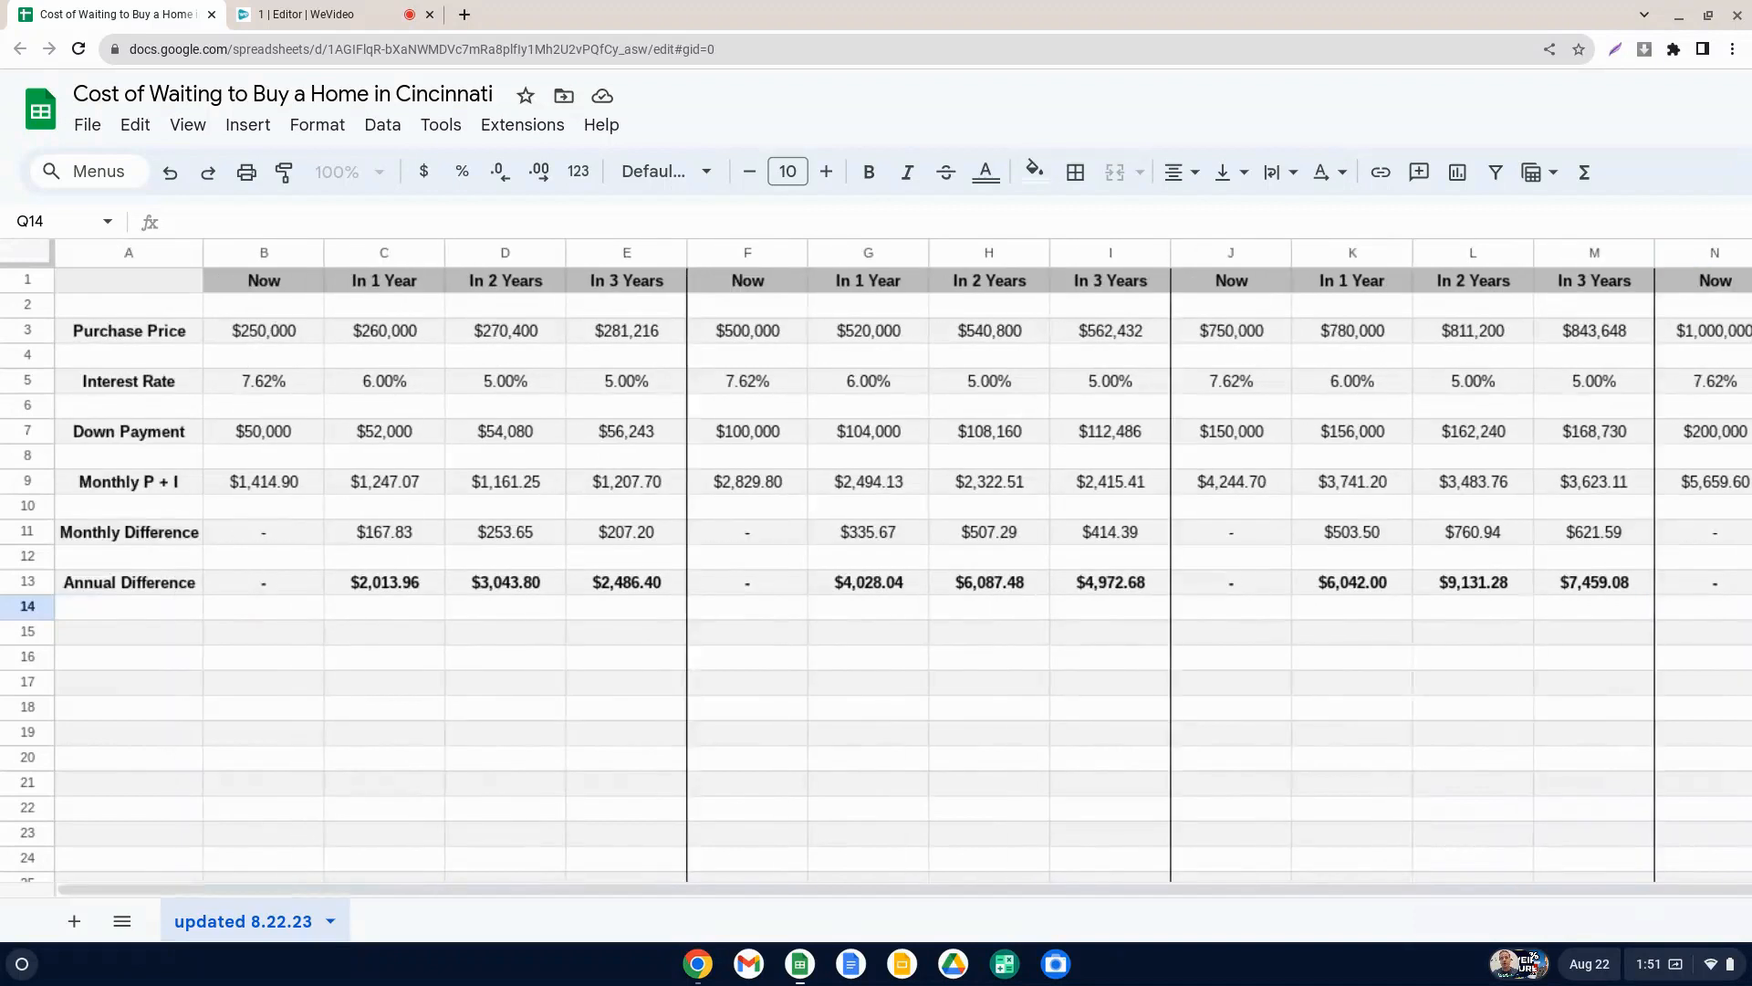
mouse_move(269, 365)
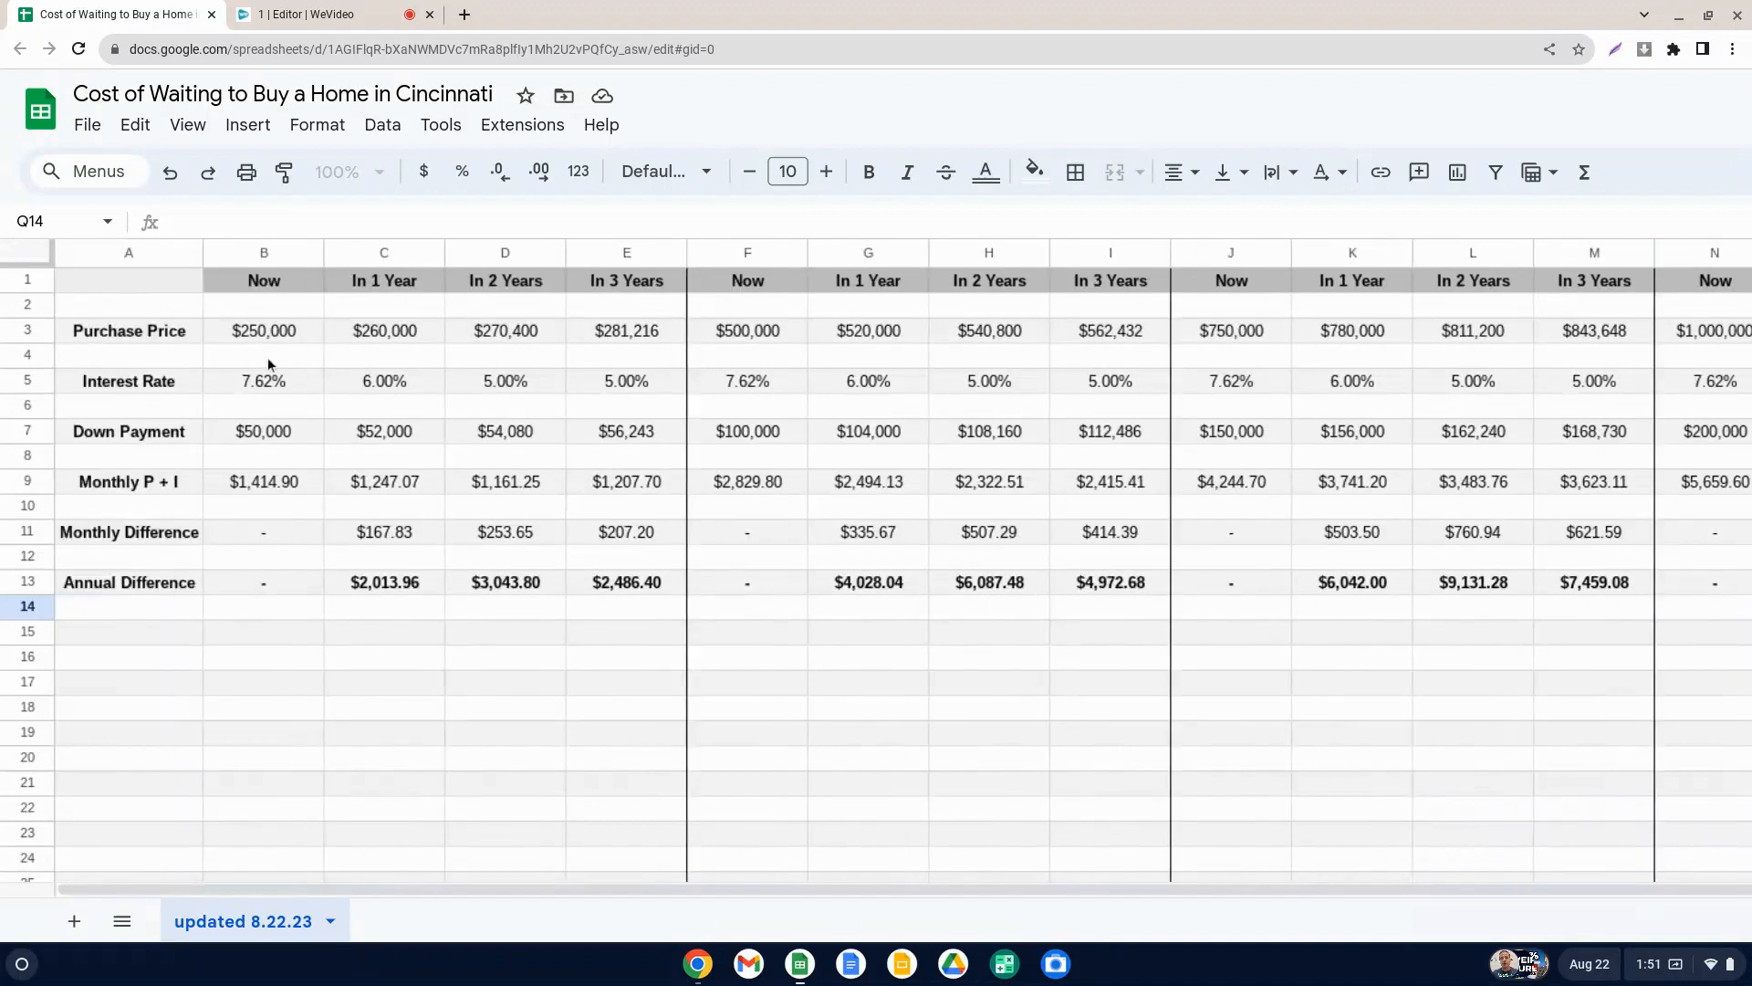
mouse_move(288, 336)
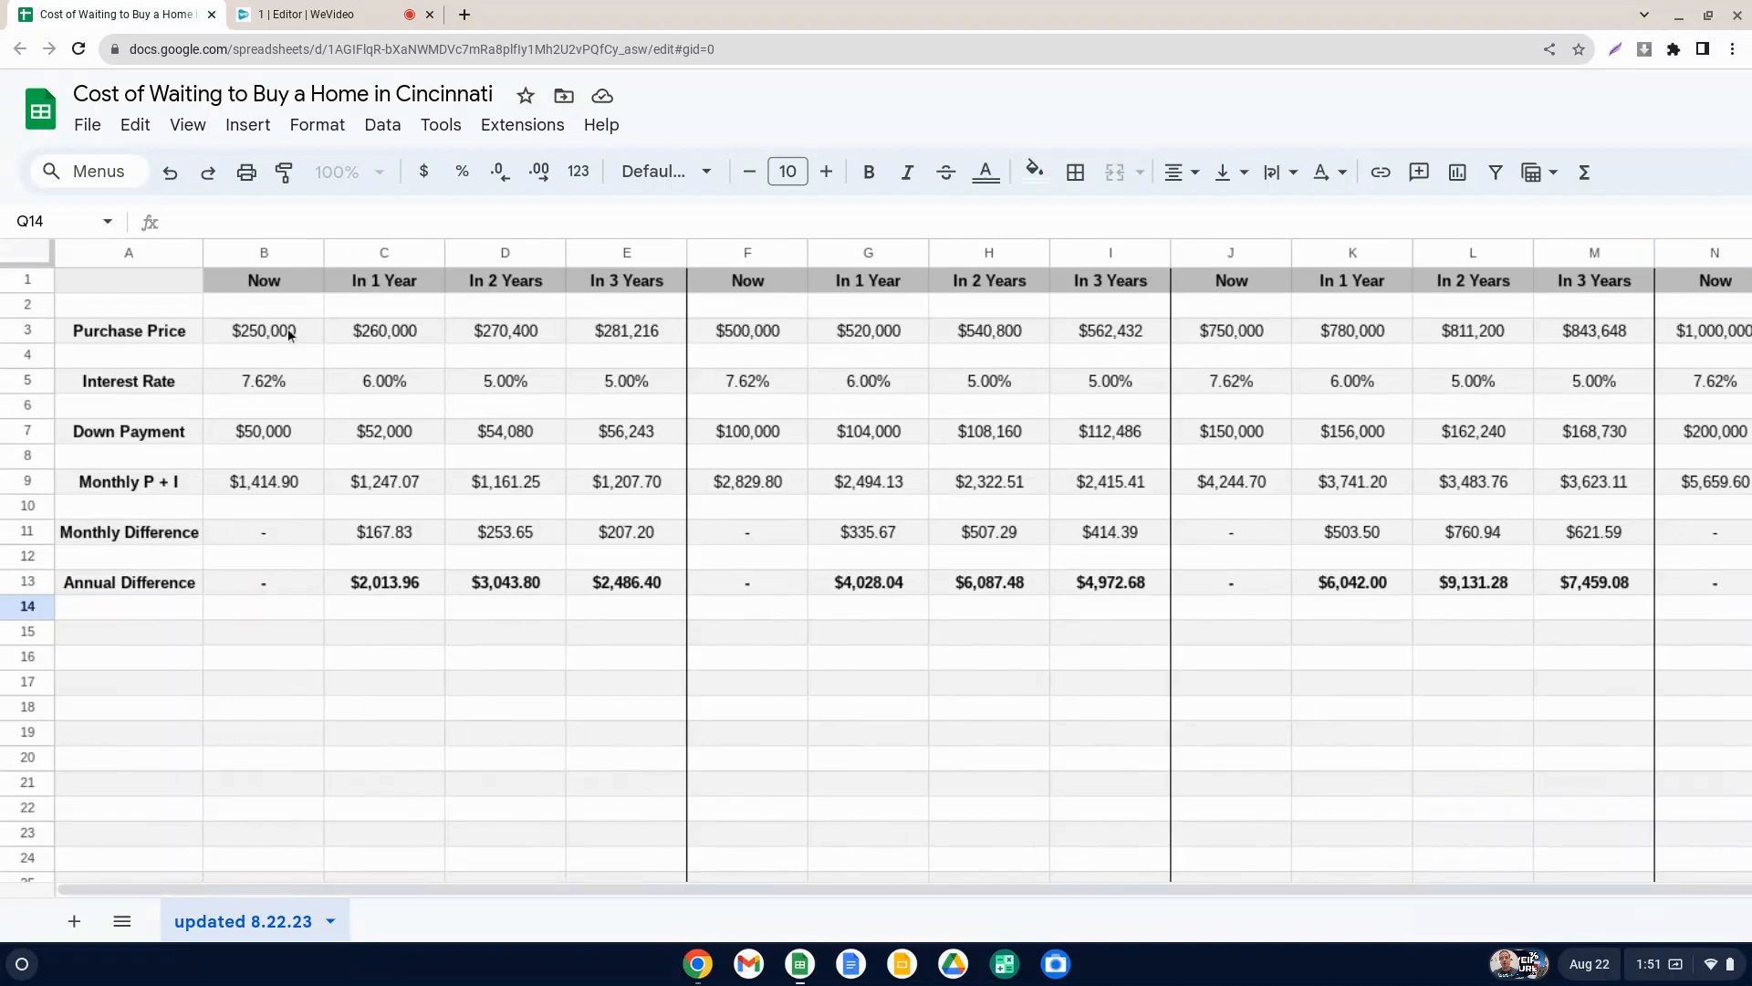
mouse_move(289, 336)
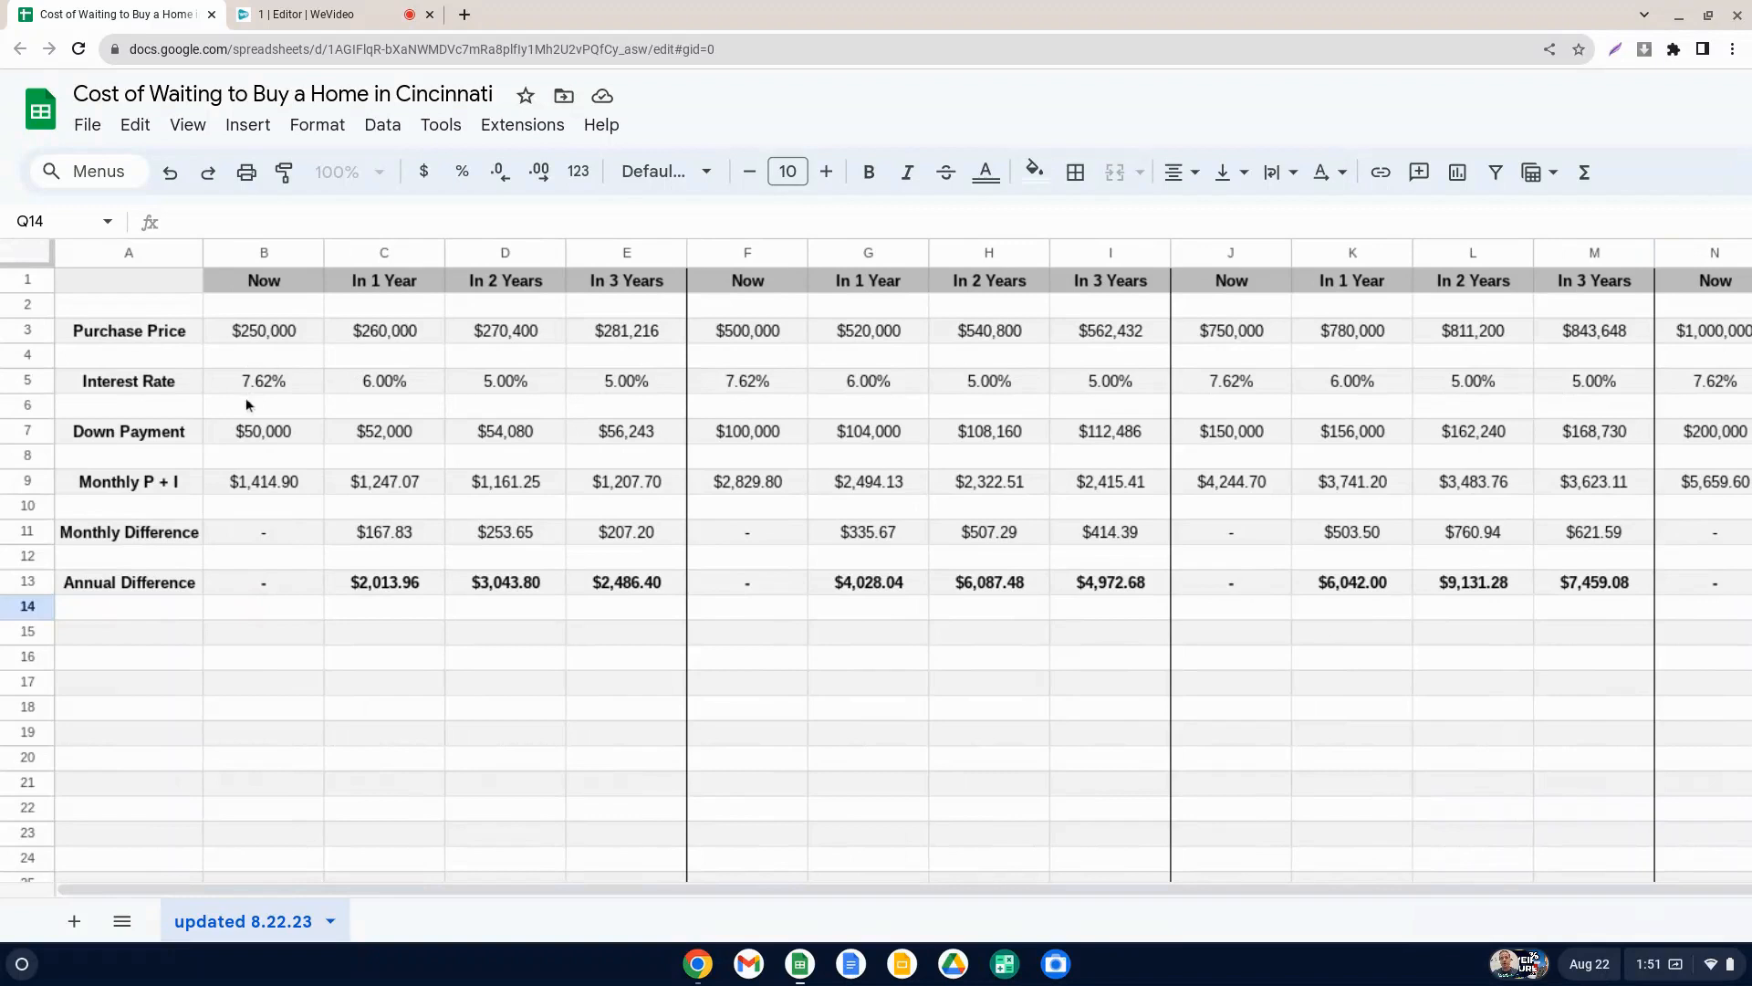
mouse_move(281, 410)
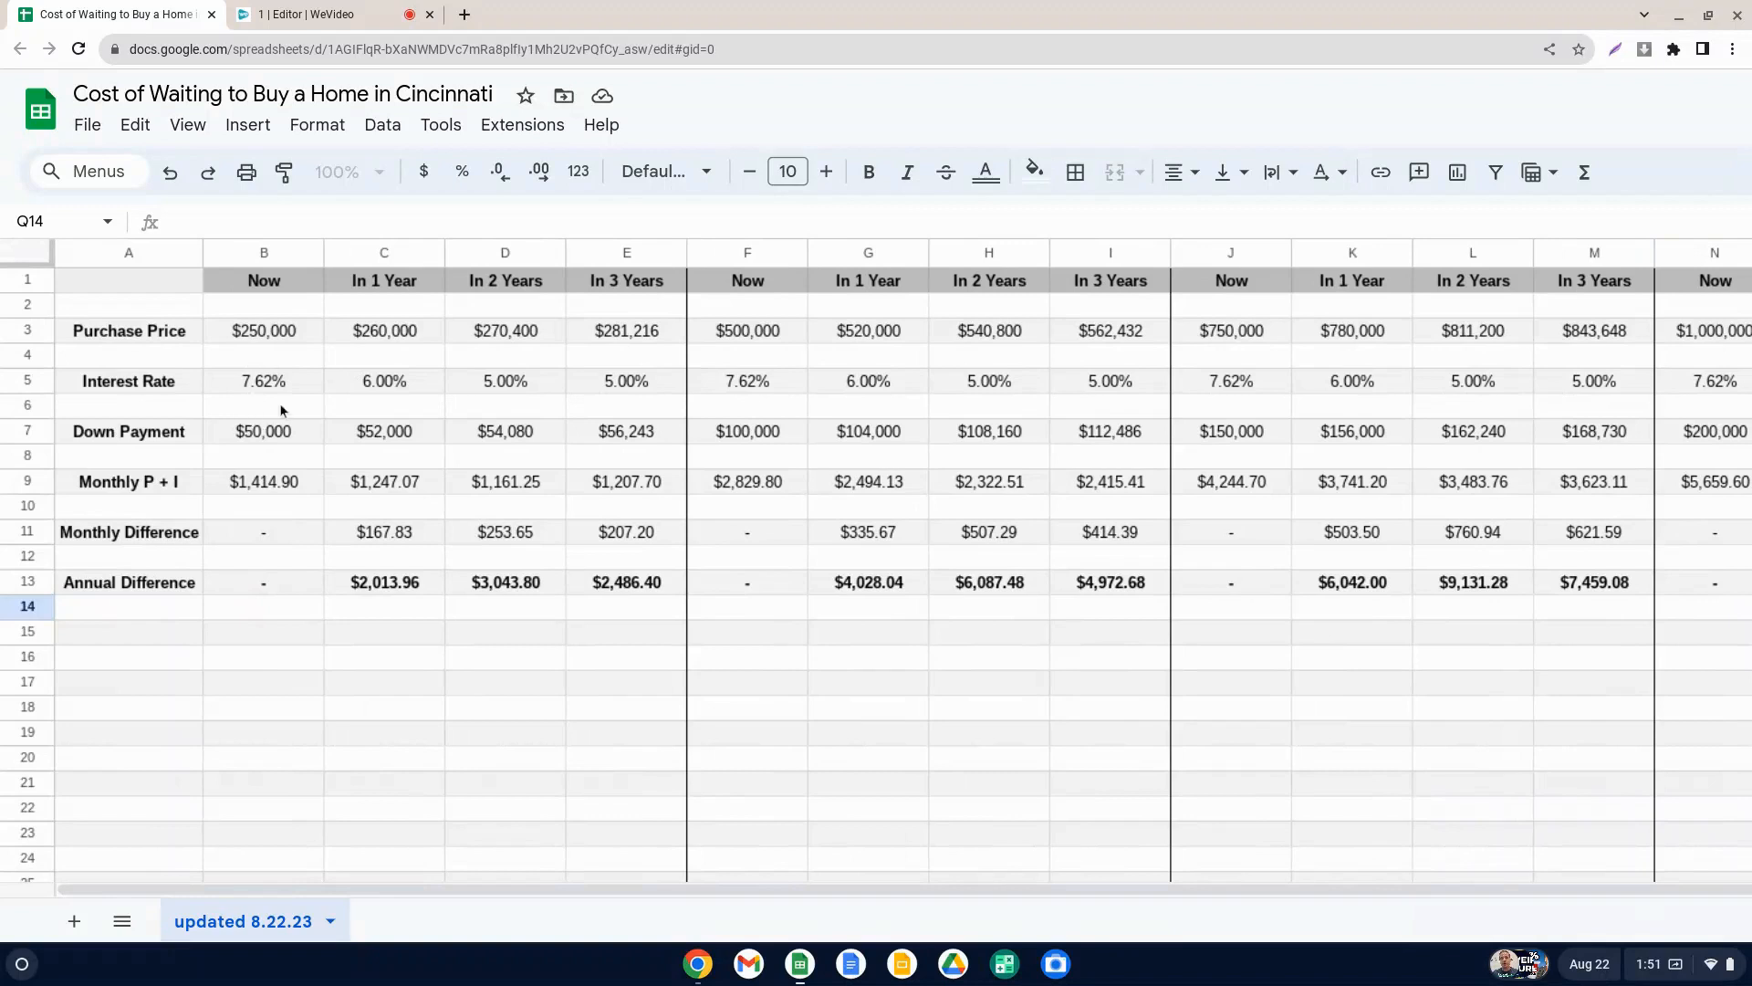
mouse_move(146, 434)
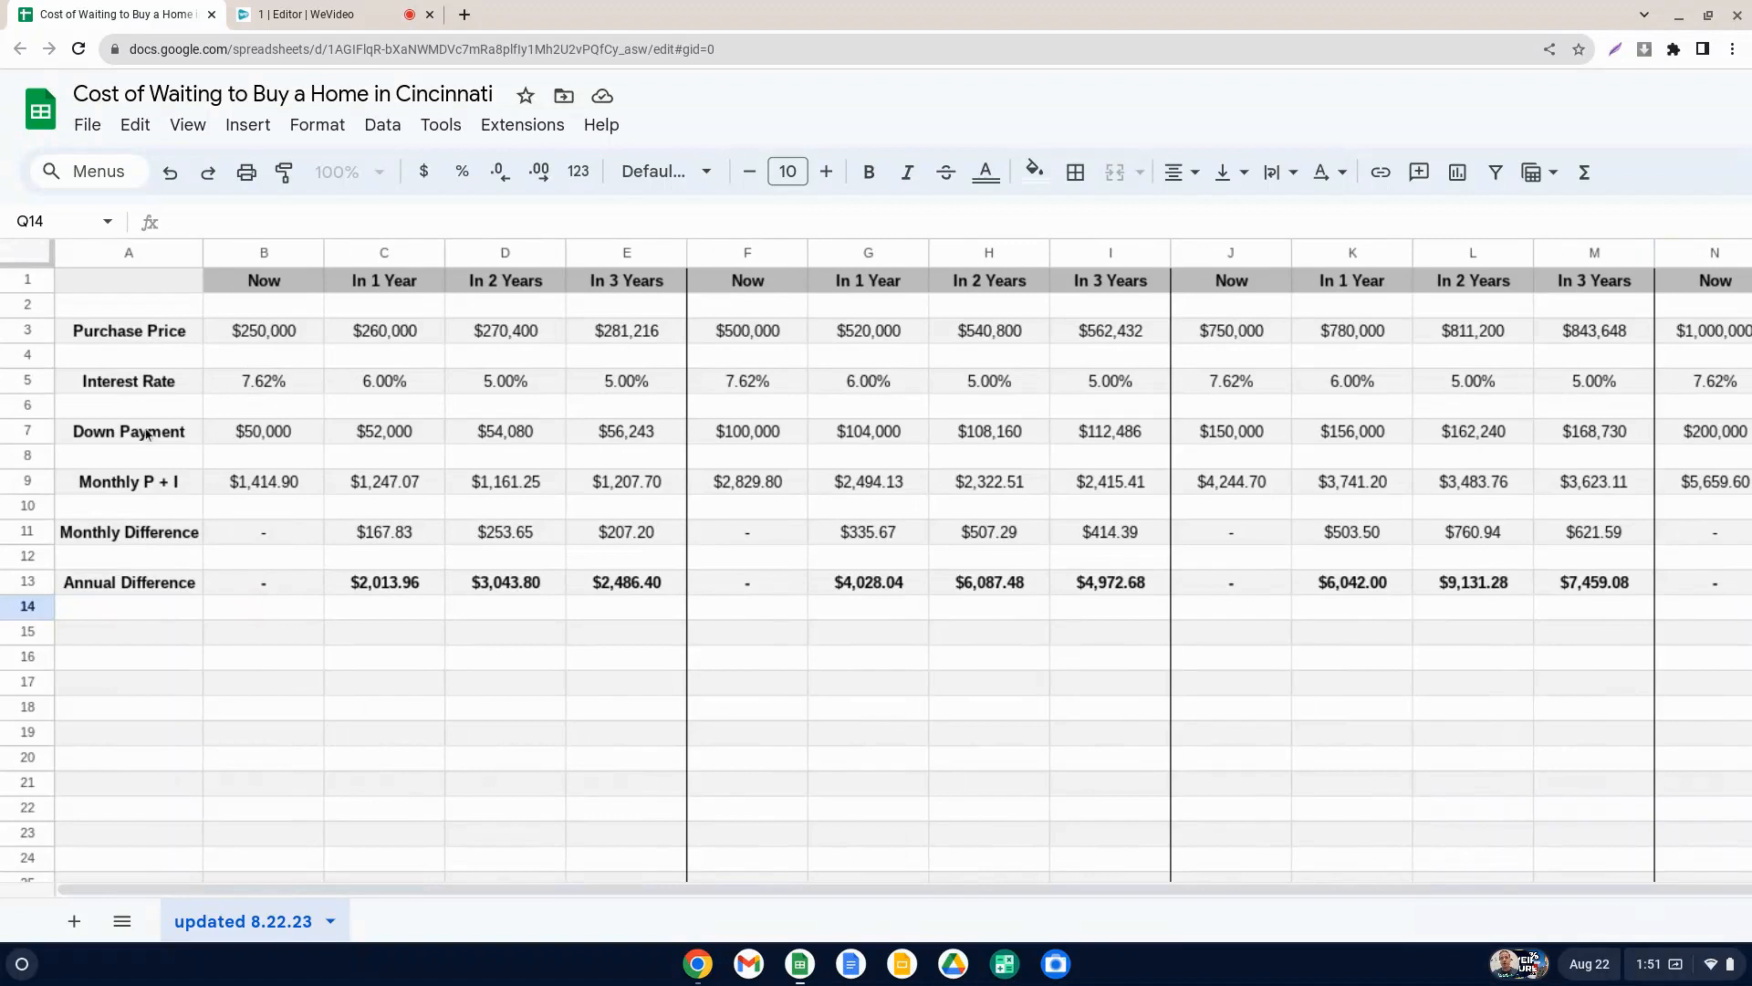
mouse_move(704, 453)
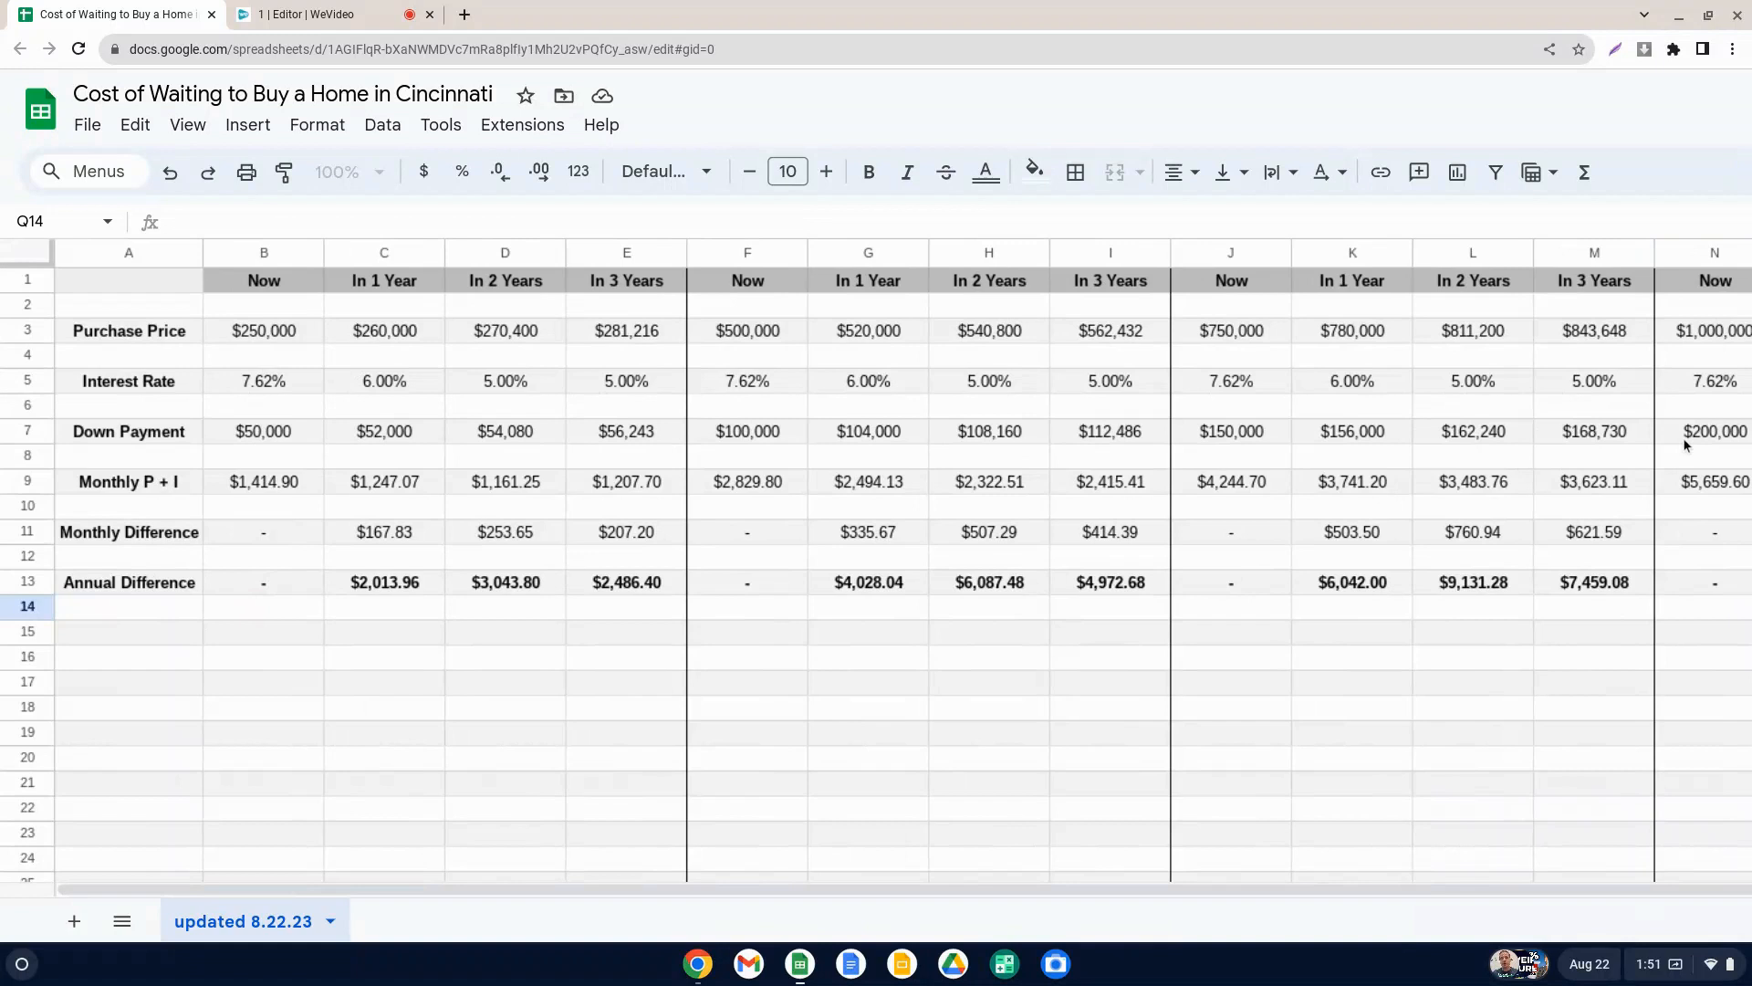
mouse_move(142, 435)
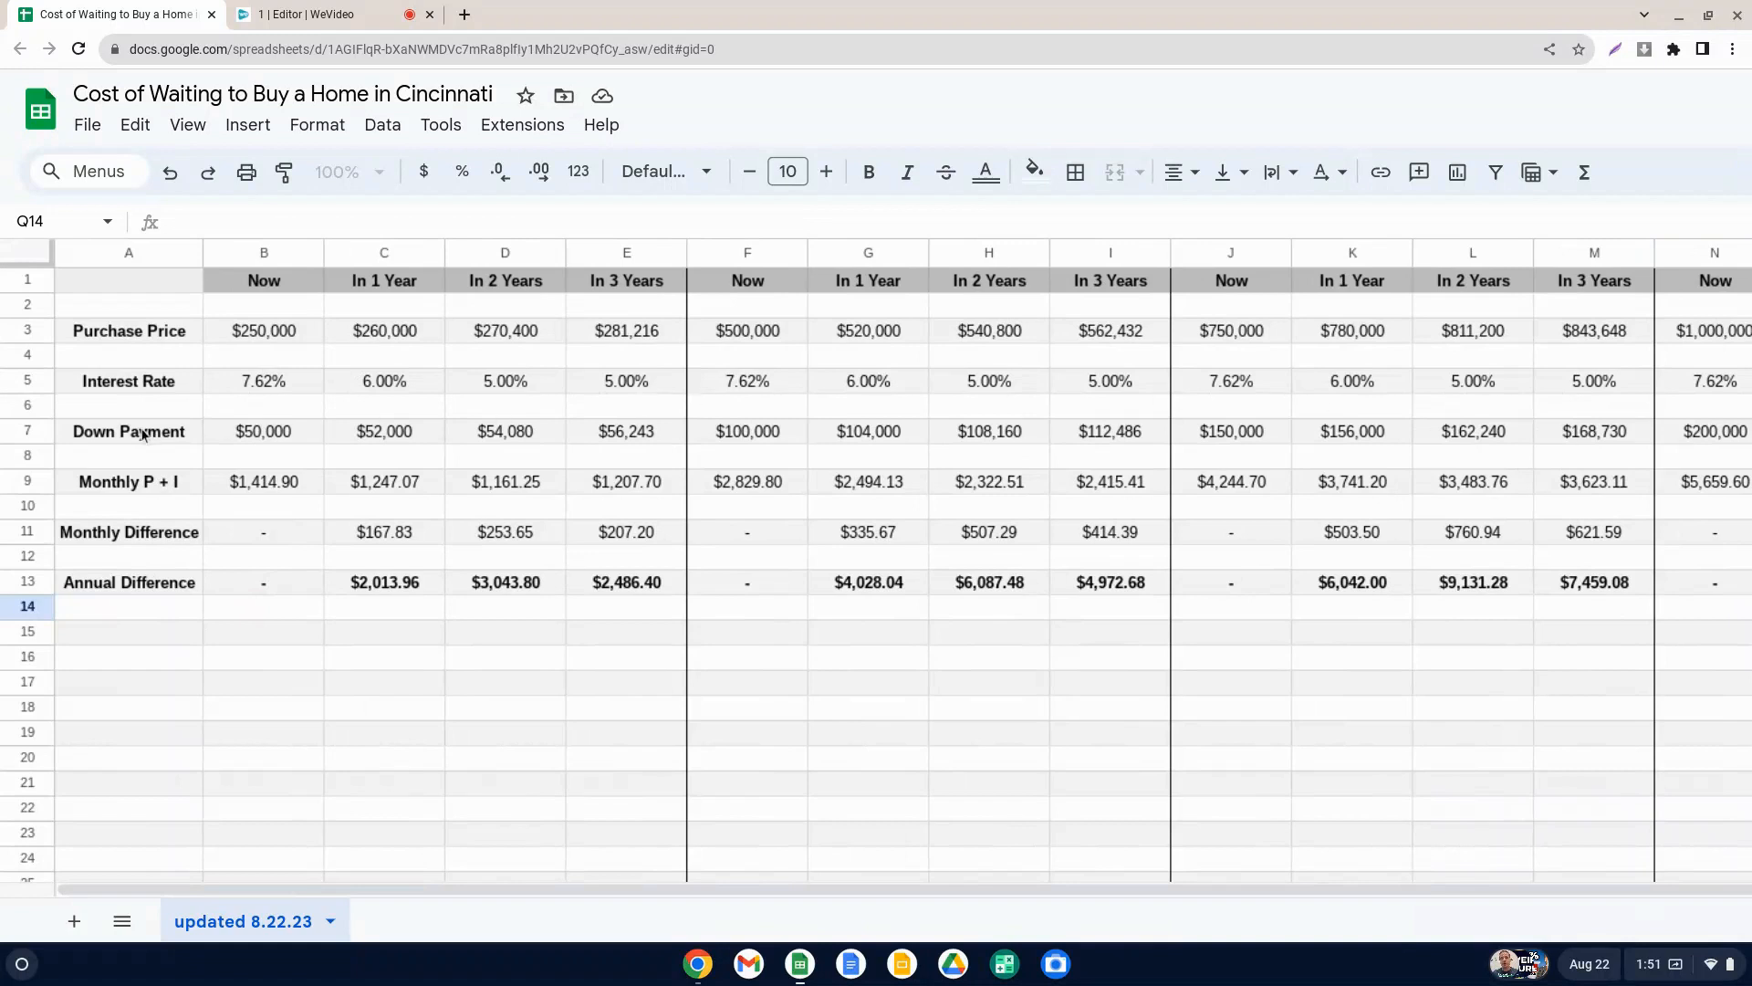
left_click(28, 482)
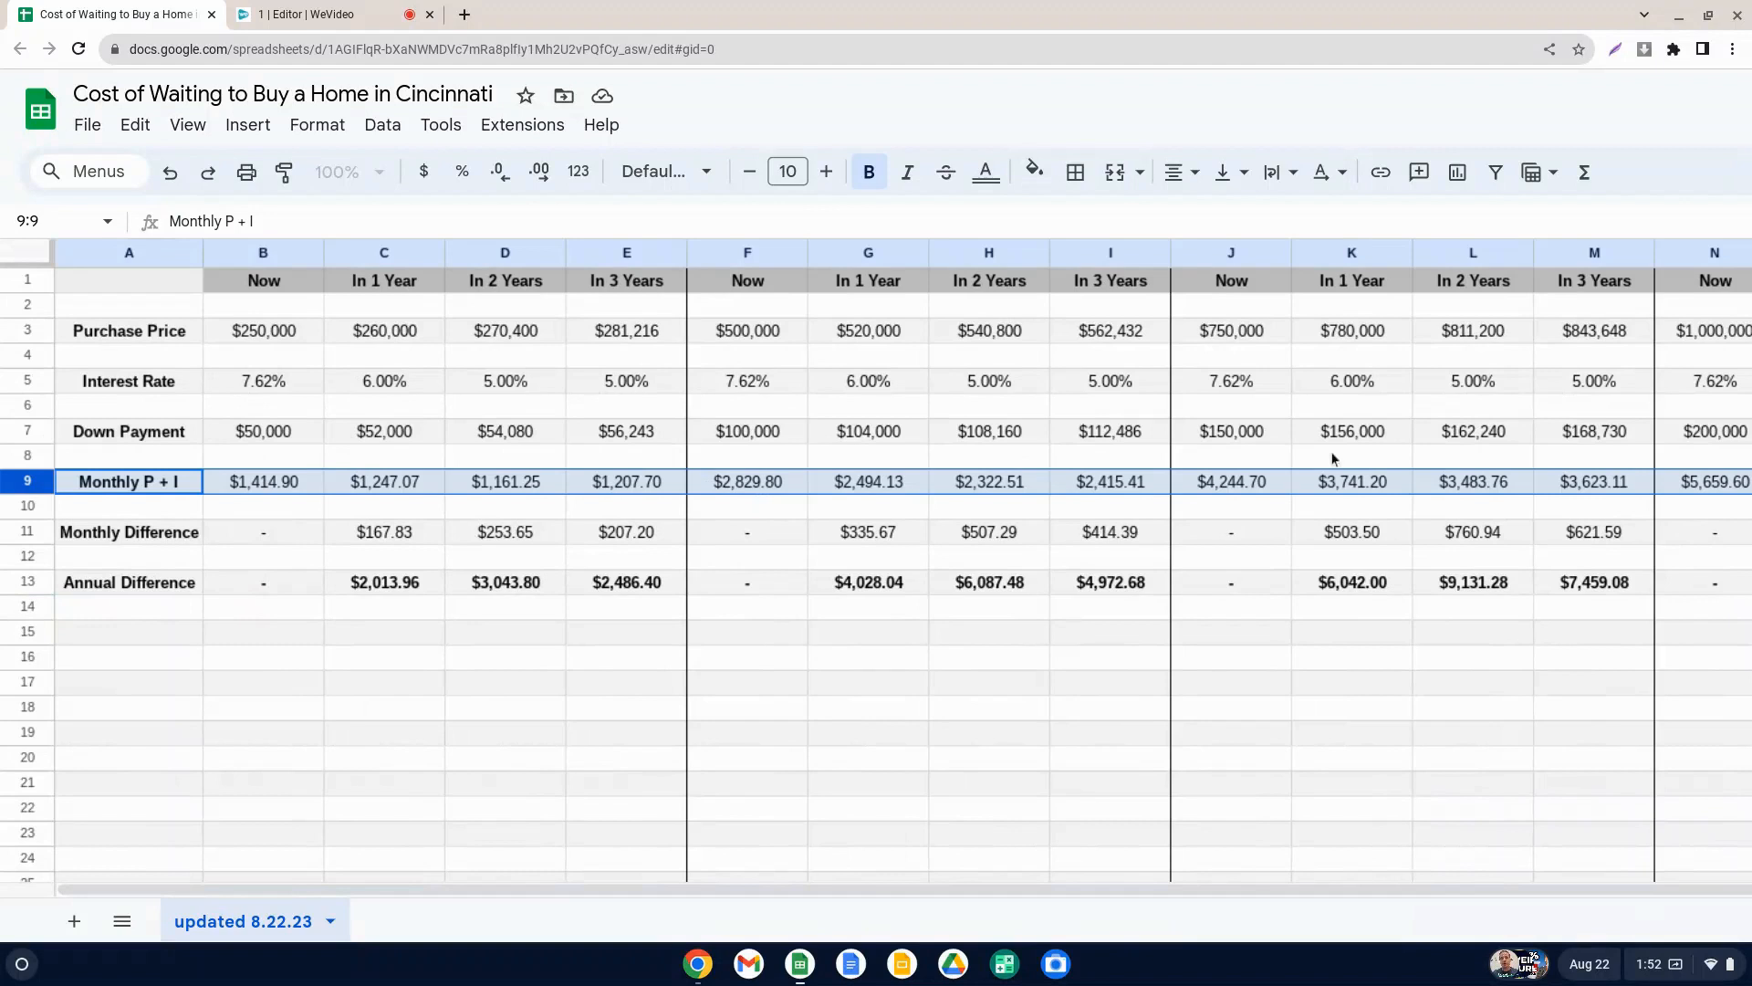
mouse_move(166, 442)
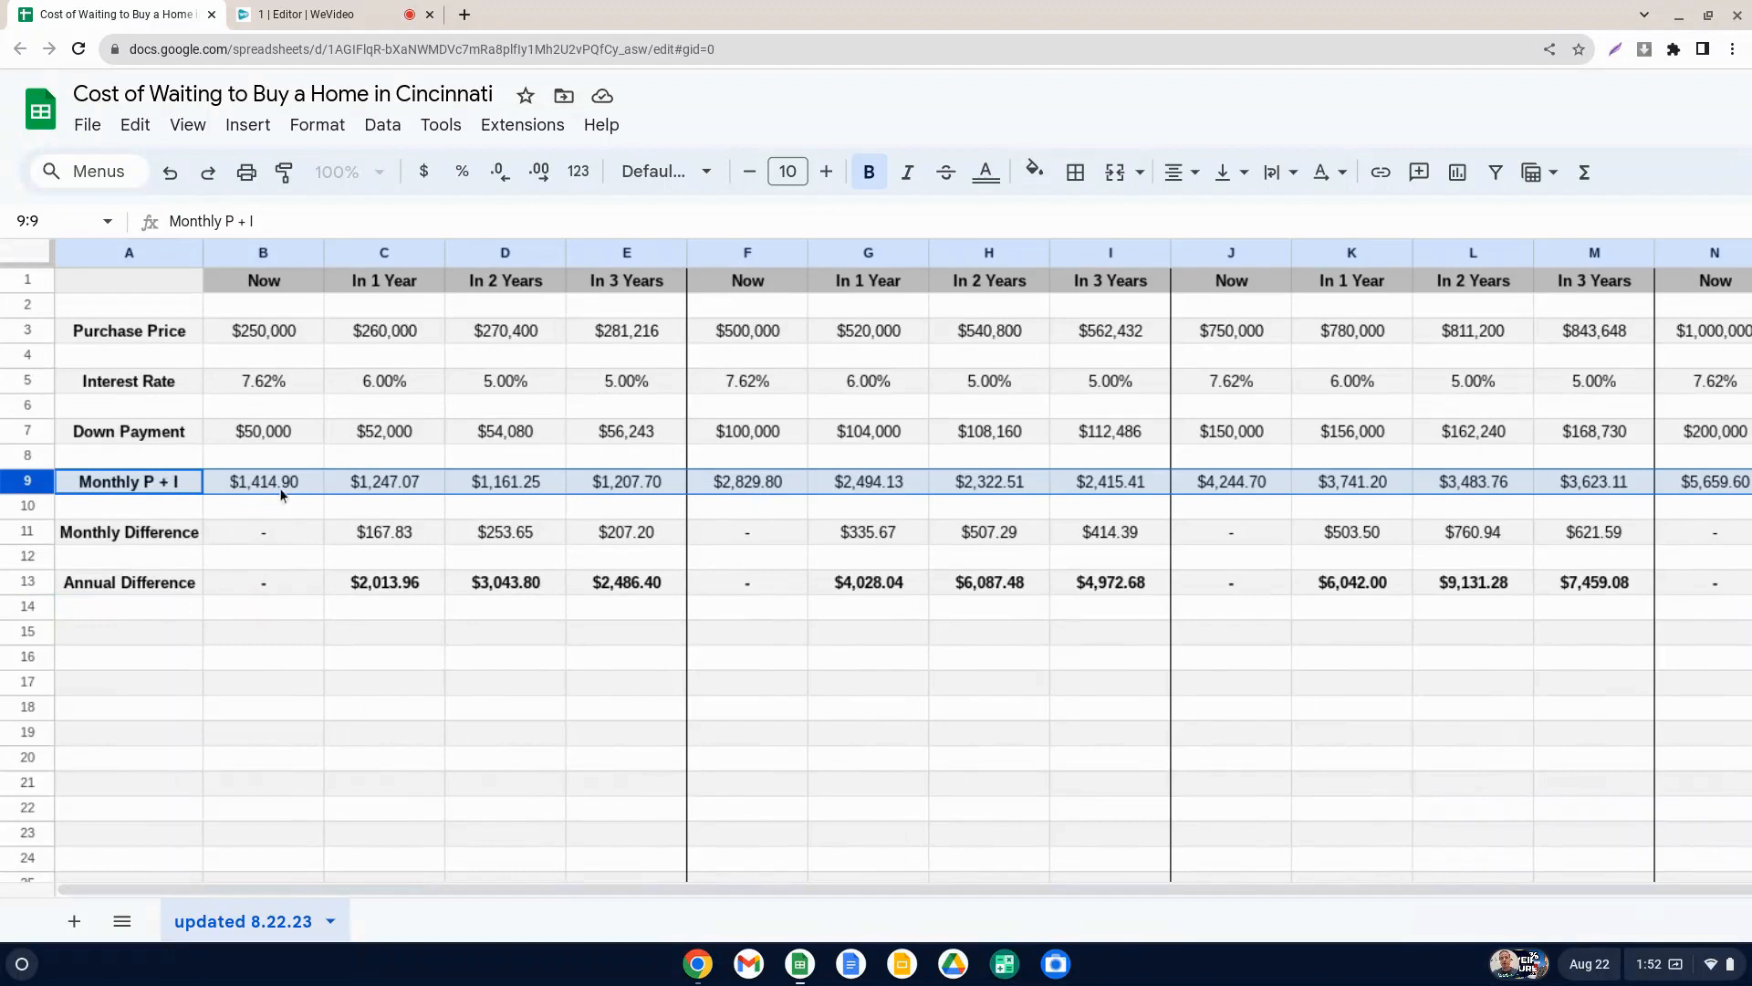
mouse_move(221, 459)
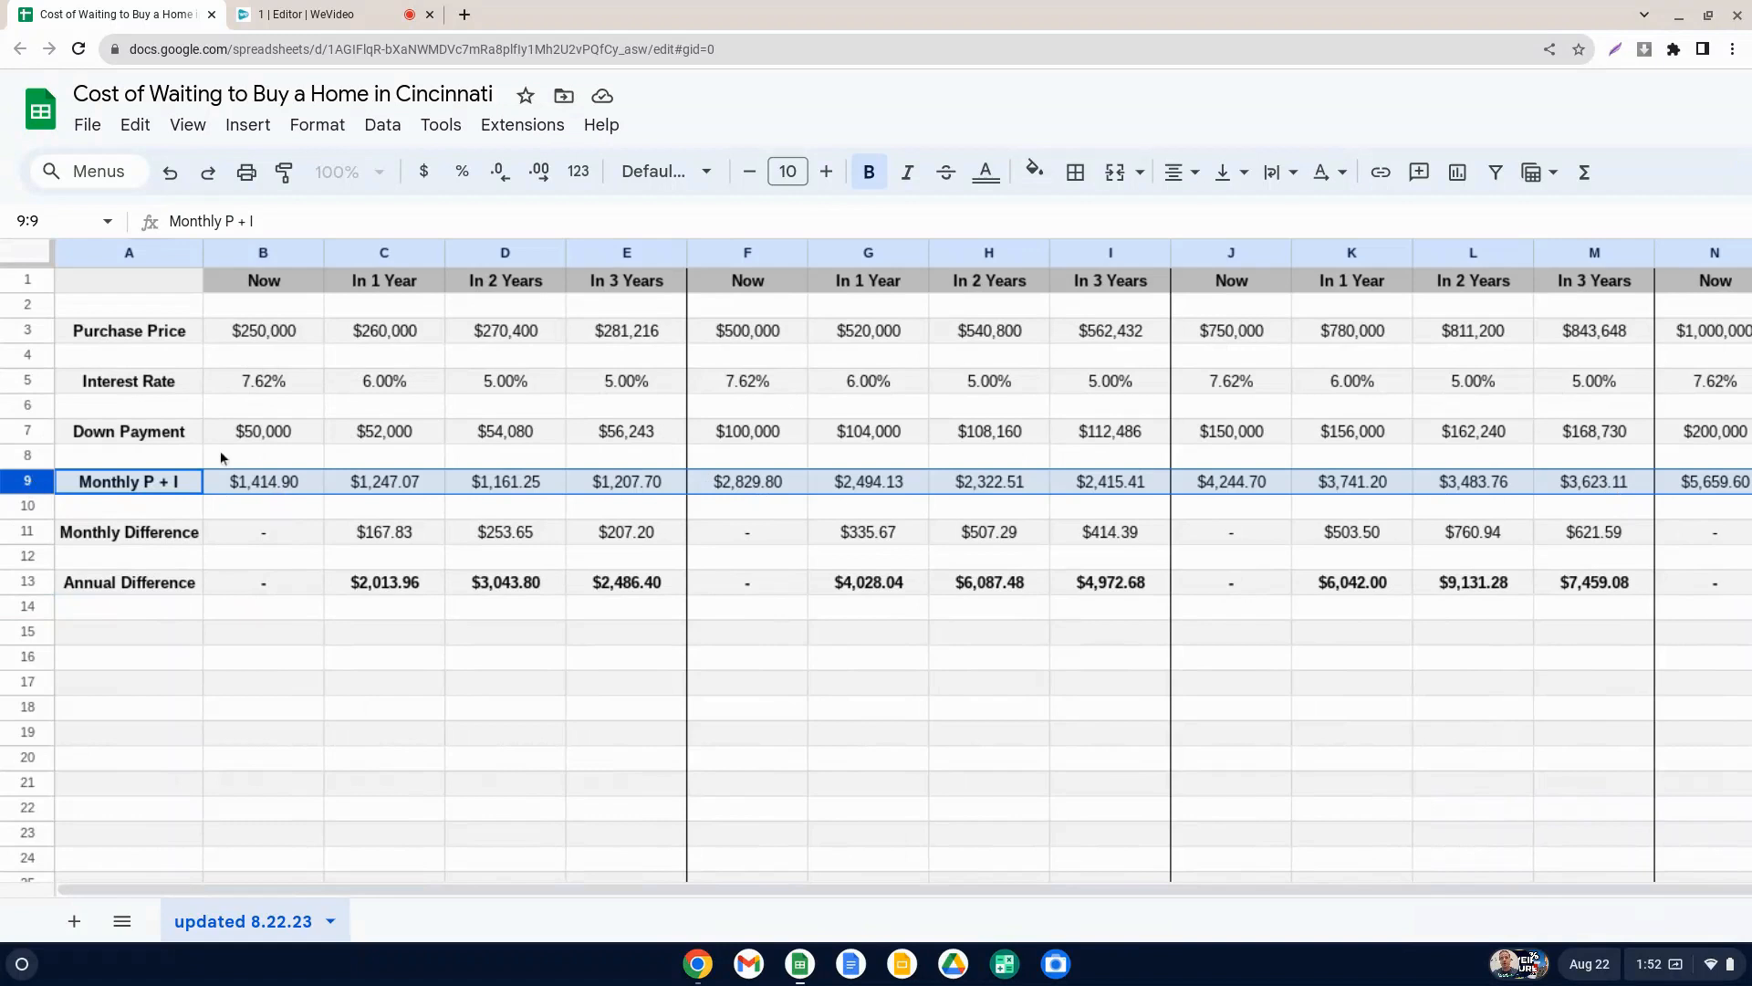
left_click(263, 330)
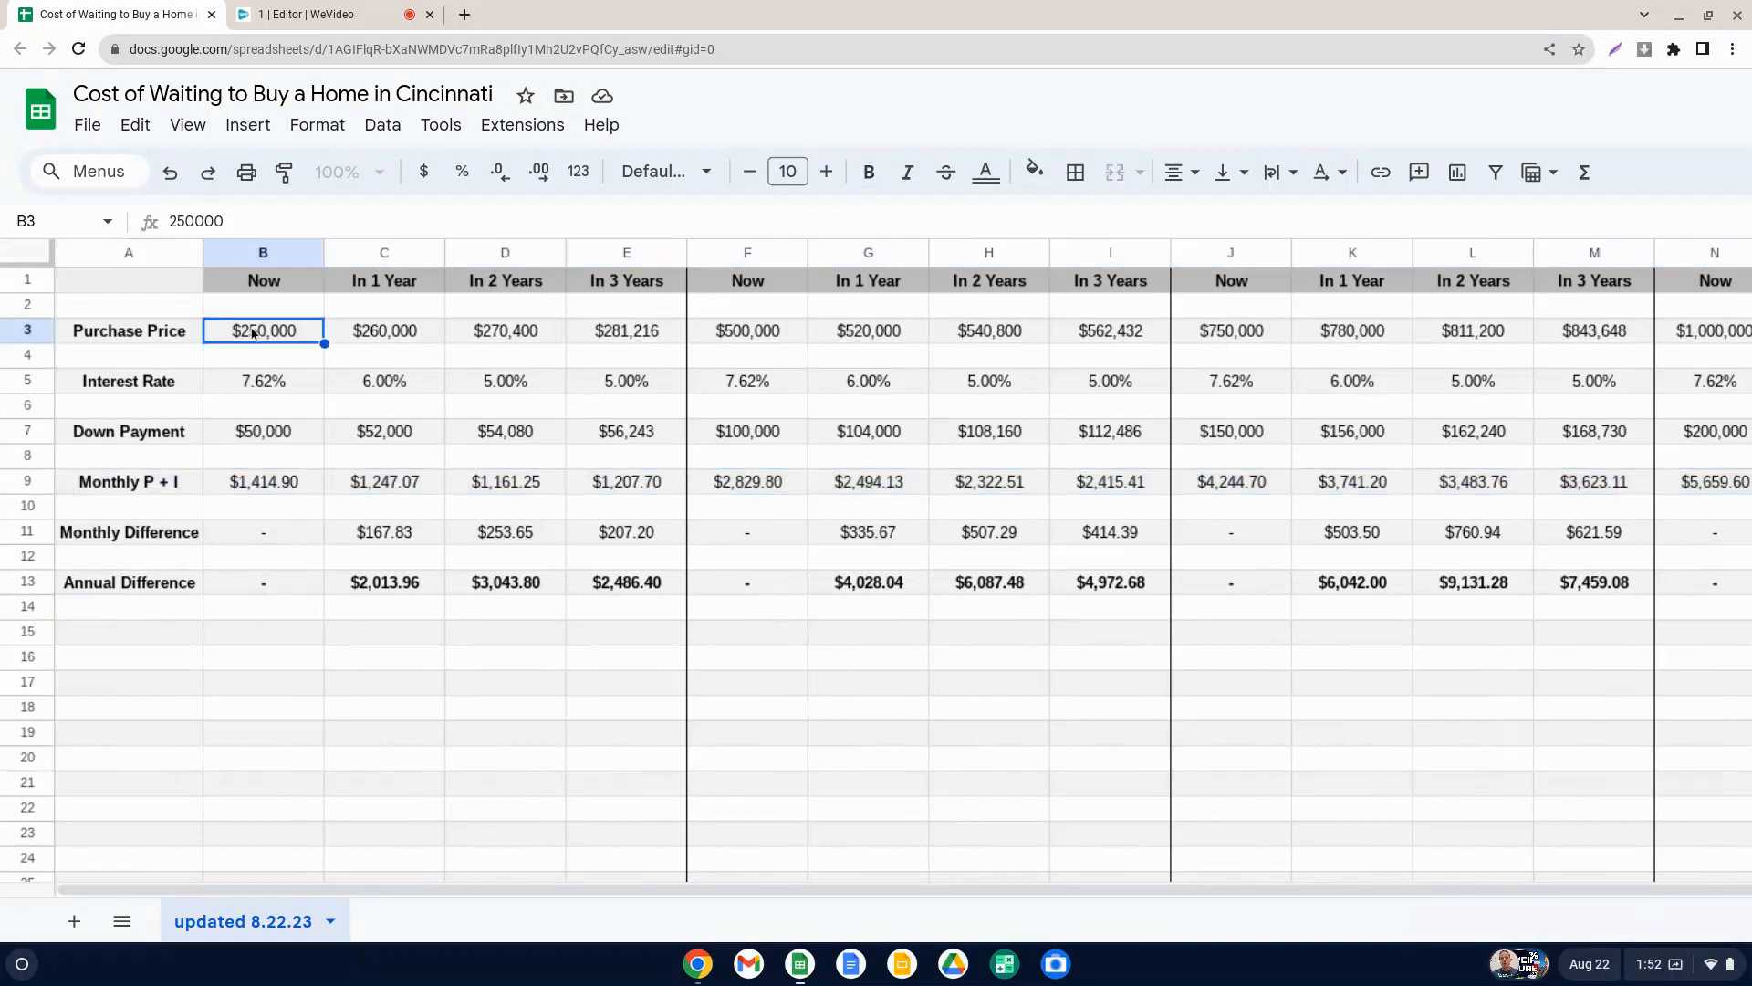
left_click(263, 382)
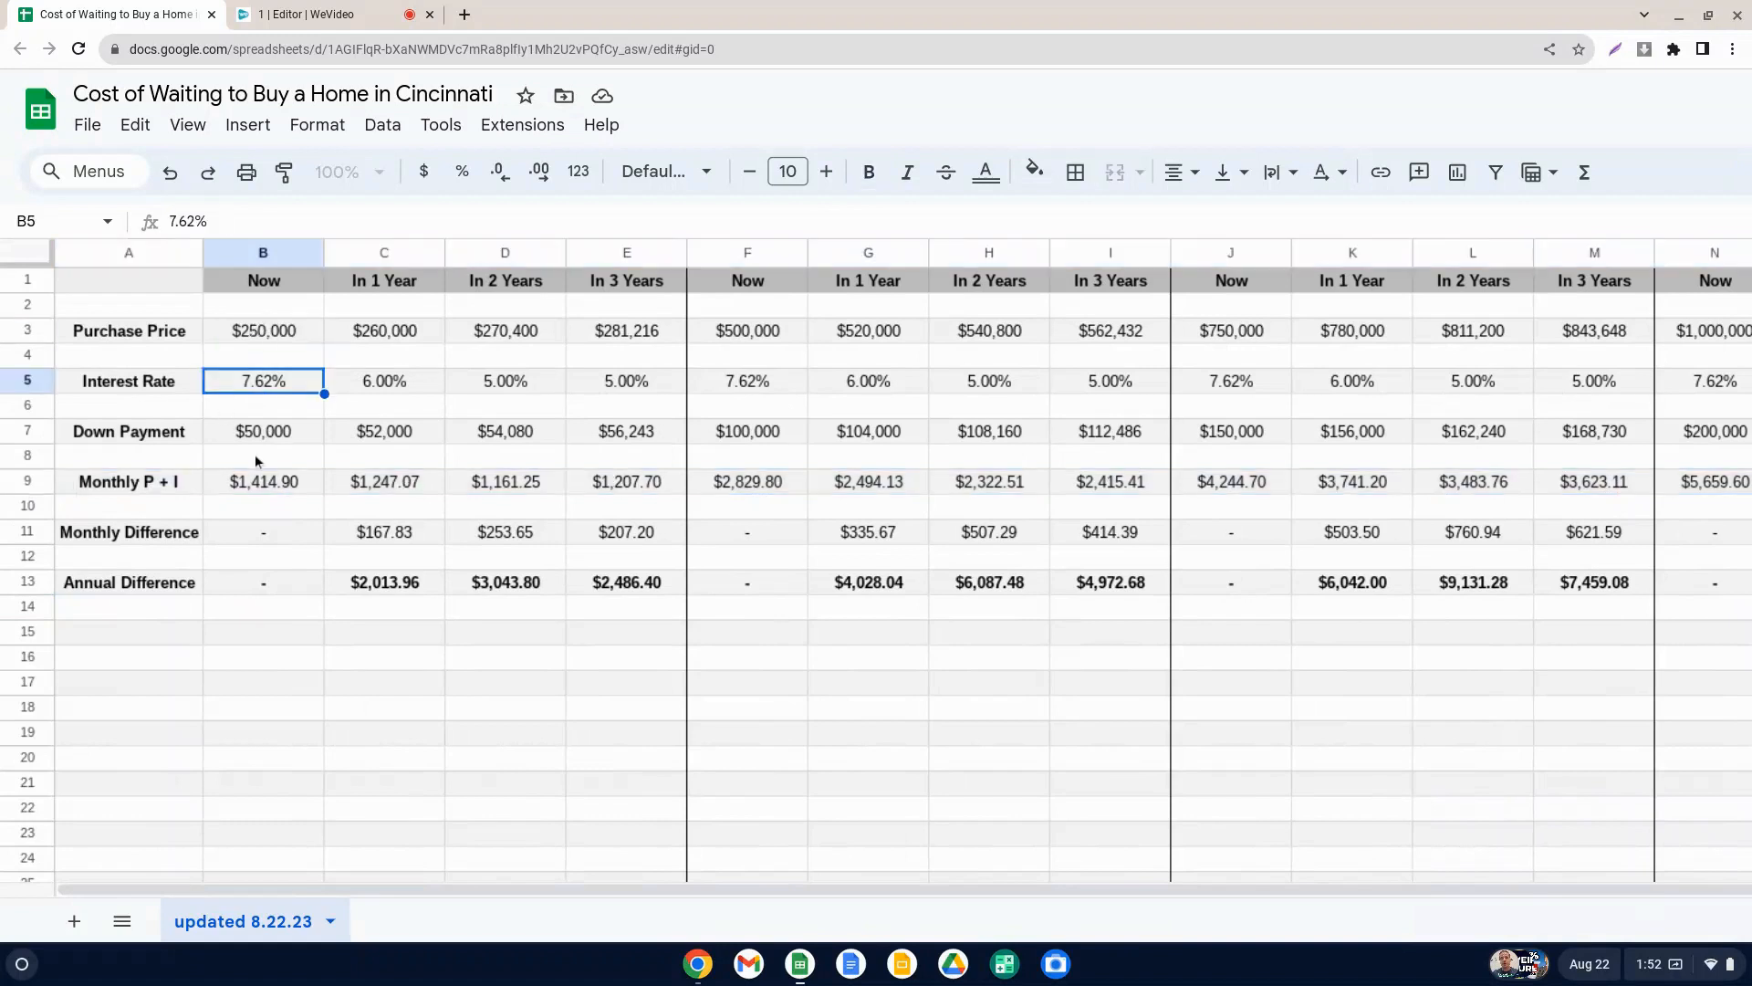
left_click(263, 482)
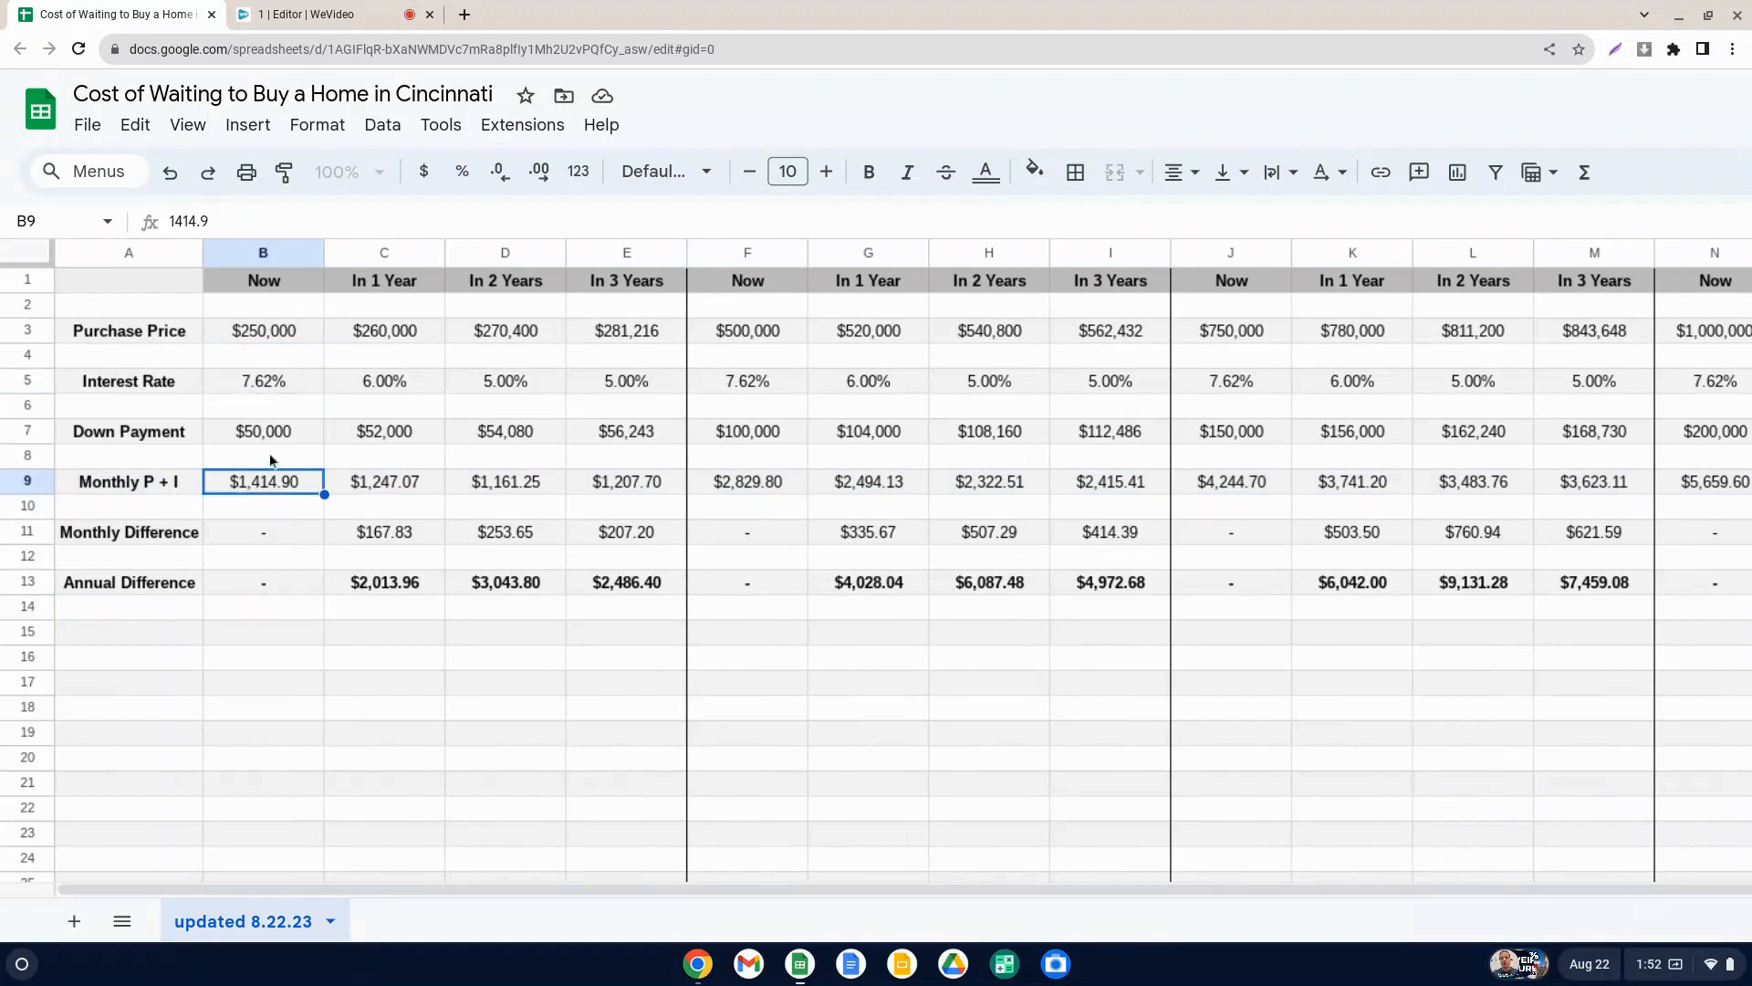
left_click(263, 431)
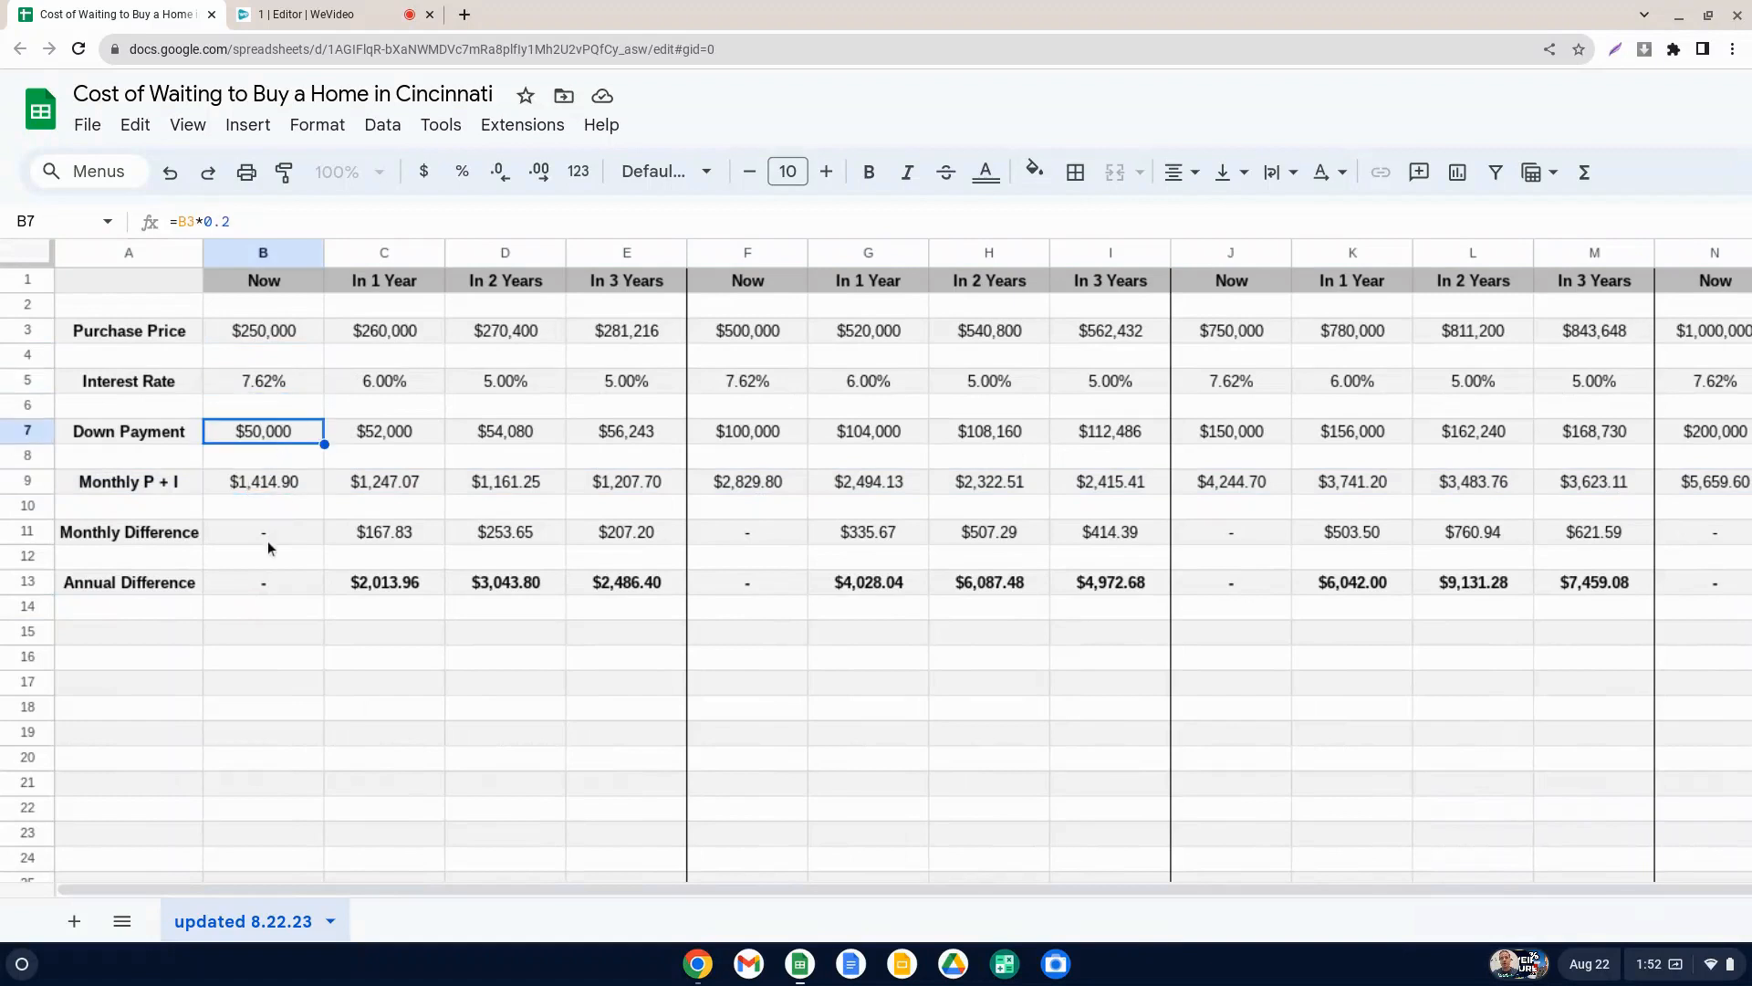
left_click(383, 330)
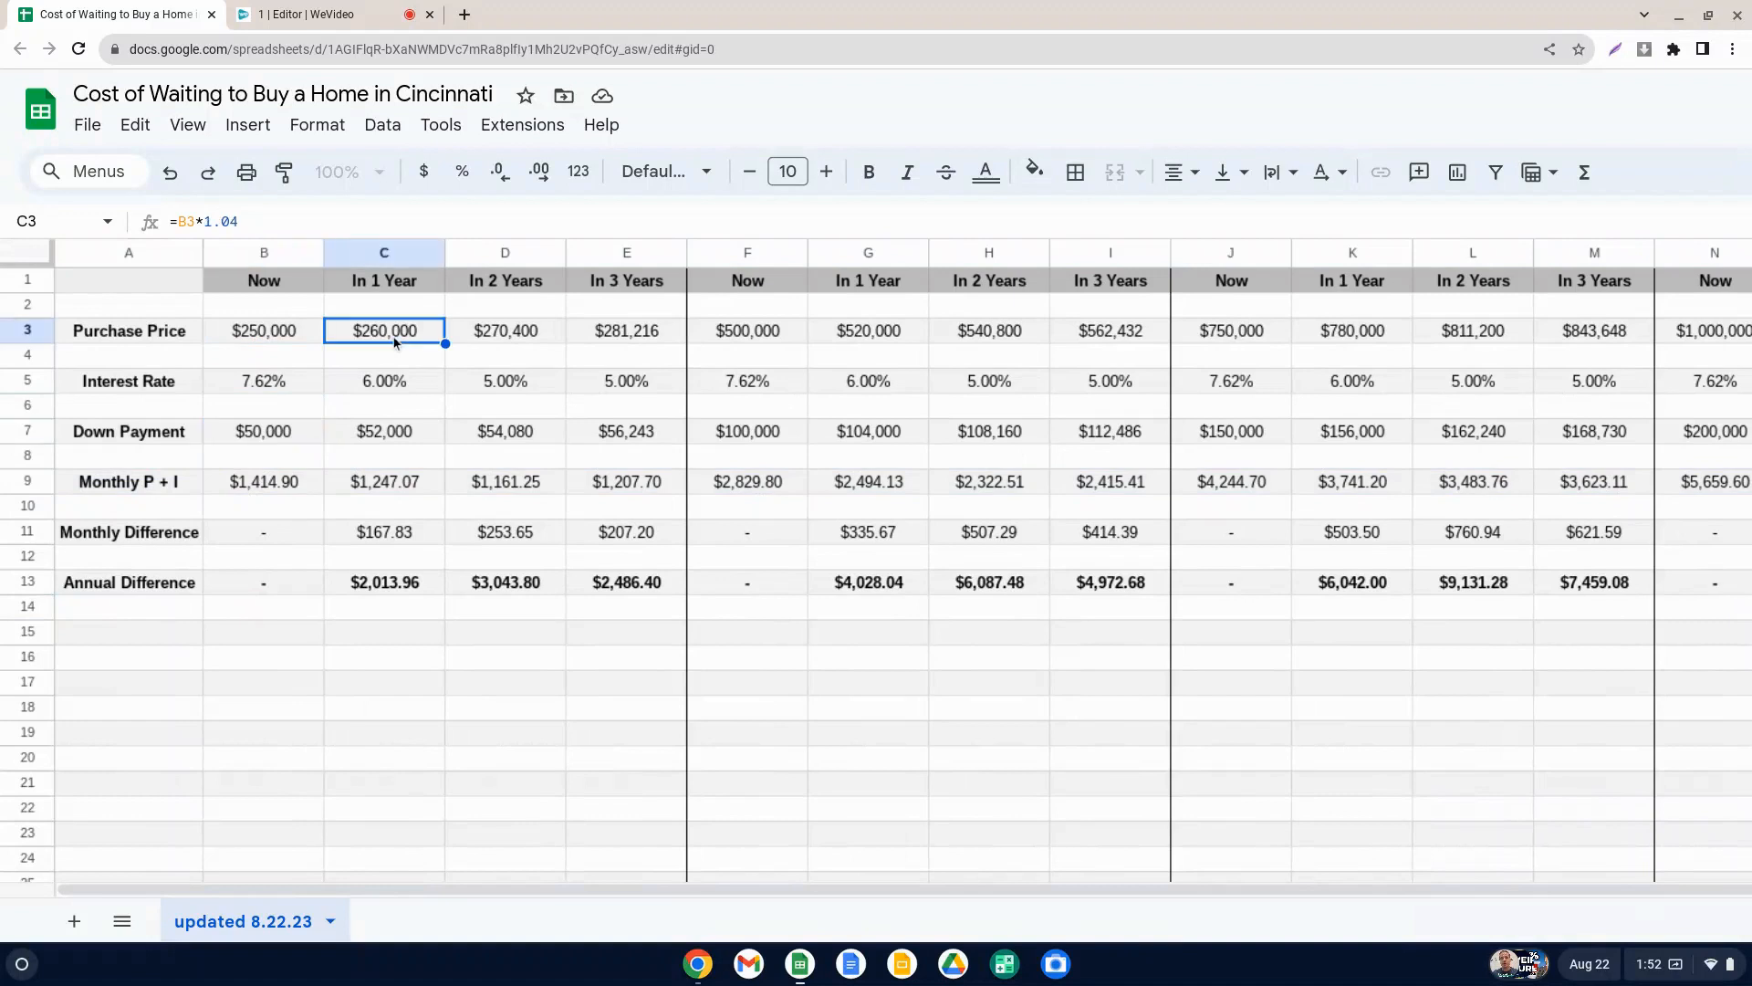
mouse_move(398, 345)
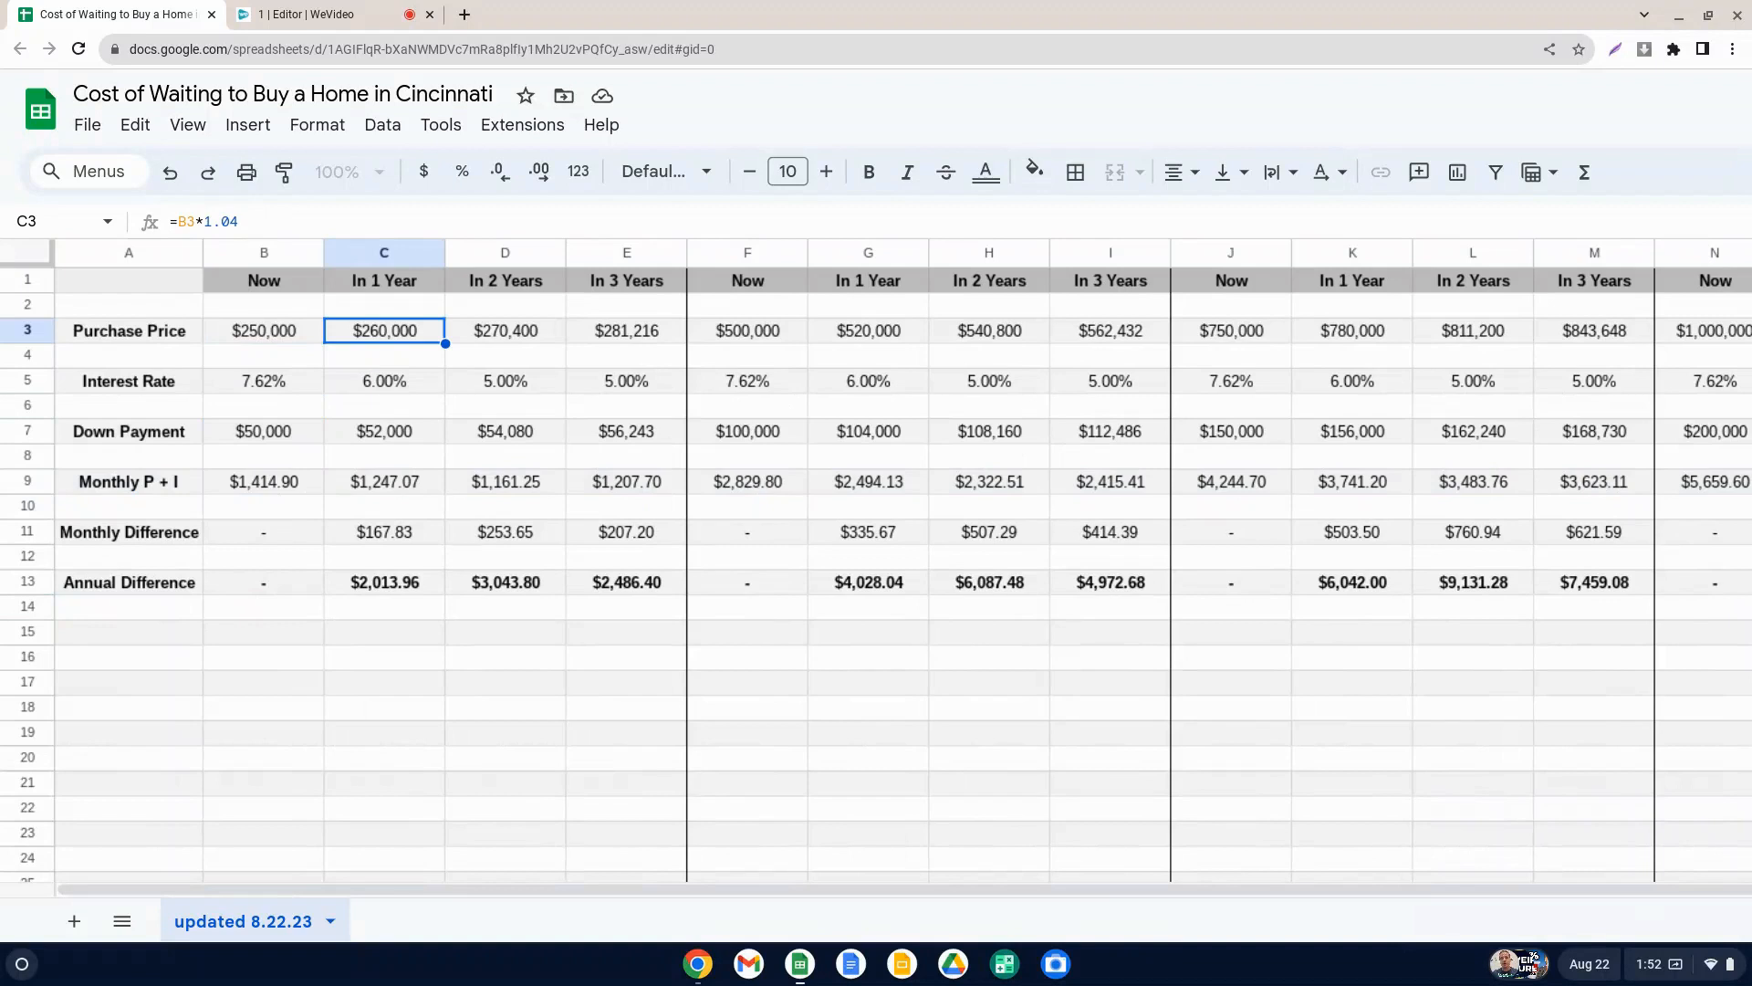
mouse_move(336, 387)
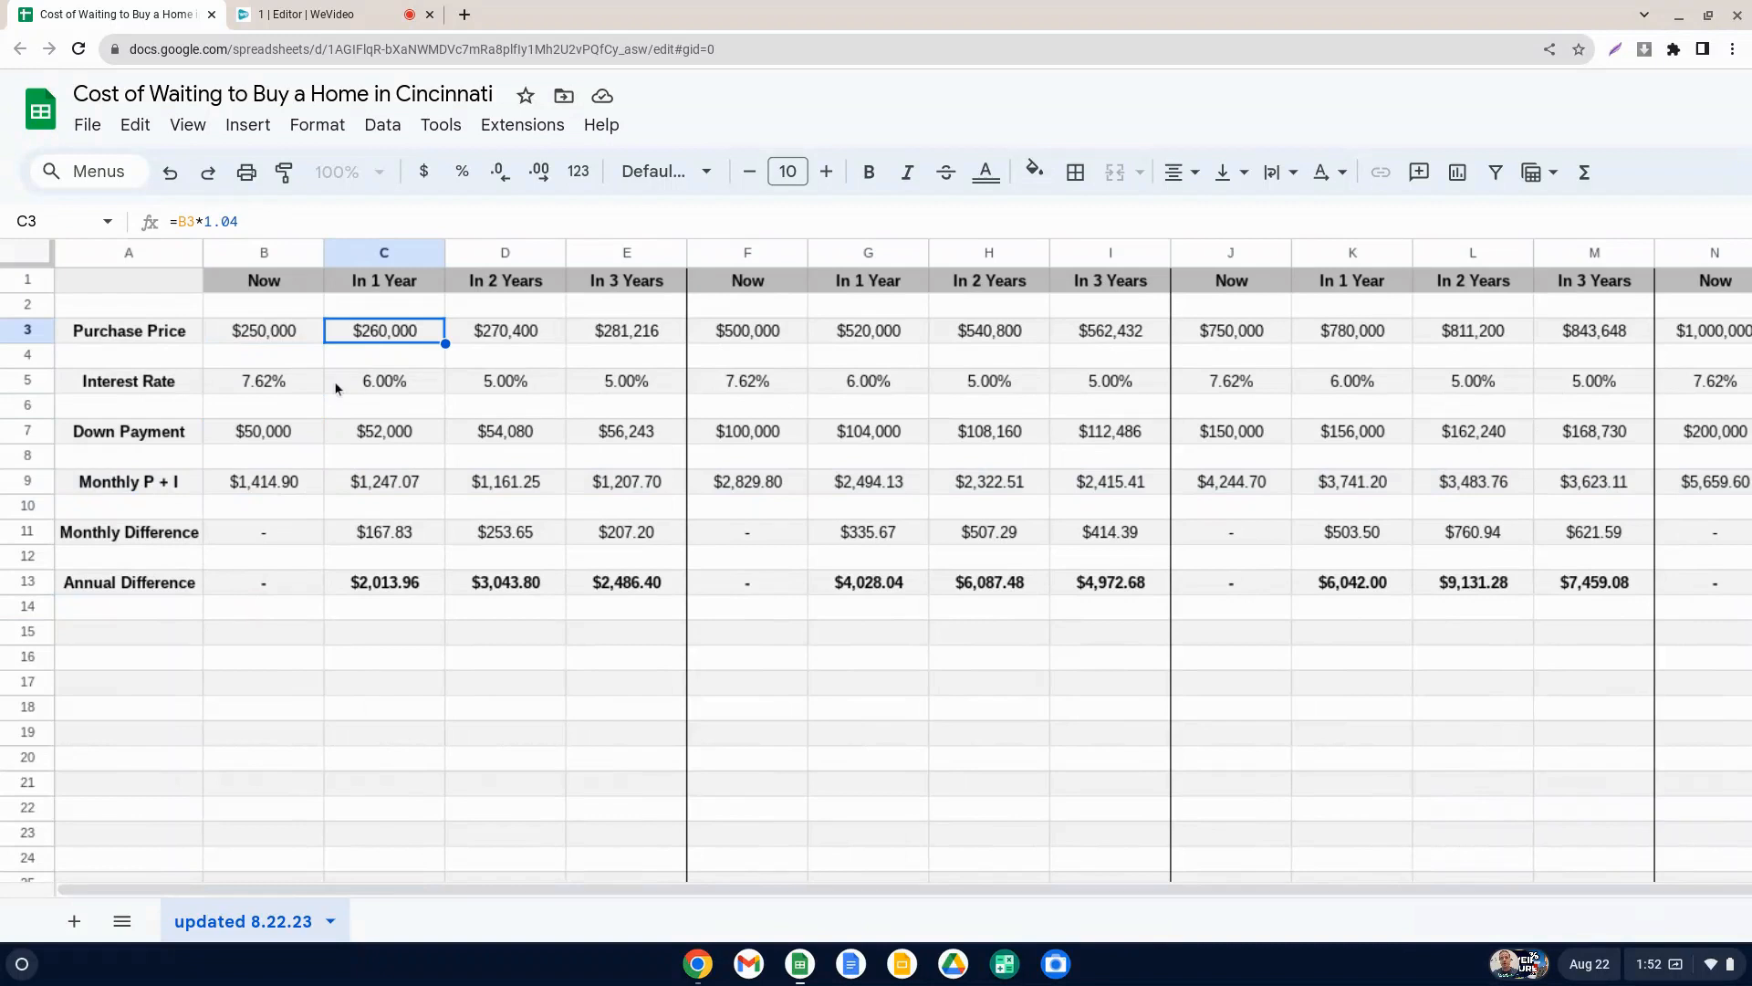
mouse_move(374, 376)
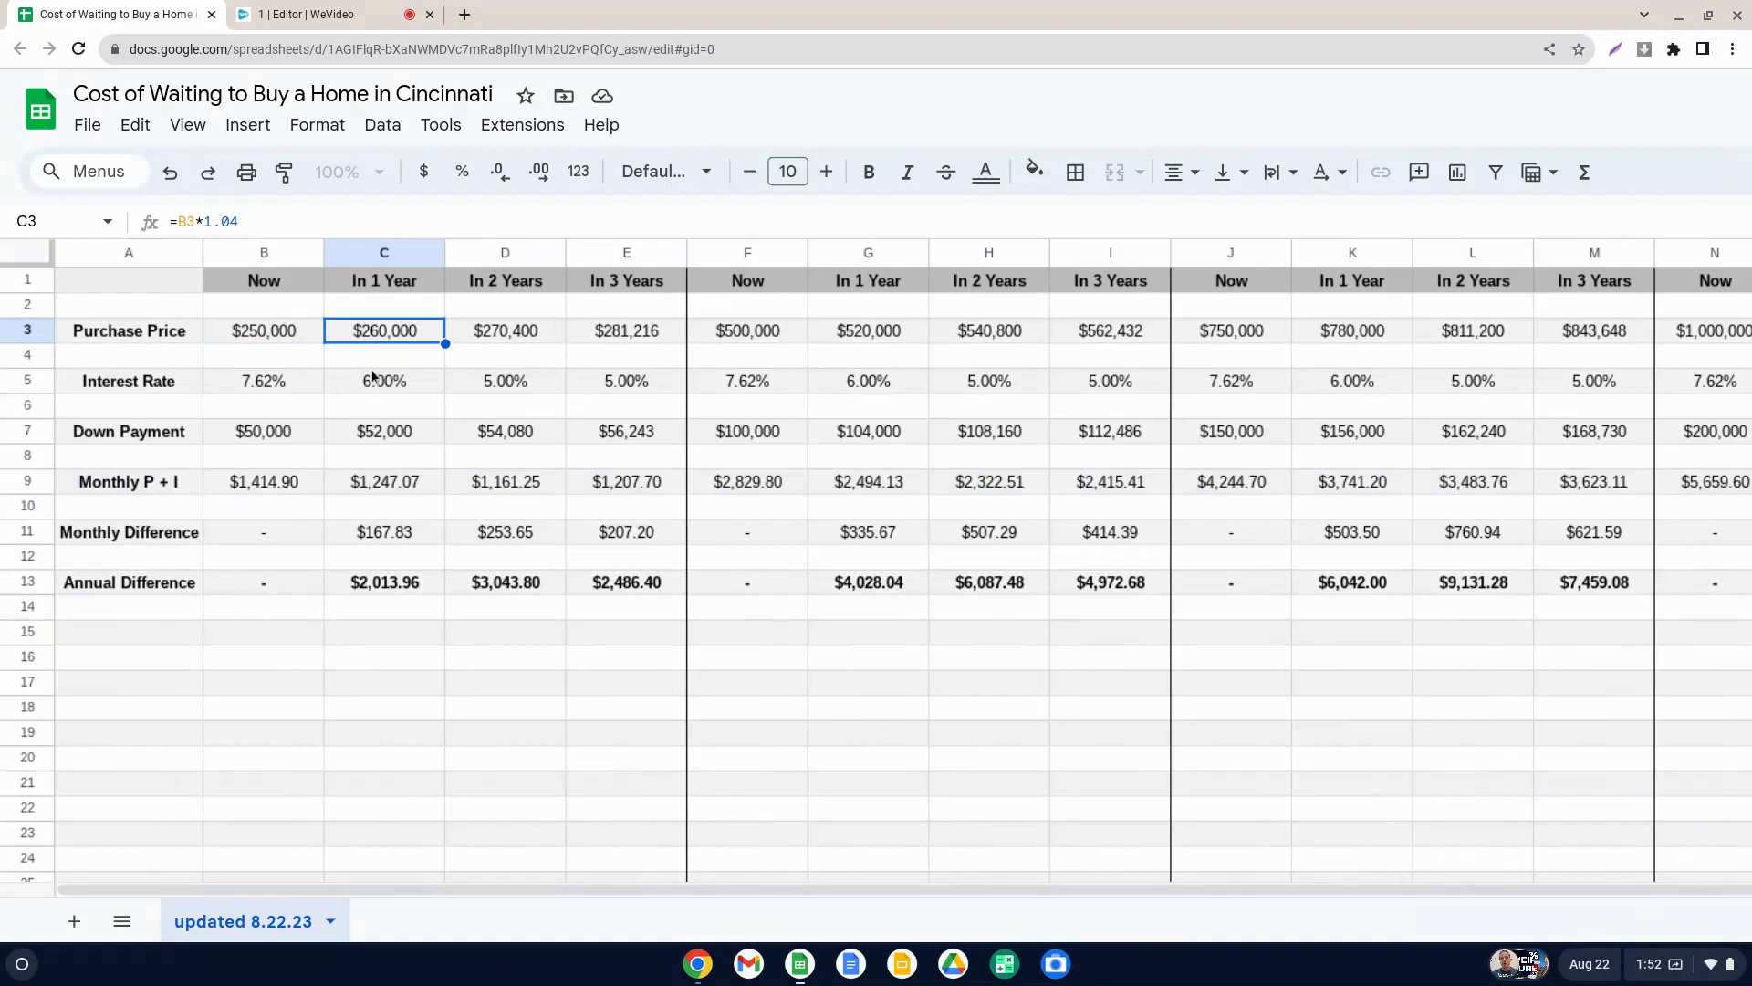
left_click(383, 382)
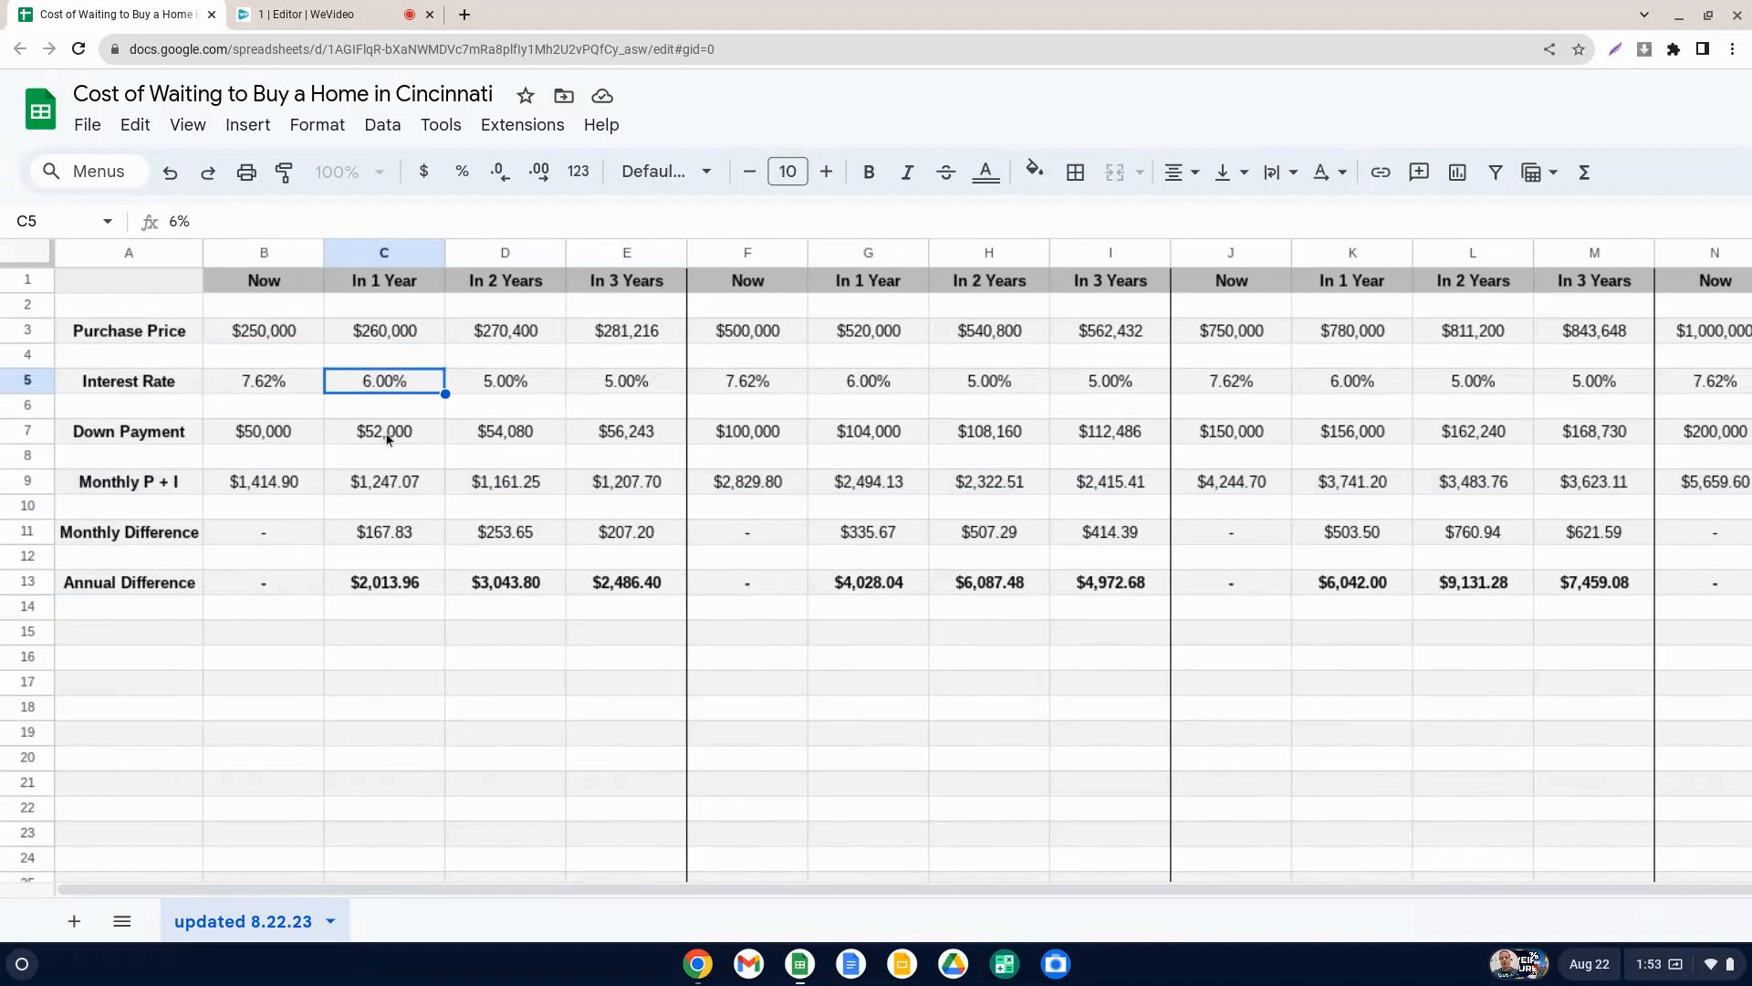
left_click(384, 456)
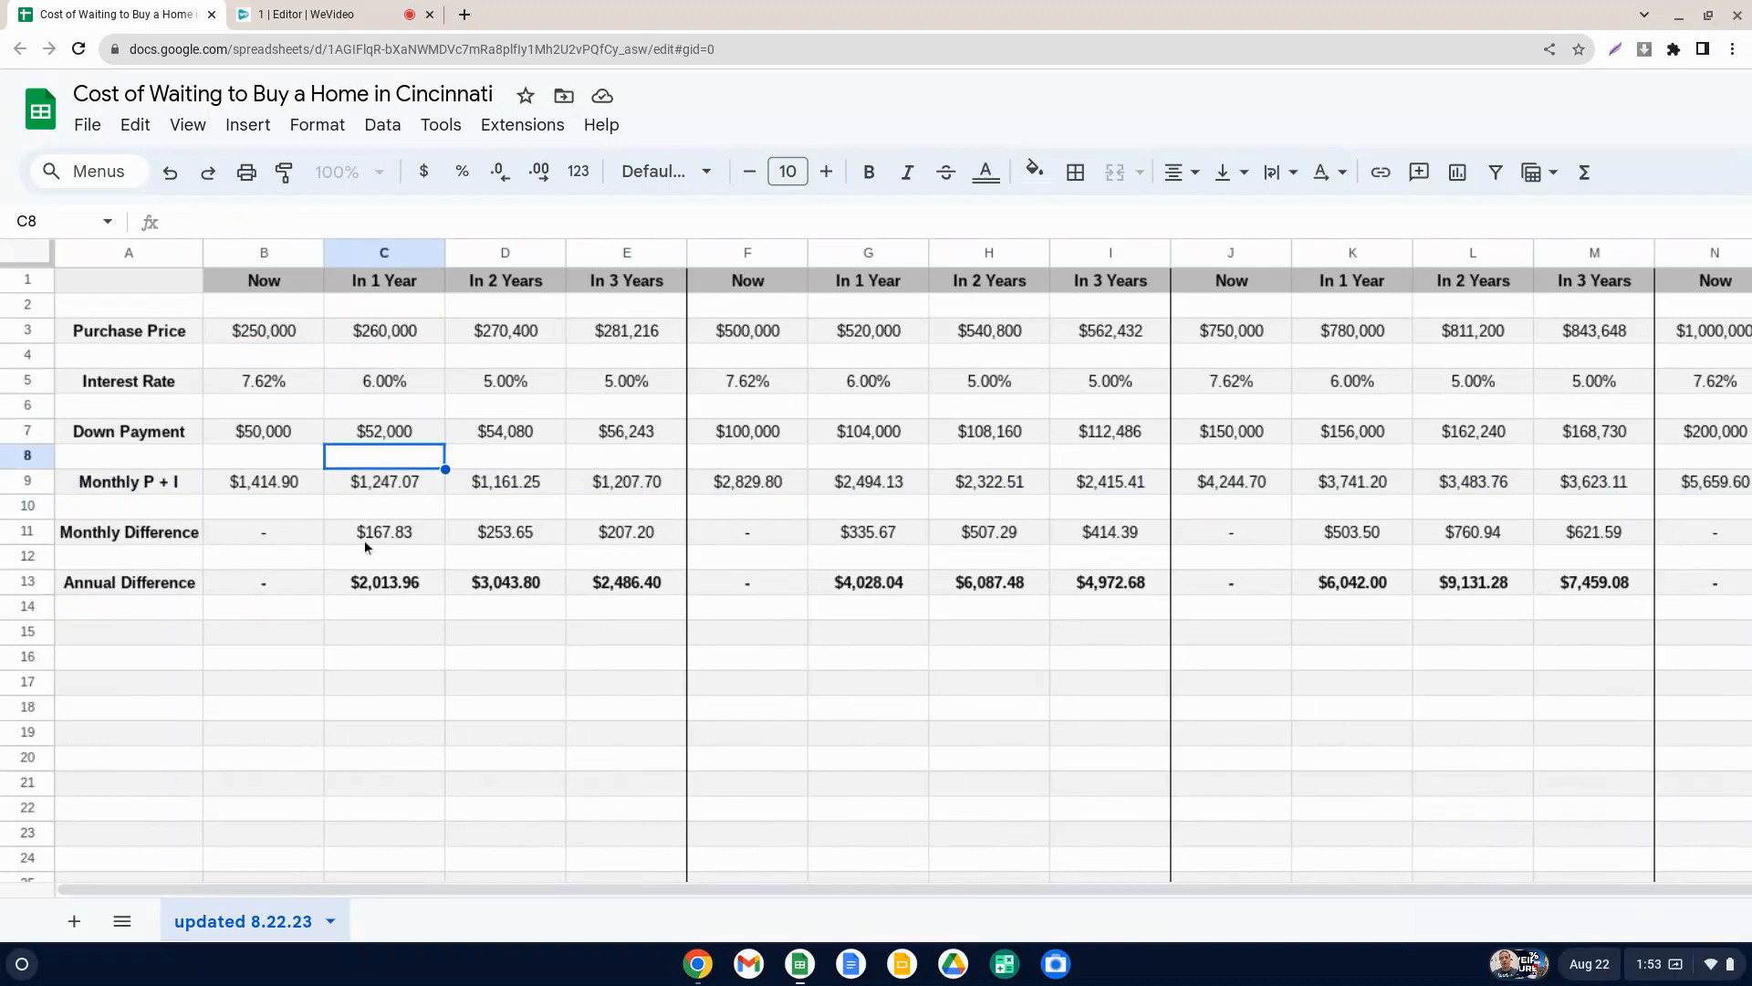
left_click(384, 531)
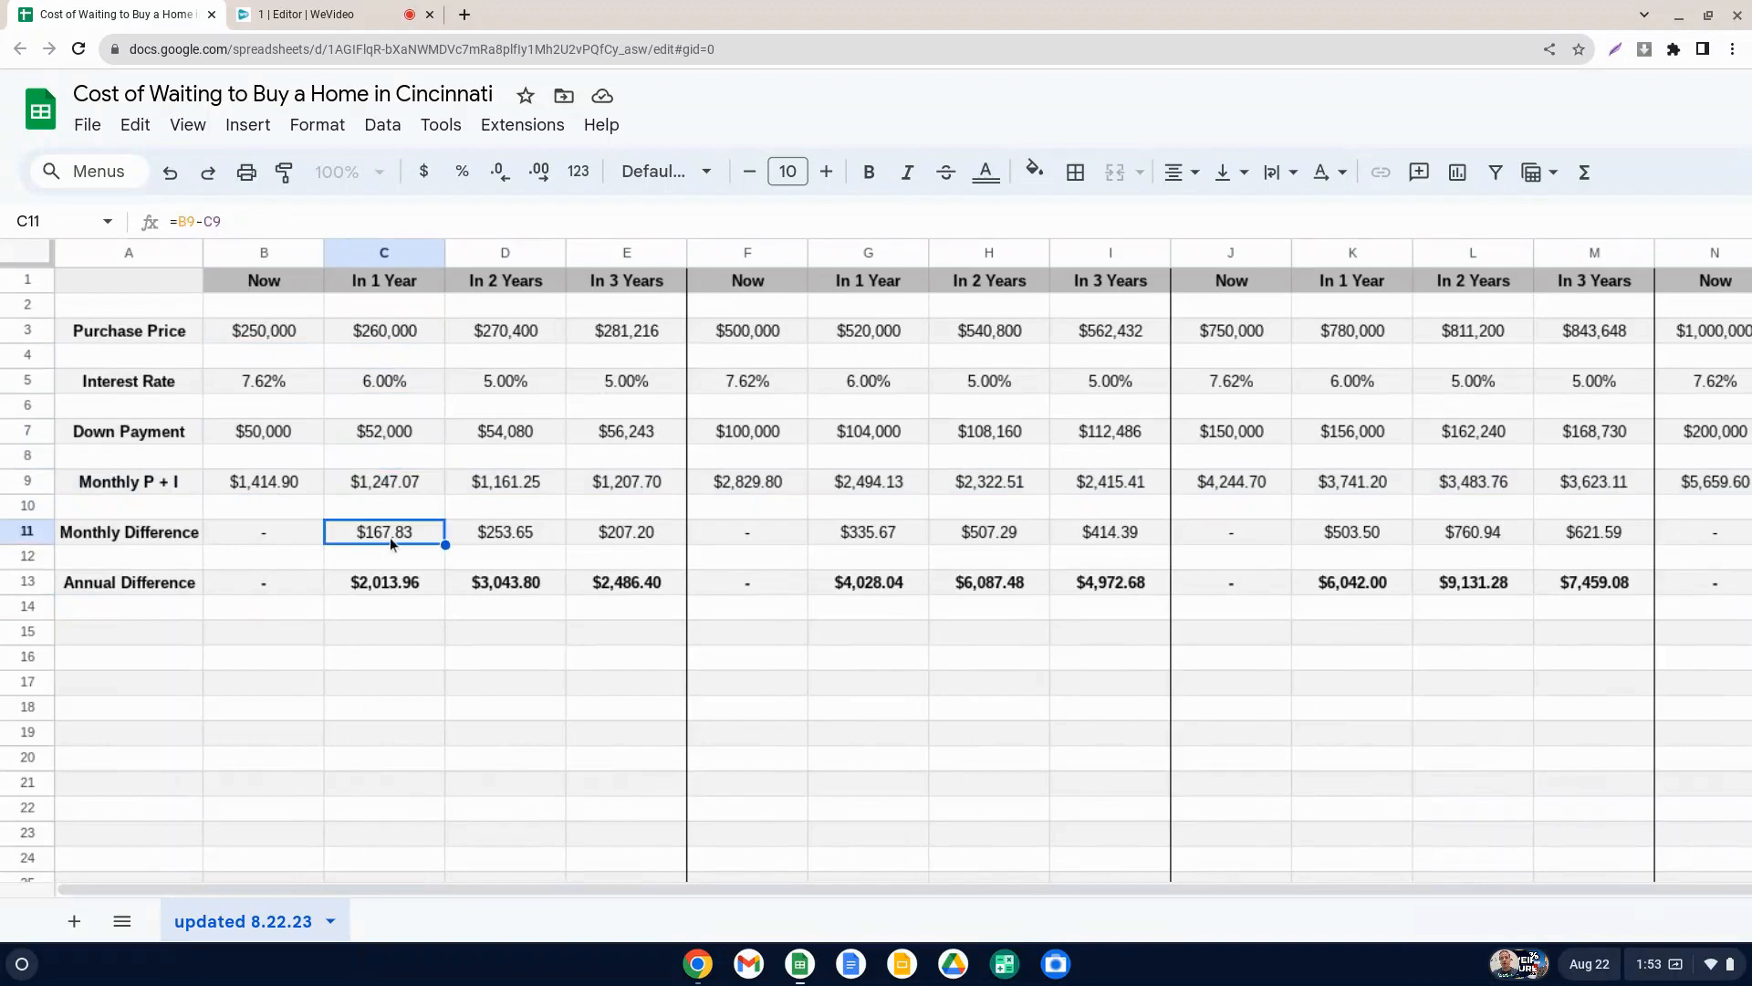
left_click(385, 580)
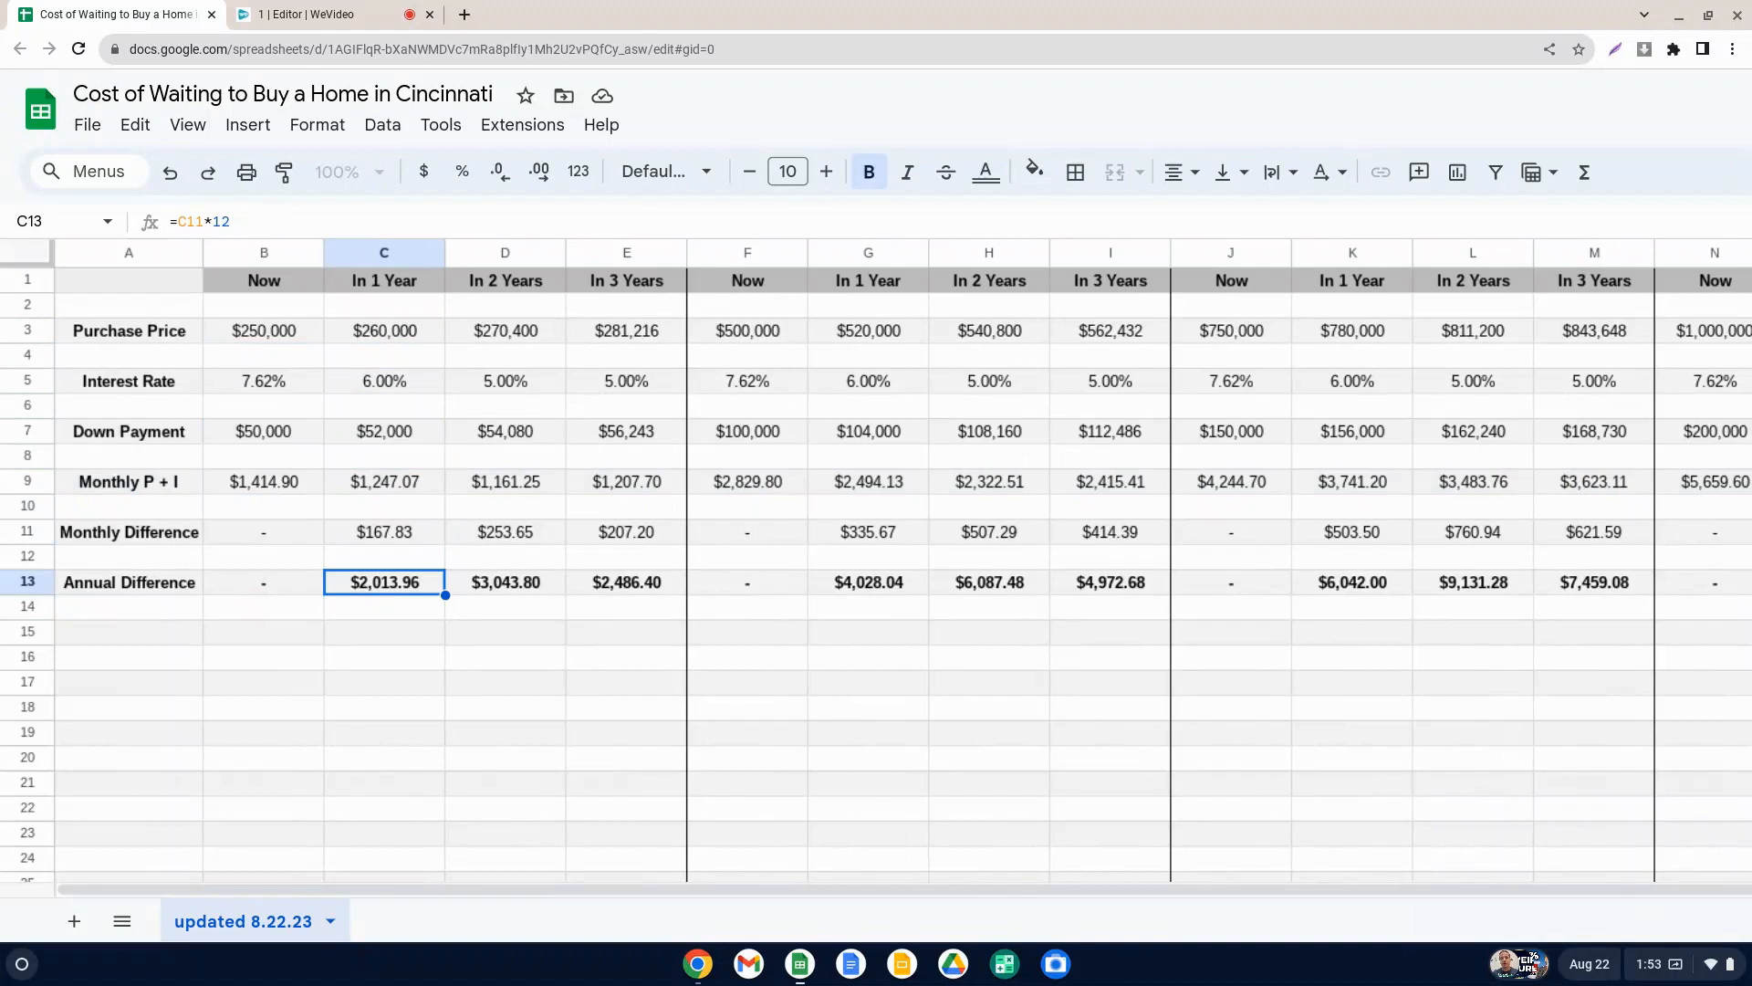
mouse_move(415, 546)
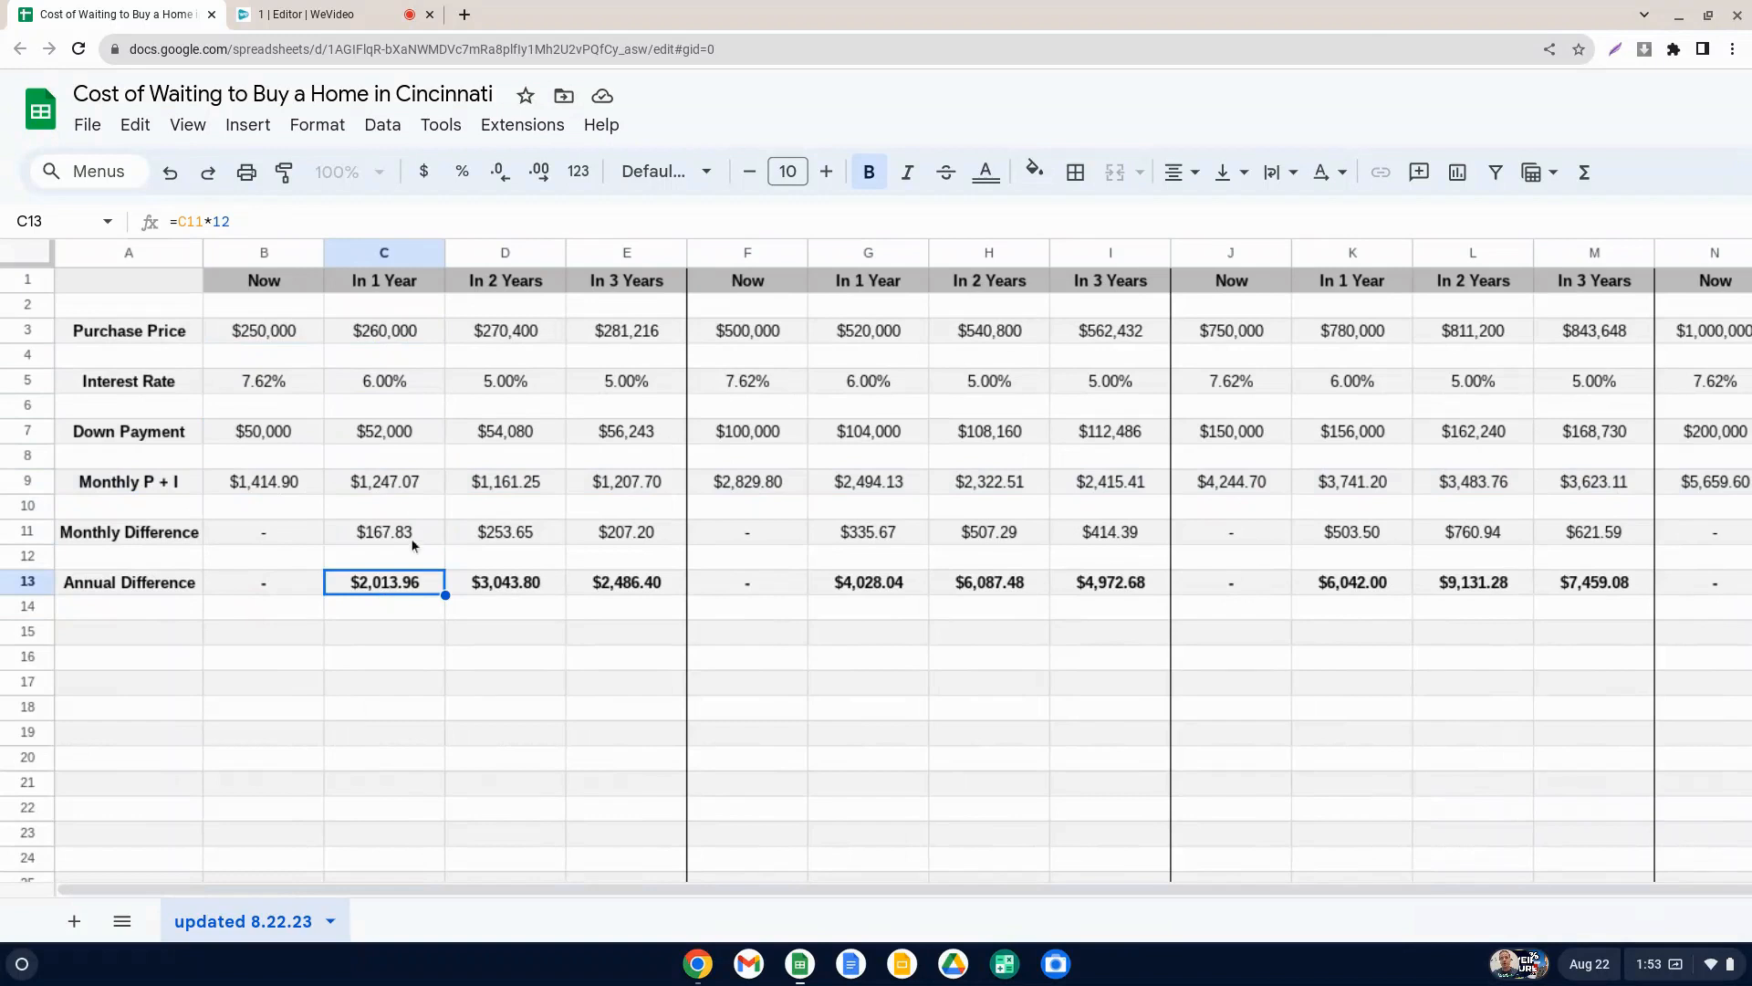
mouse_move(293, 347)
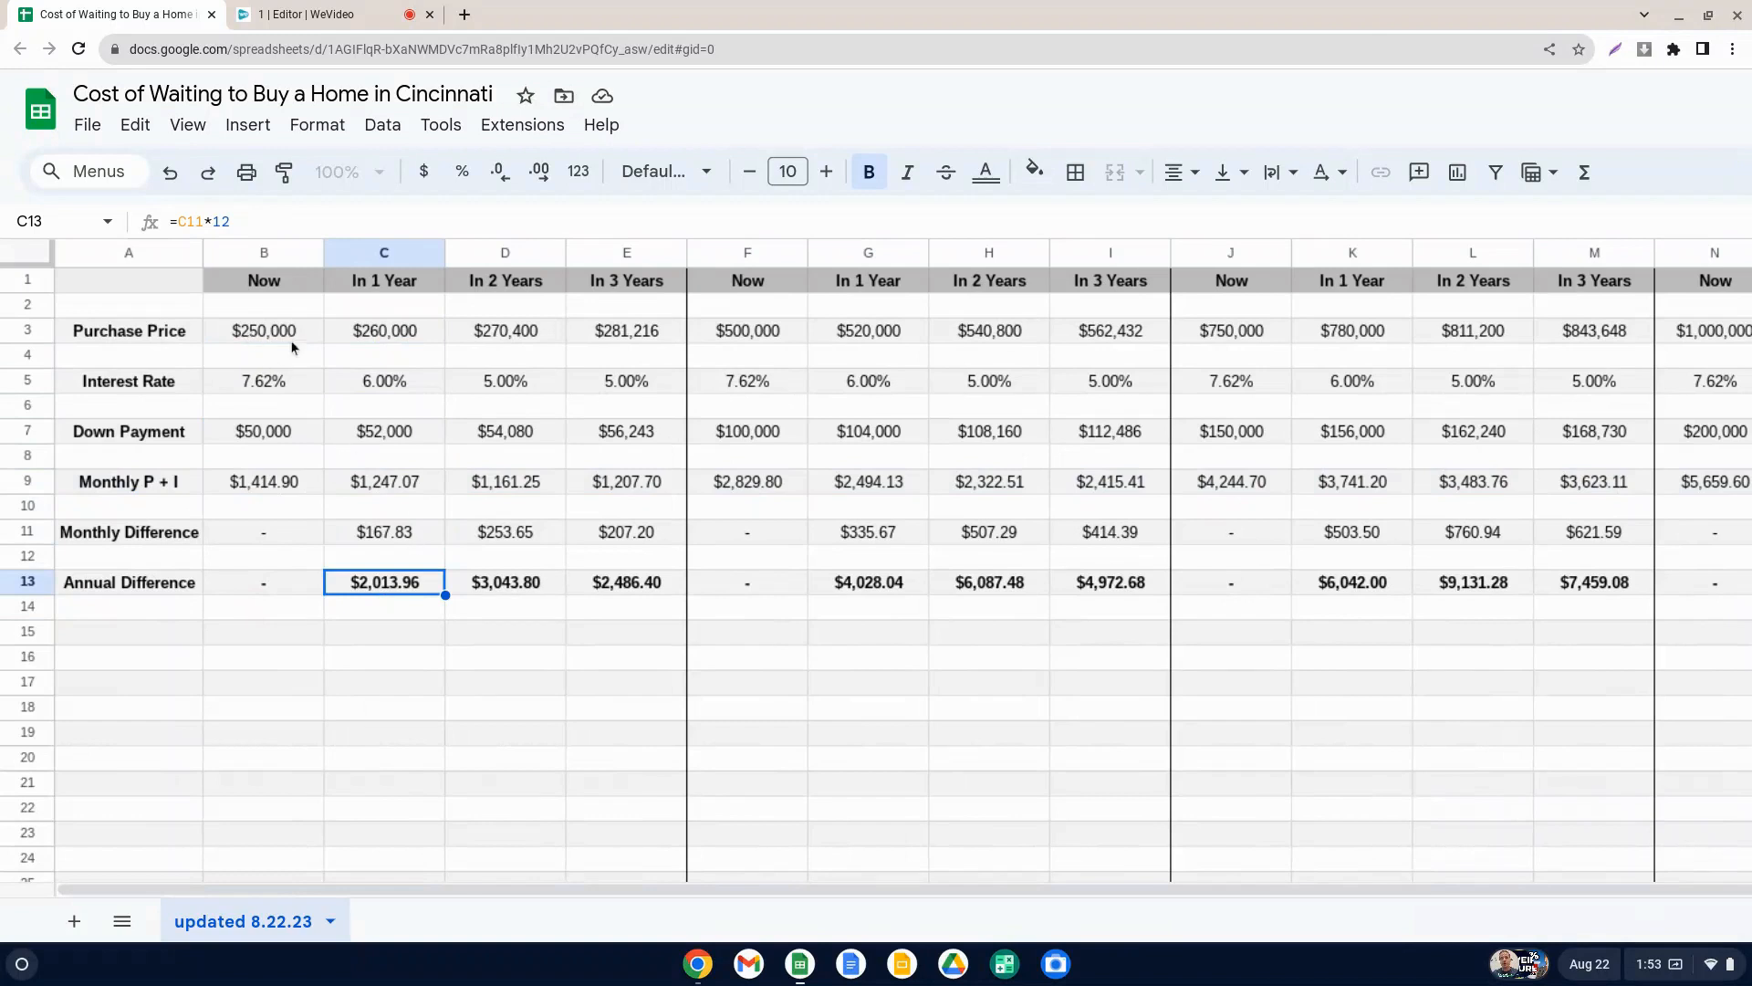
mouse_move(301, 311)
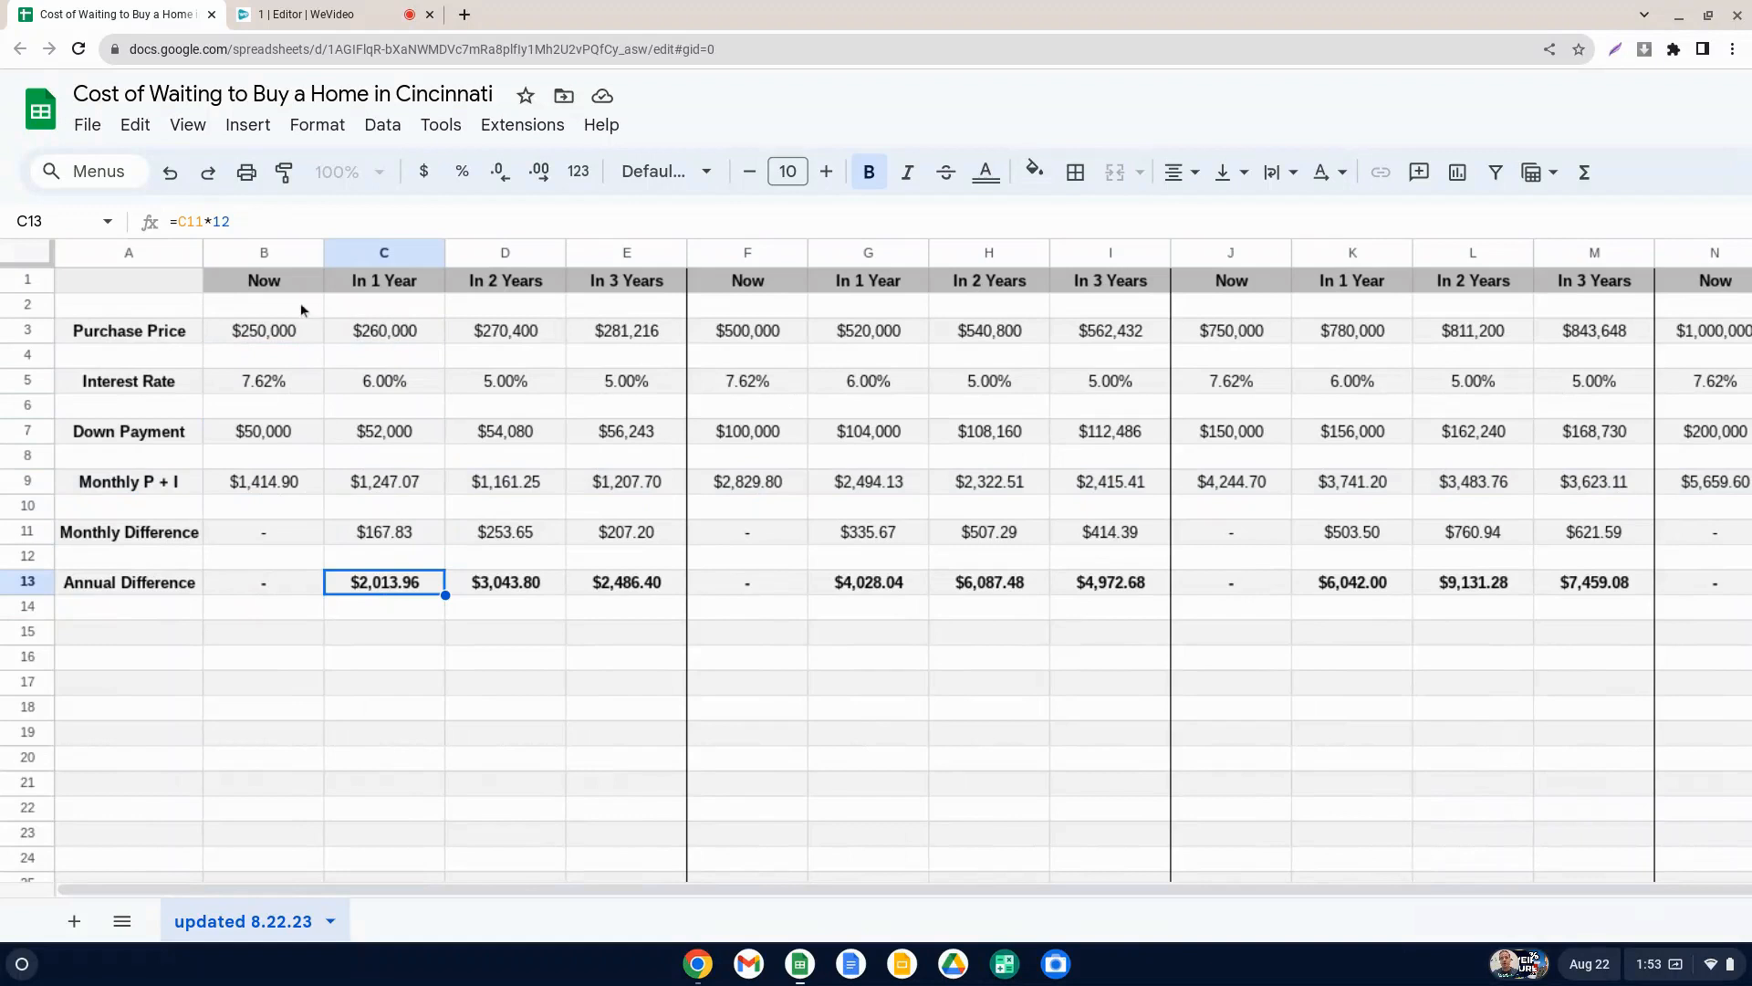
mouse_move(363, 526)
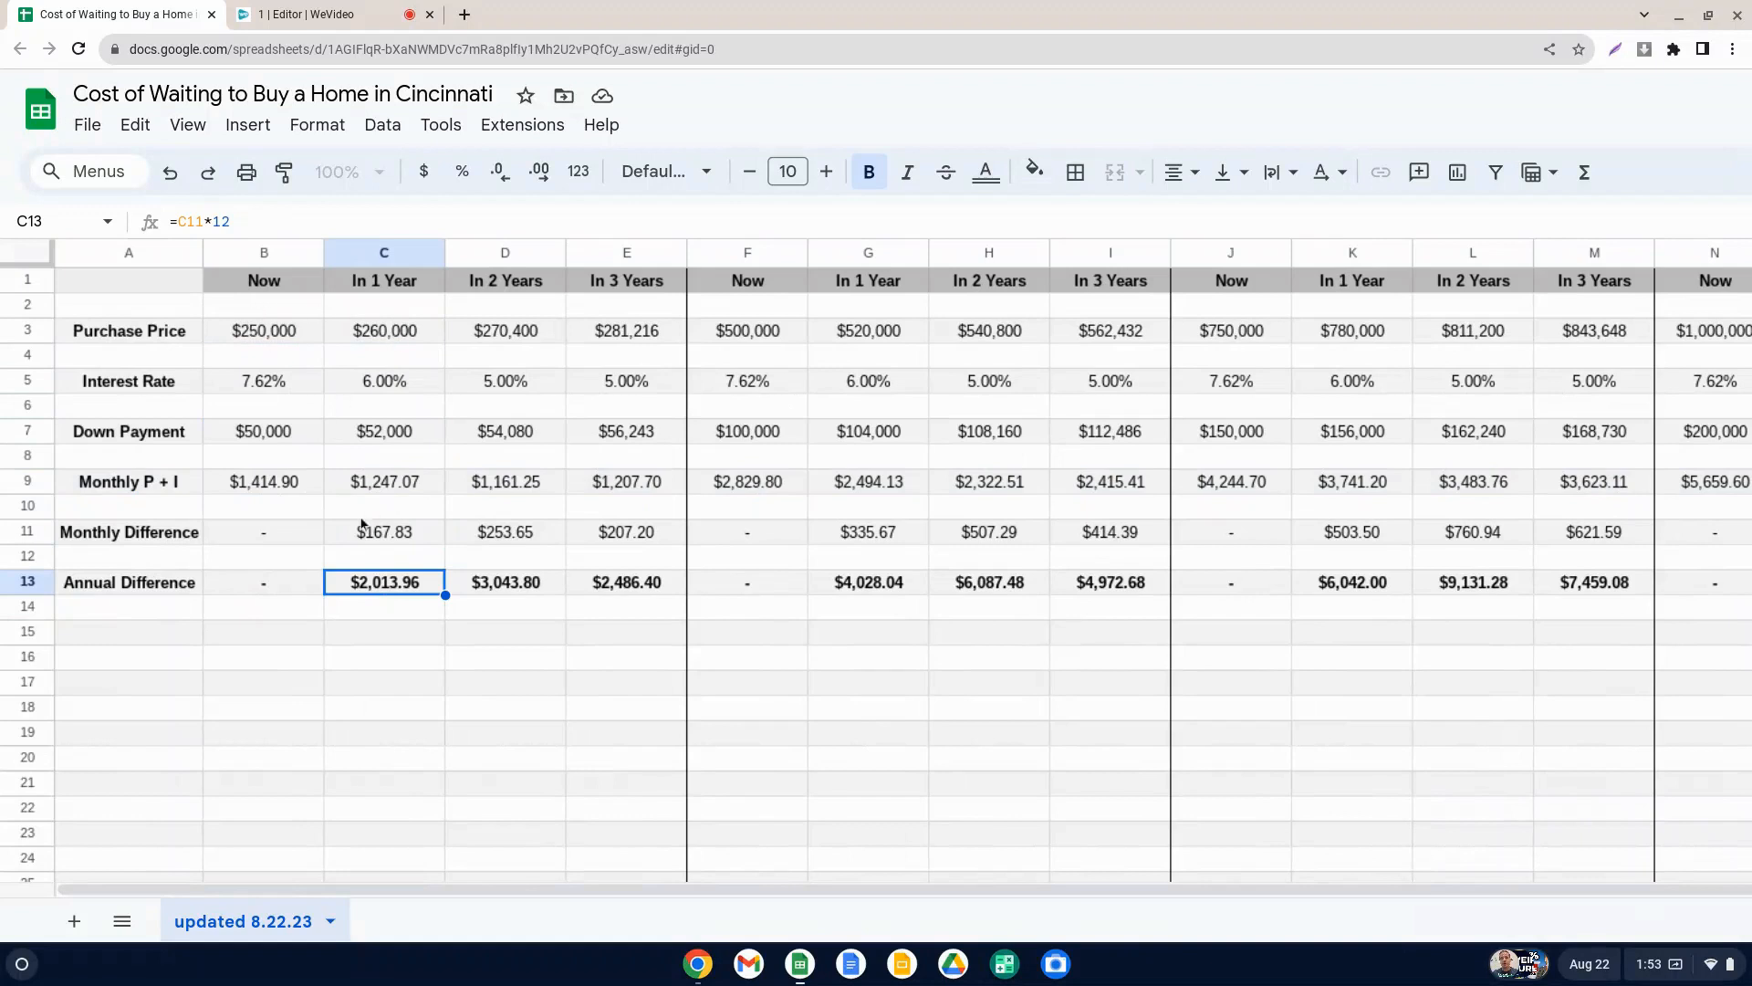
mouse_move(270, 343)
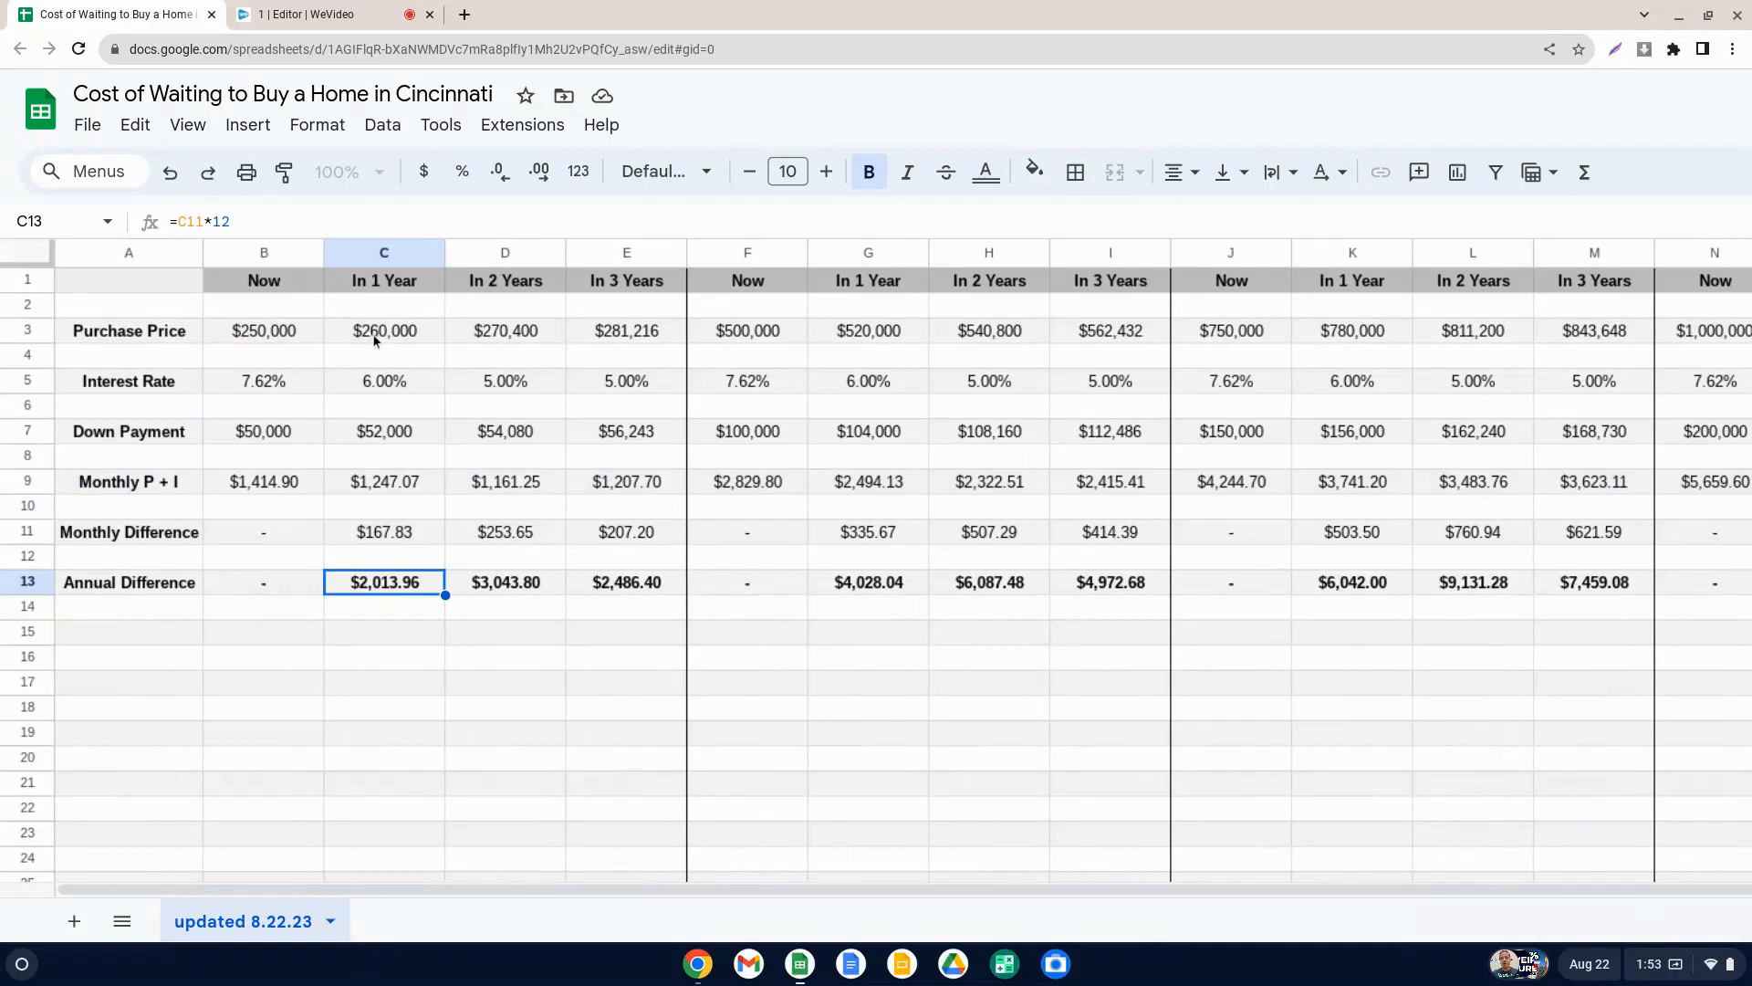
mouse_move(279, 342)
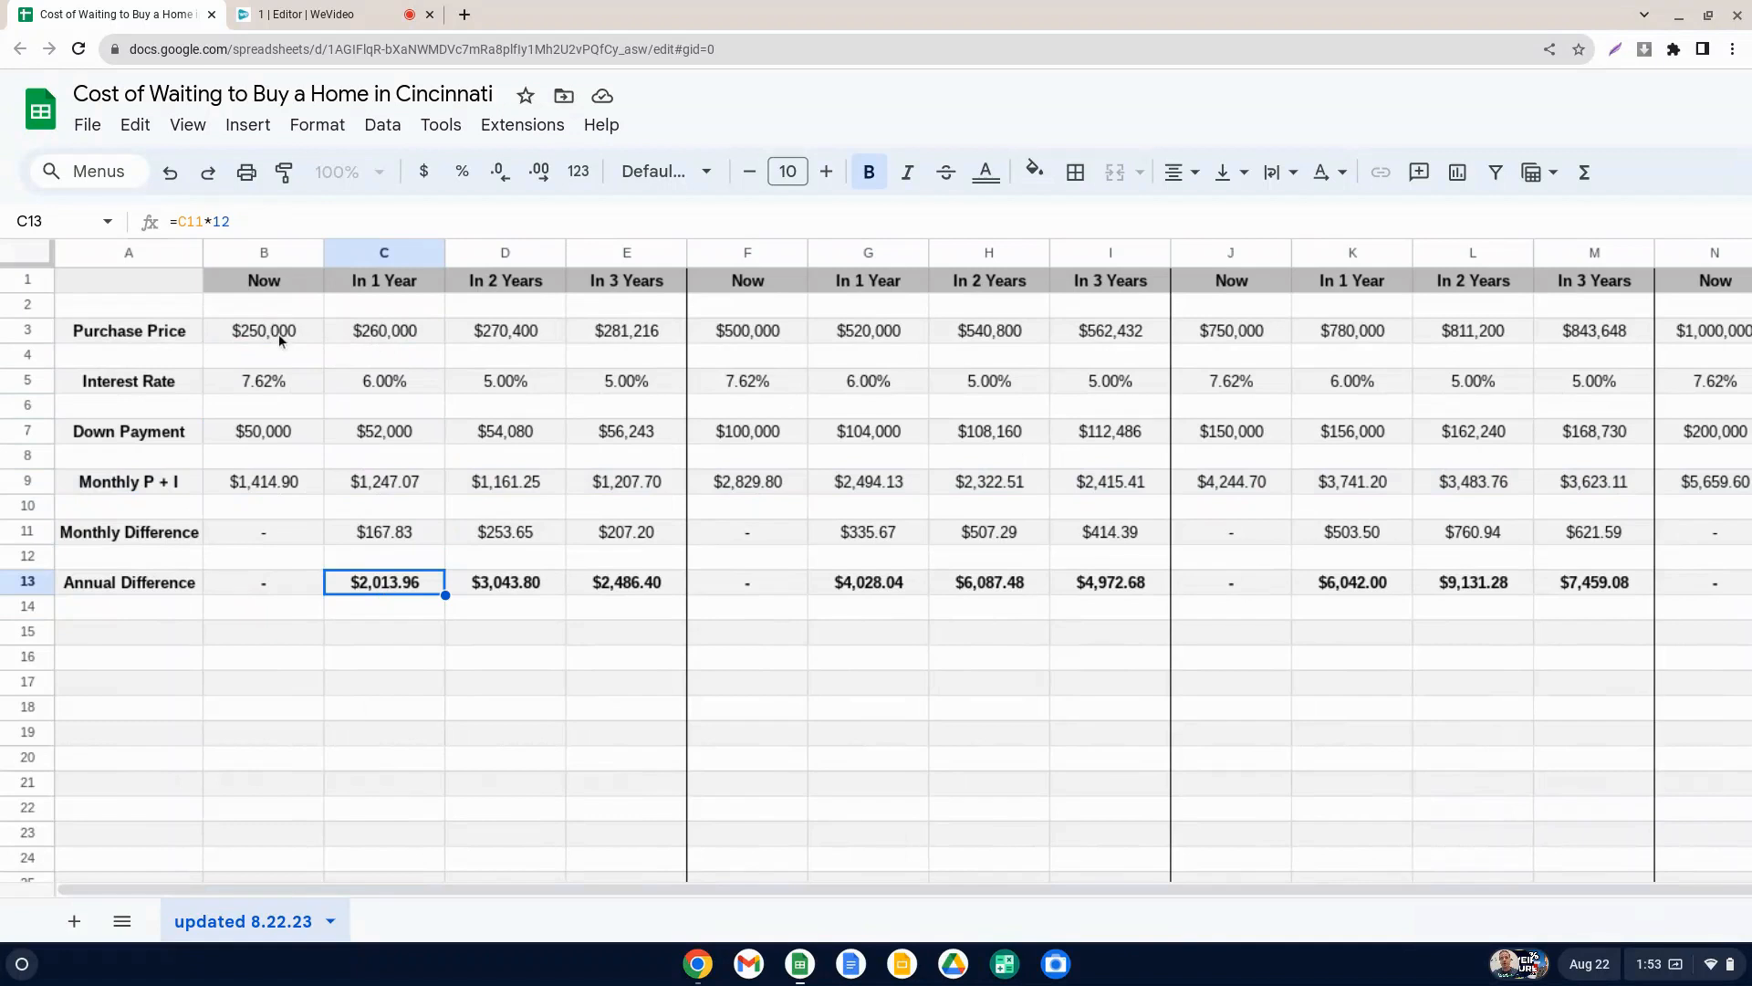
mouse_move(266, 356)
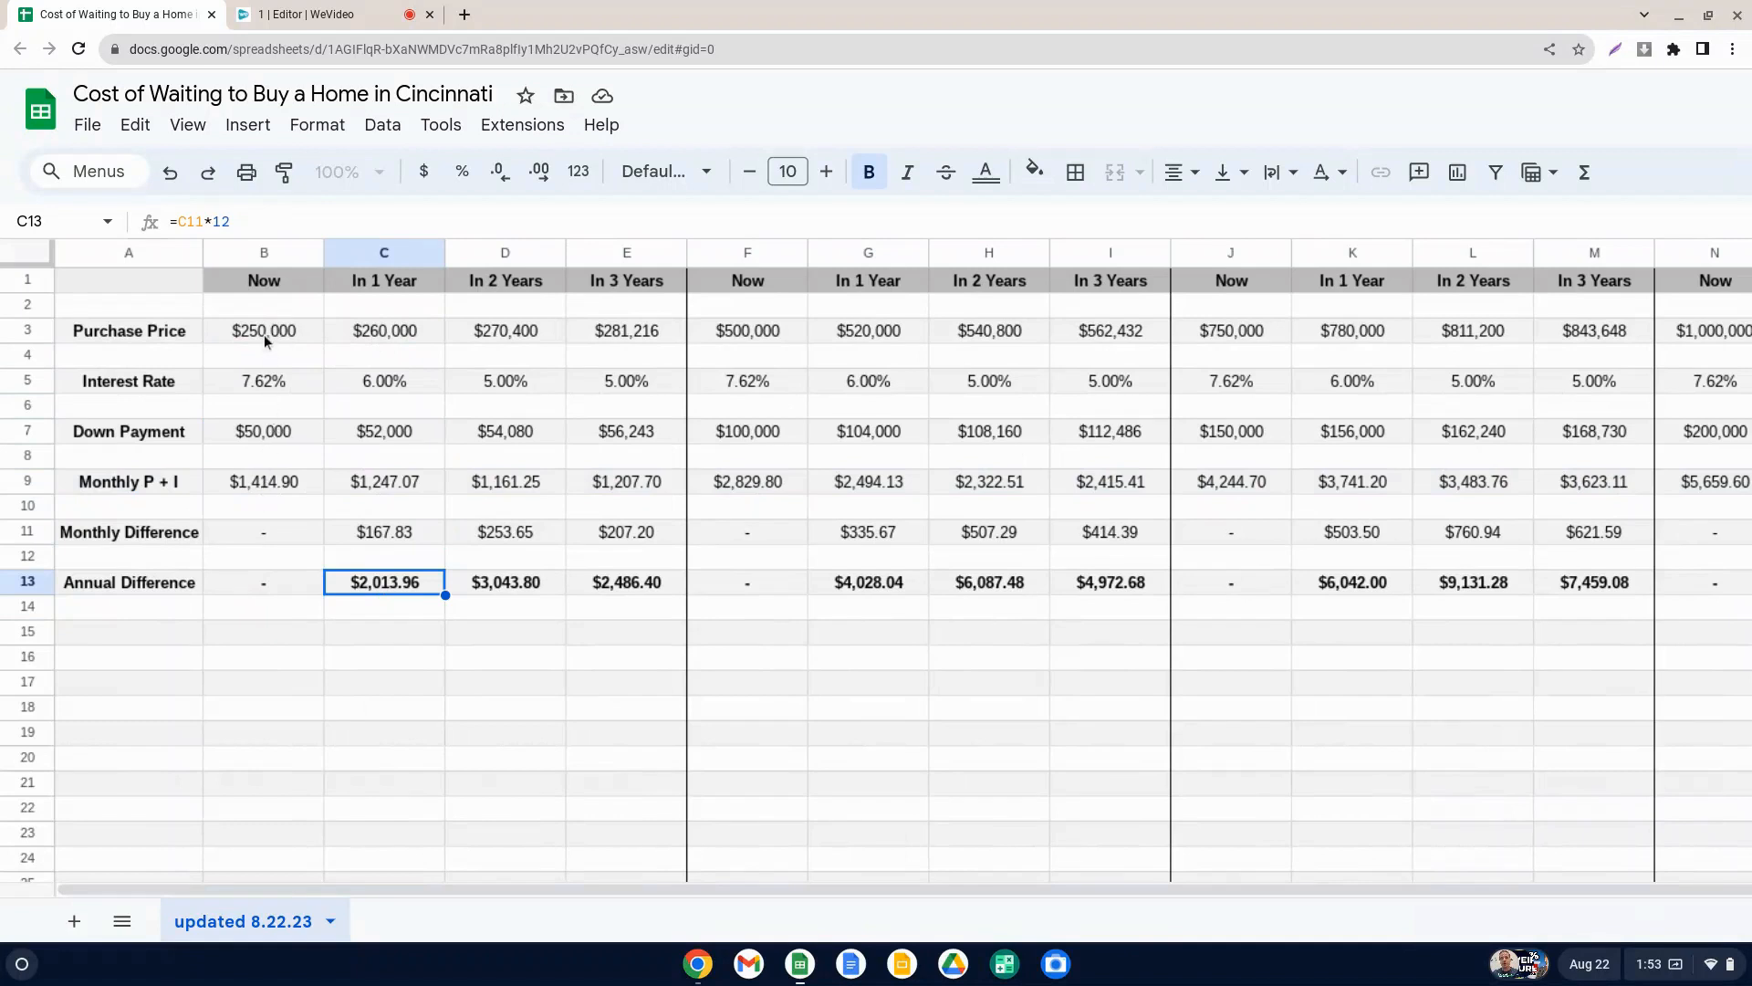
mouse_move(310, 334)
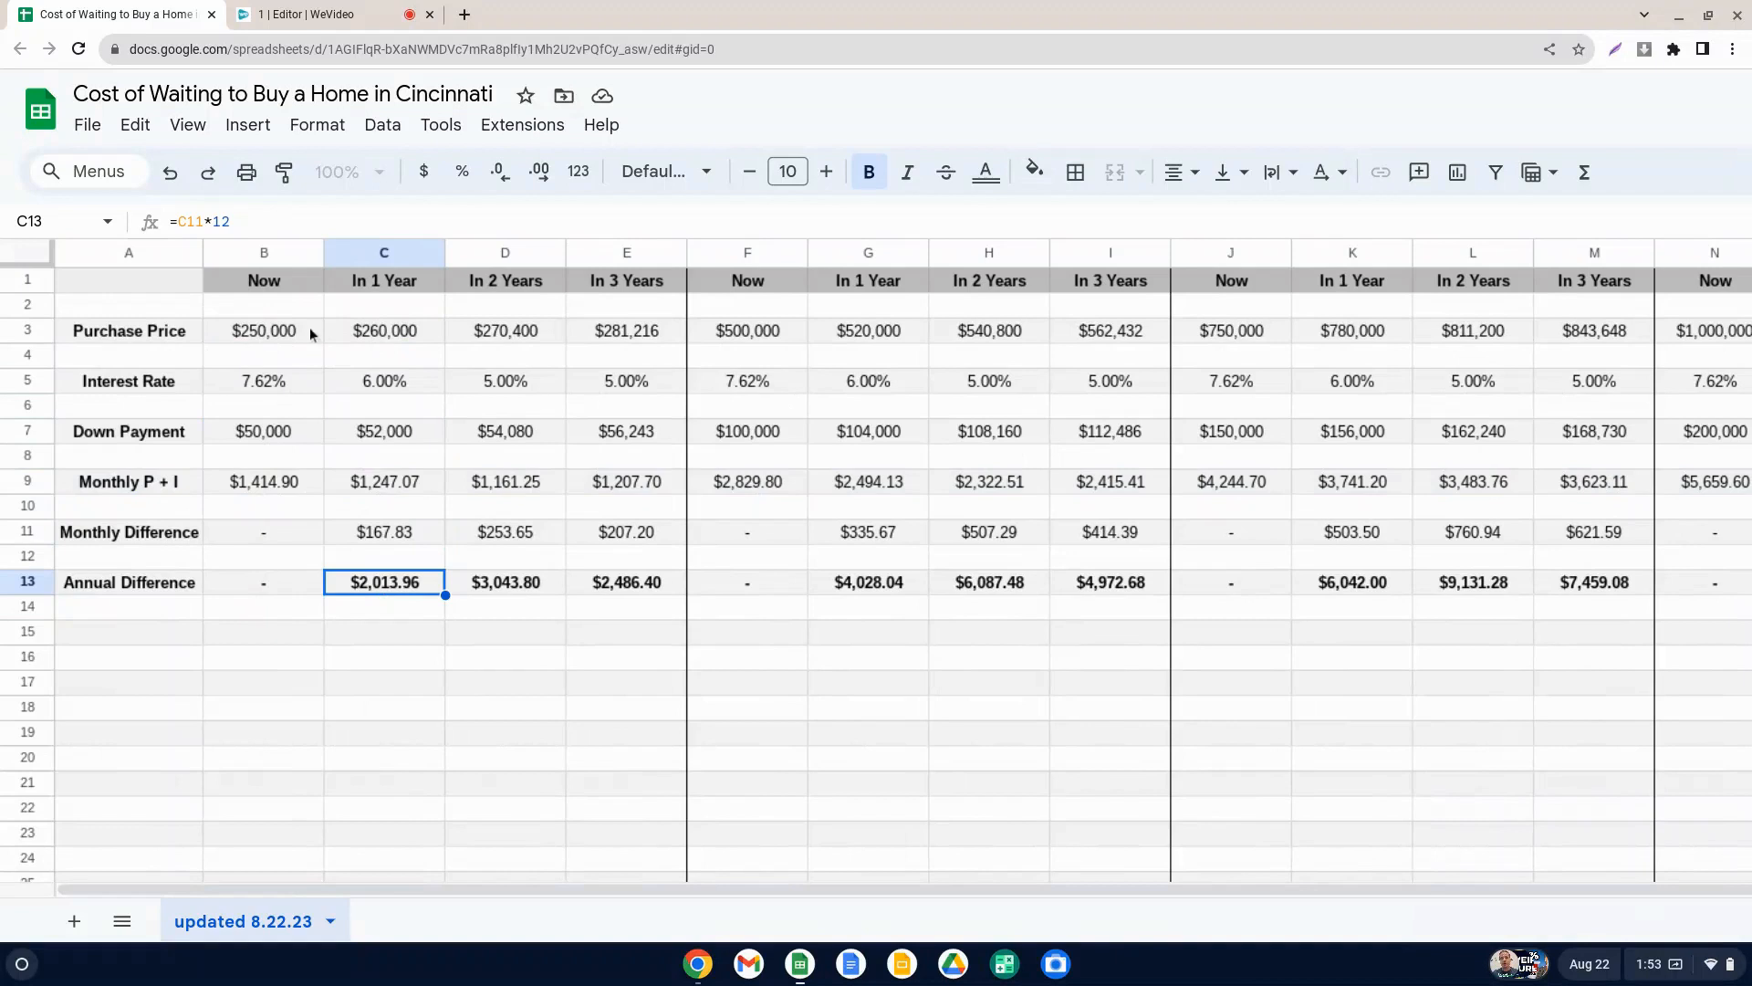
mouse_move(374, 332)
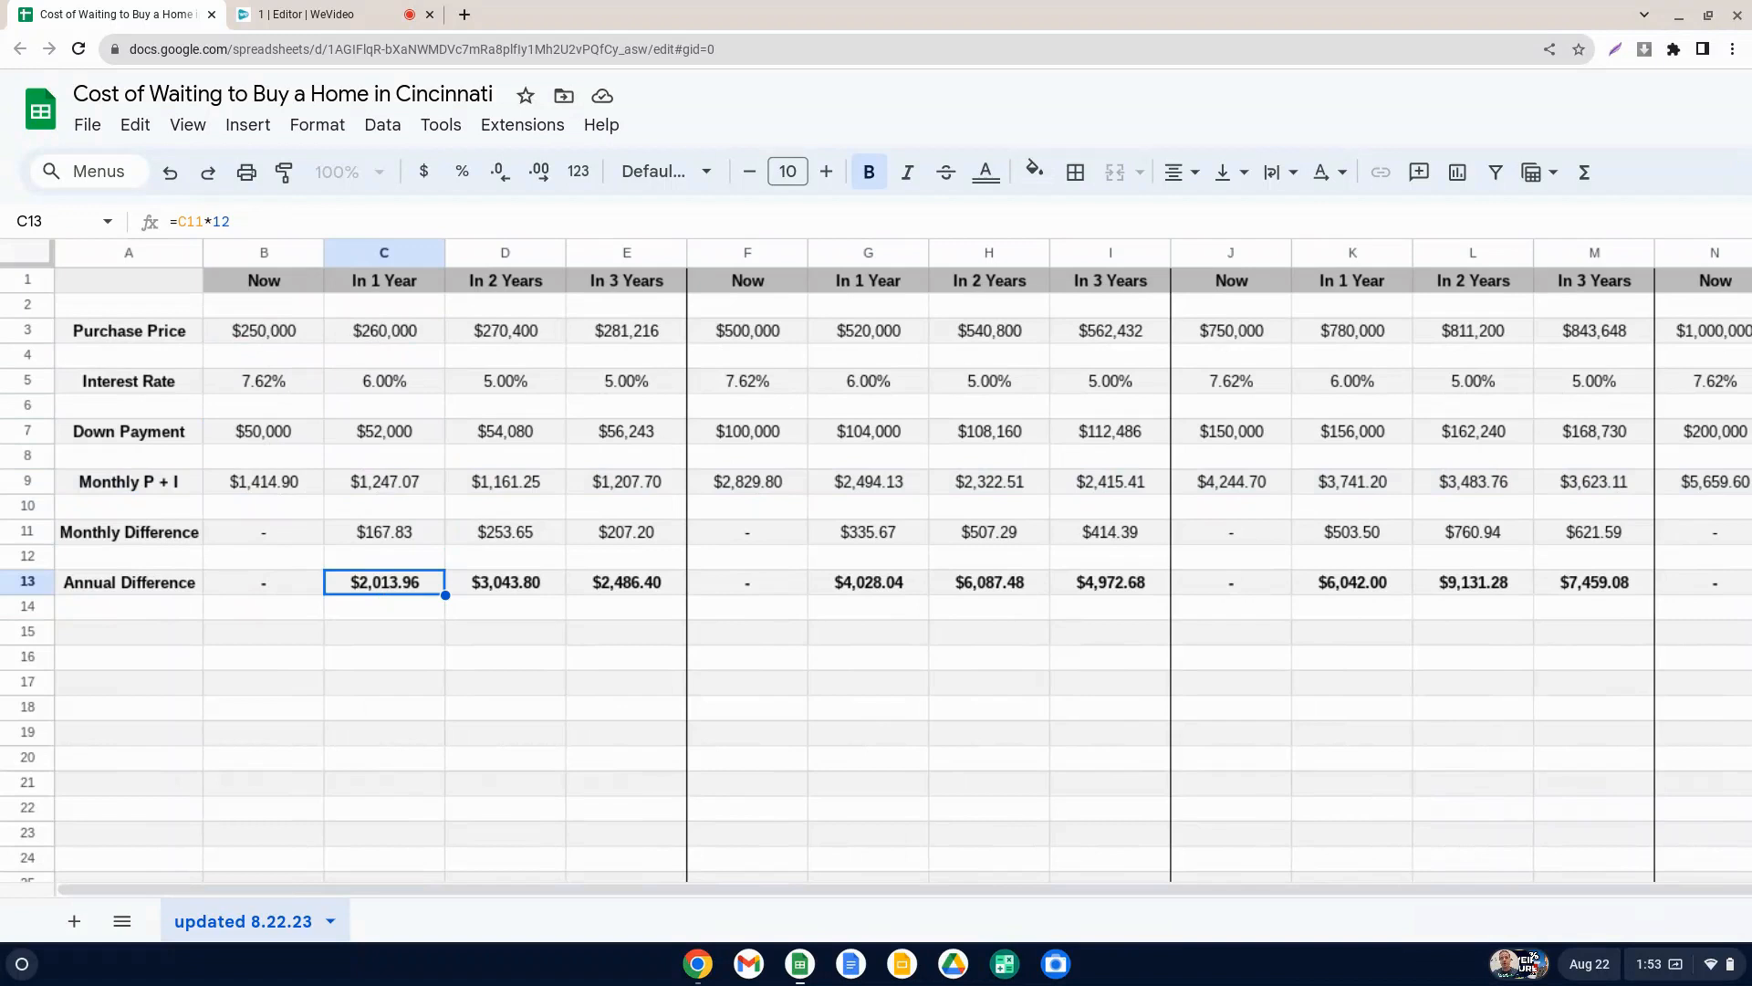
mouse_move(388, 601)
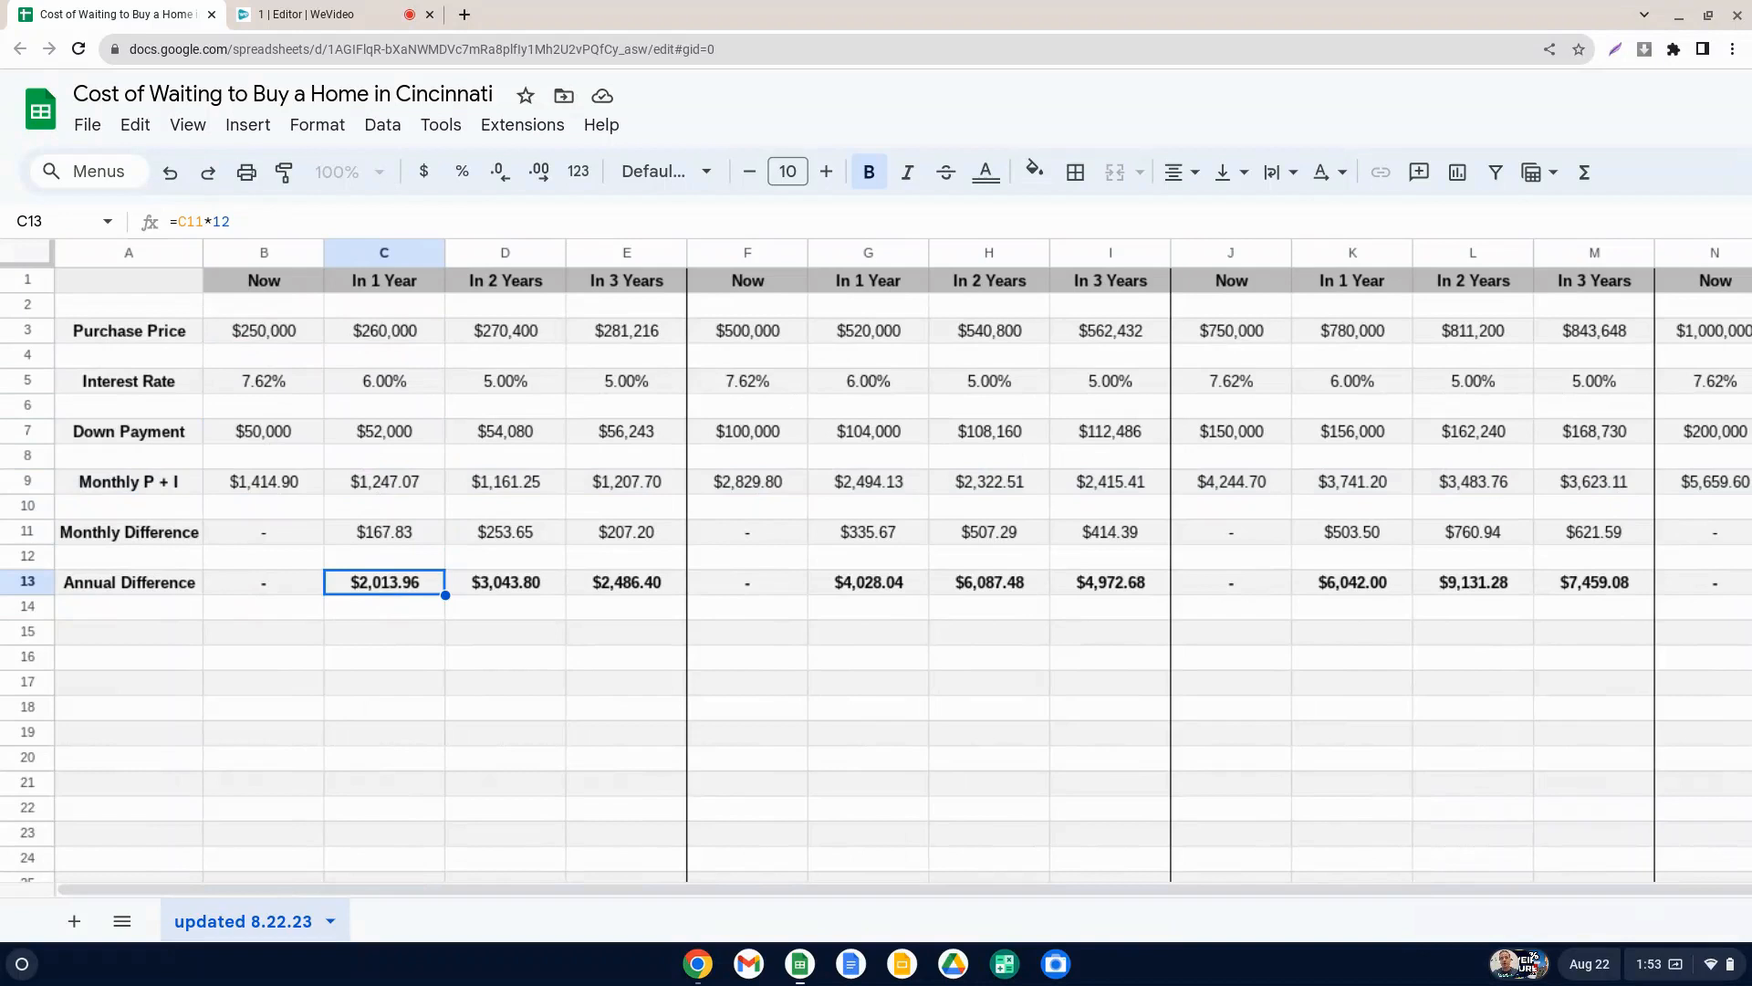
mouse_move(500, 563)
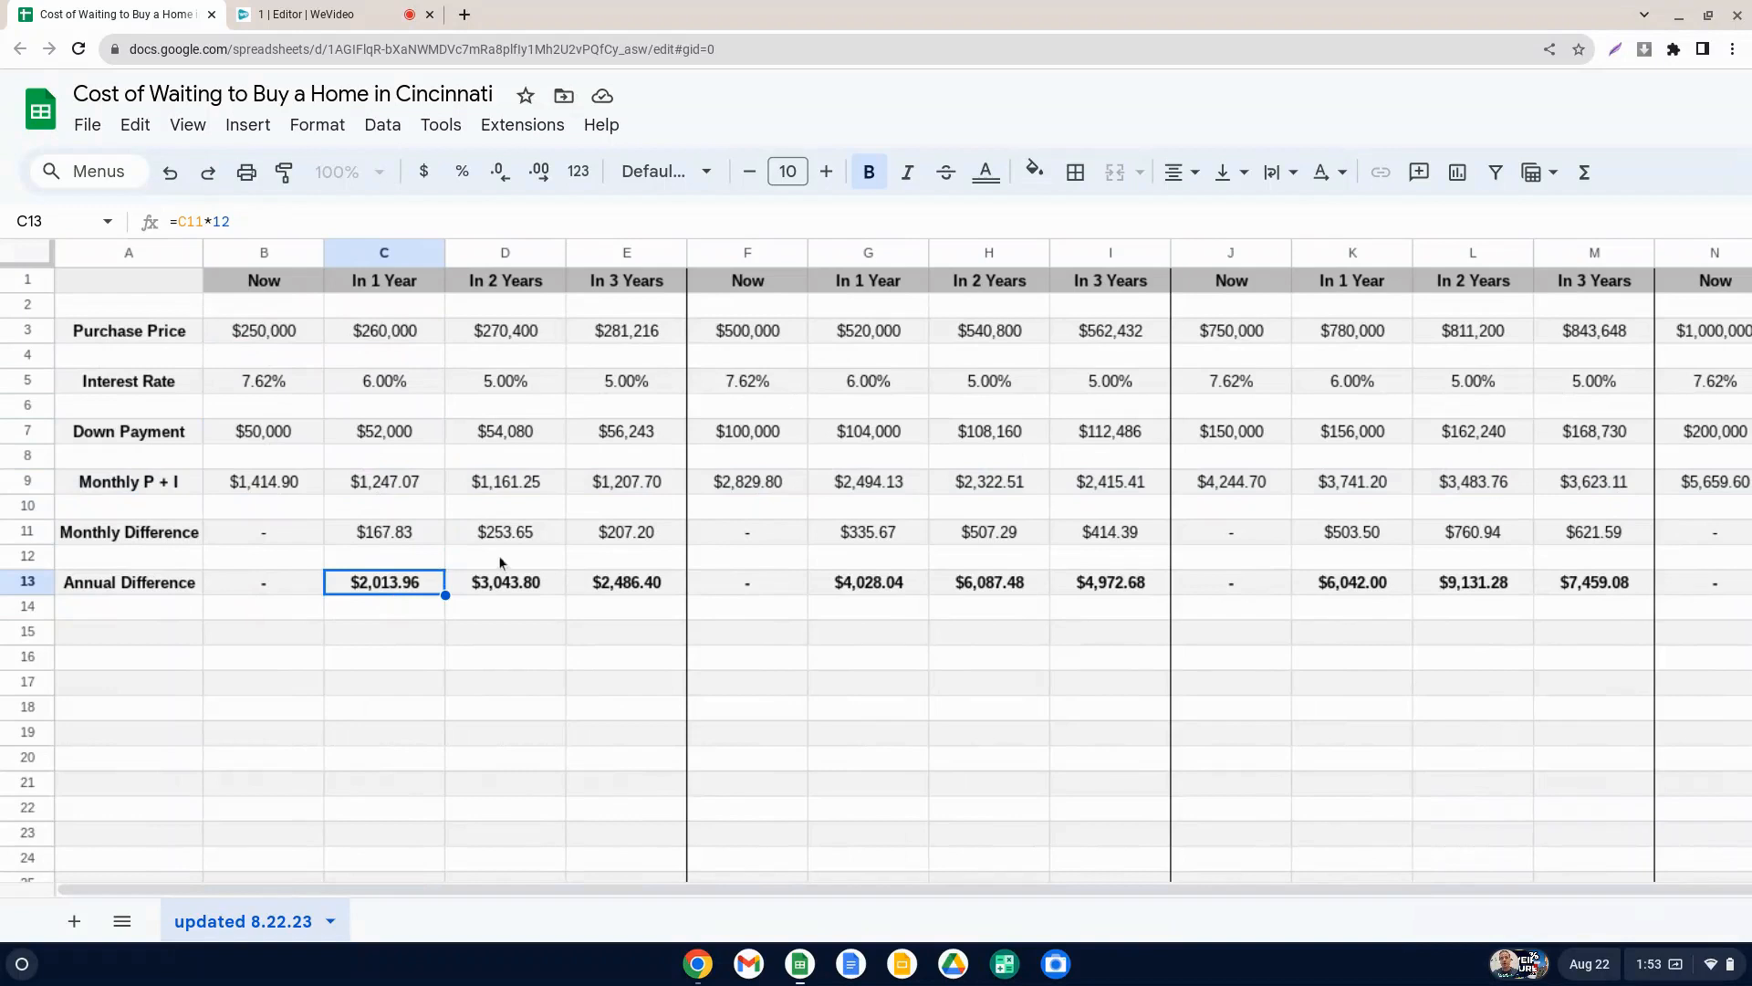
left_click(504, 382)
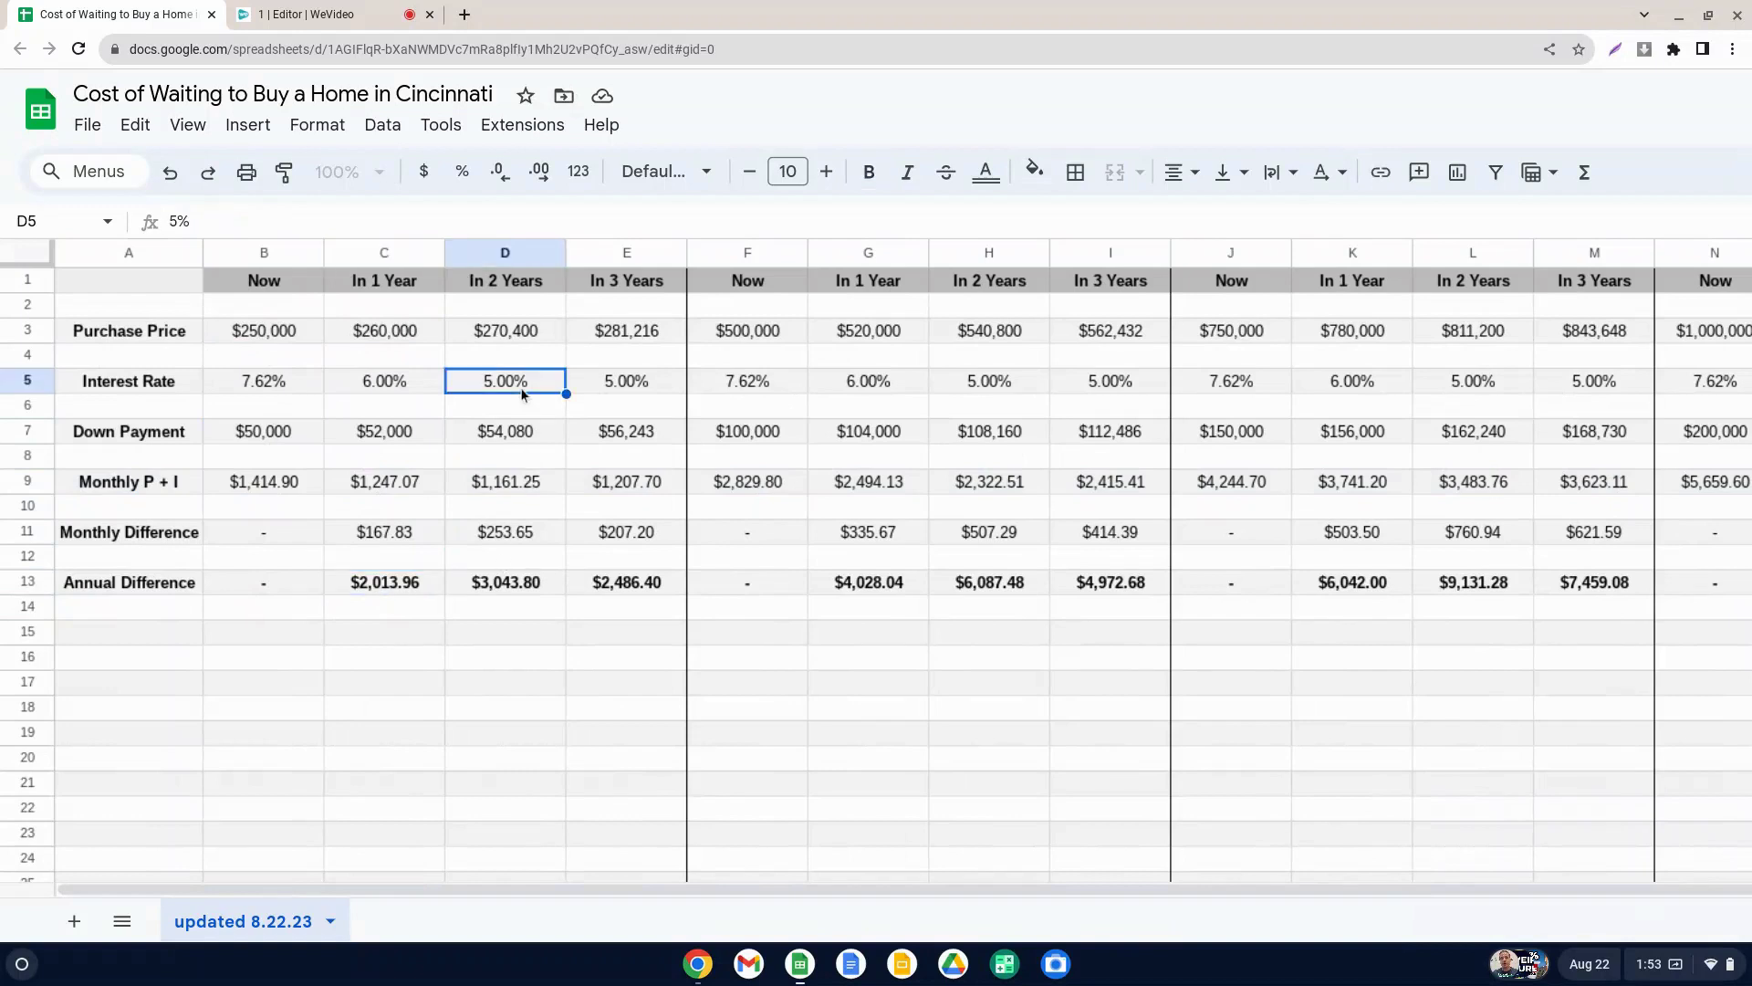
left_click(503, 331)
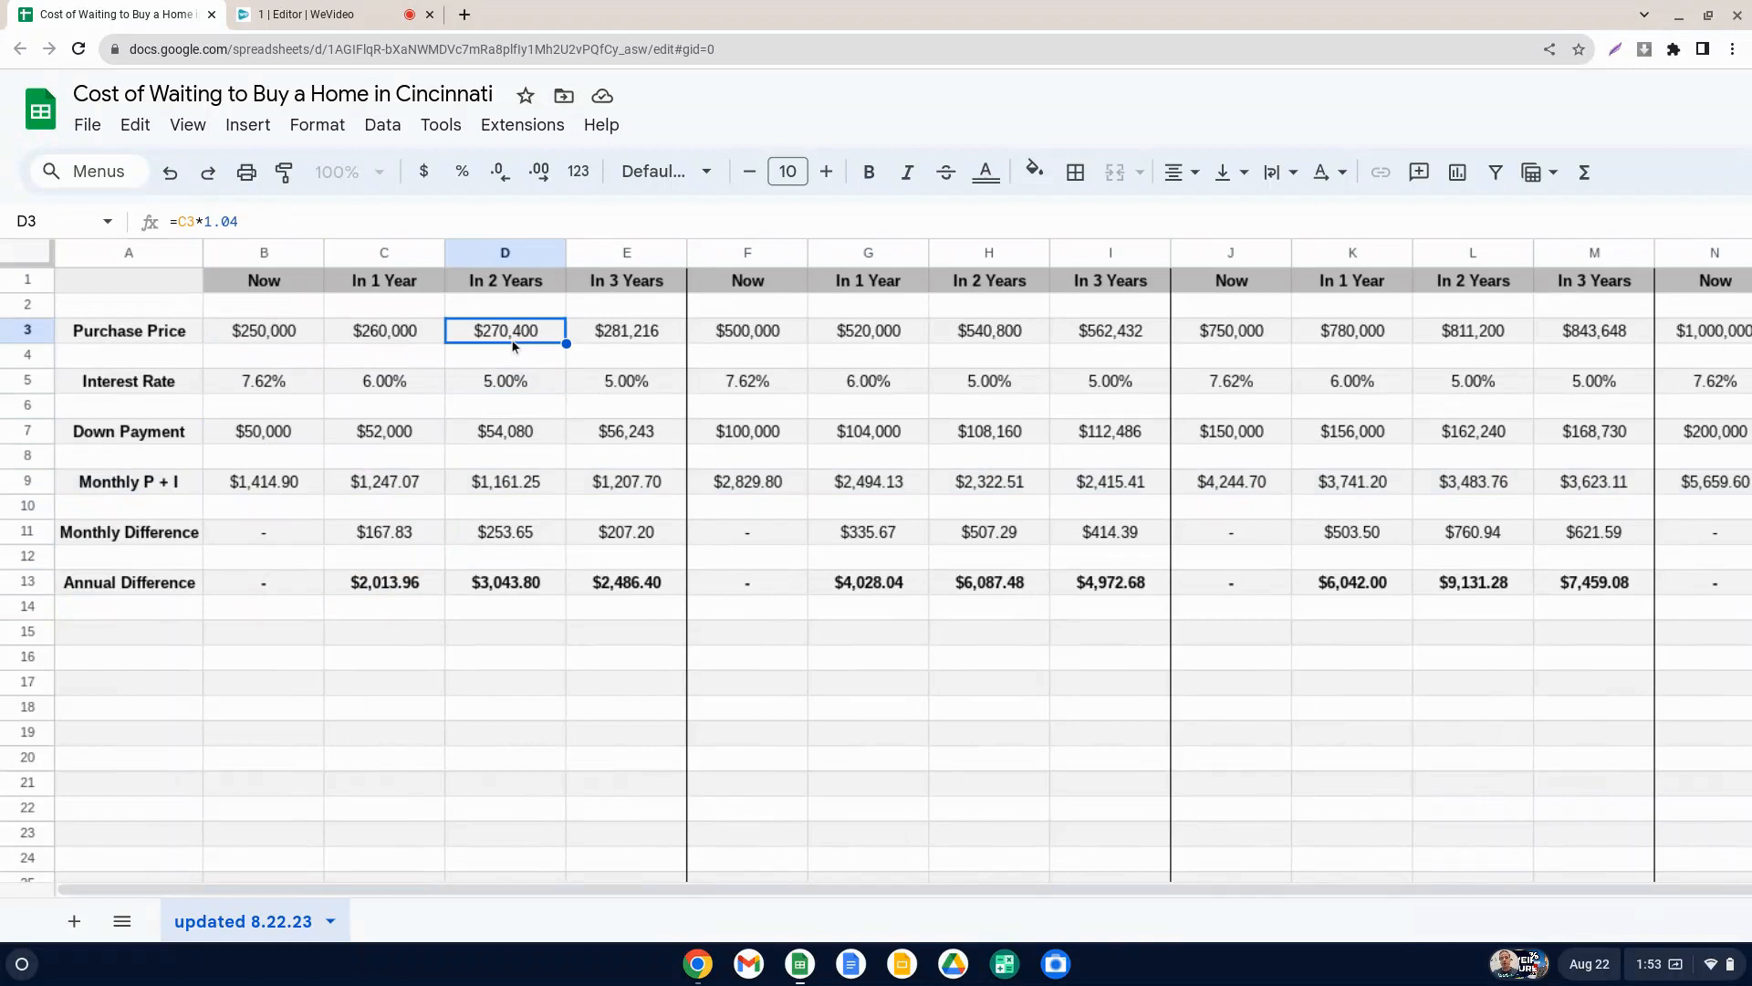
left_click(626, 331)
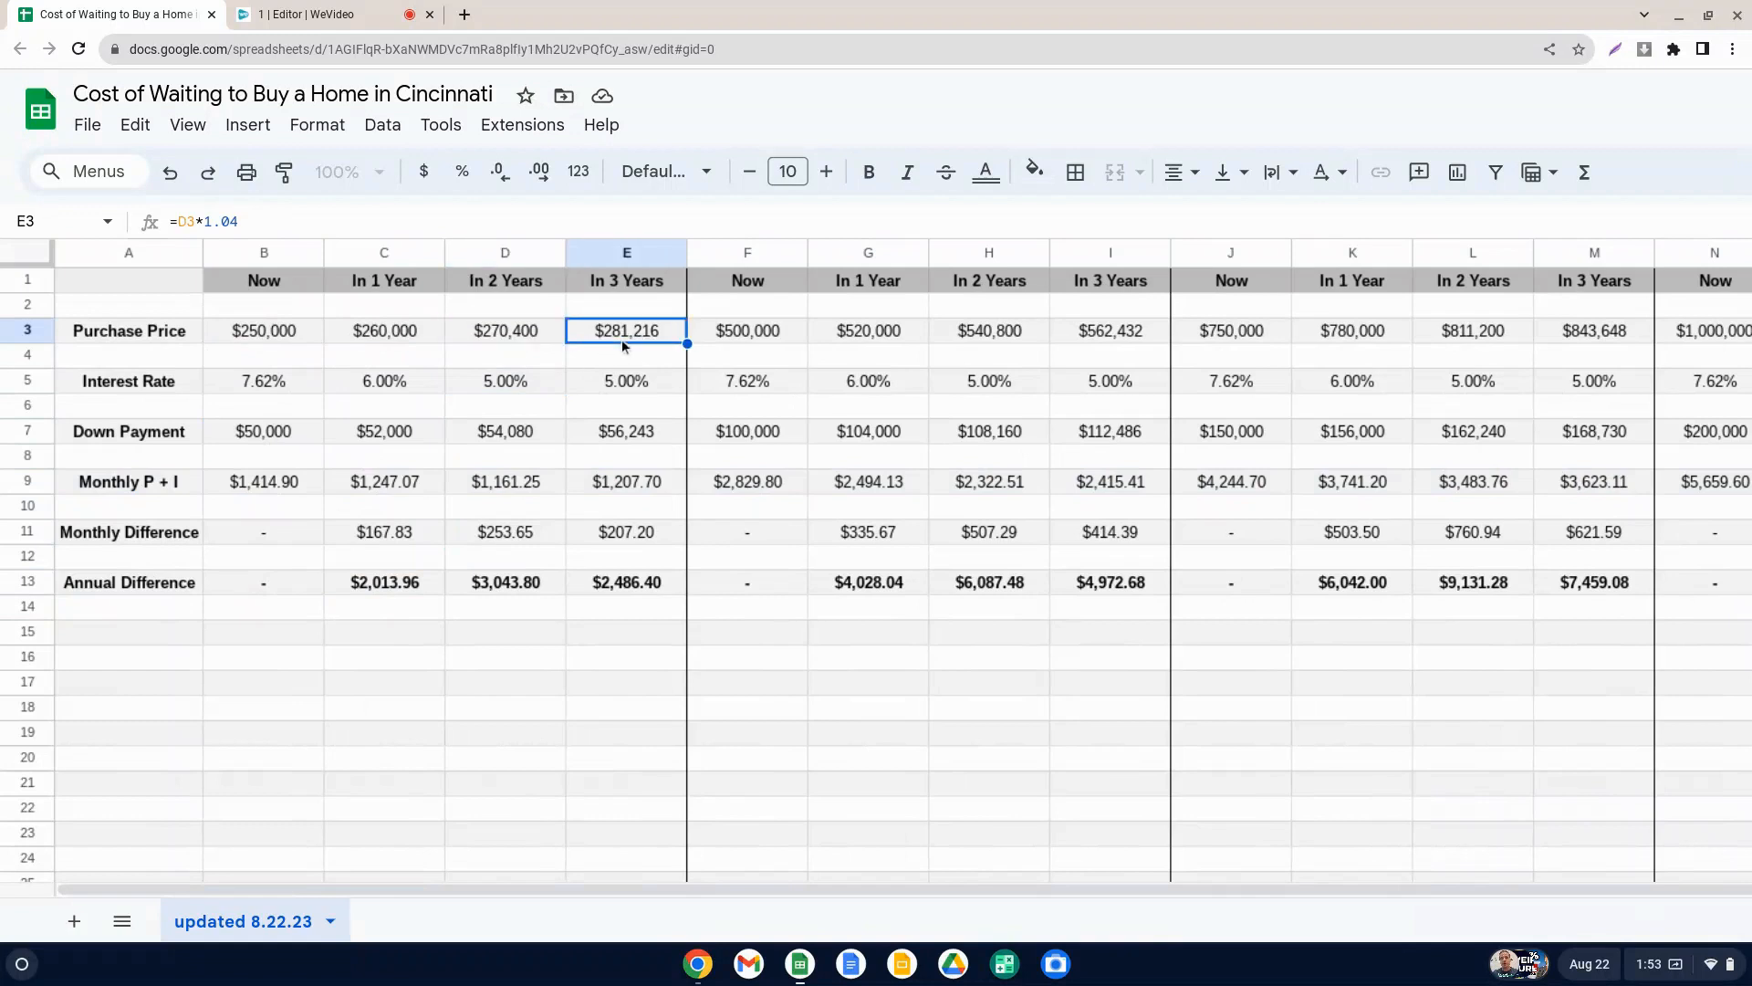
left_click(504, 330)
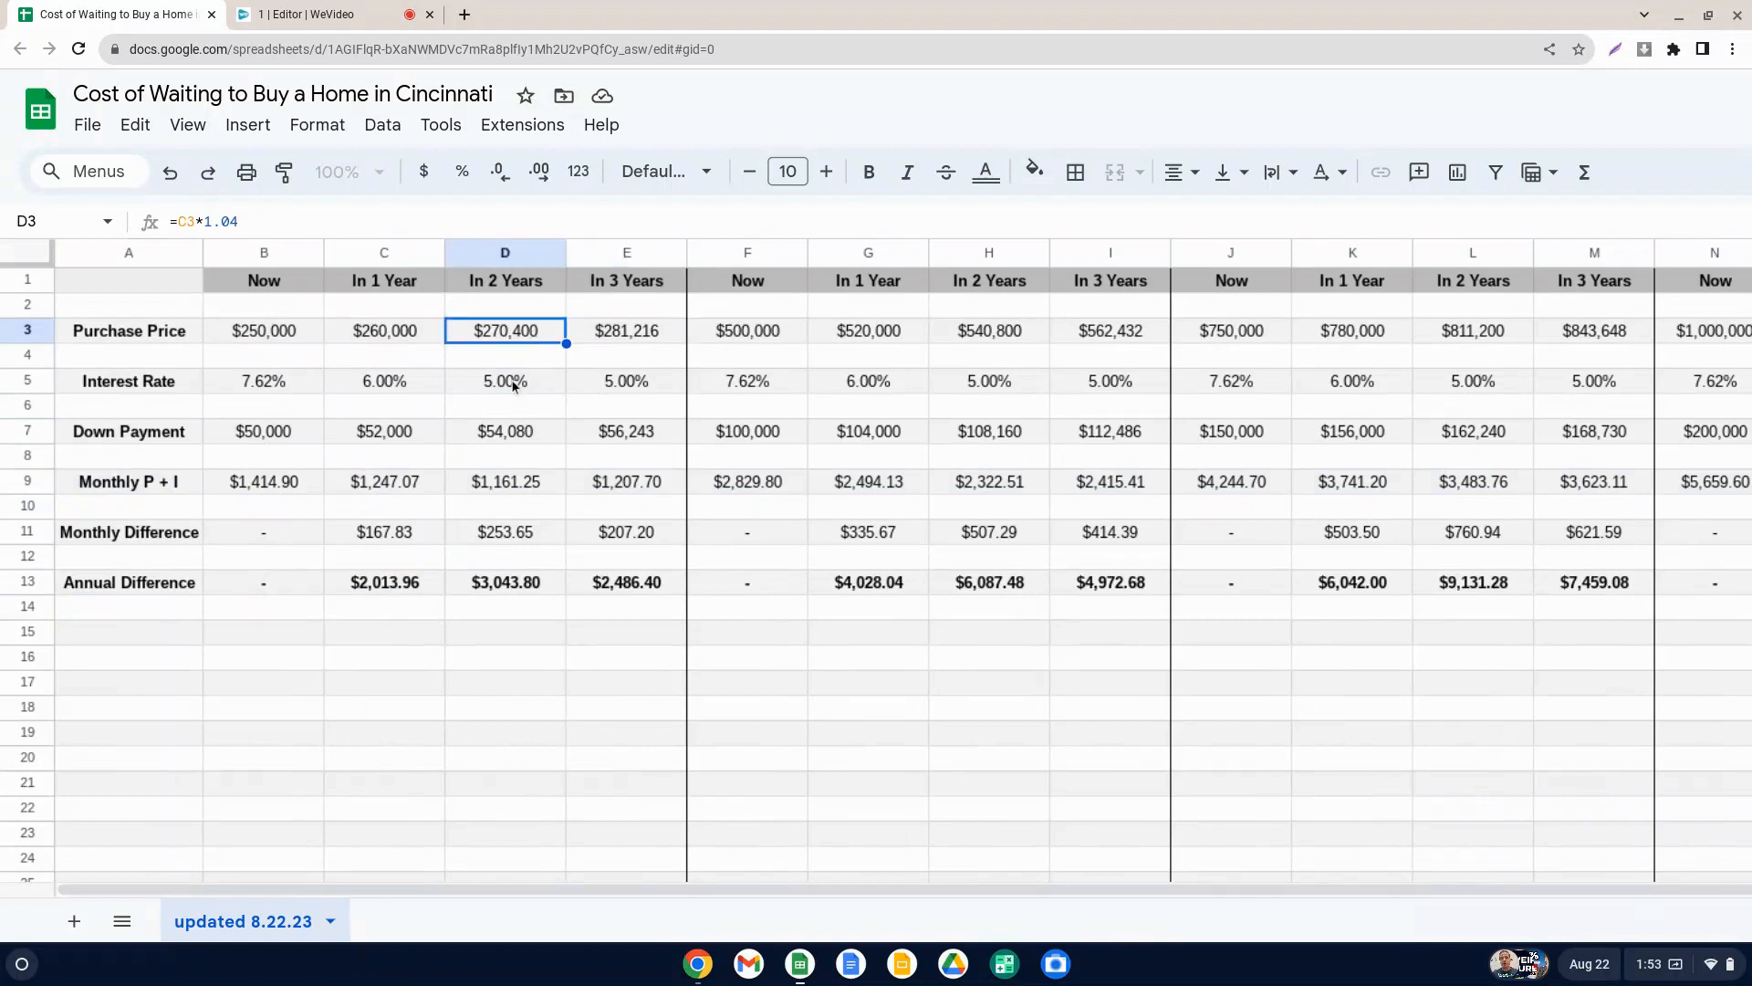
left_click(504, 382)
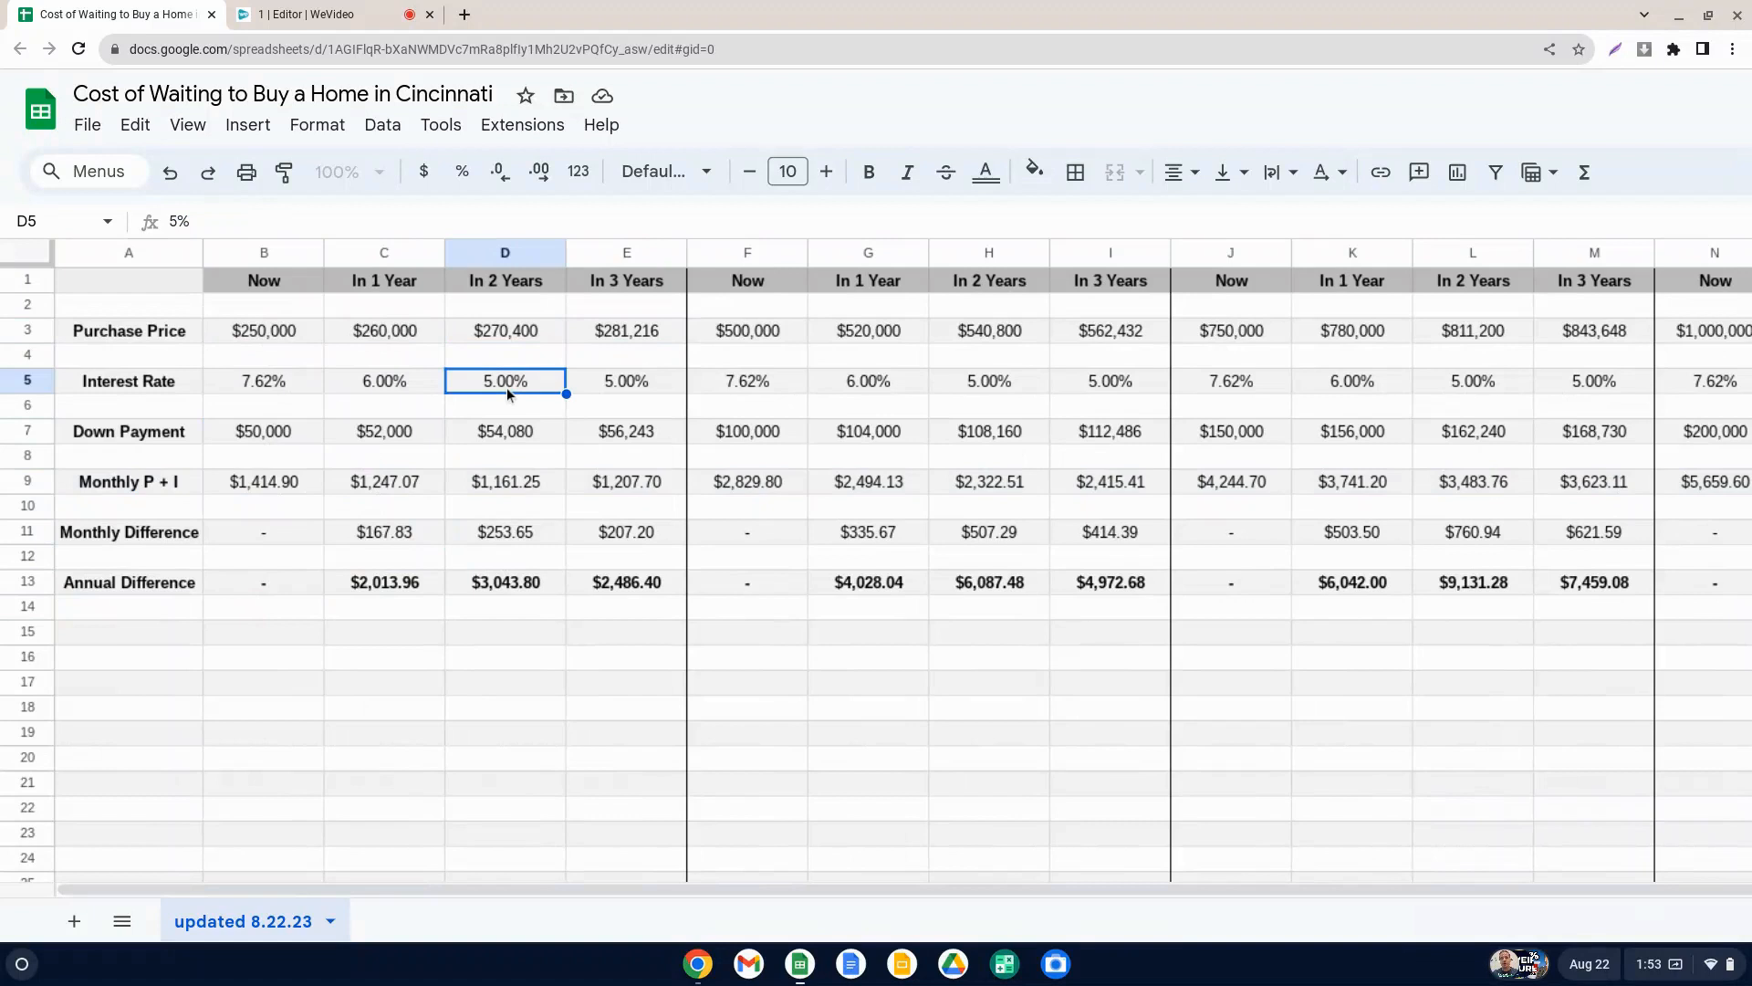
left_click(626, 382)
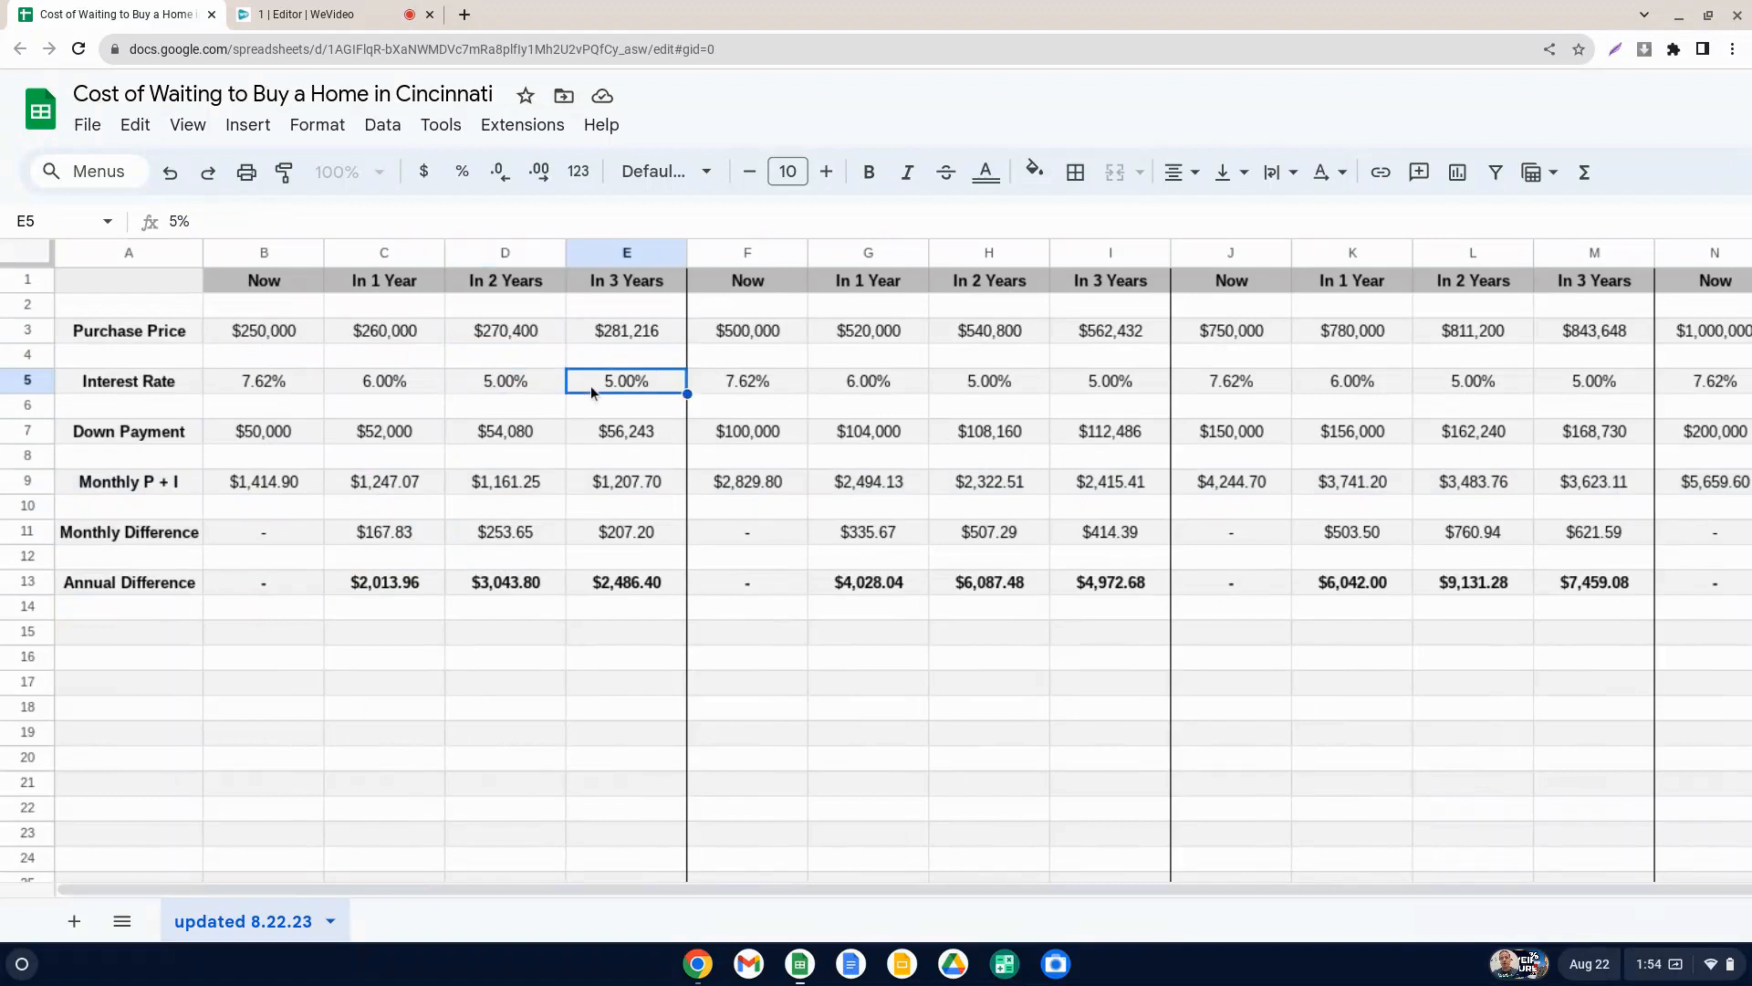
left_click(504, 379)
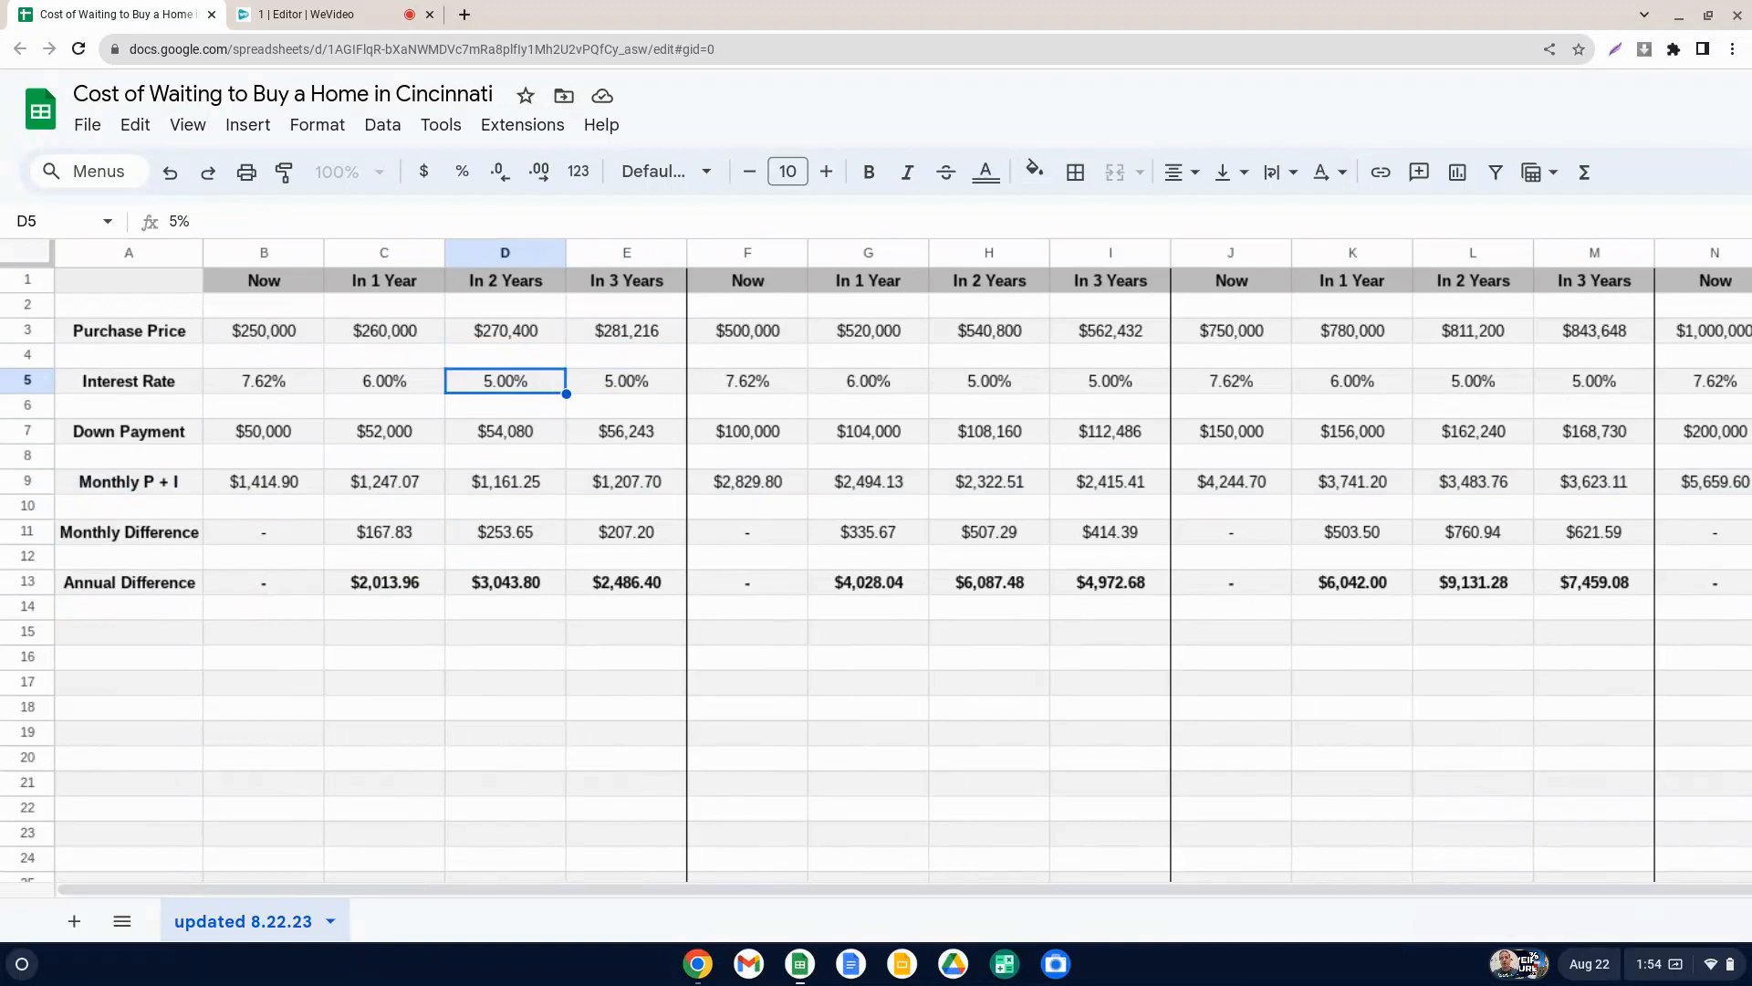
left_click(626, 382)
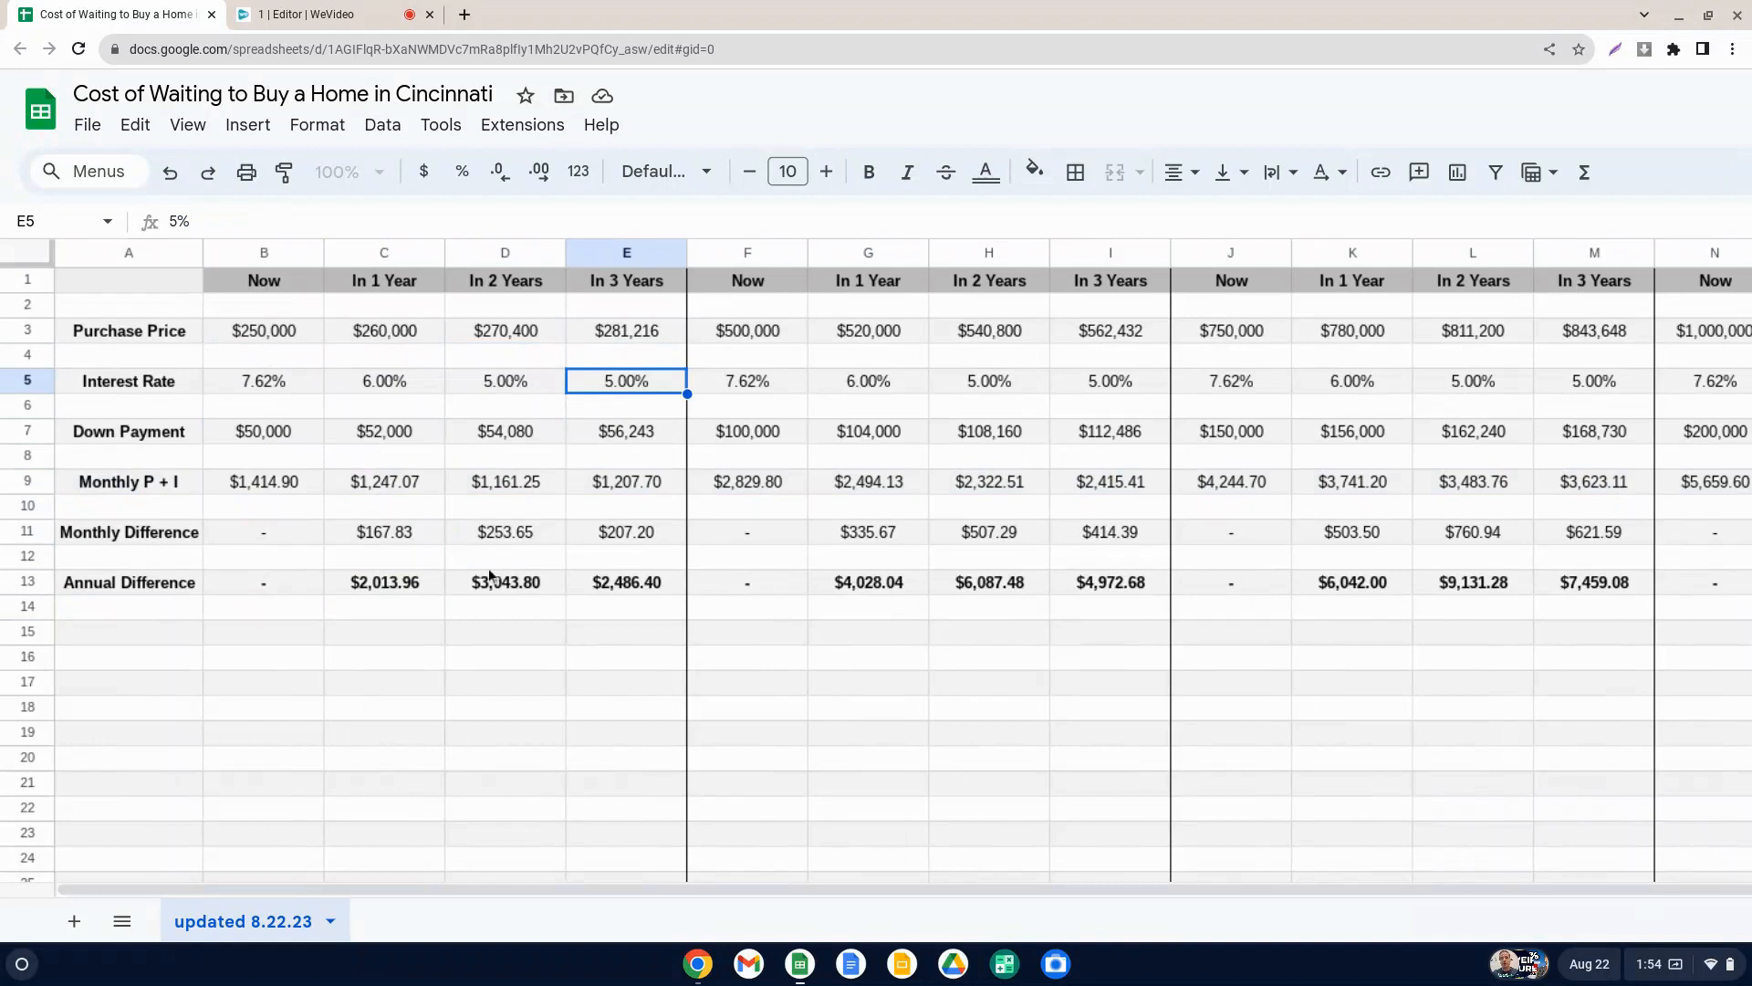
left_click(504, 580)
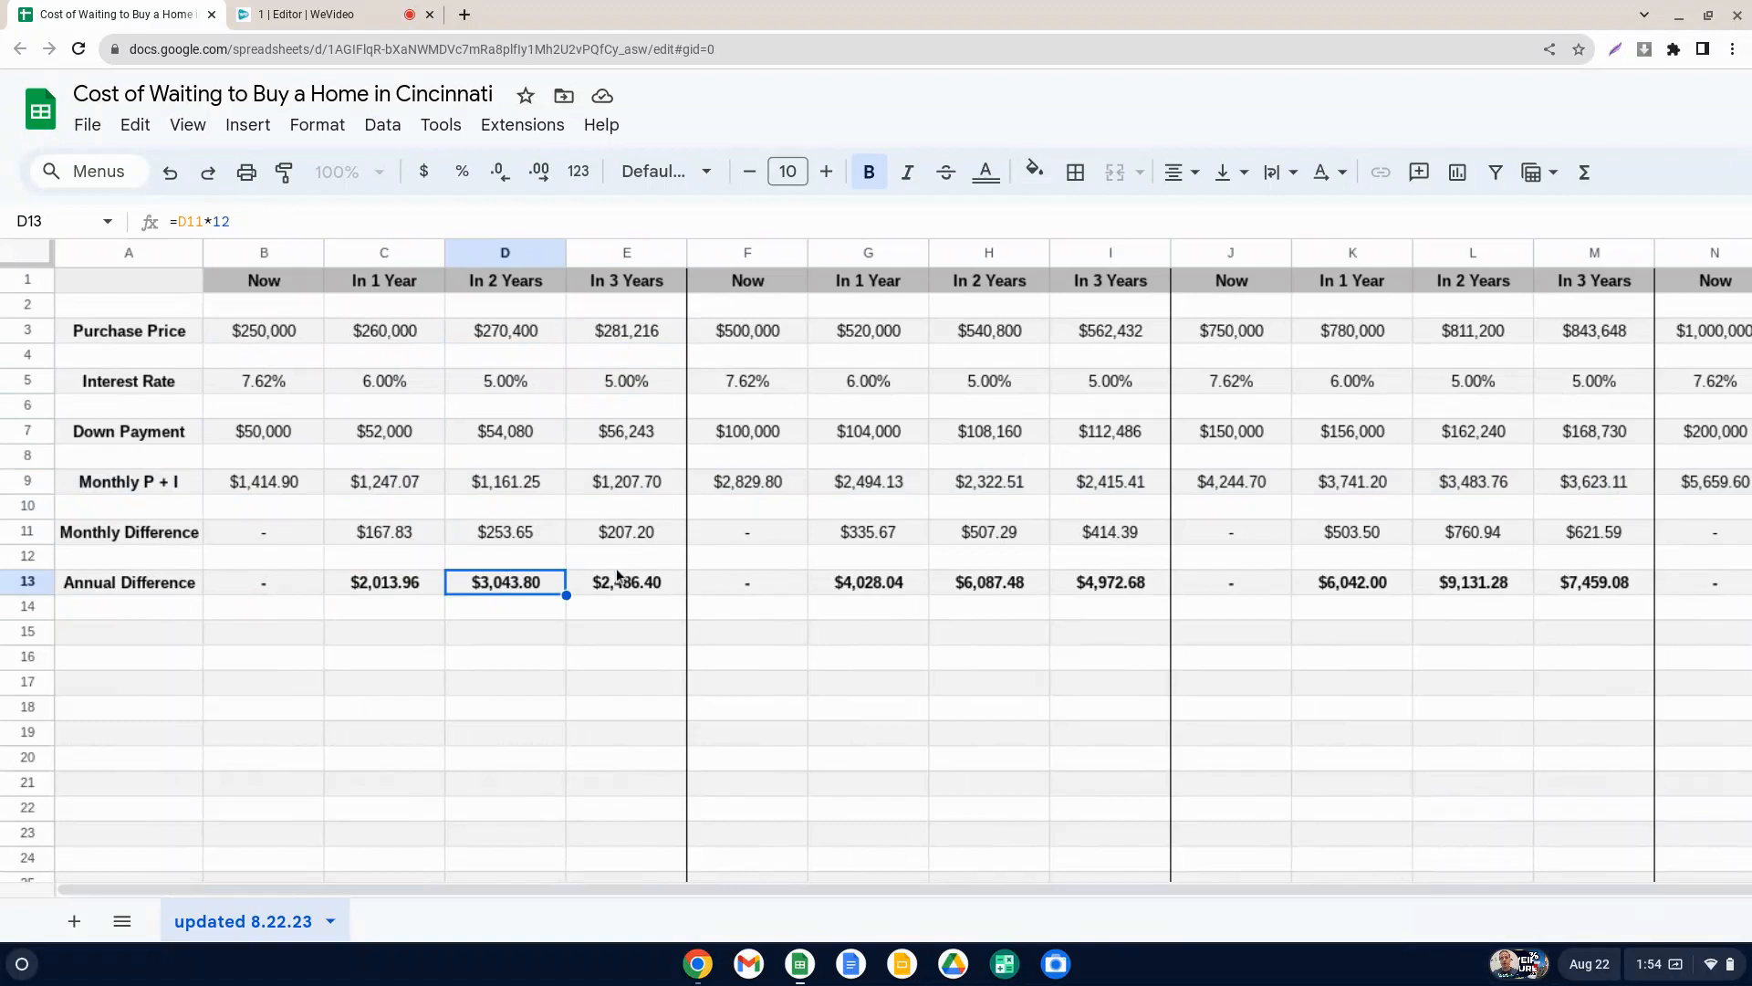
left_click(626, 581)
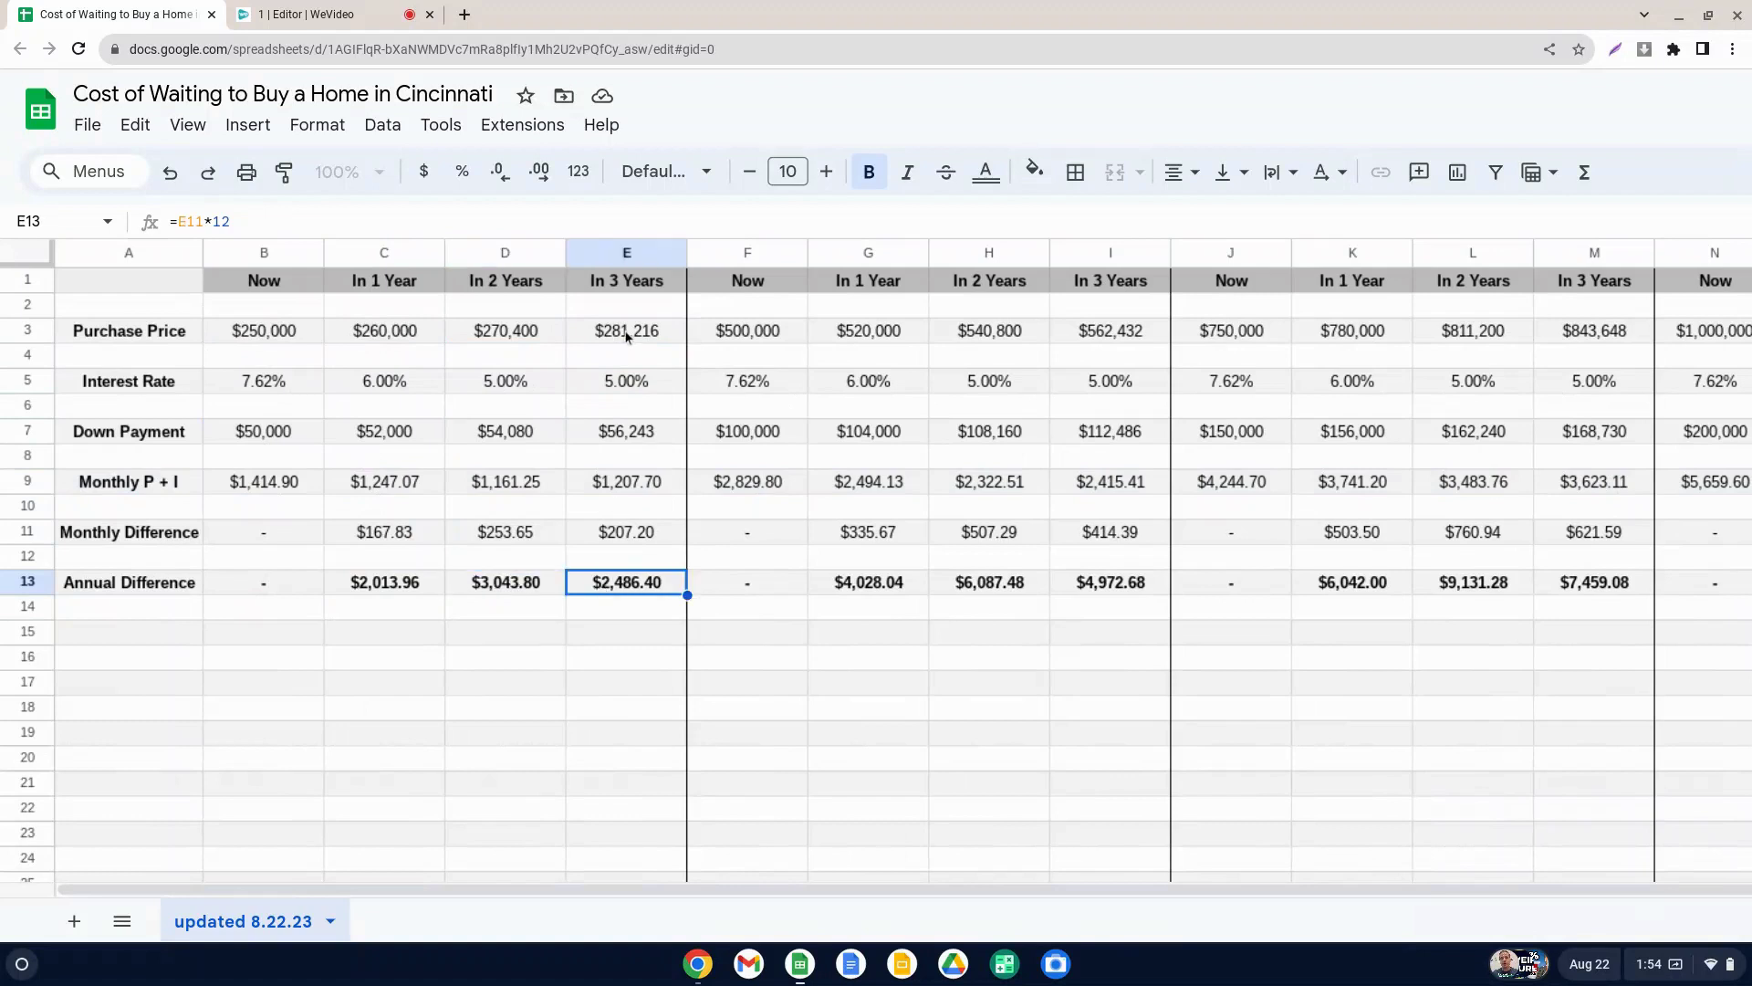
left_click(626, 382)
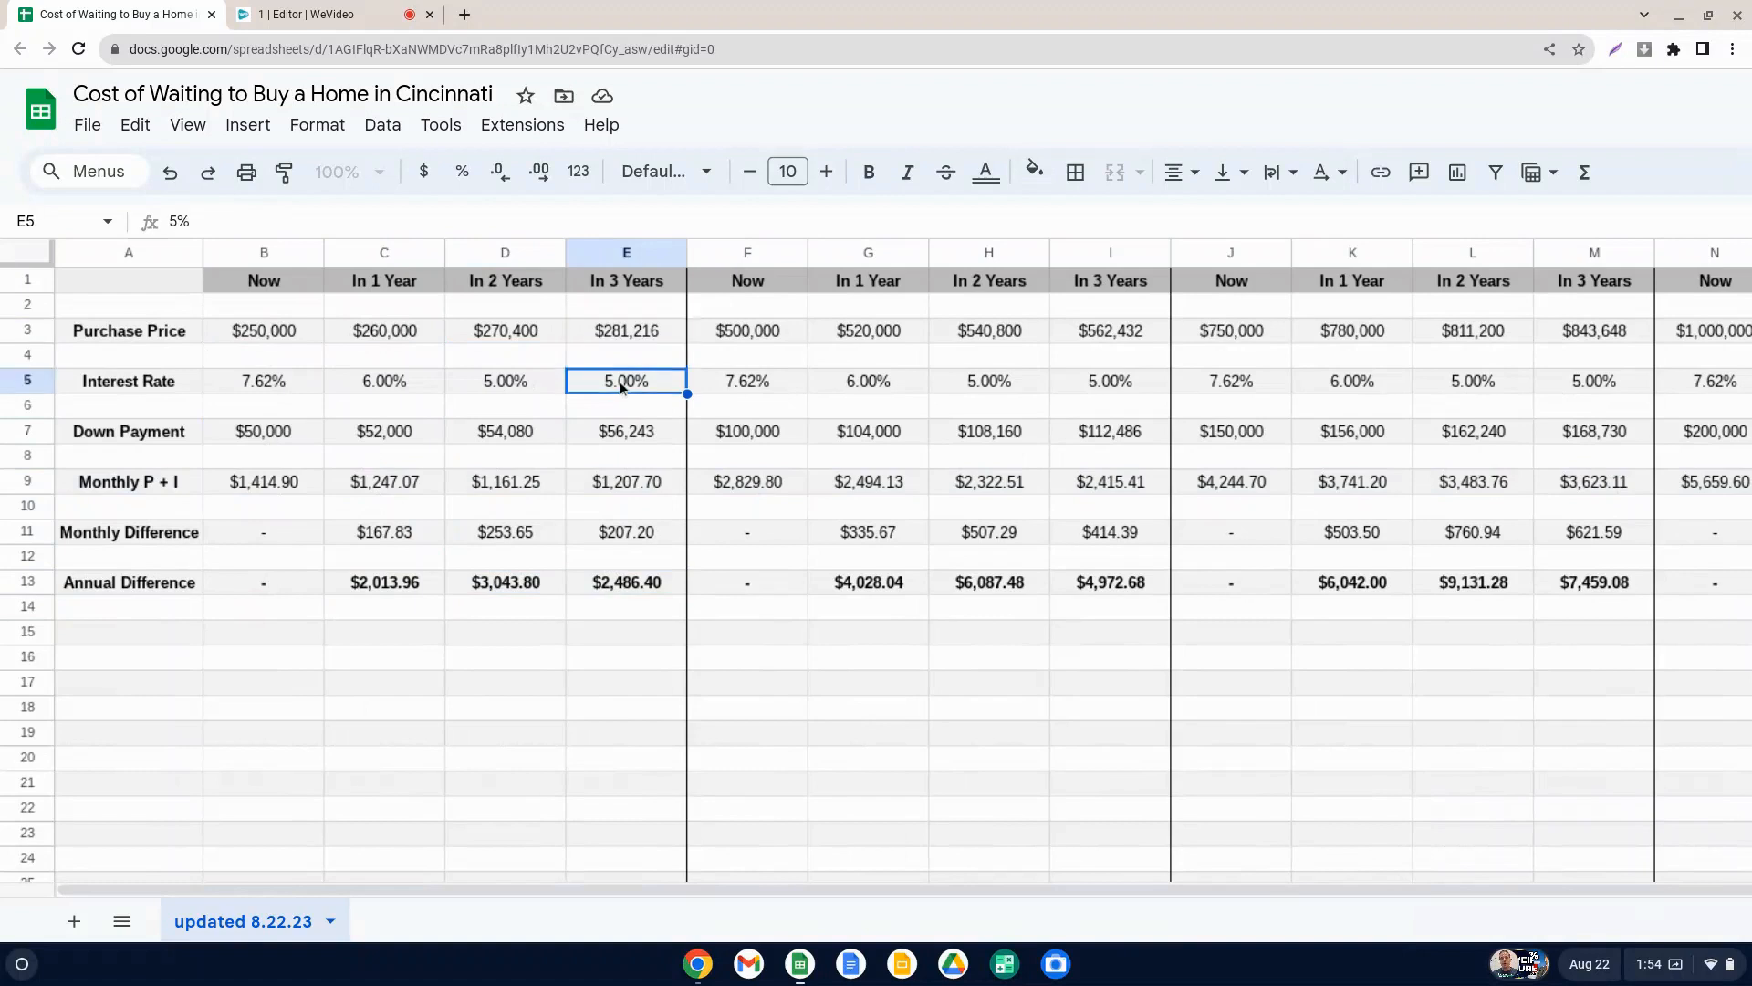
left_click(504, 331)
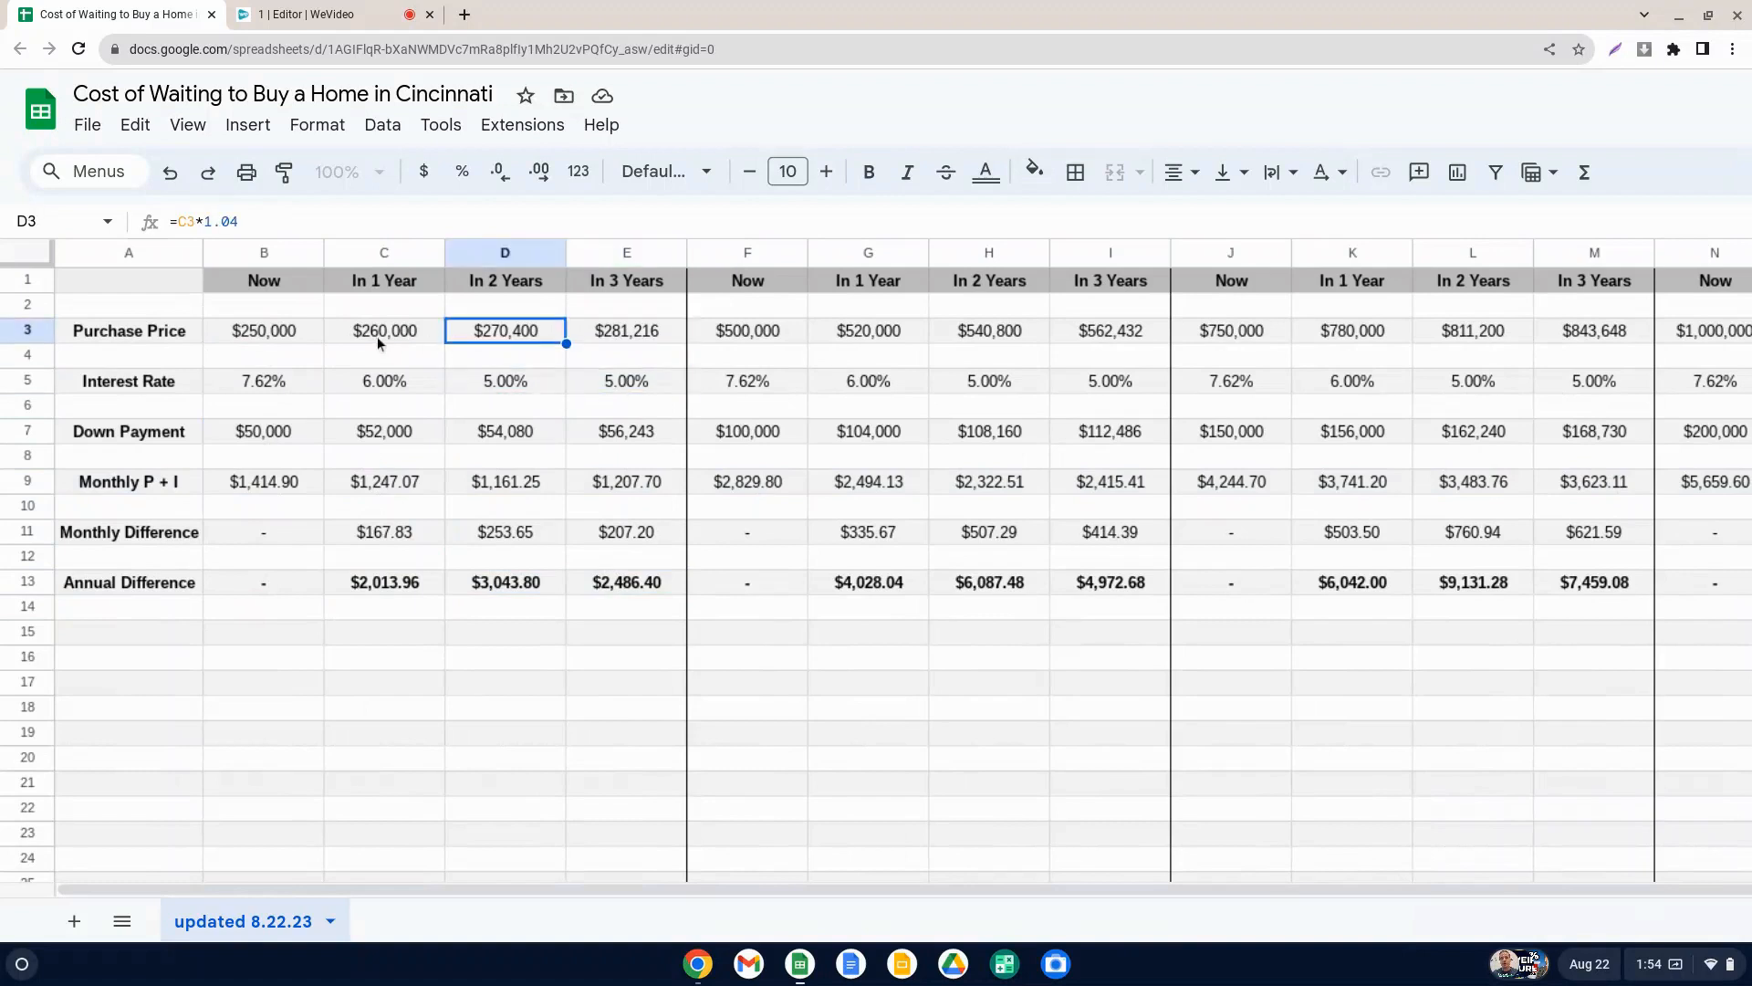
mouse_move(263, 341)
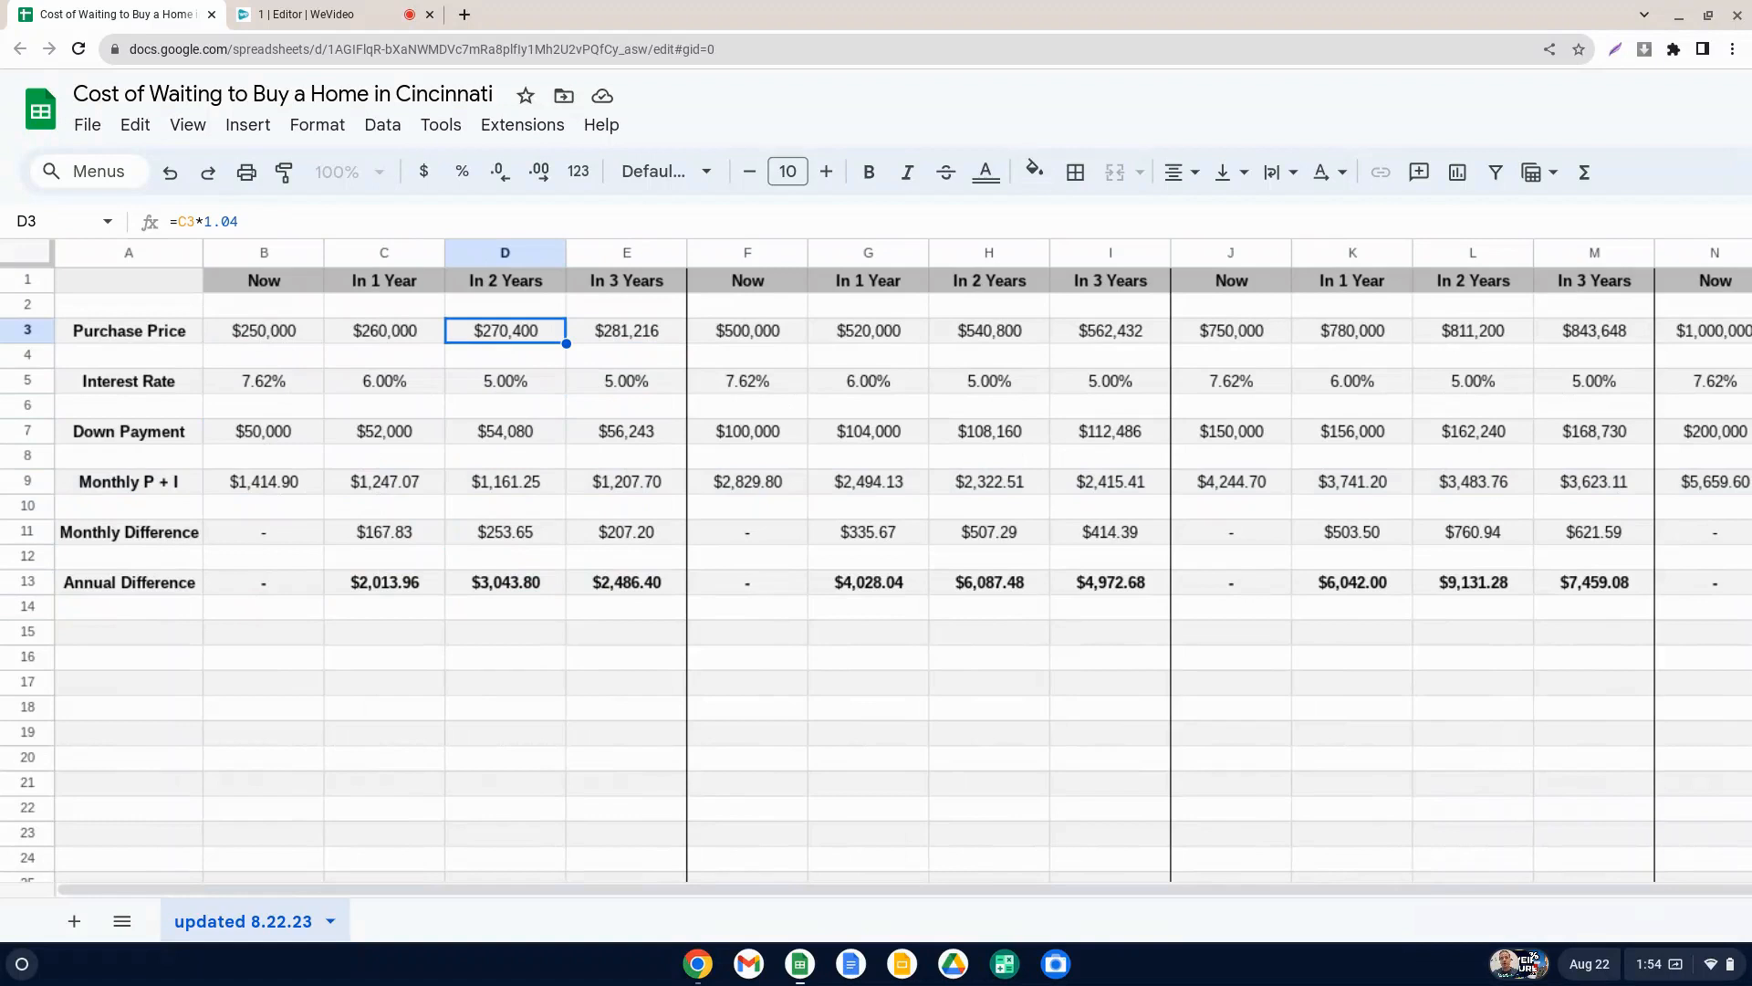
left_click(504, 431)
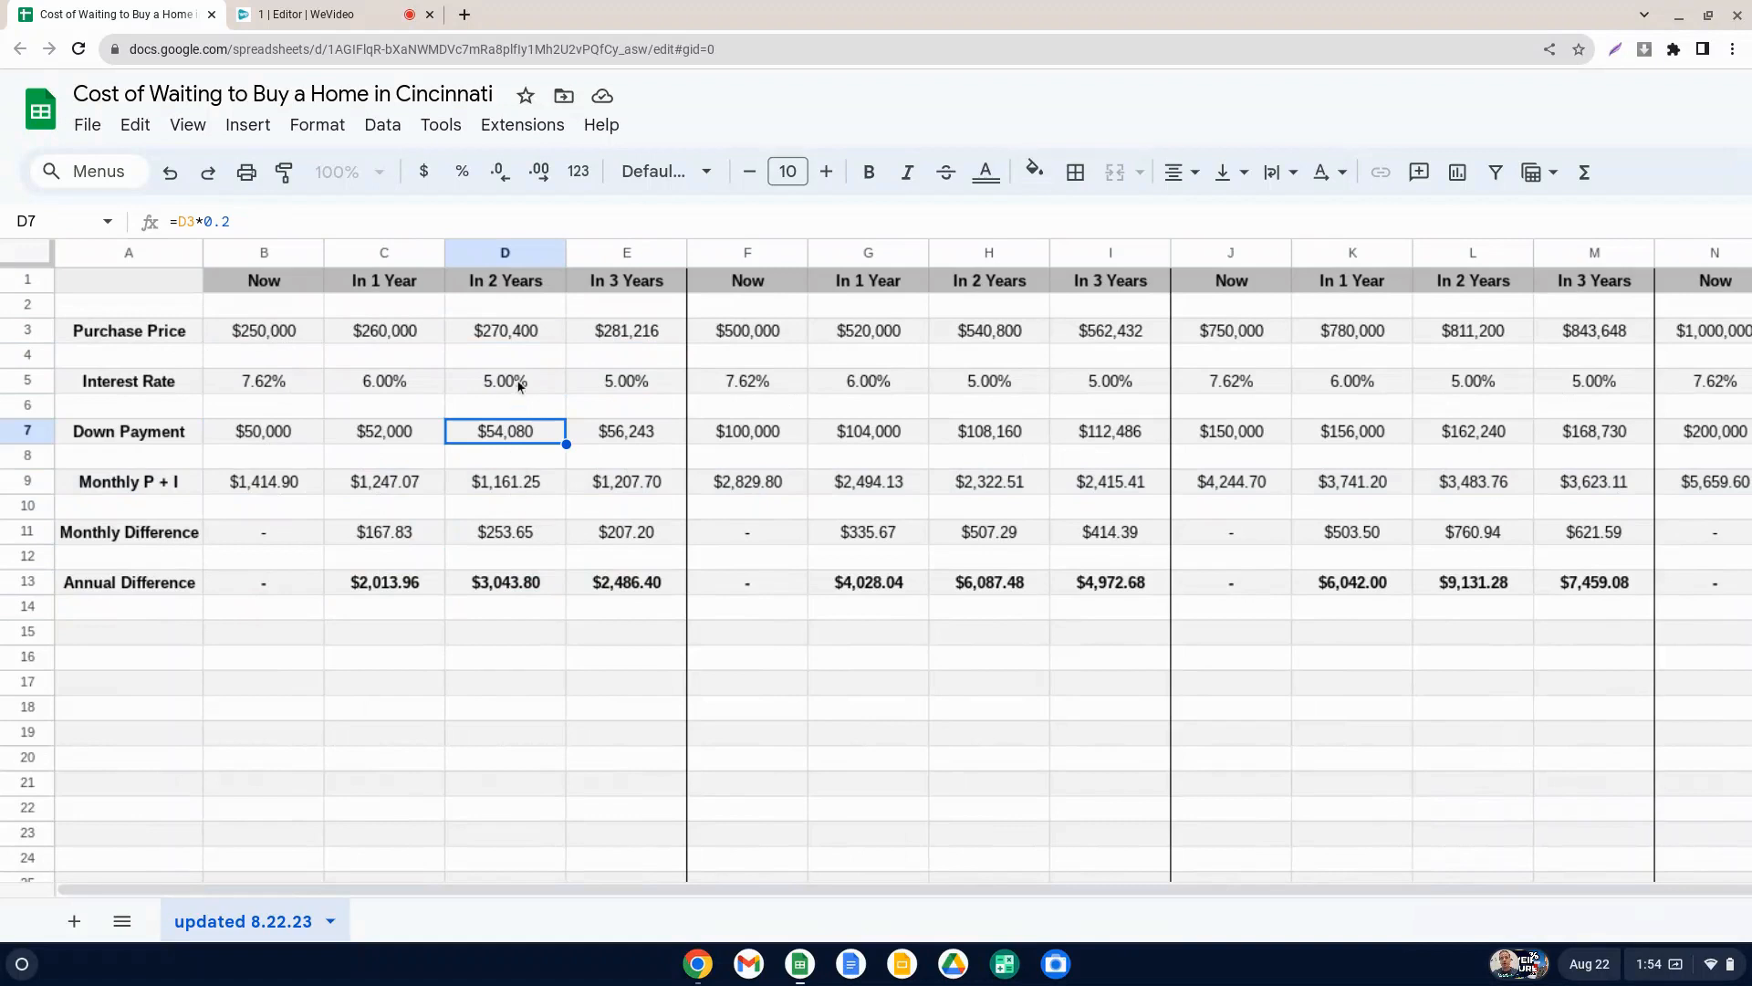
mouse_move(532, 340)
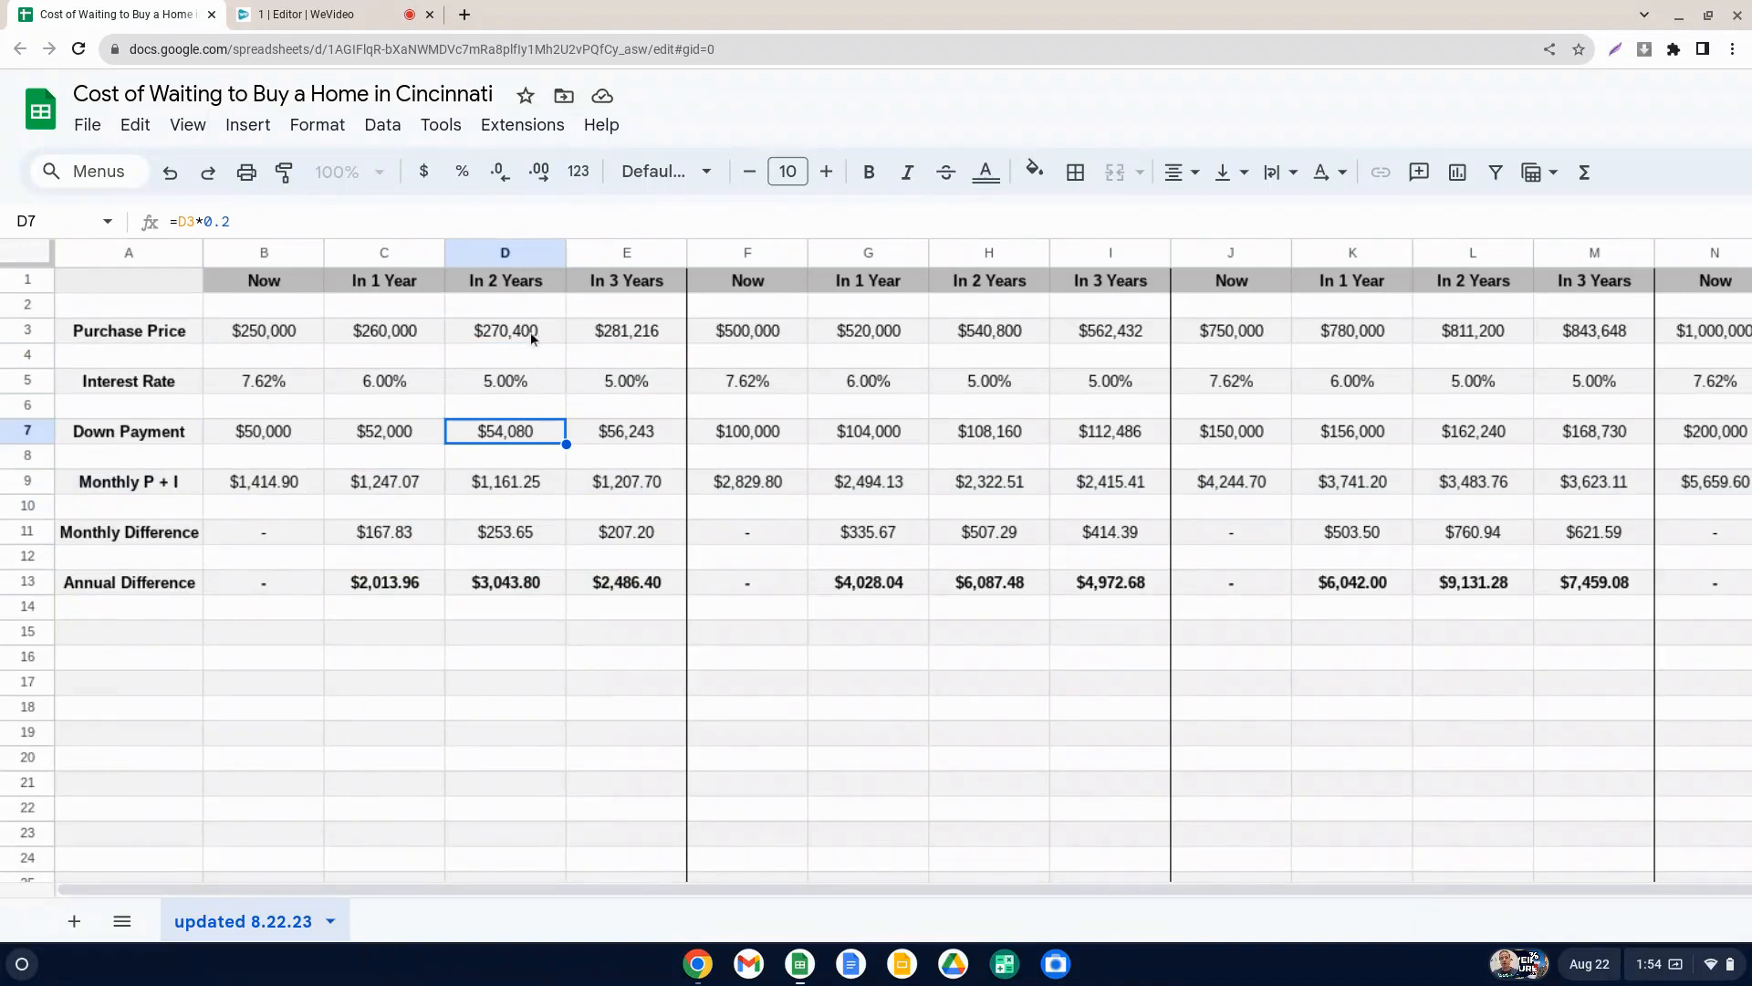
mouse_move(296, 381)
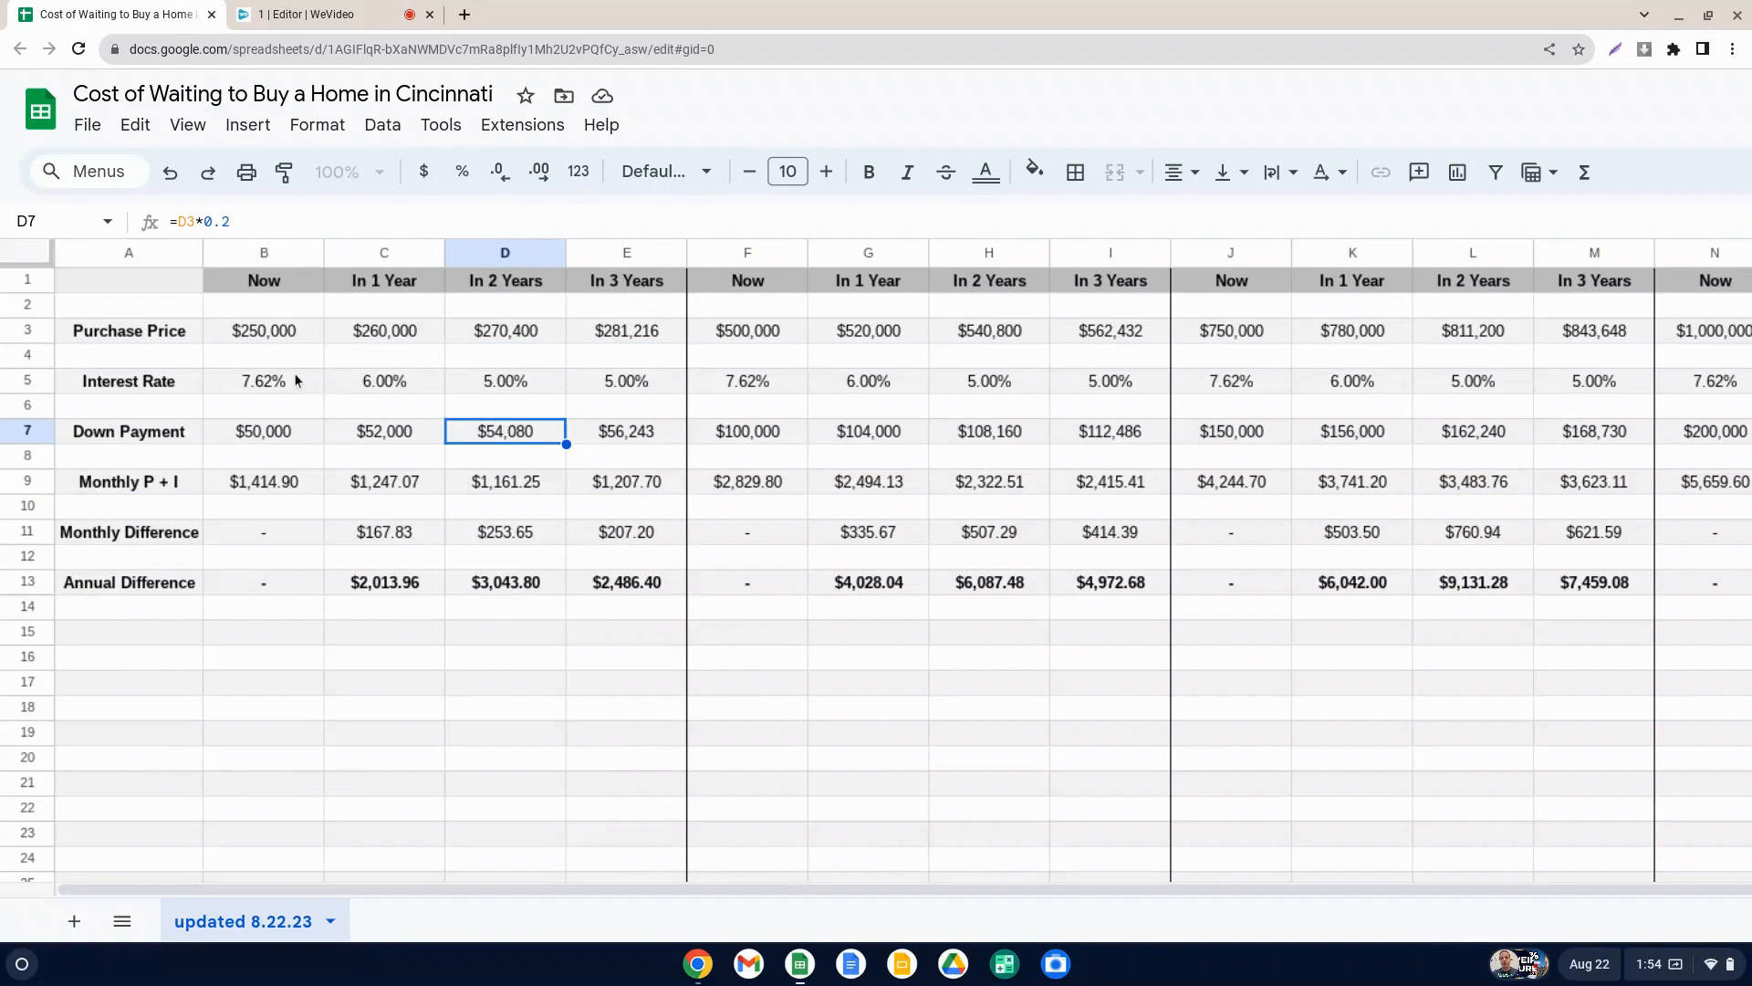
mouse_move(286, 387)
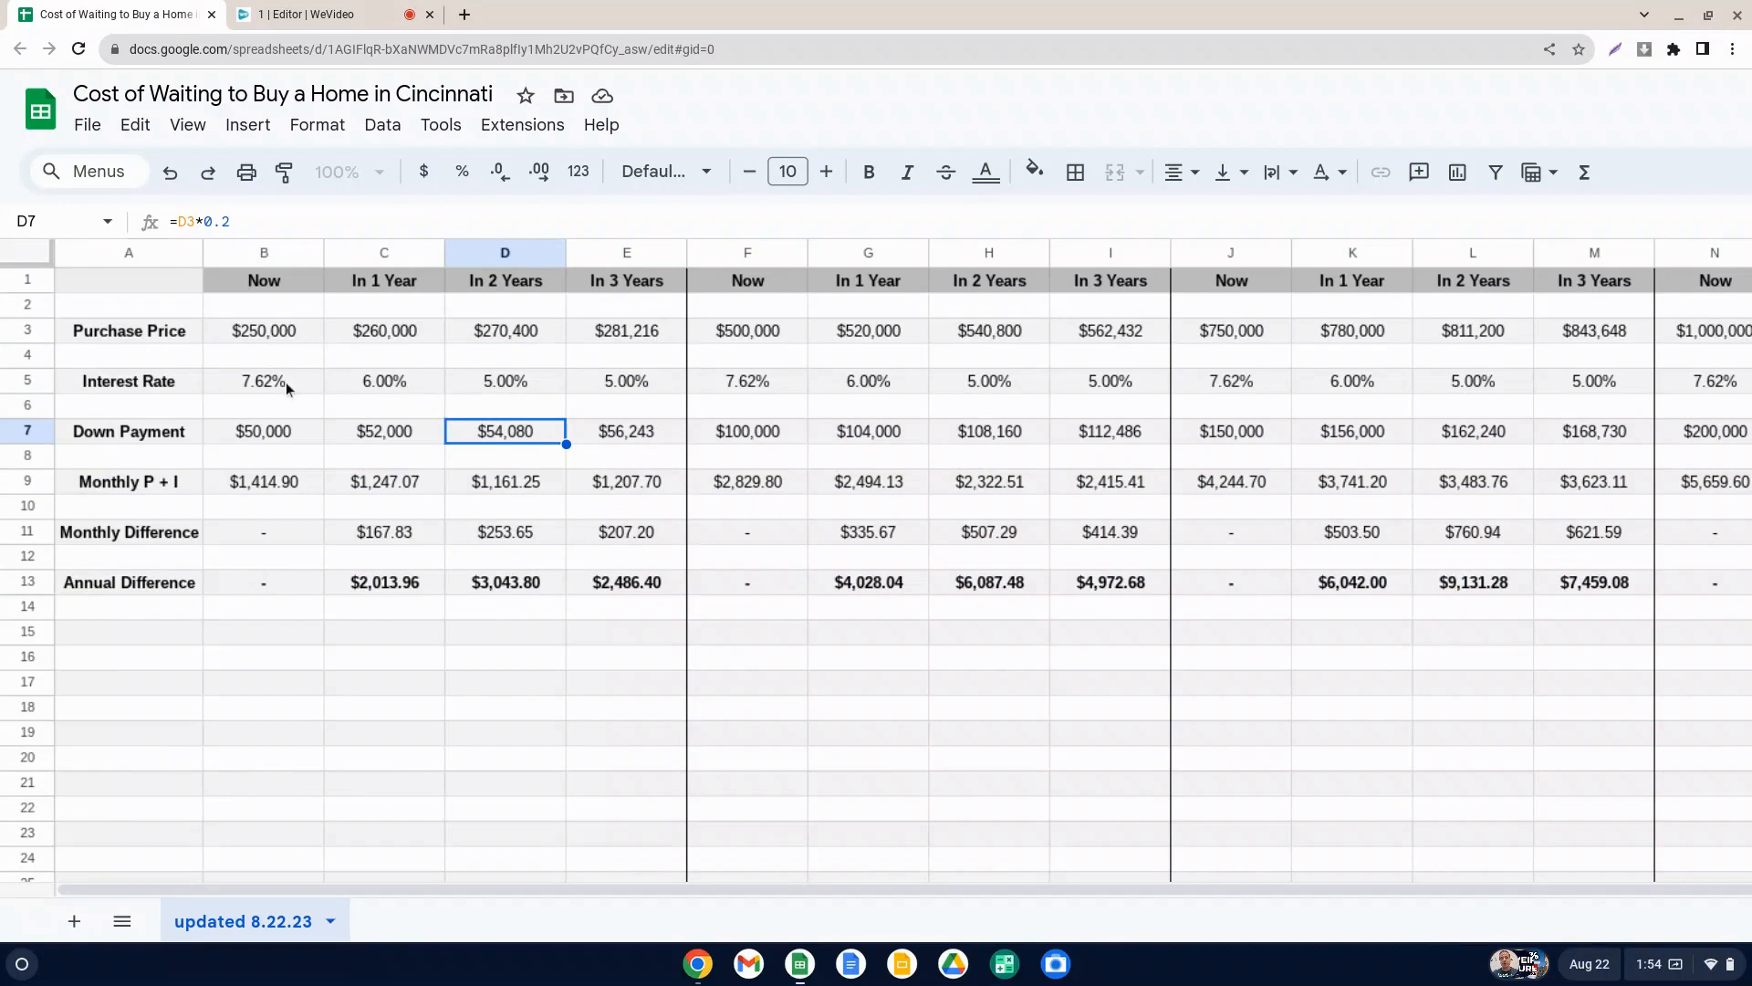
mouse_move(496, 599)
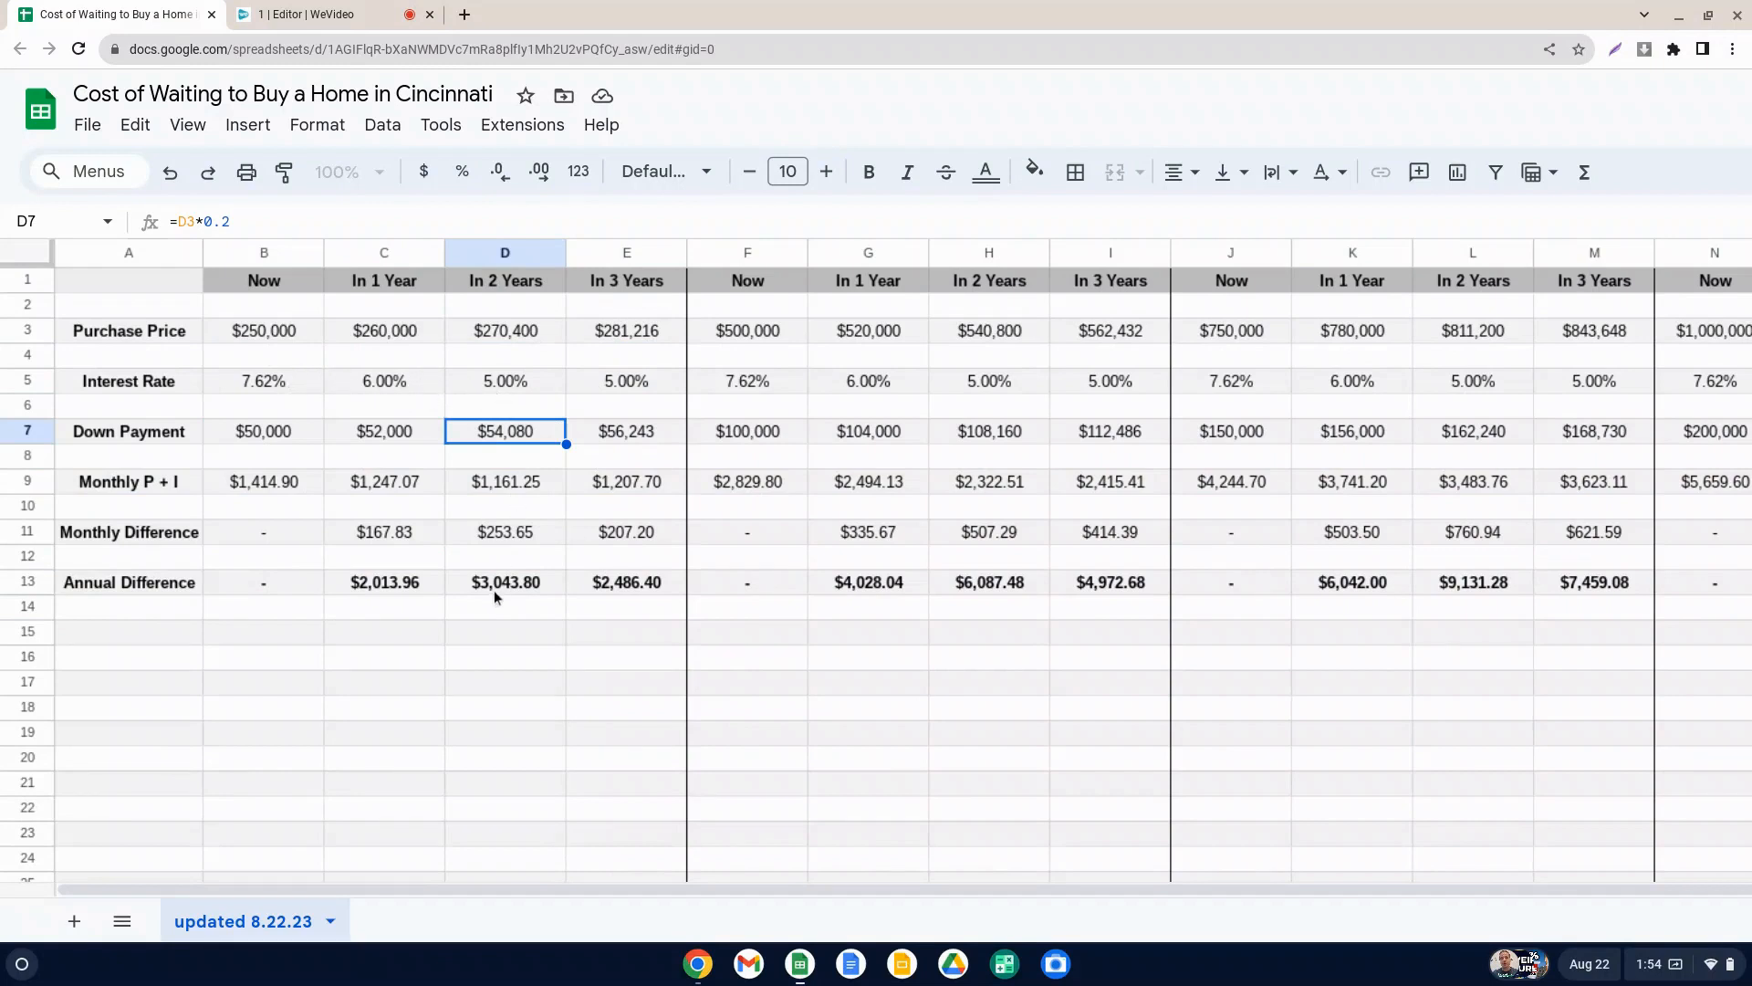
left_click(504, 581)
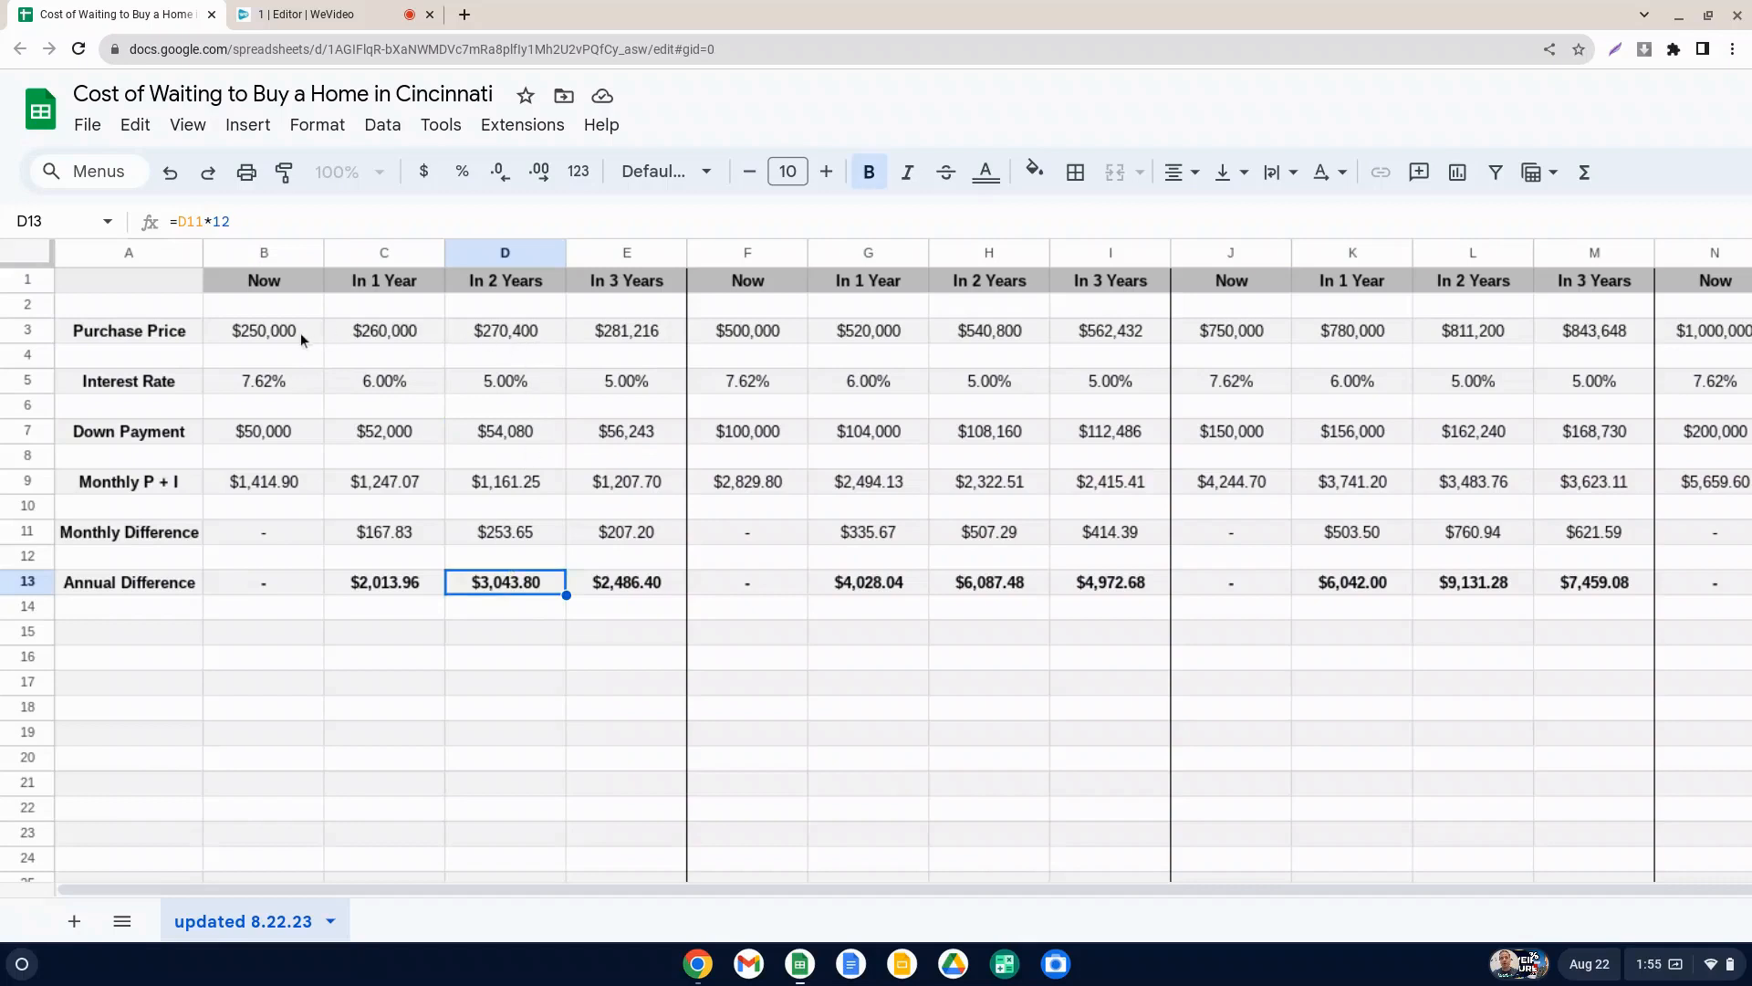
mouse_move(301, 341)
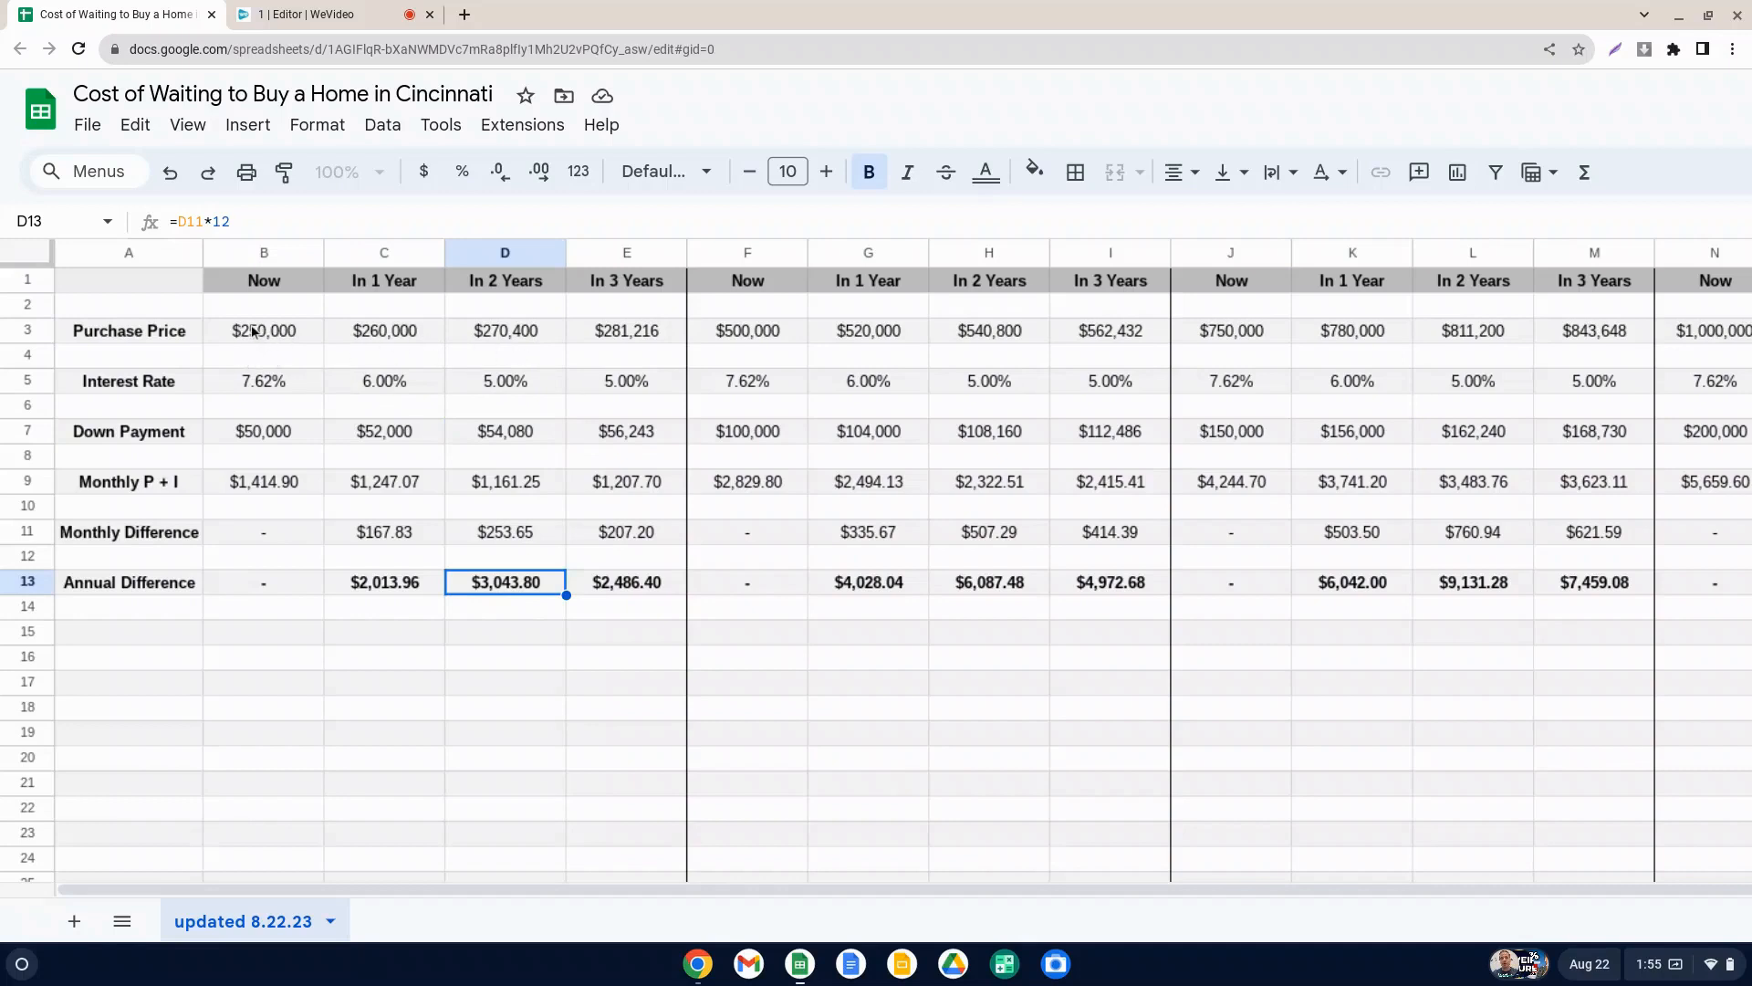
mouse_move(478, 358)
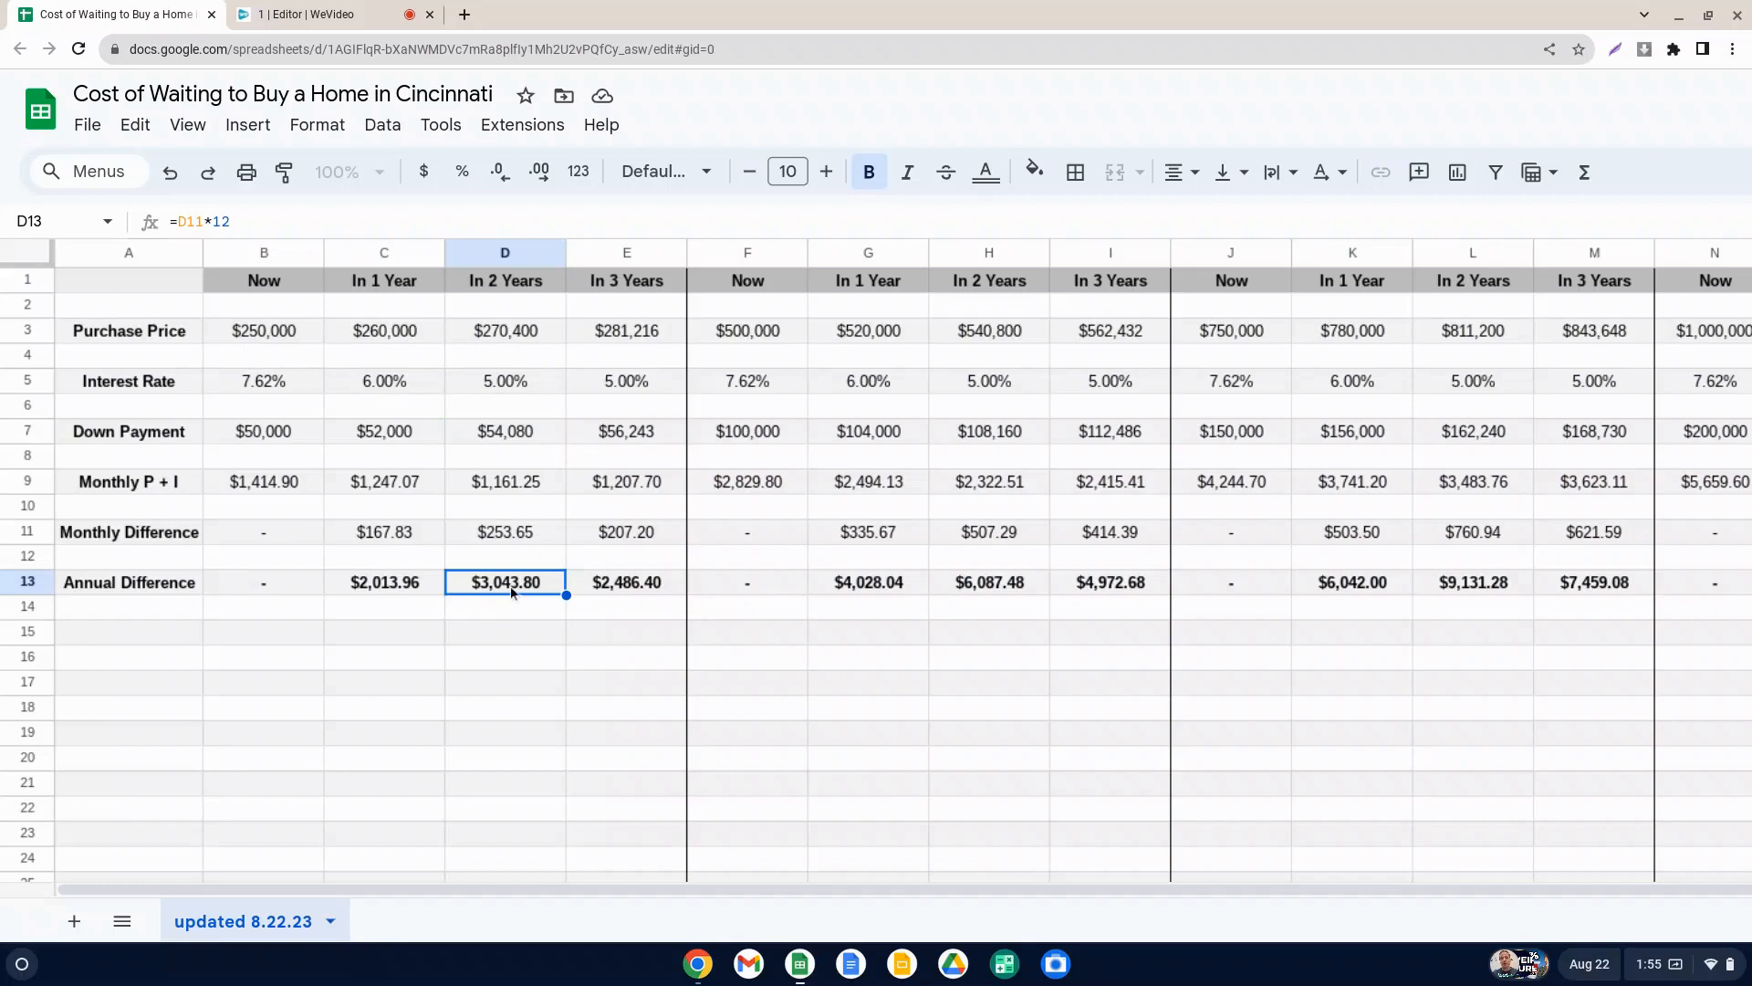
mouse_move(612, 595)
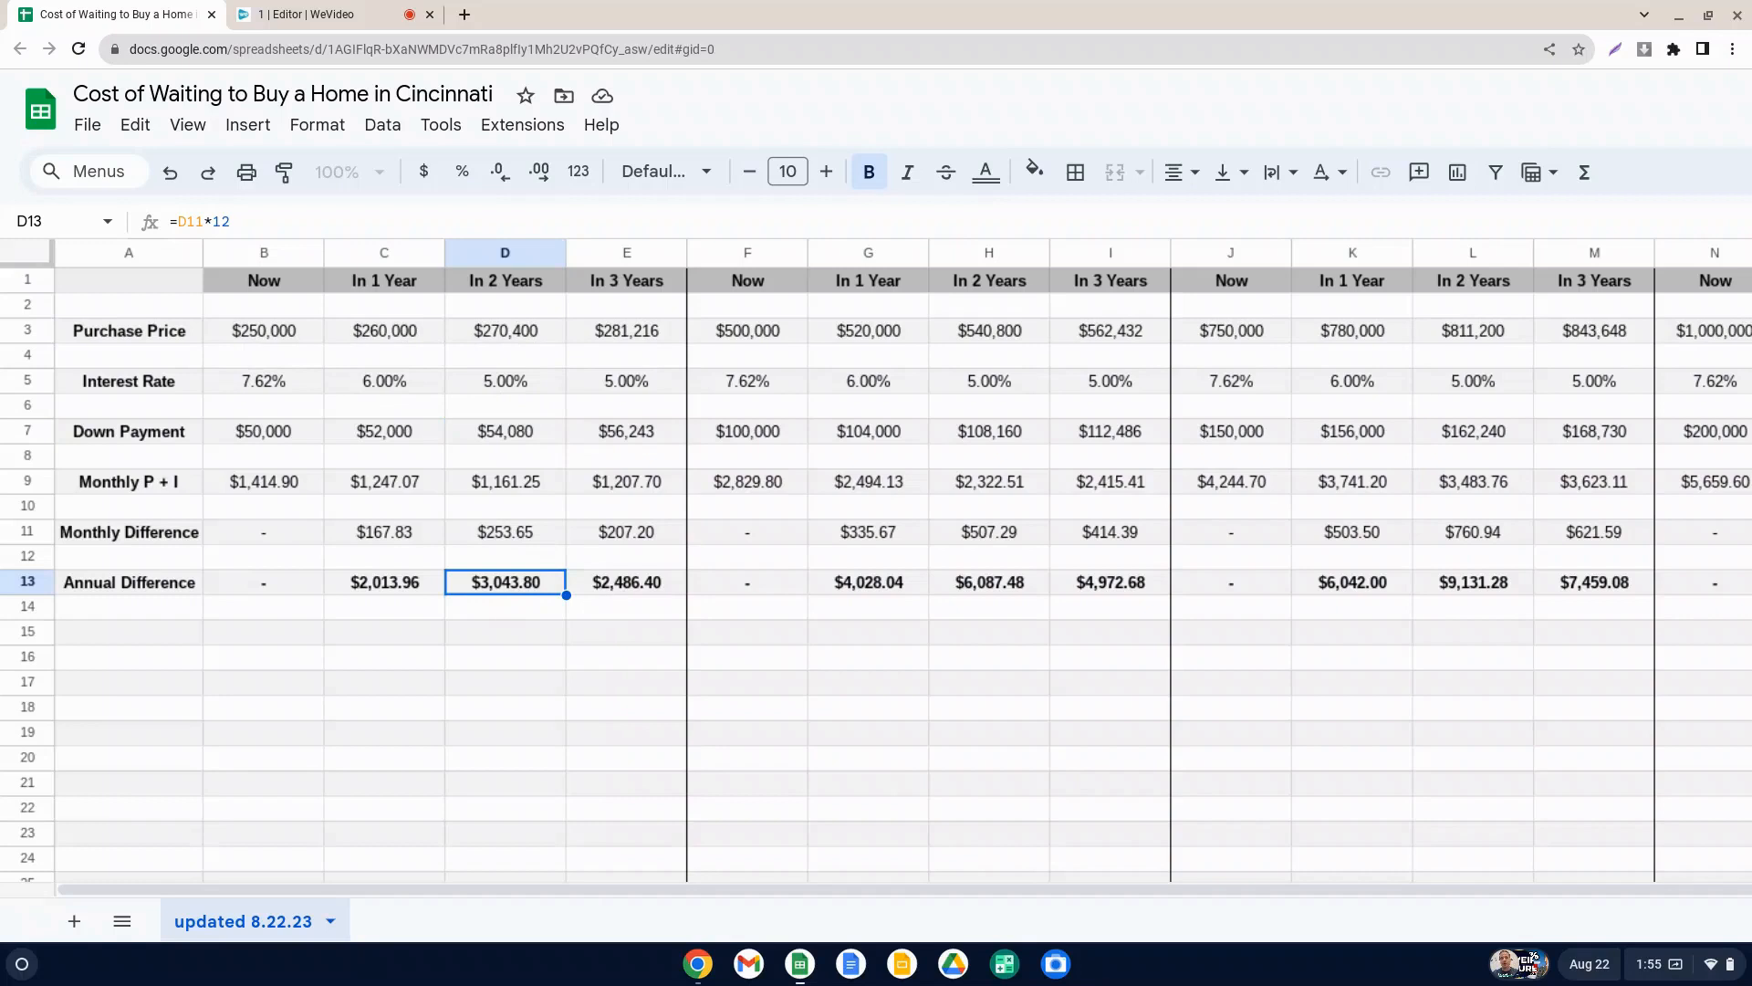
left_click(748, 330)
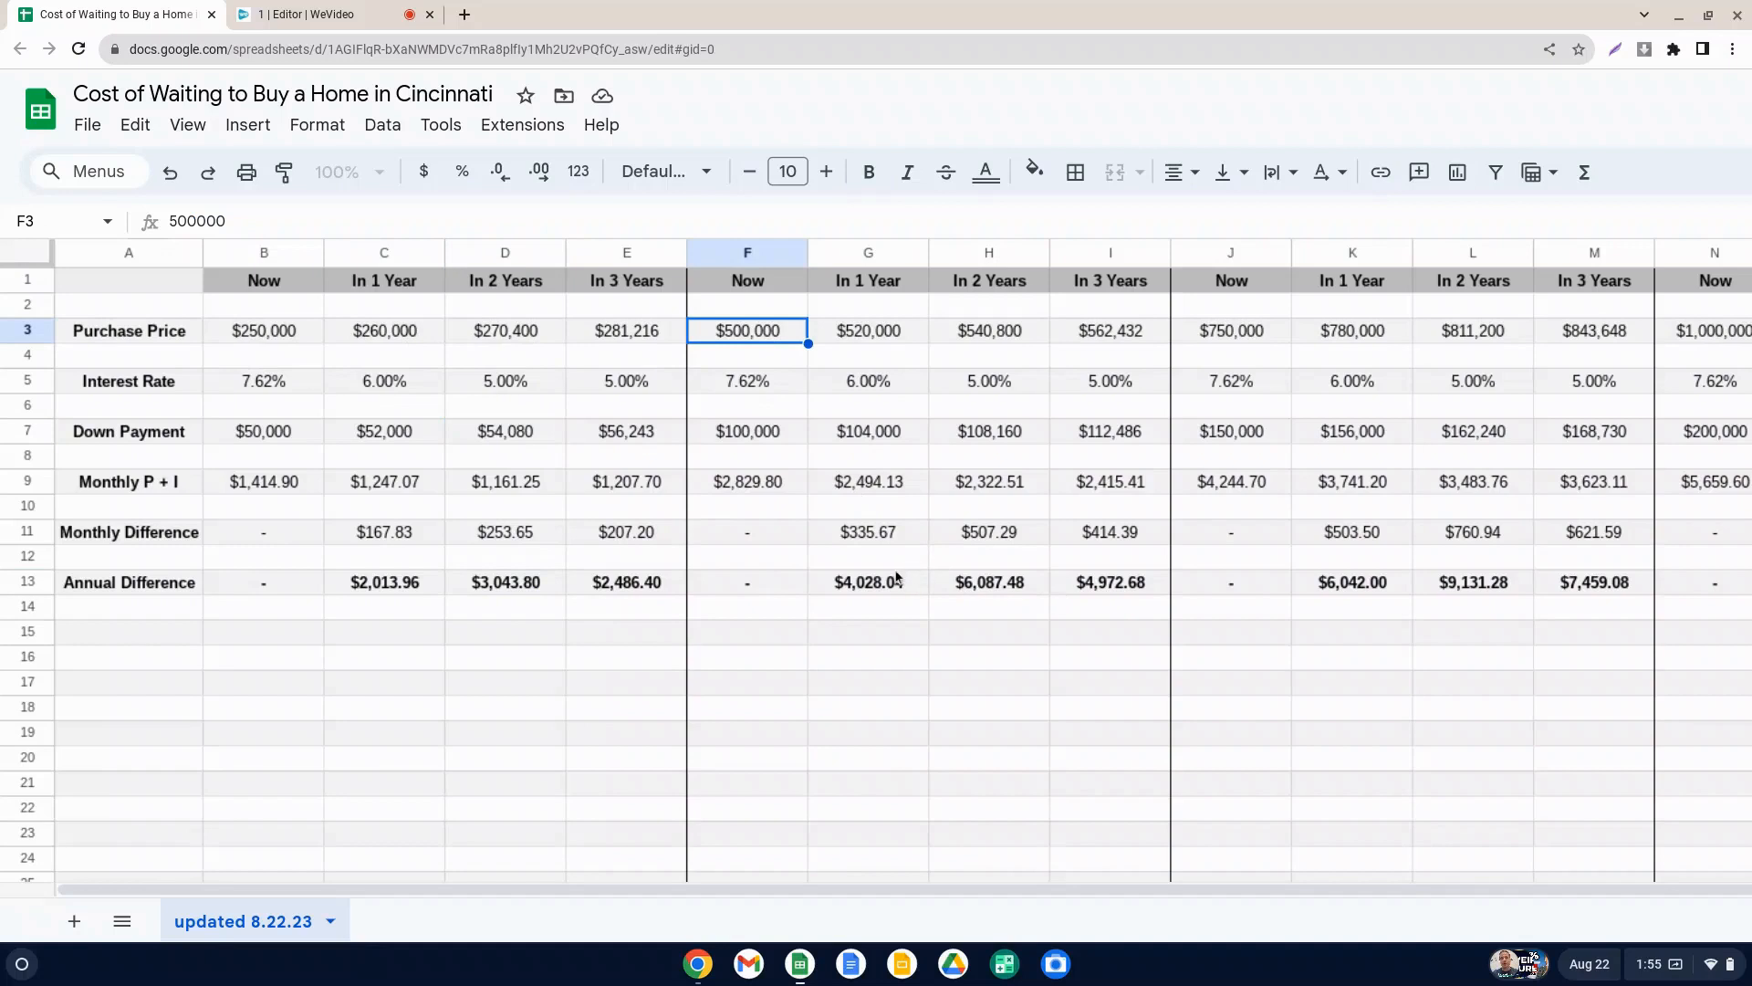
left_click(987, 581)
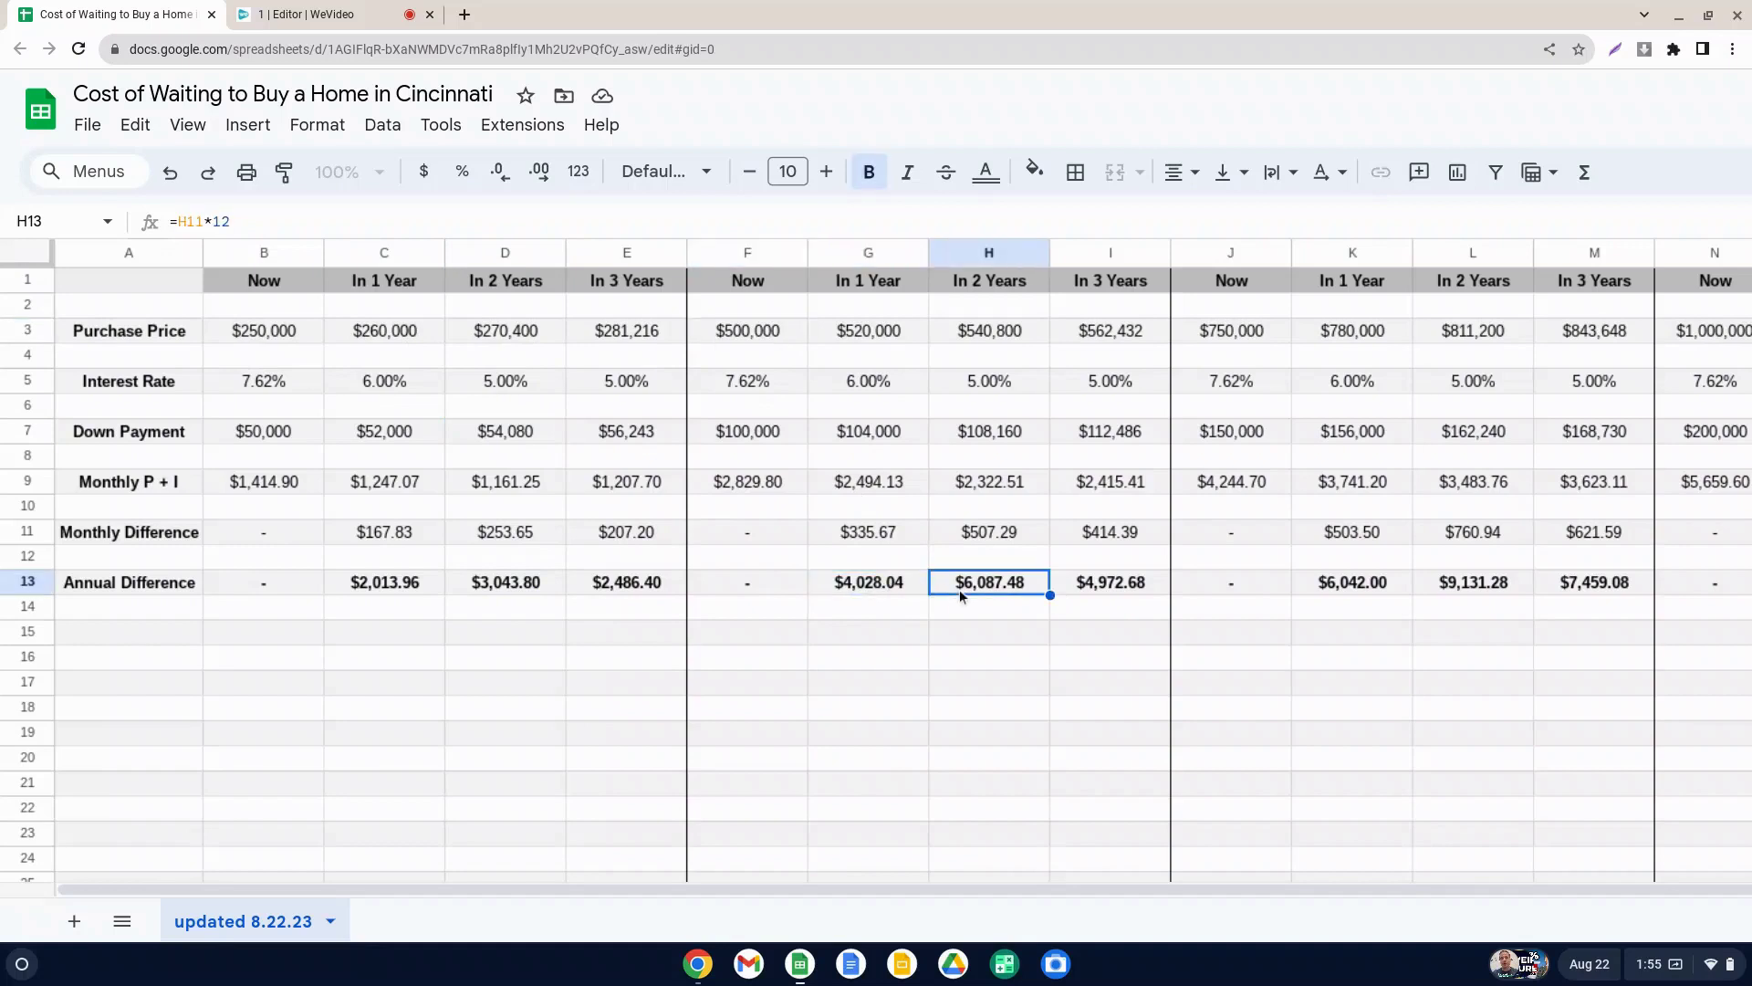
left_click(1110, 580)
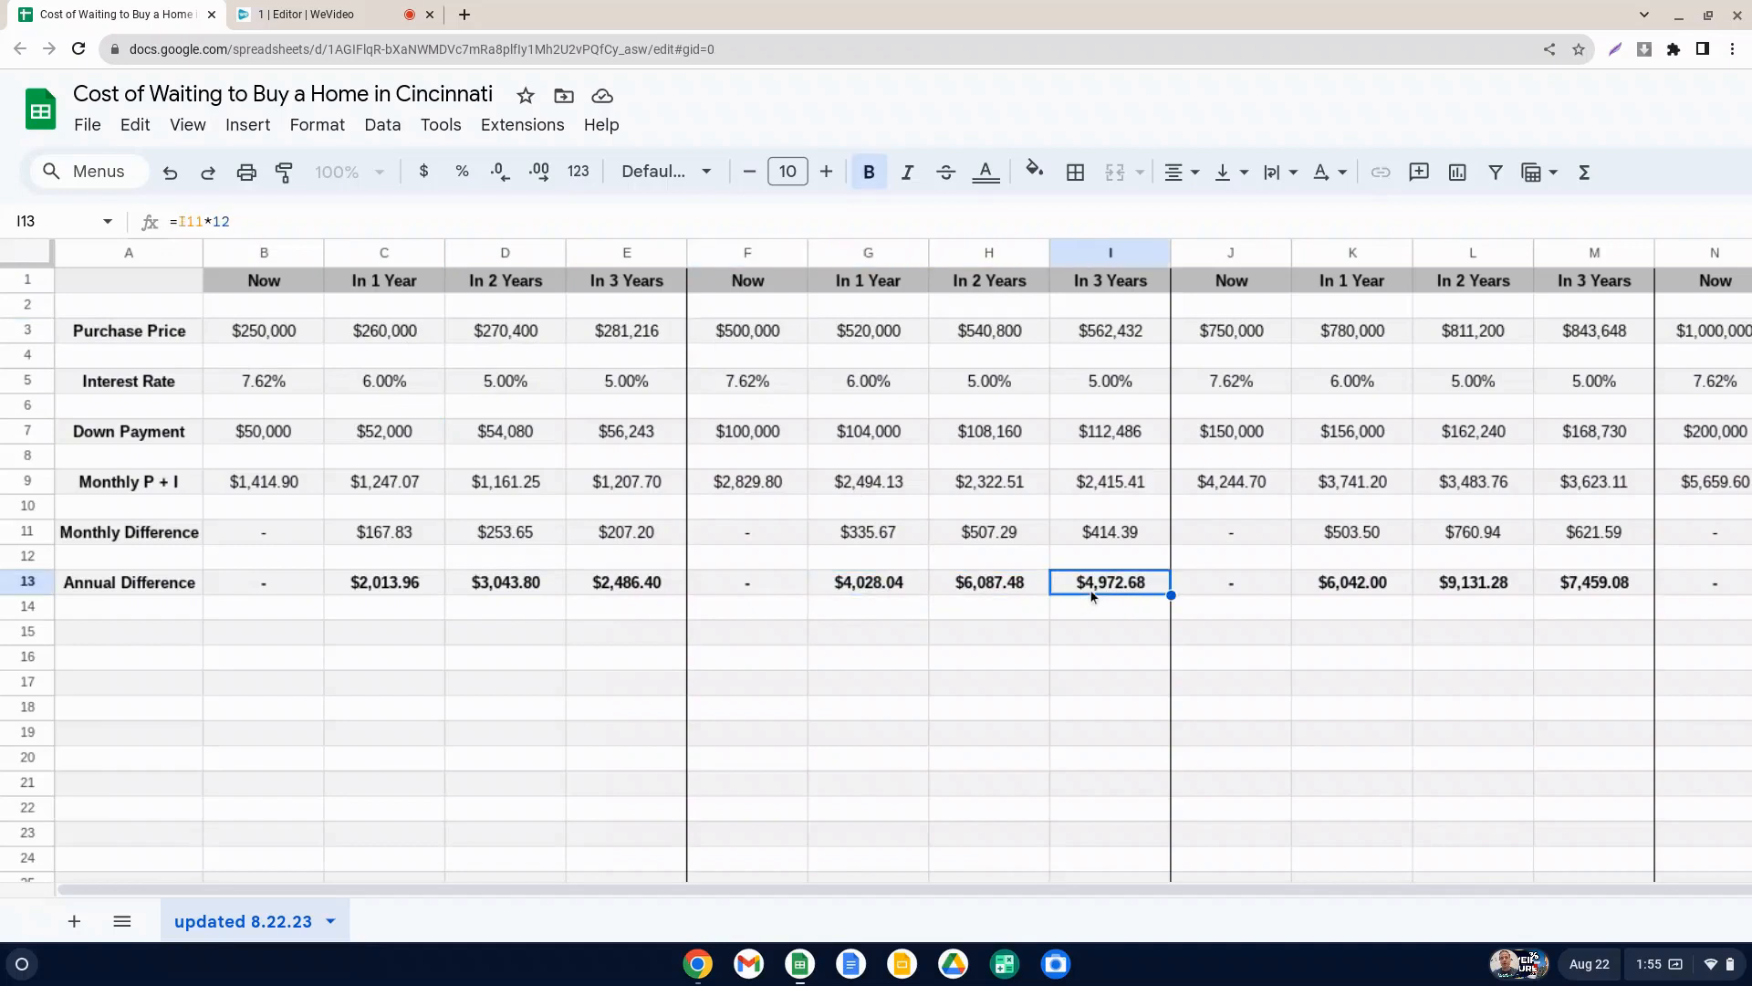
mouse_move(987, 365)
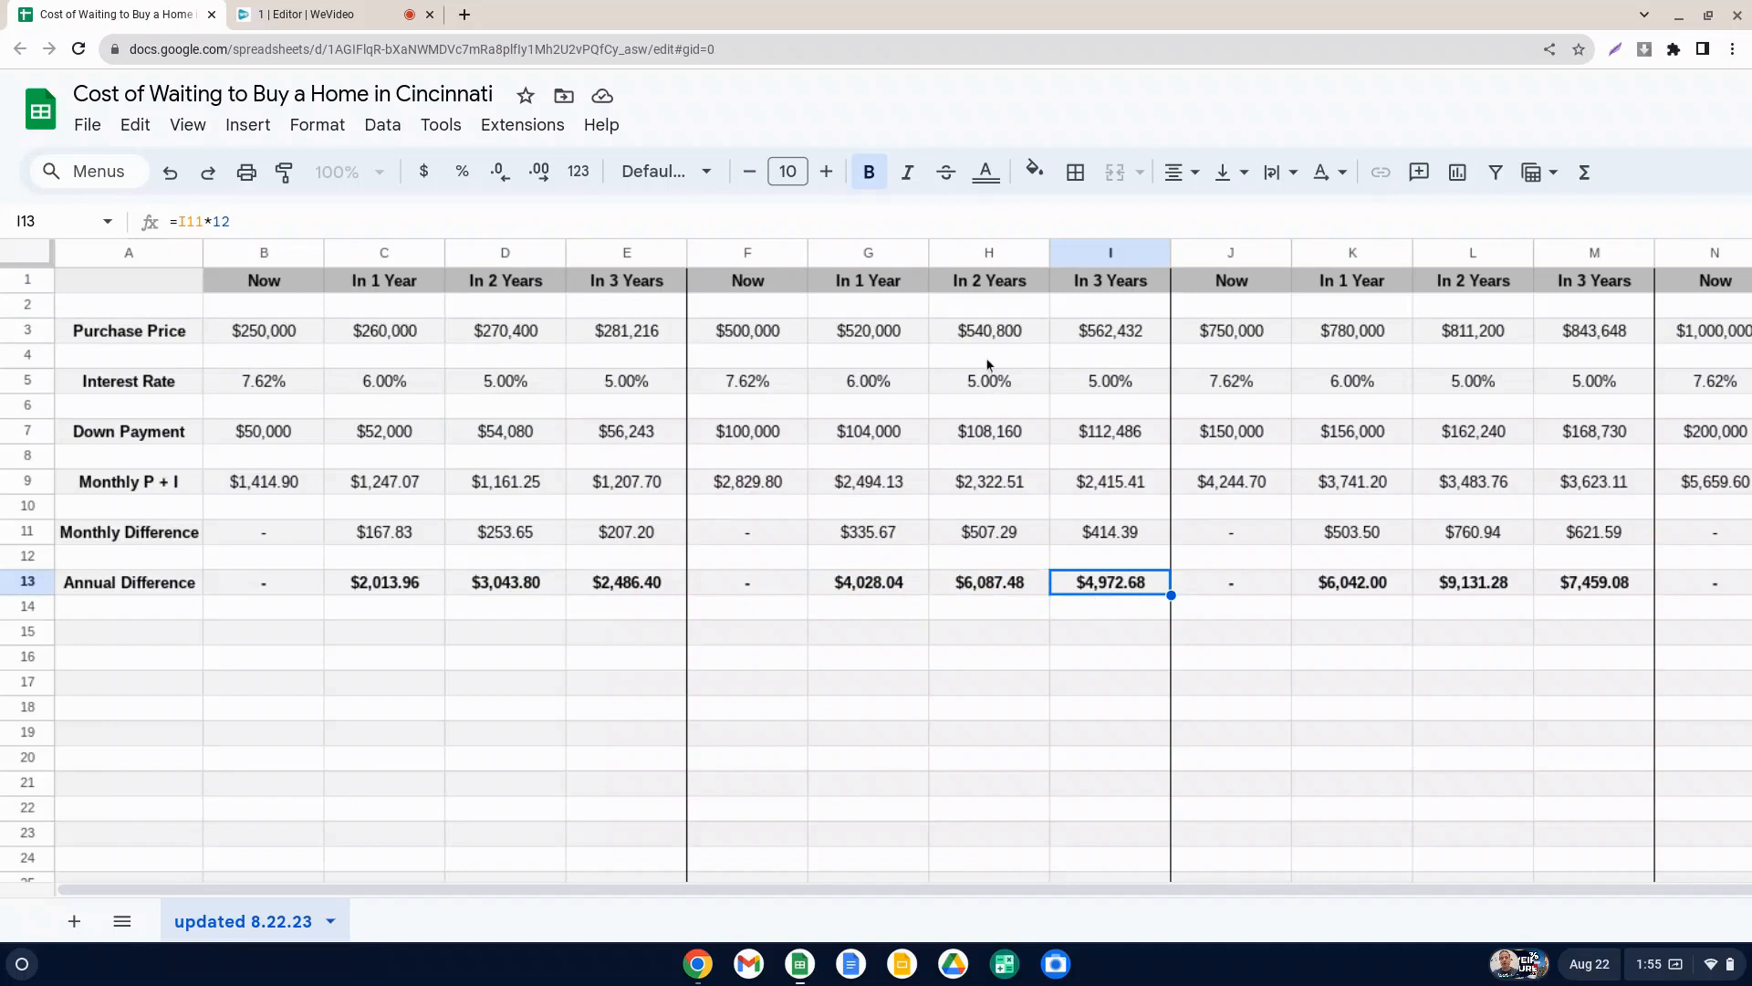
mouse_move(984, 601)
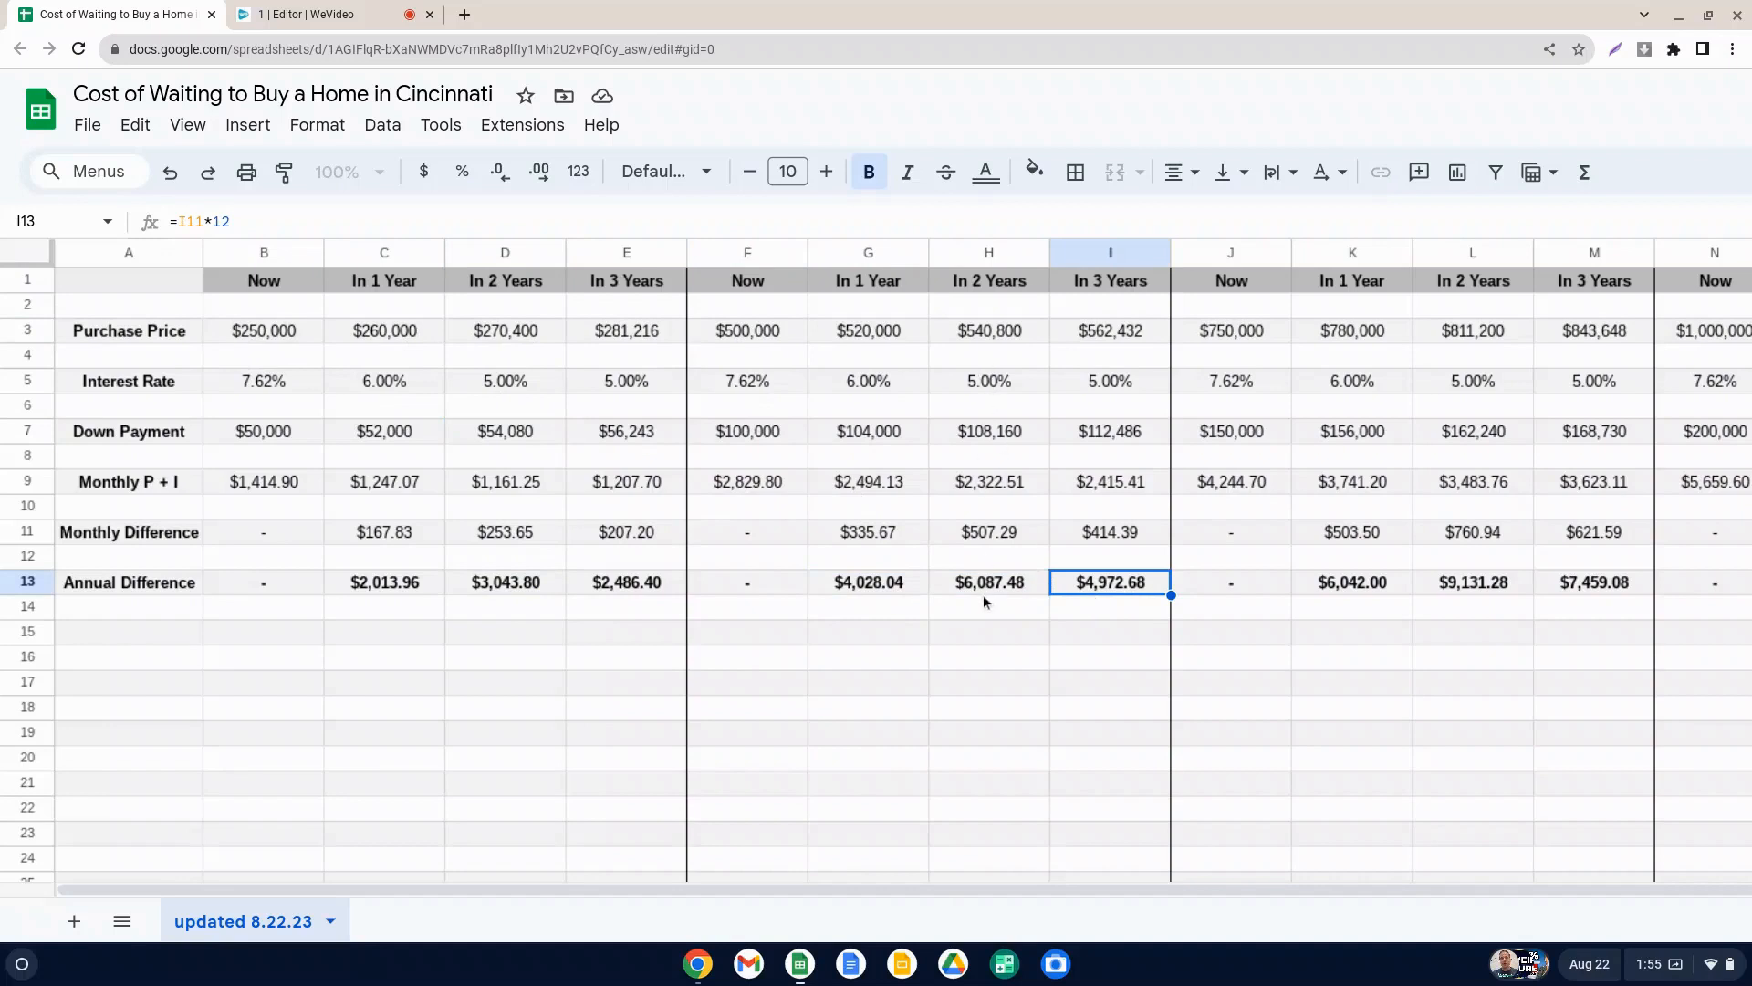
mouse_move(988, 586)
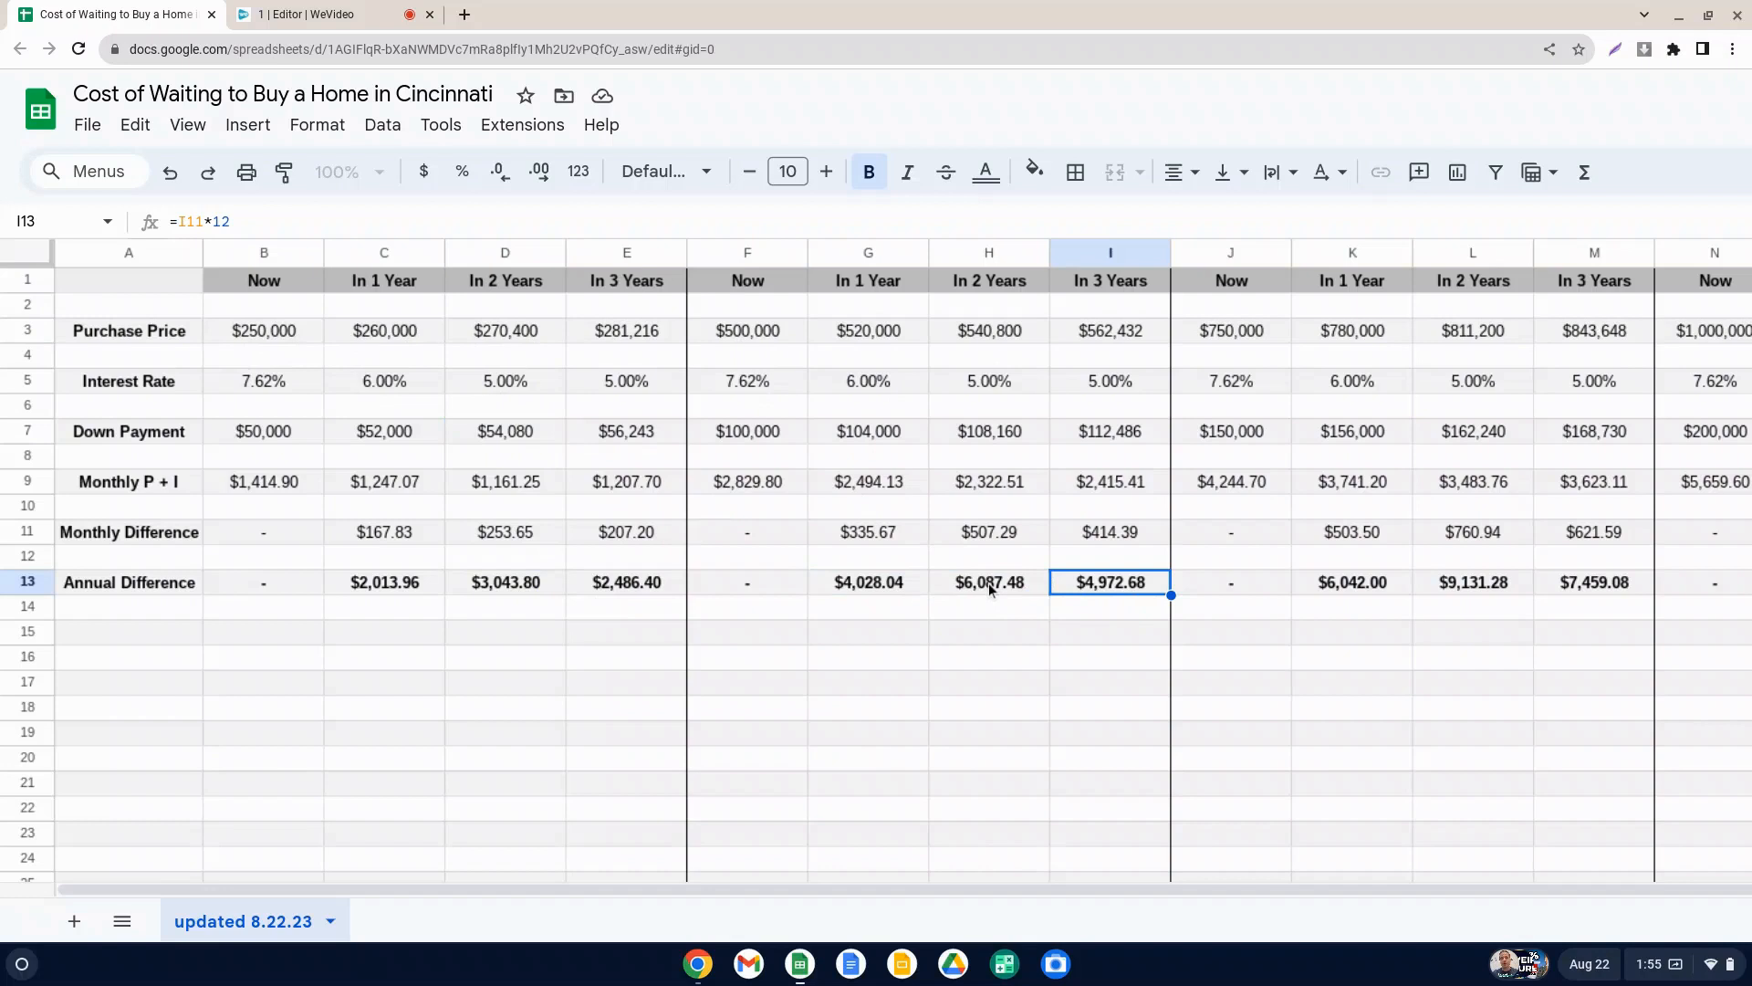
left_click(987, 581)
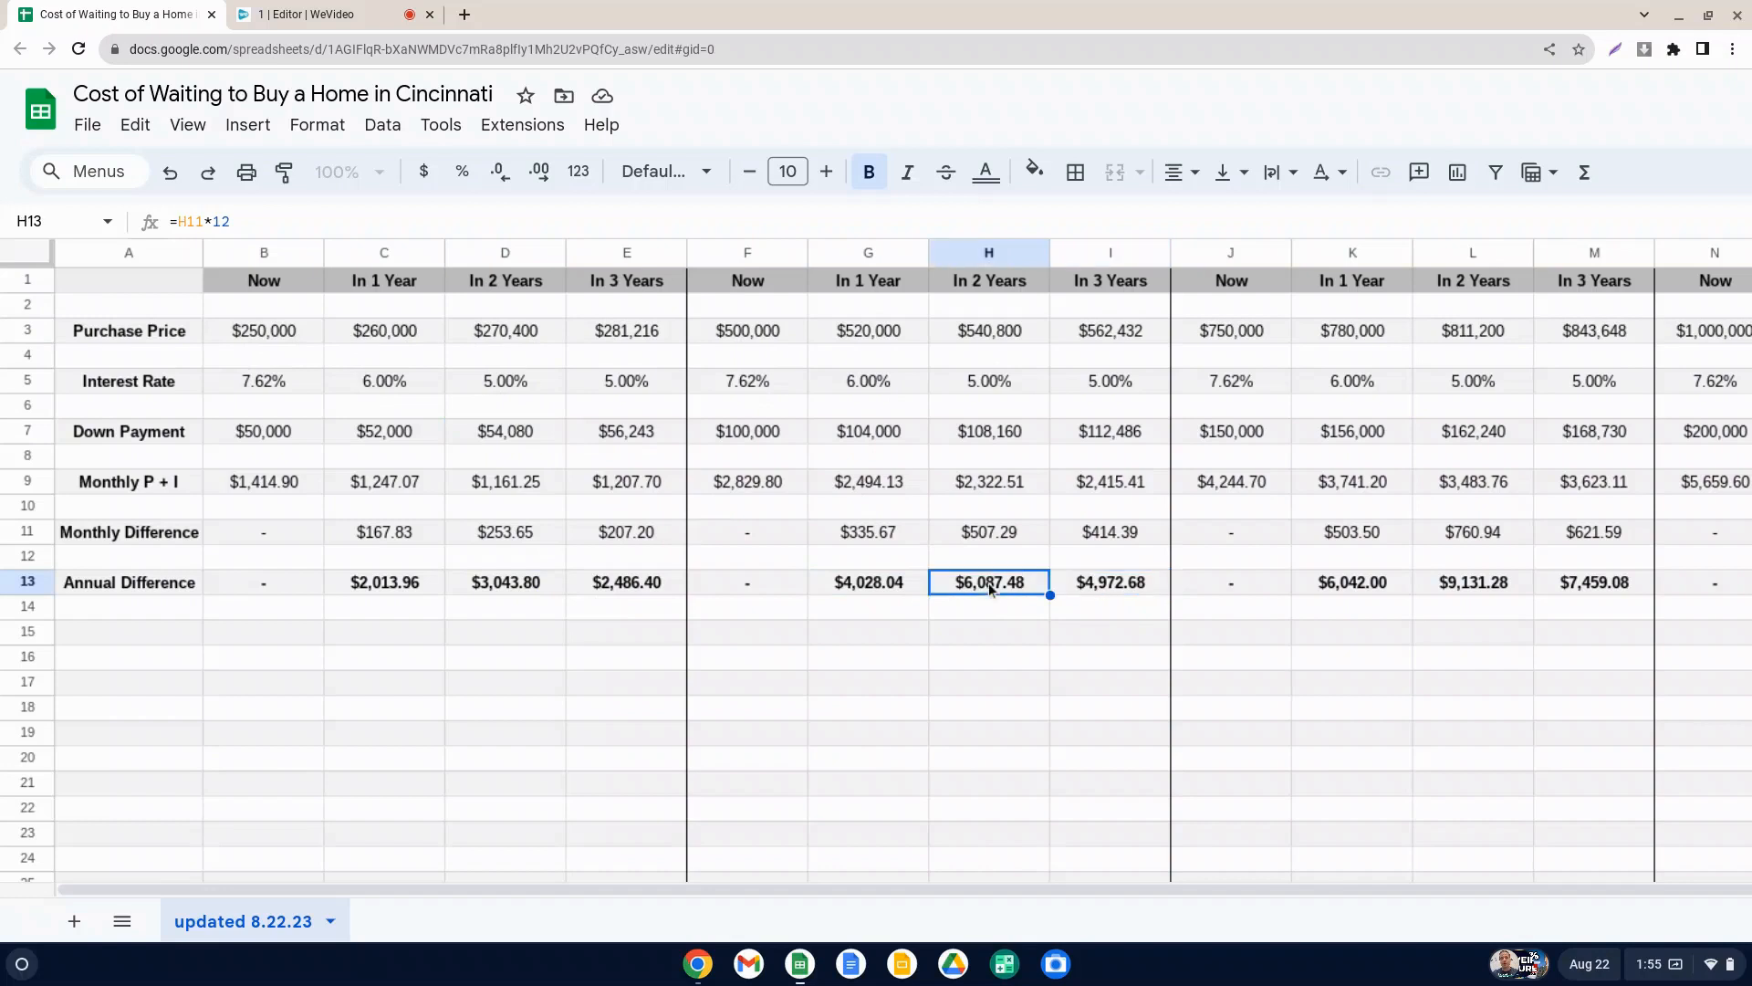
mouse_move(1064, 356)
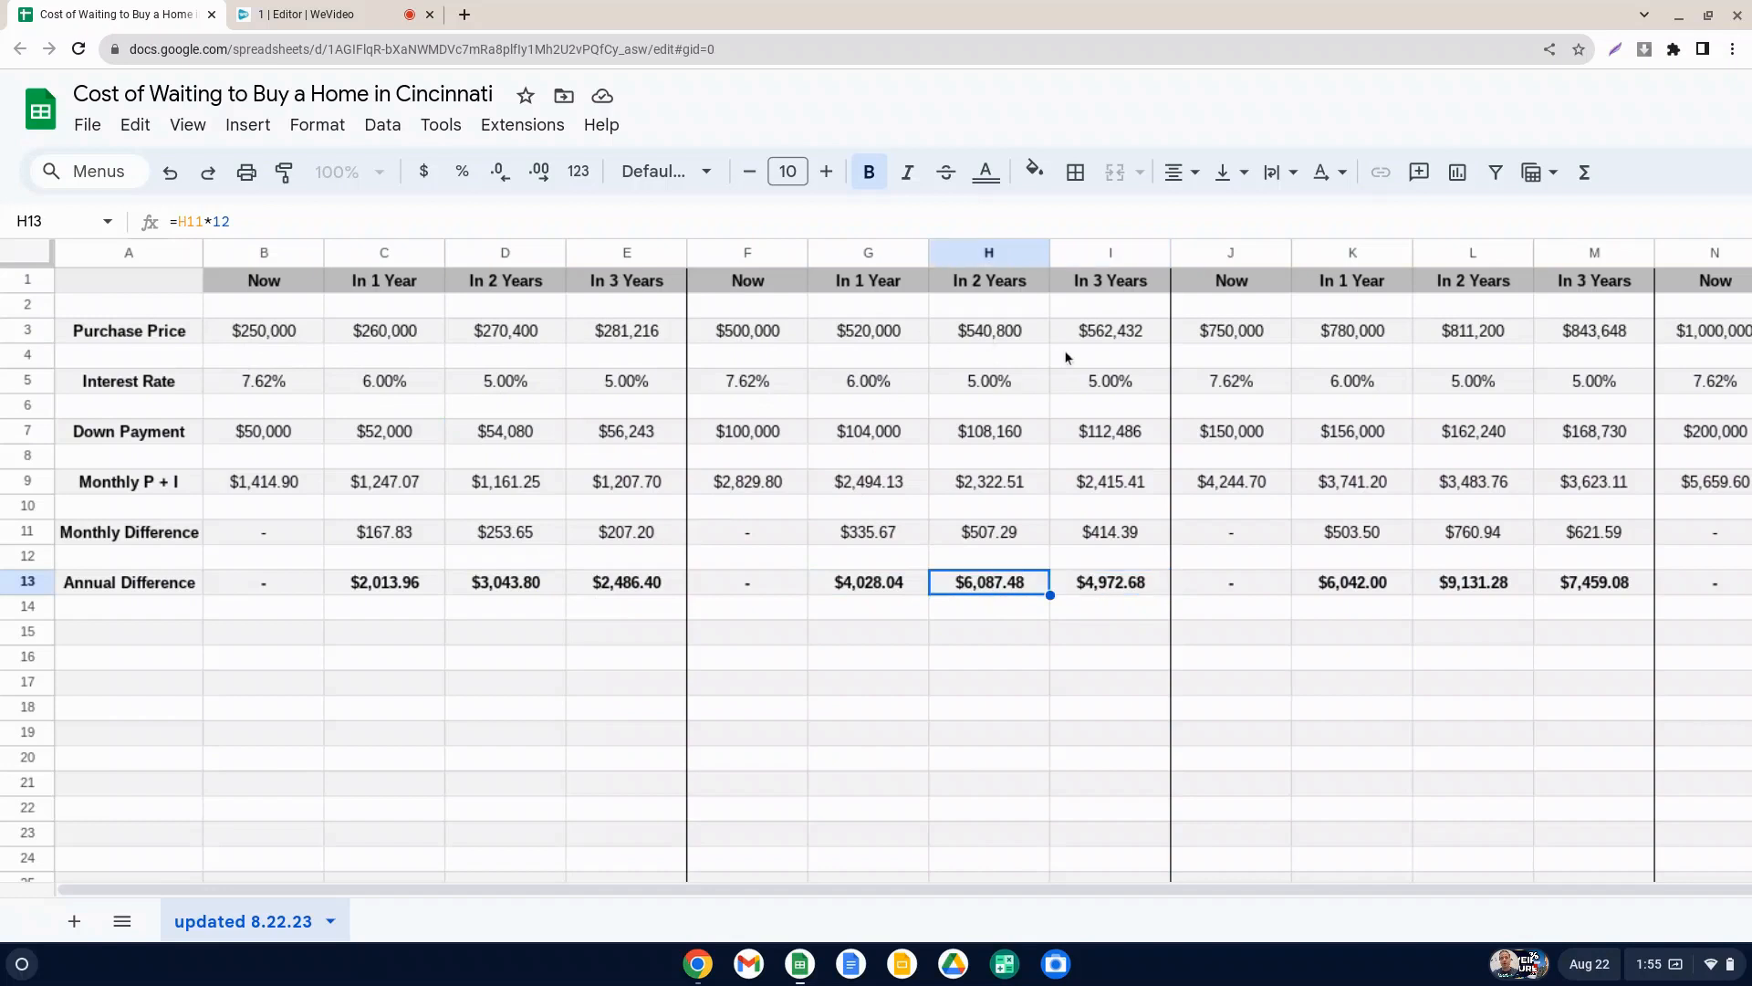
mouse_move(847, 340)
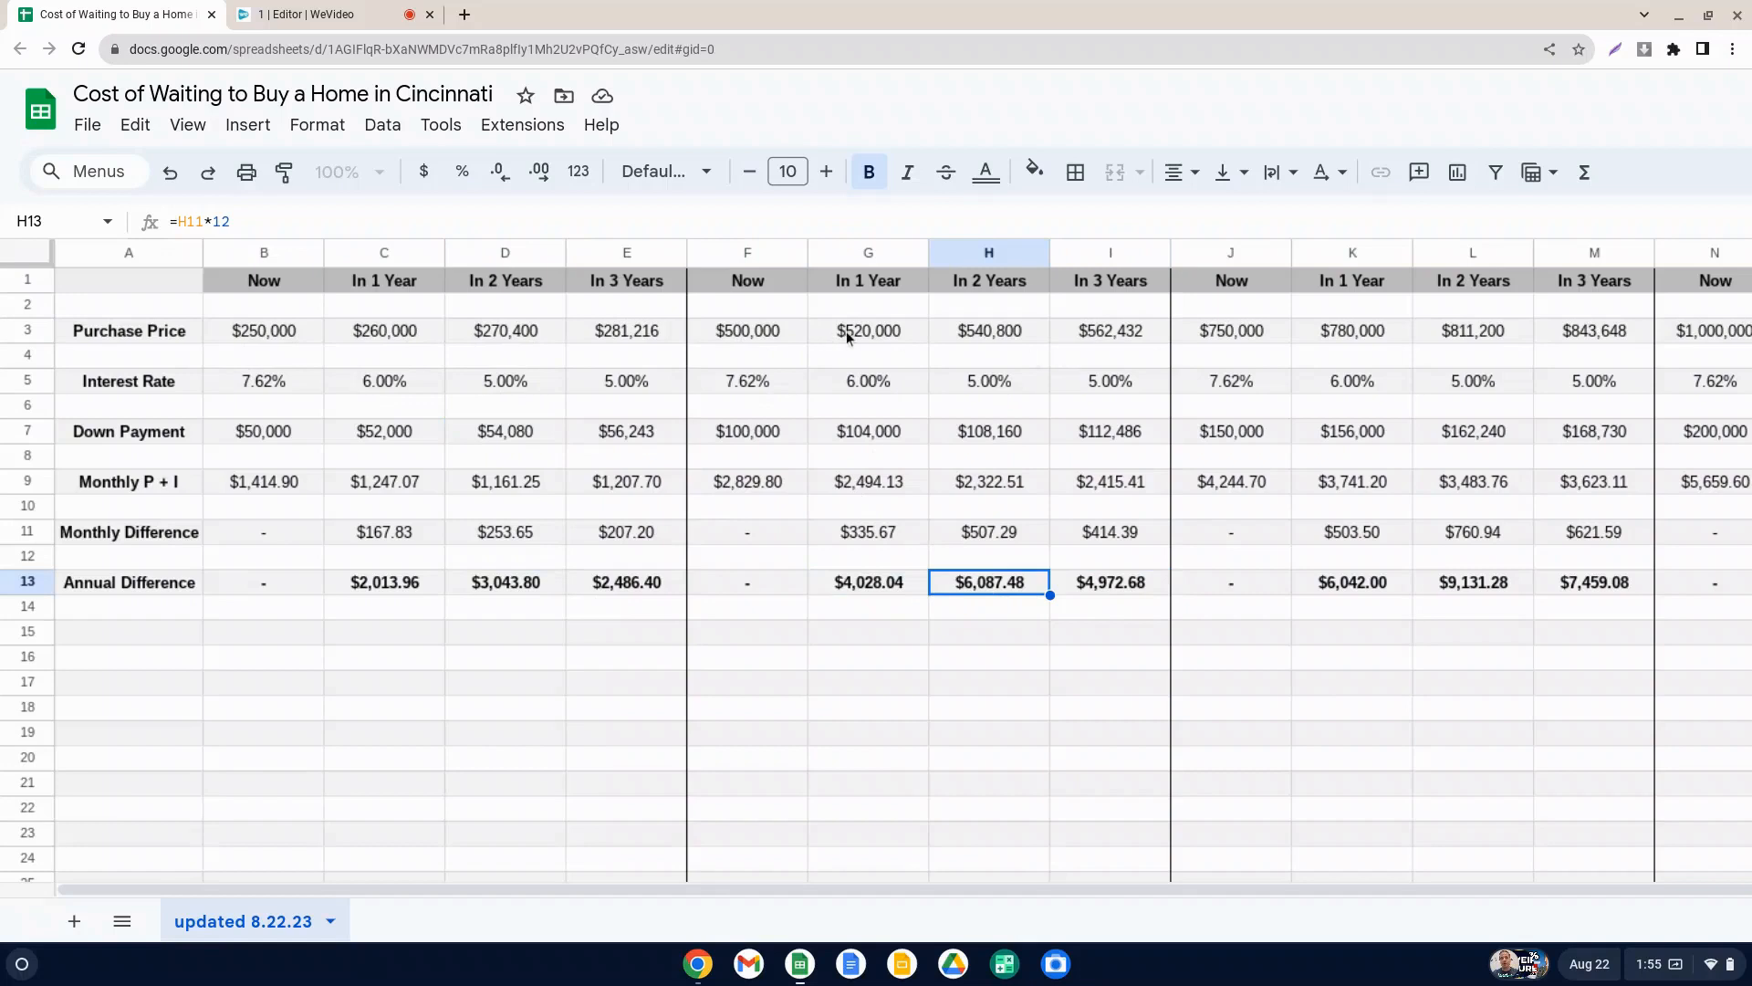
left_click(988, 331)
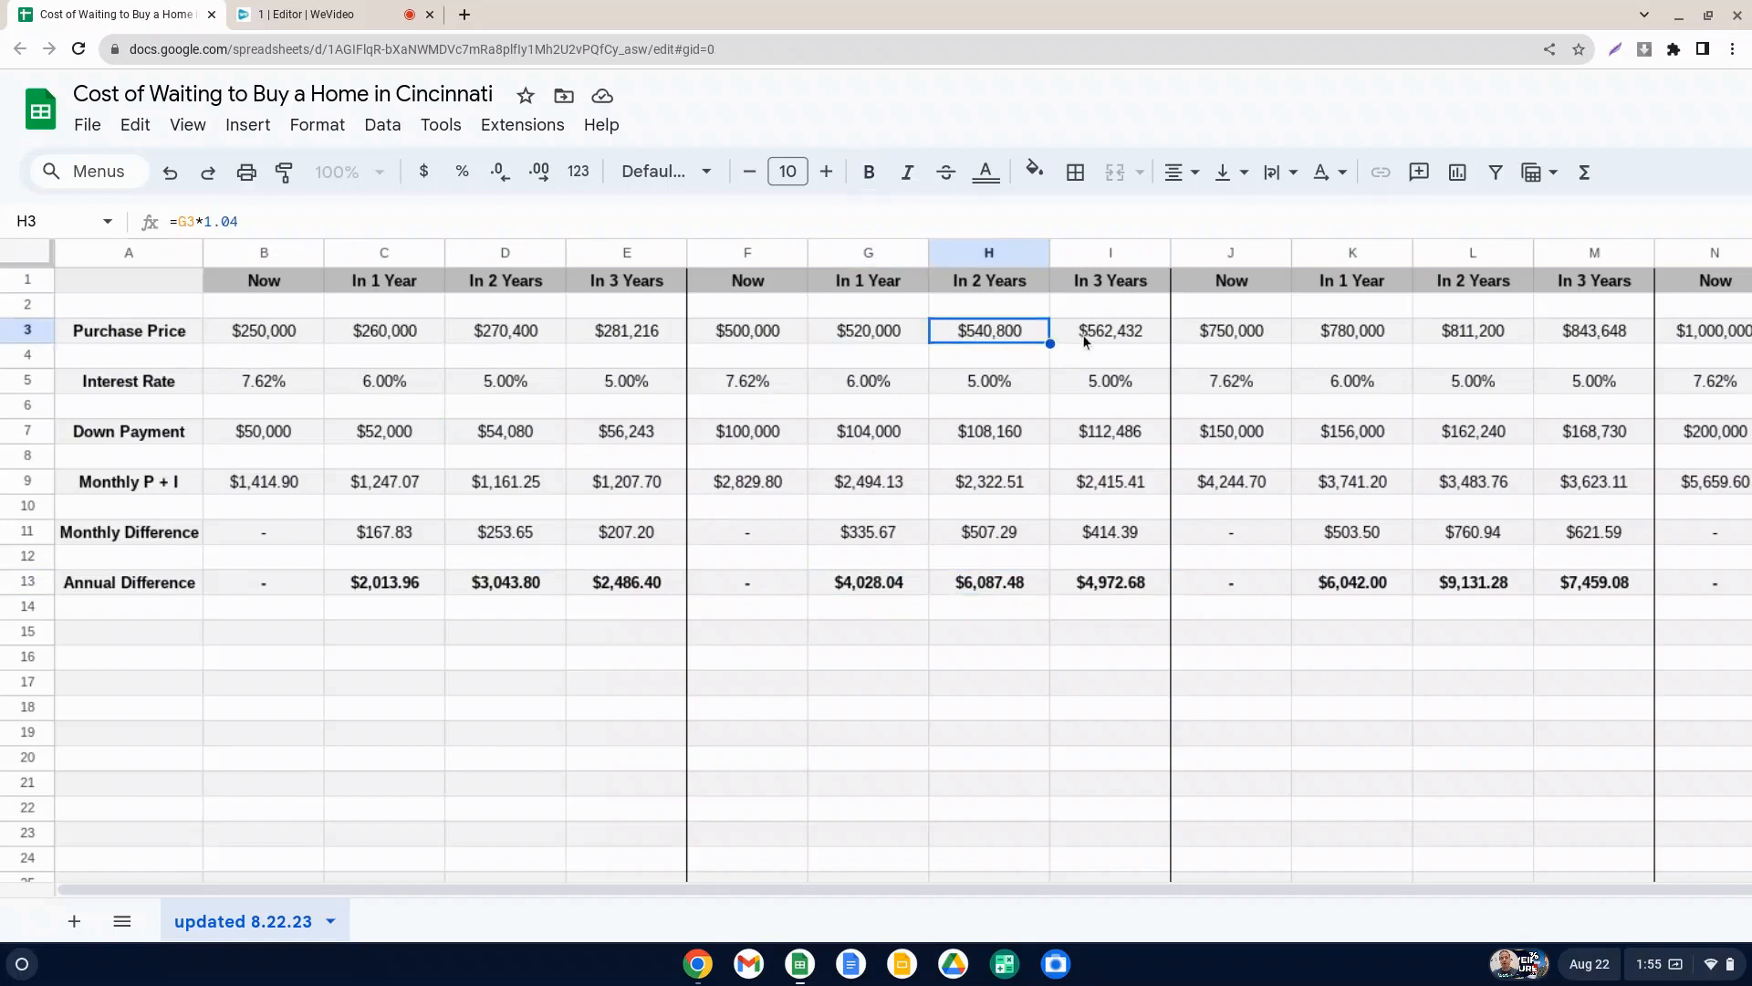
left_click(1110, 330)
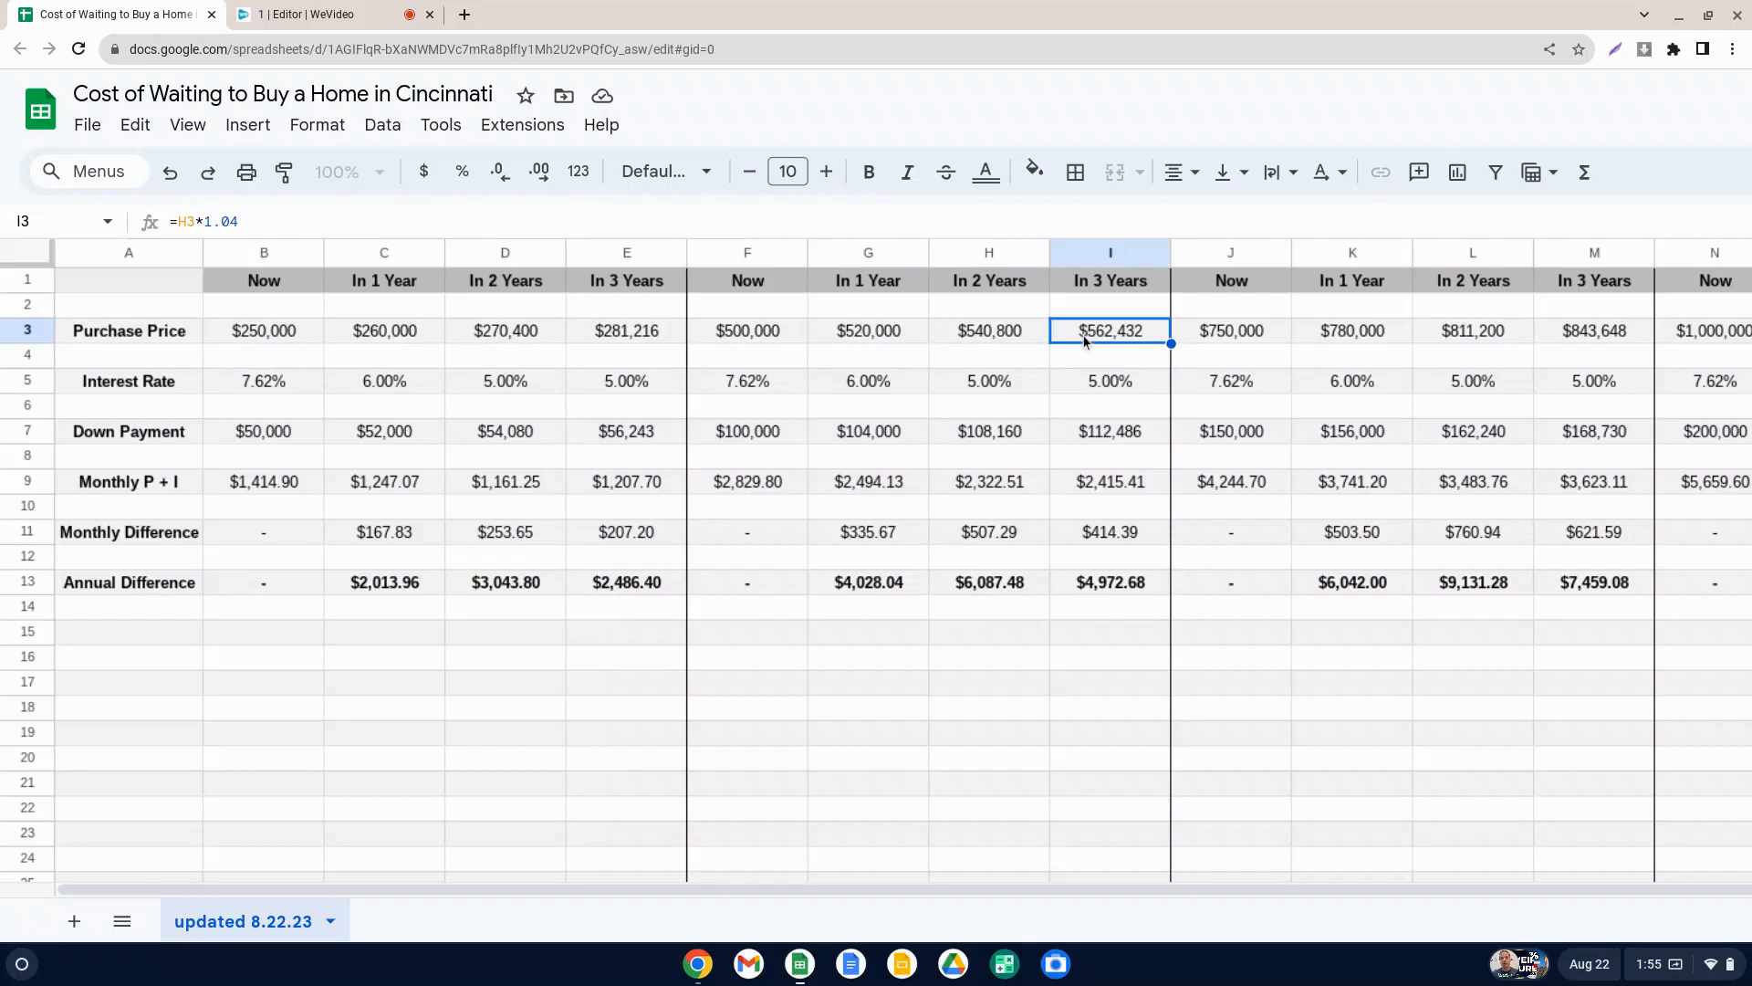
mouse_move(1247, 339)
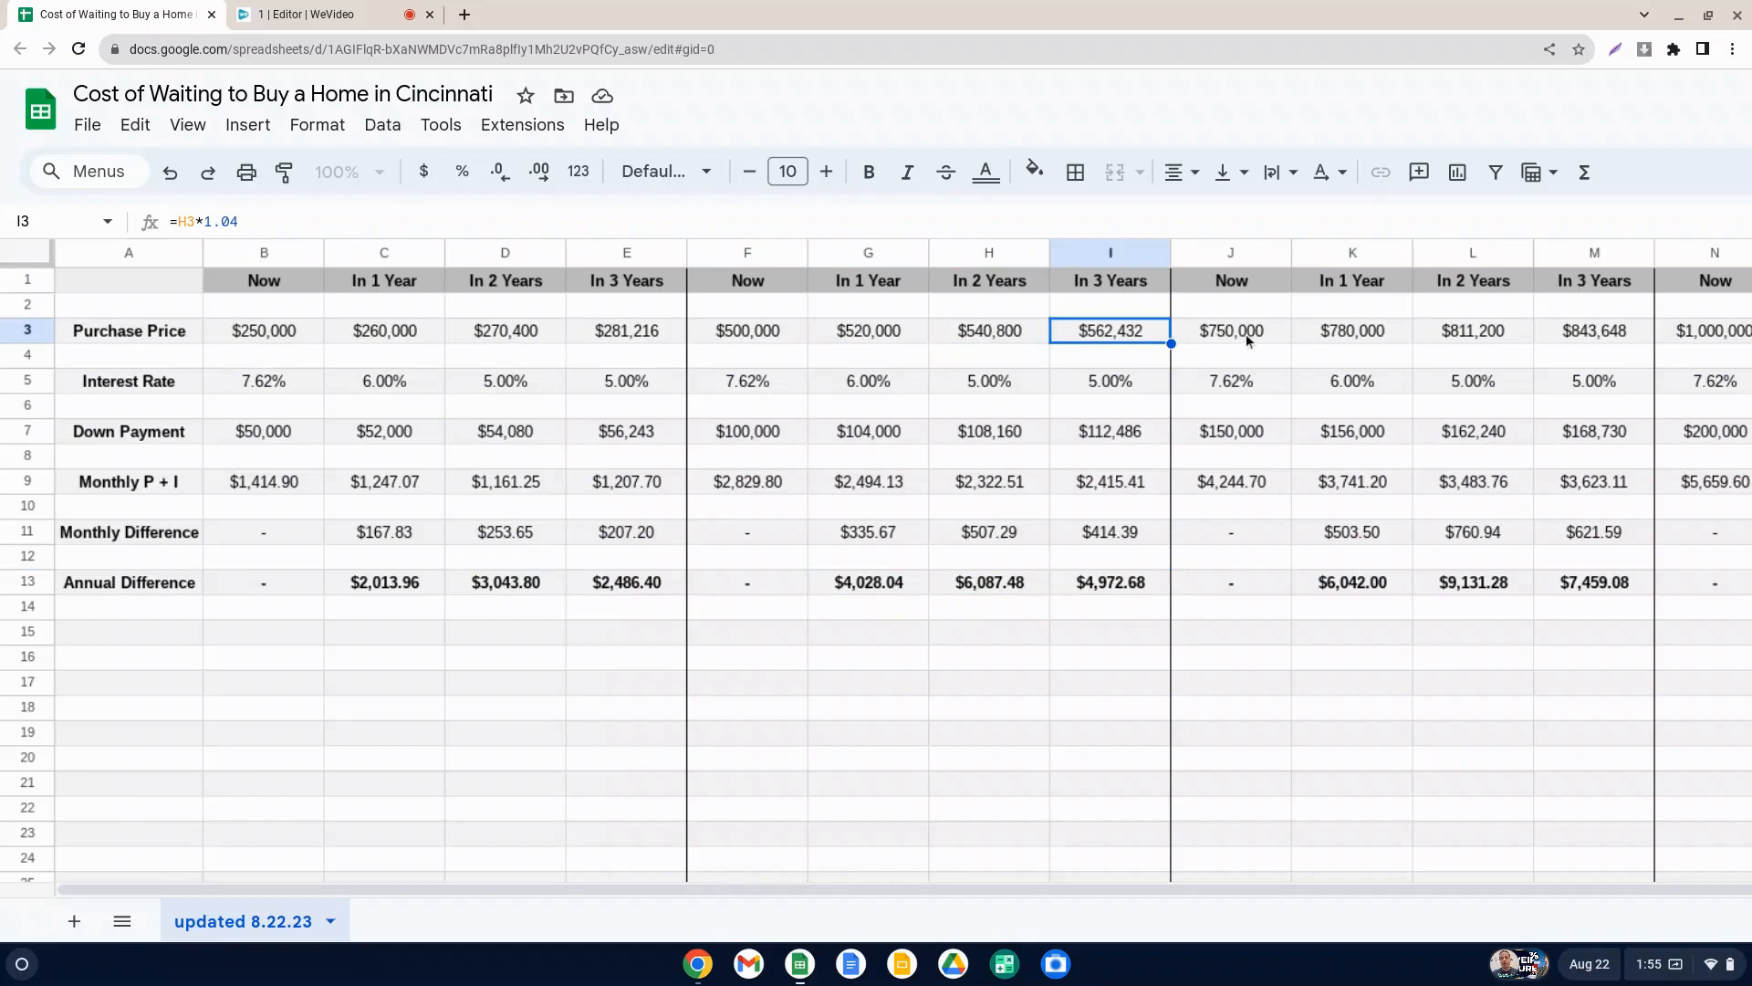
left_click(1230, 330)
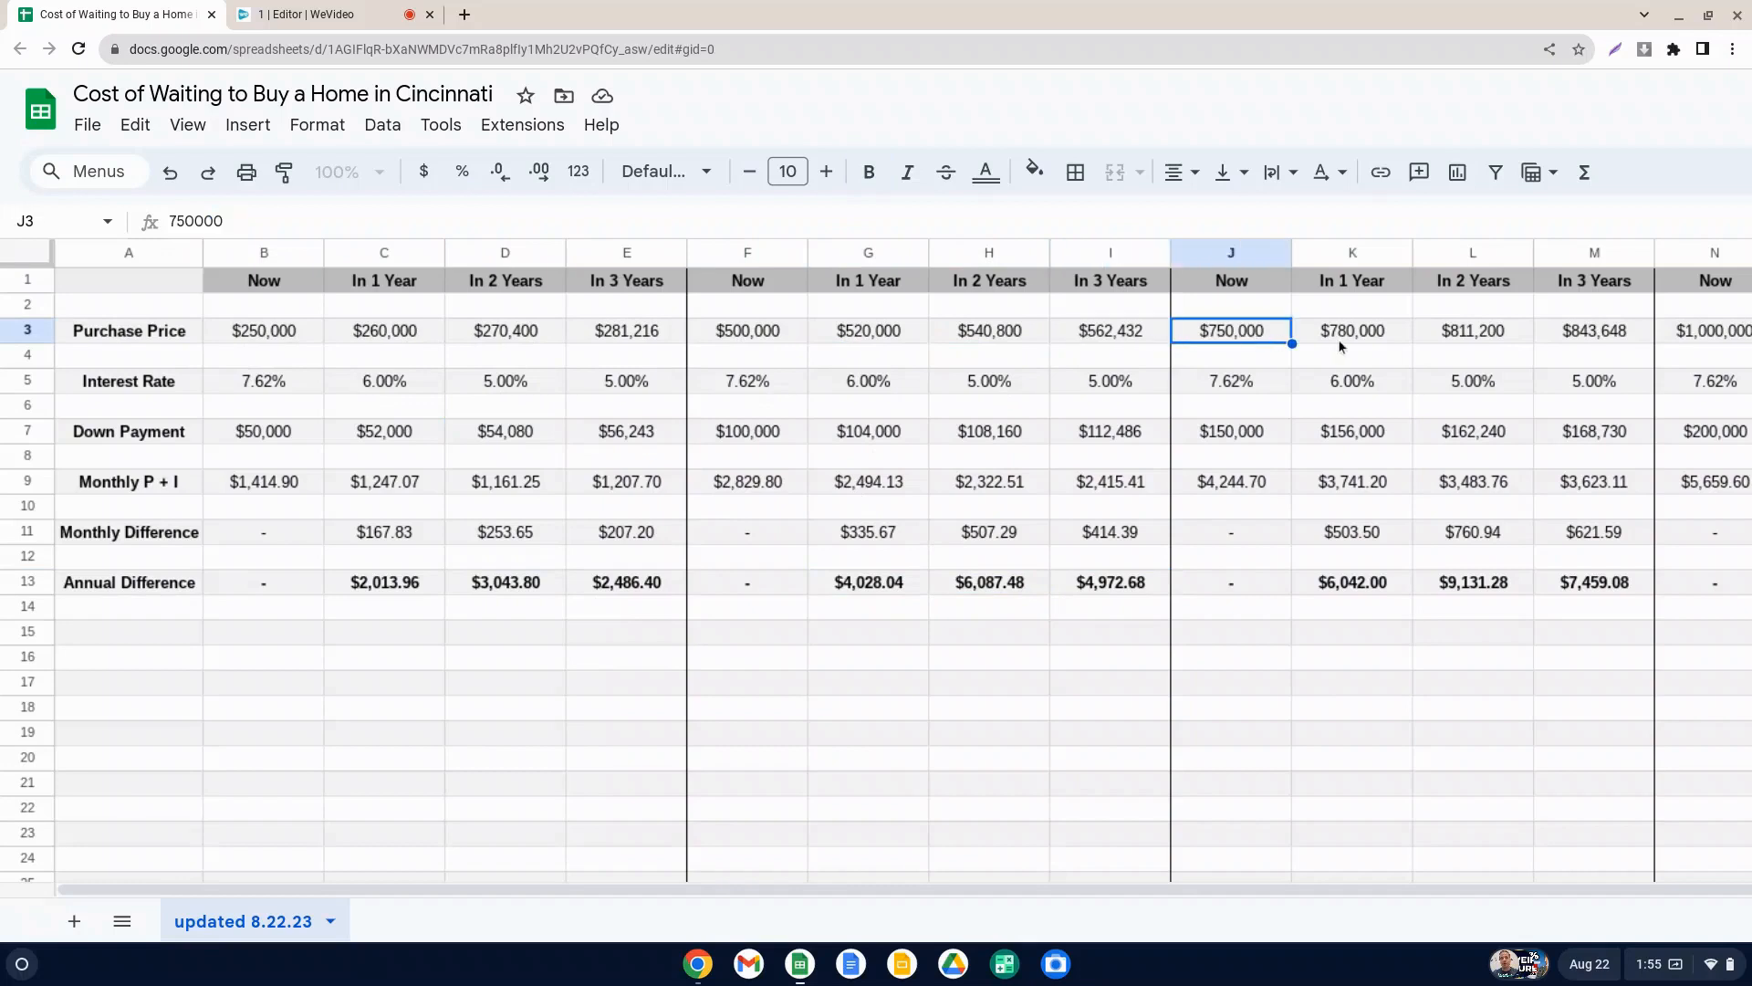
left_click(1351, 331)
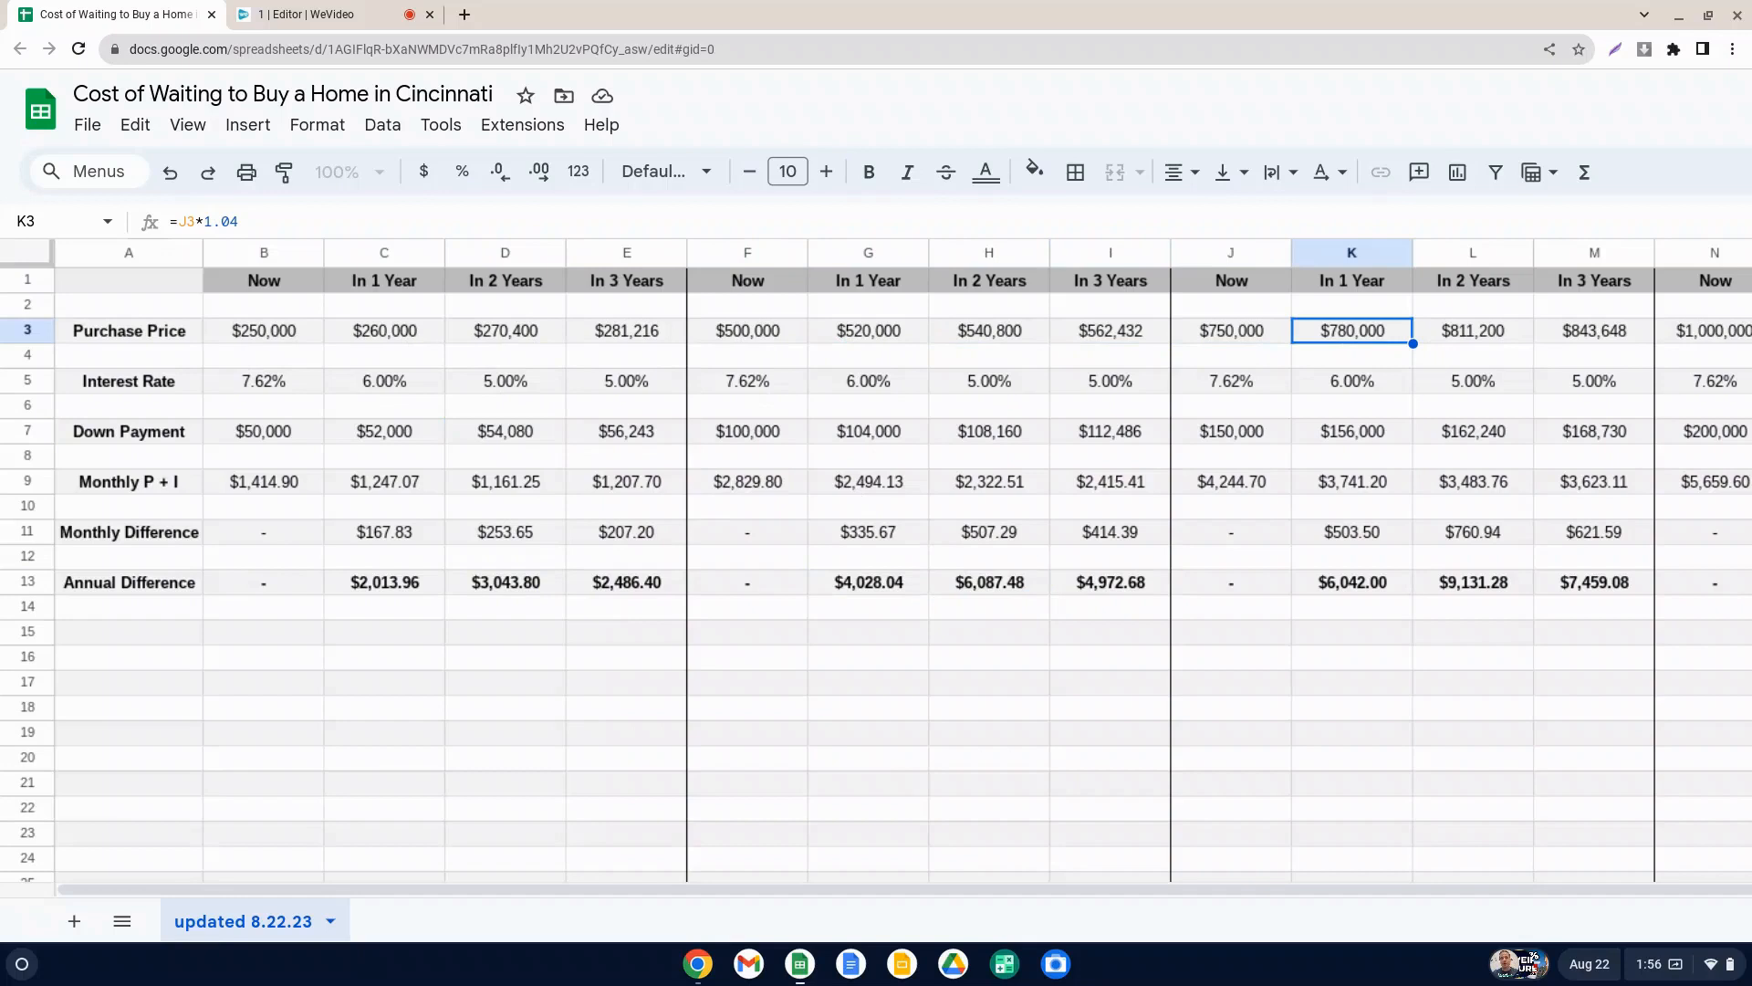
left_click(1471, 330)
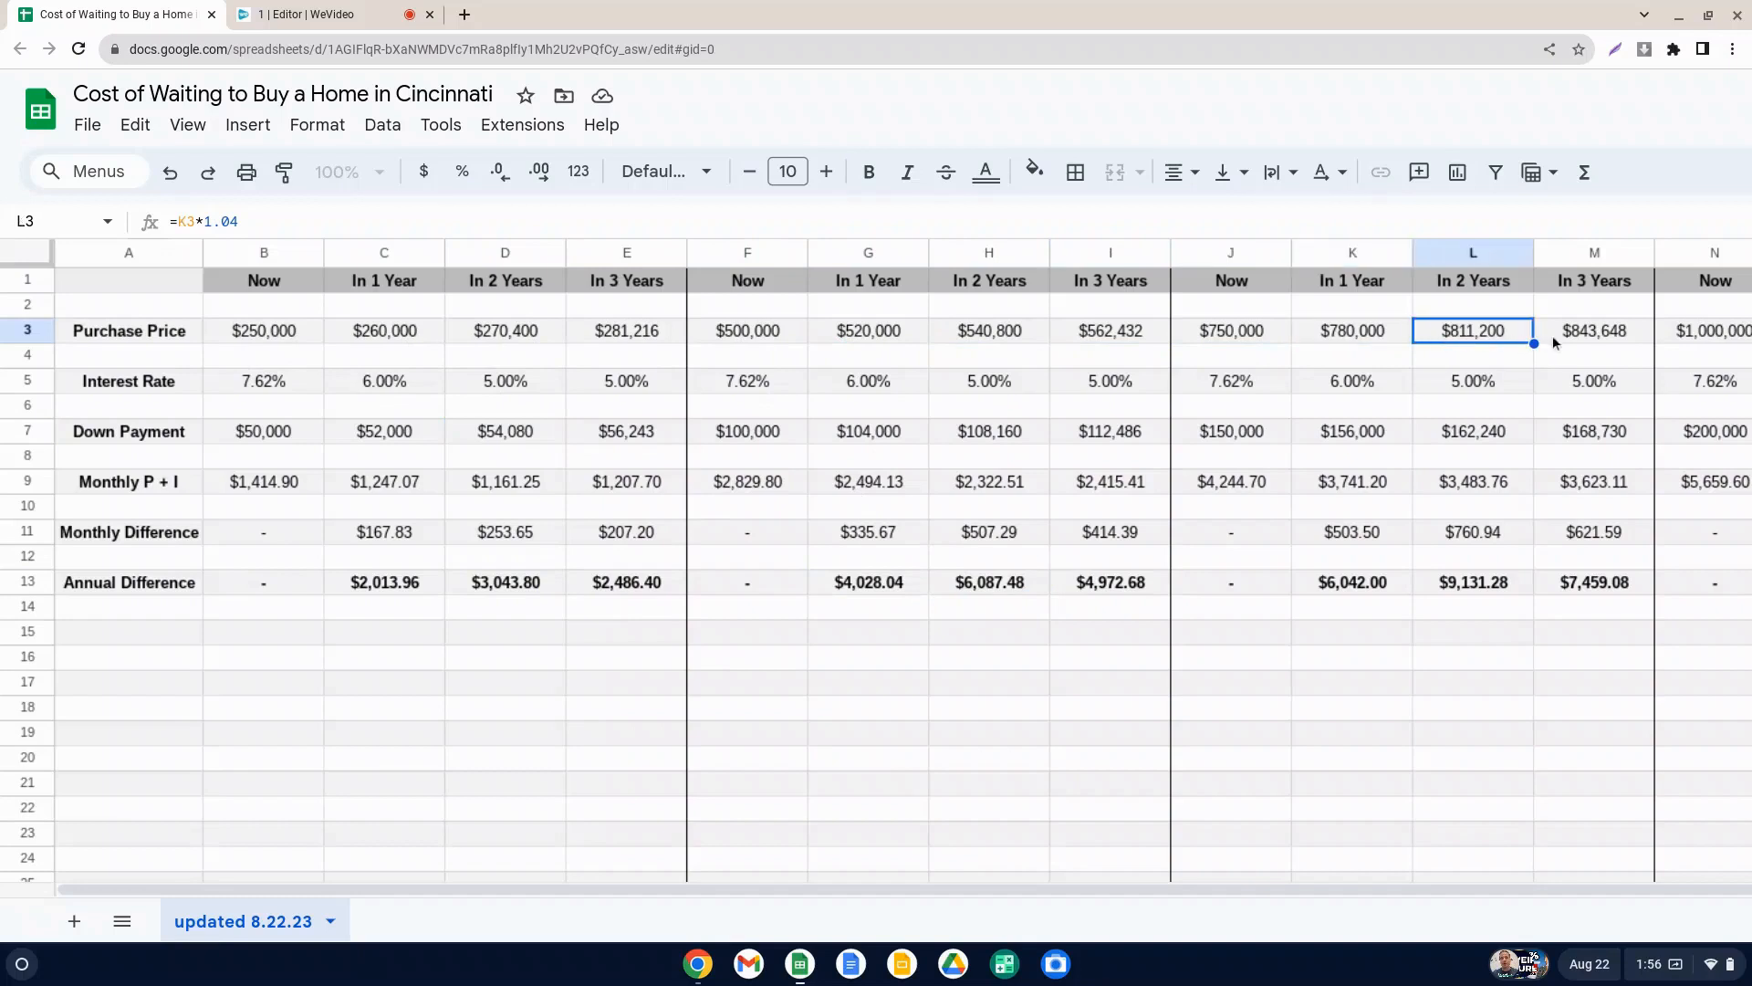
left_click(1593, 331)
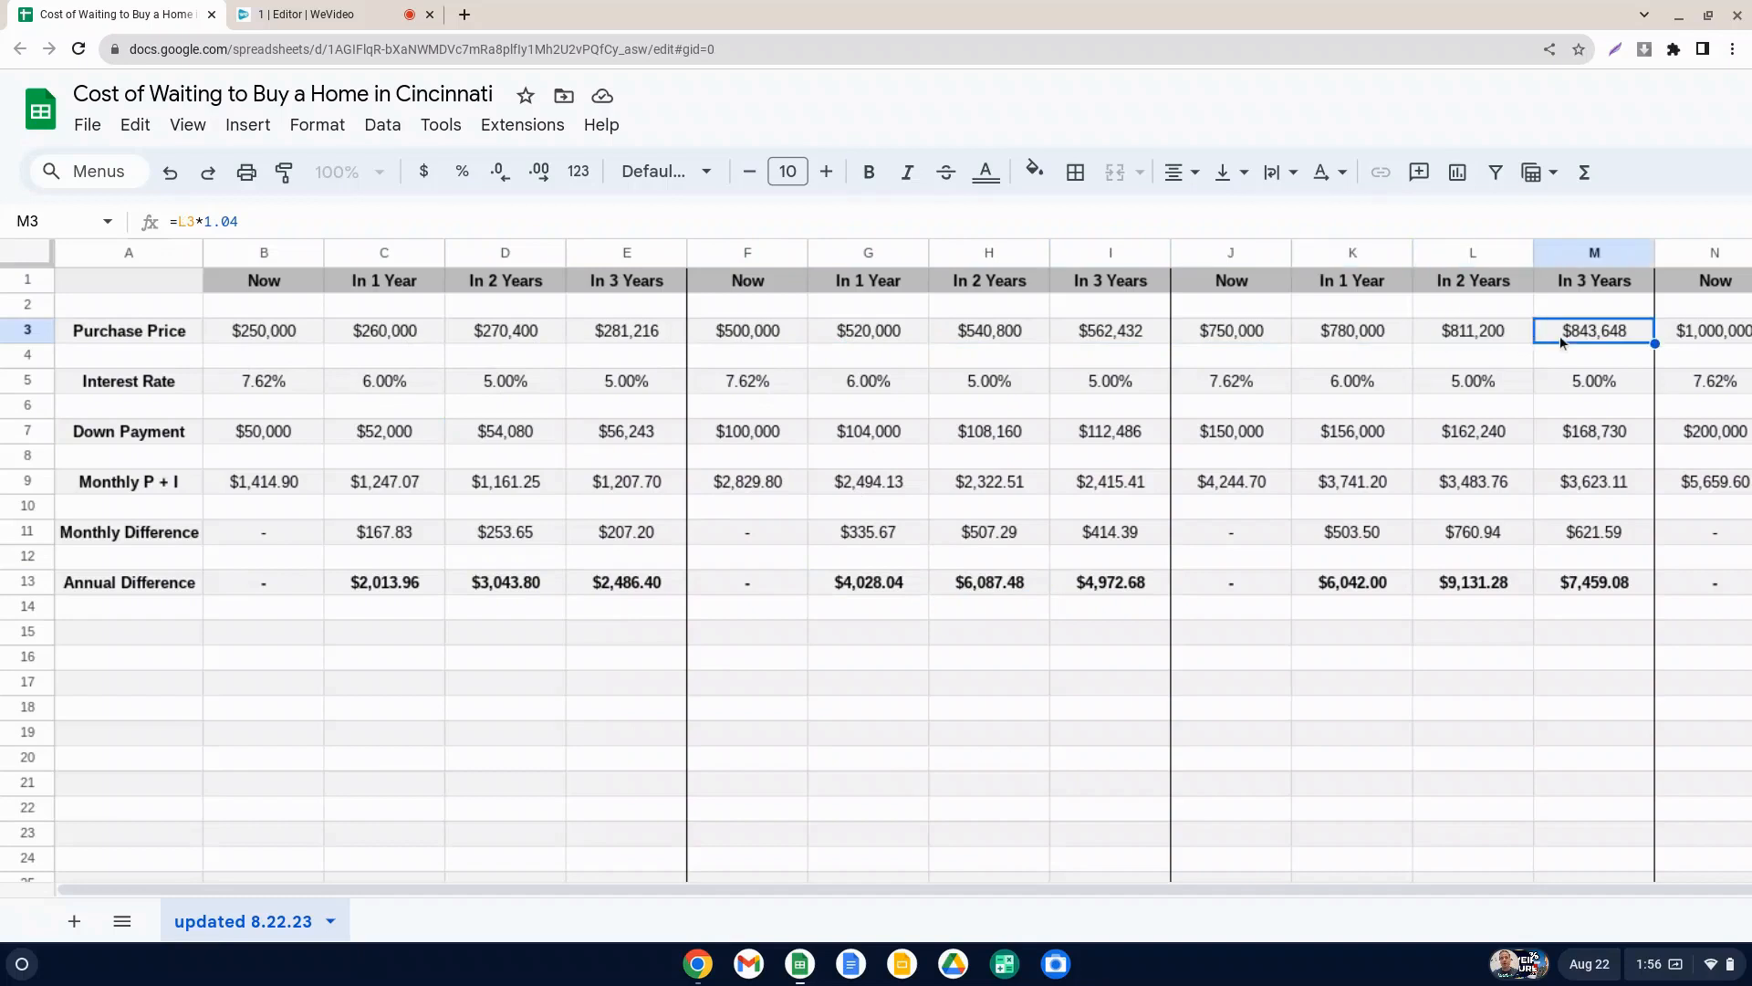
scroll("right", 3)
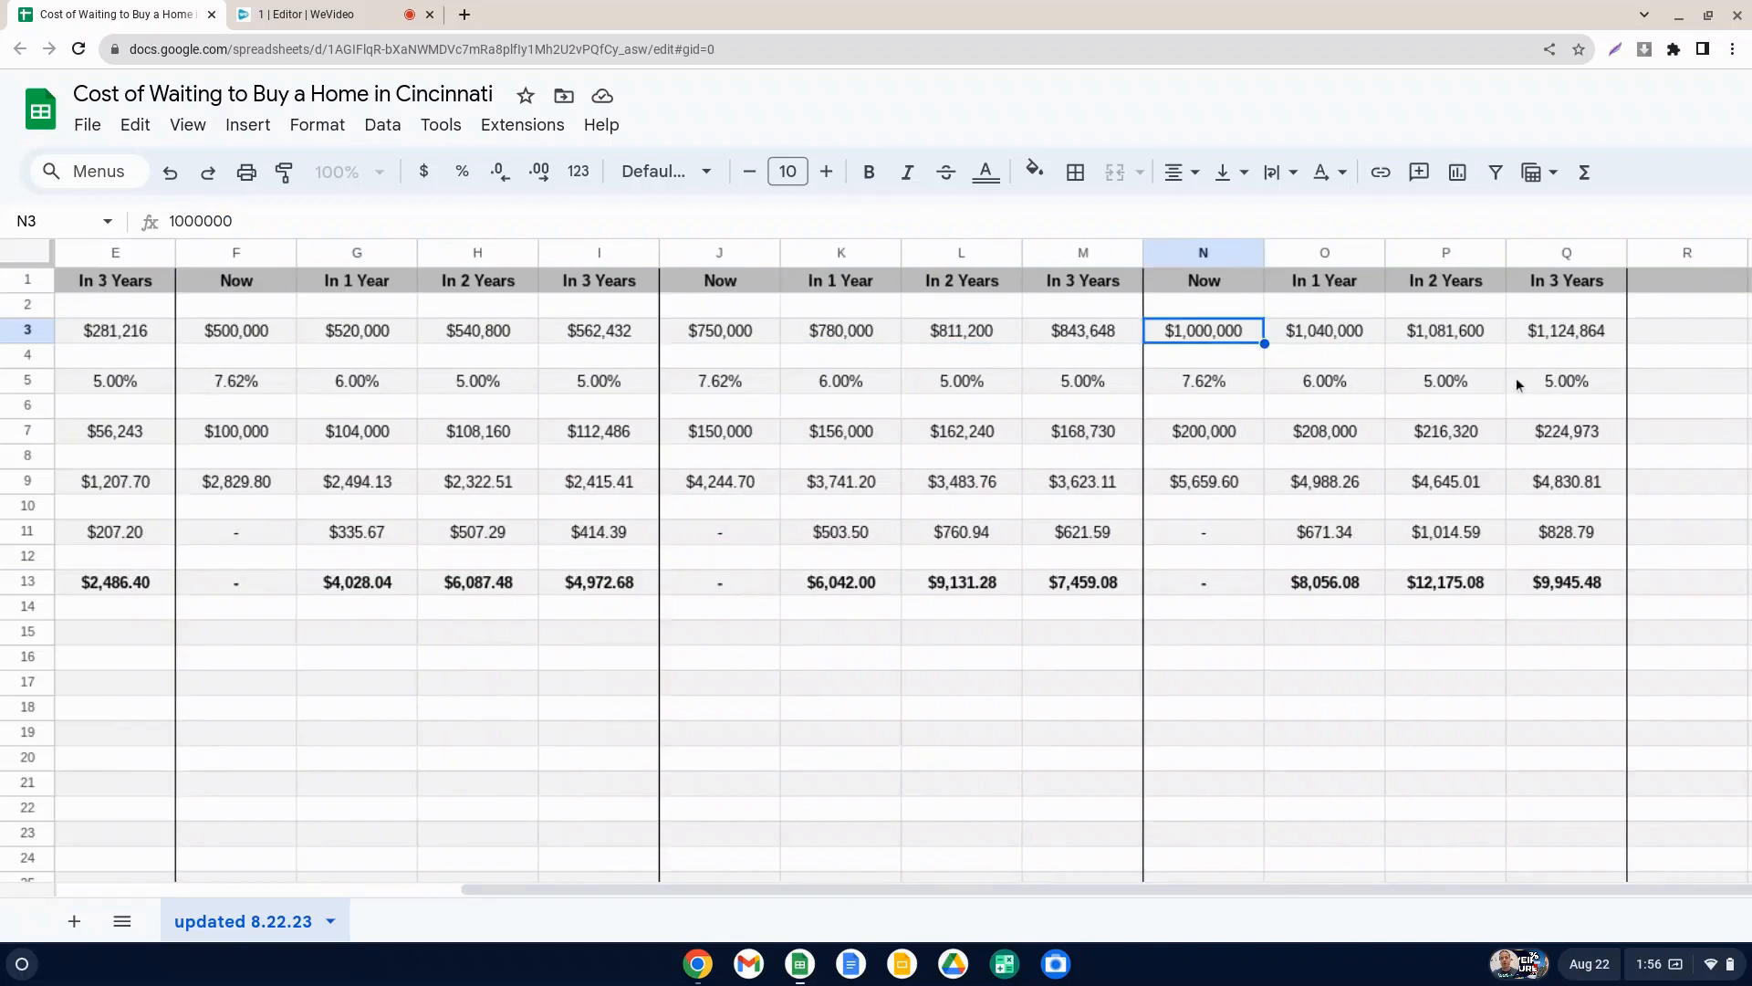
mouse_move(1170, 367)
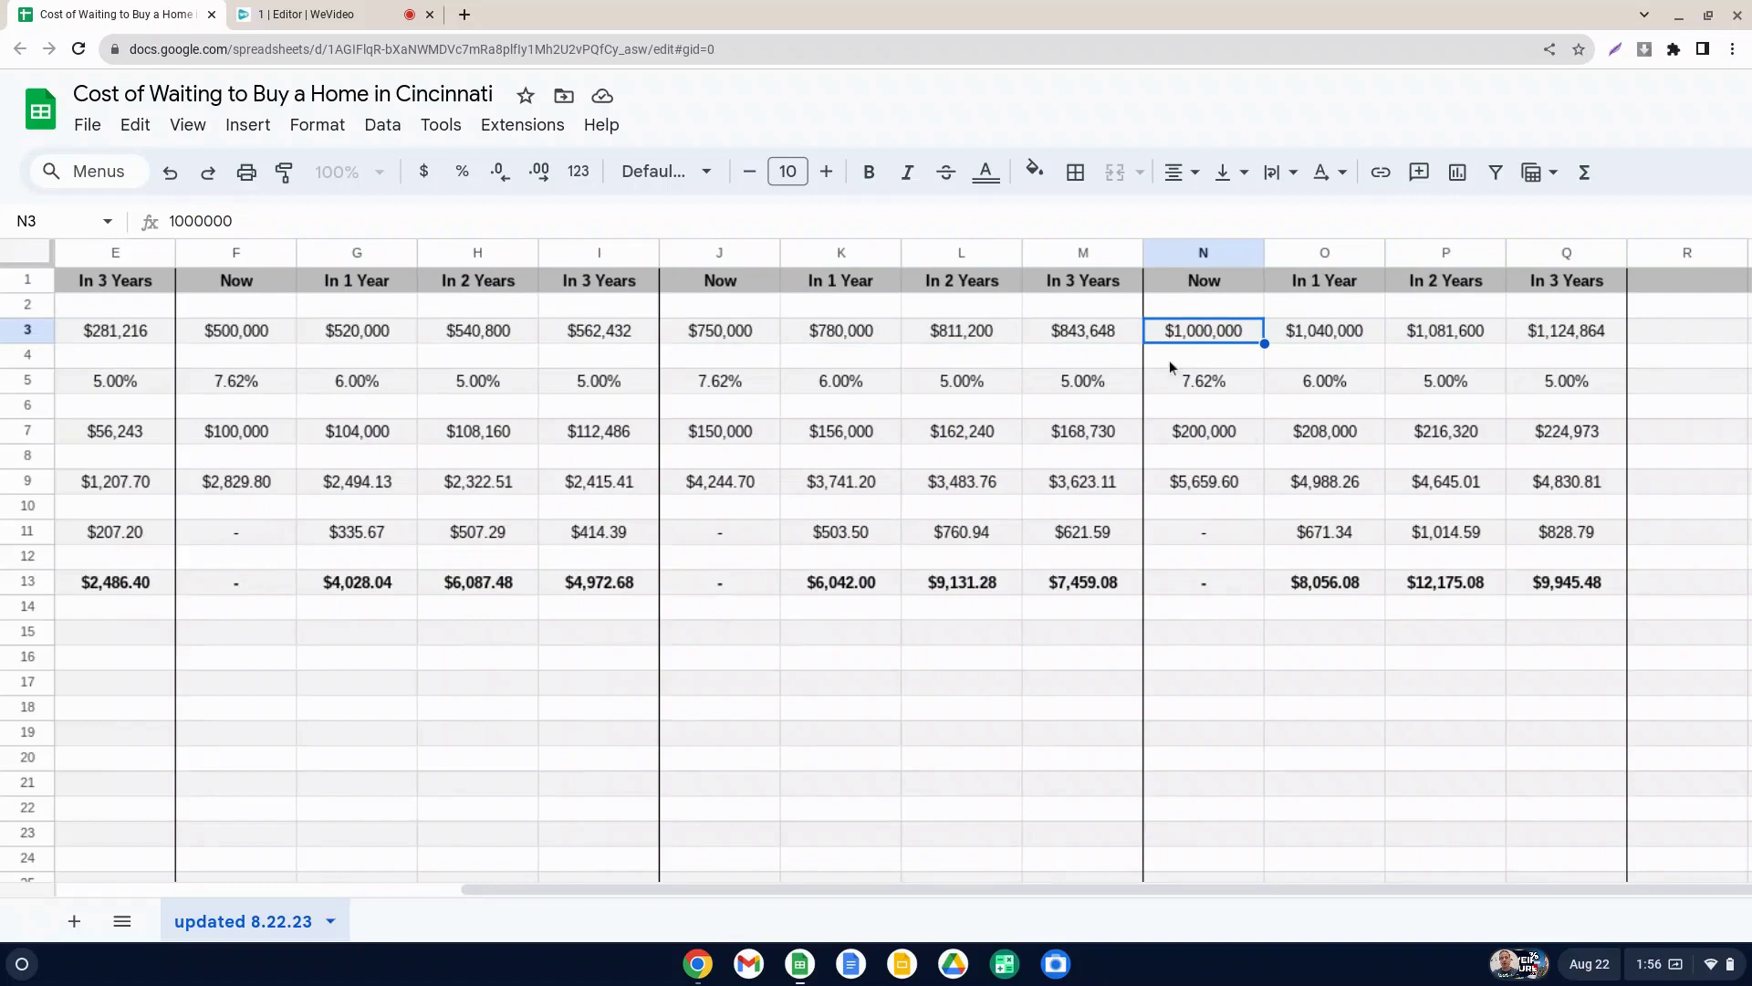
scroll("left", 3)
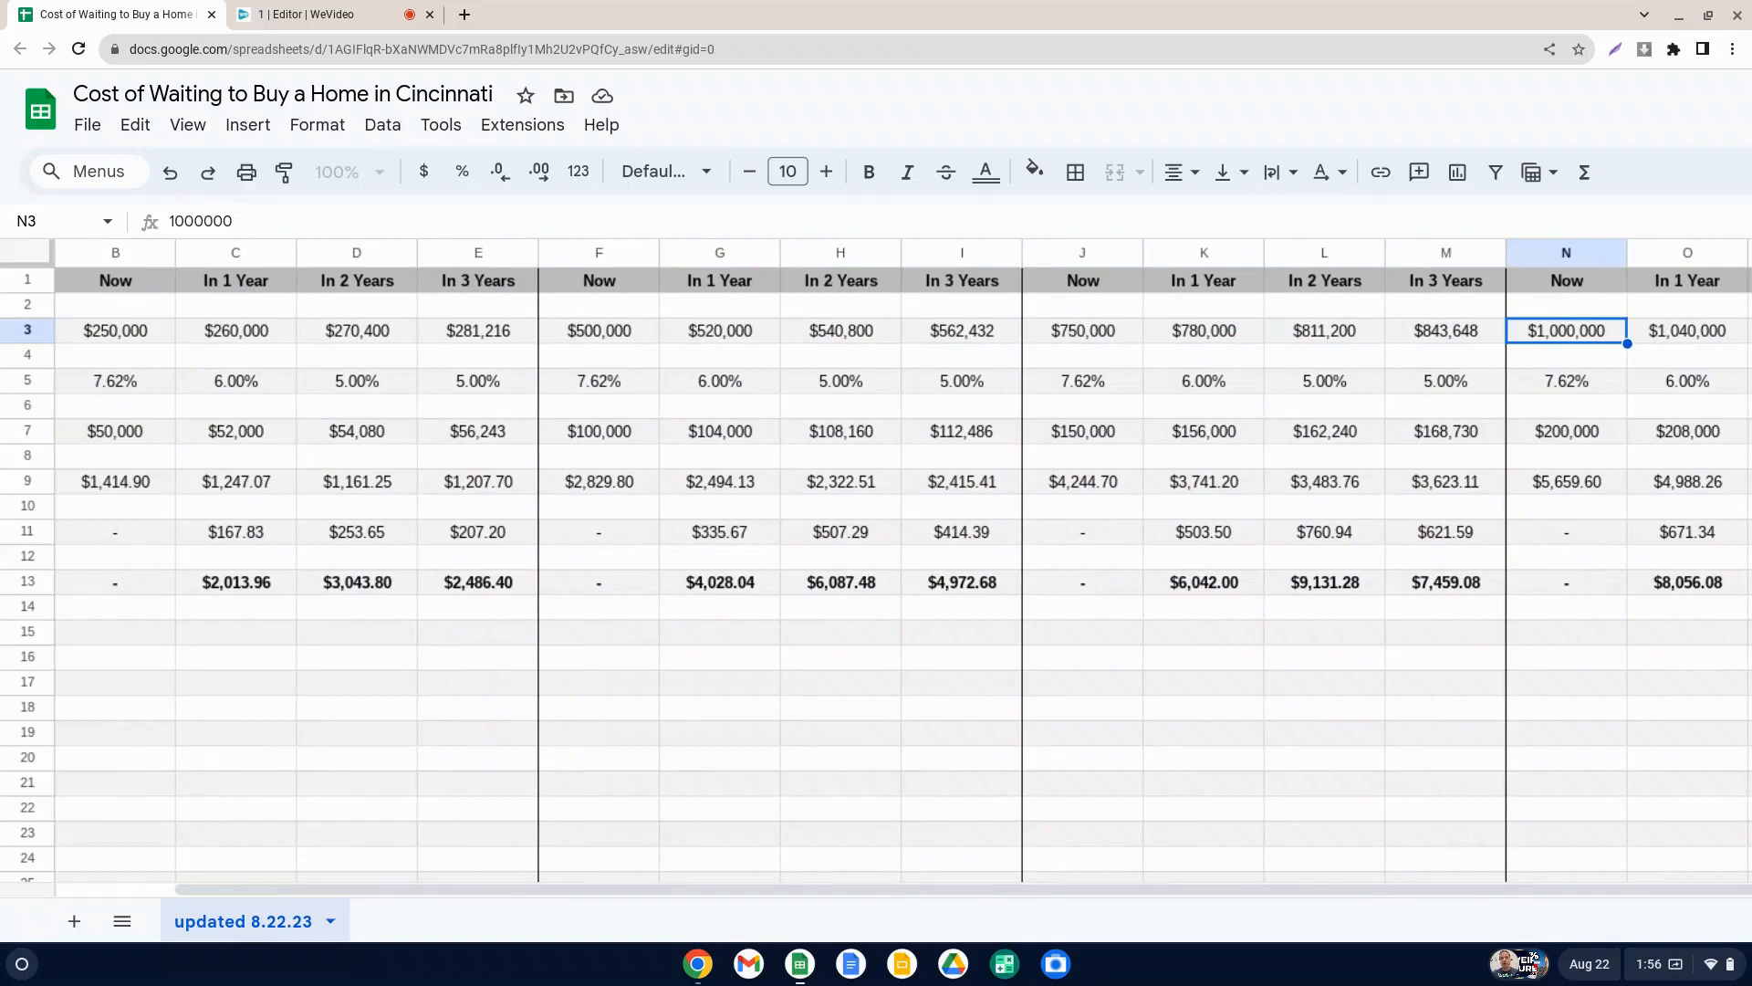
mouse_move(1347, 590)
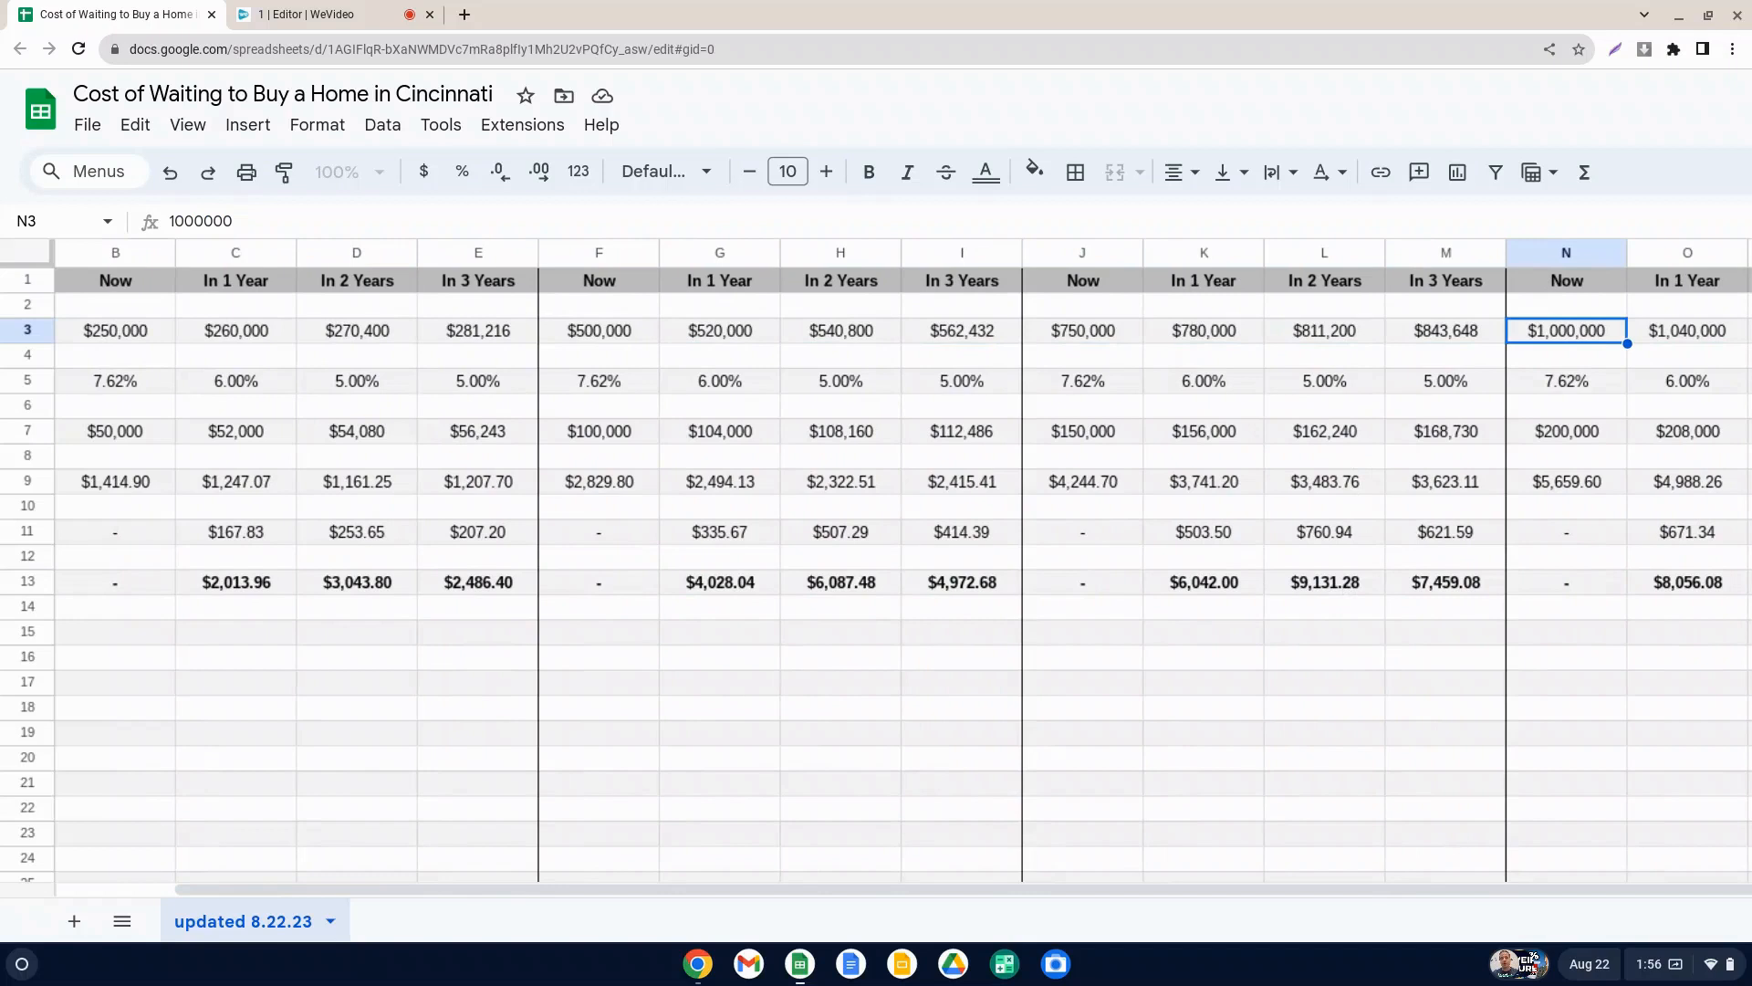
scroll("left", 3)
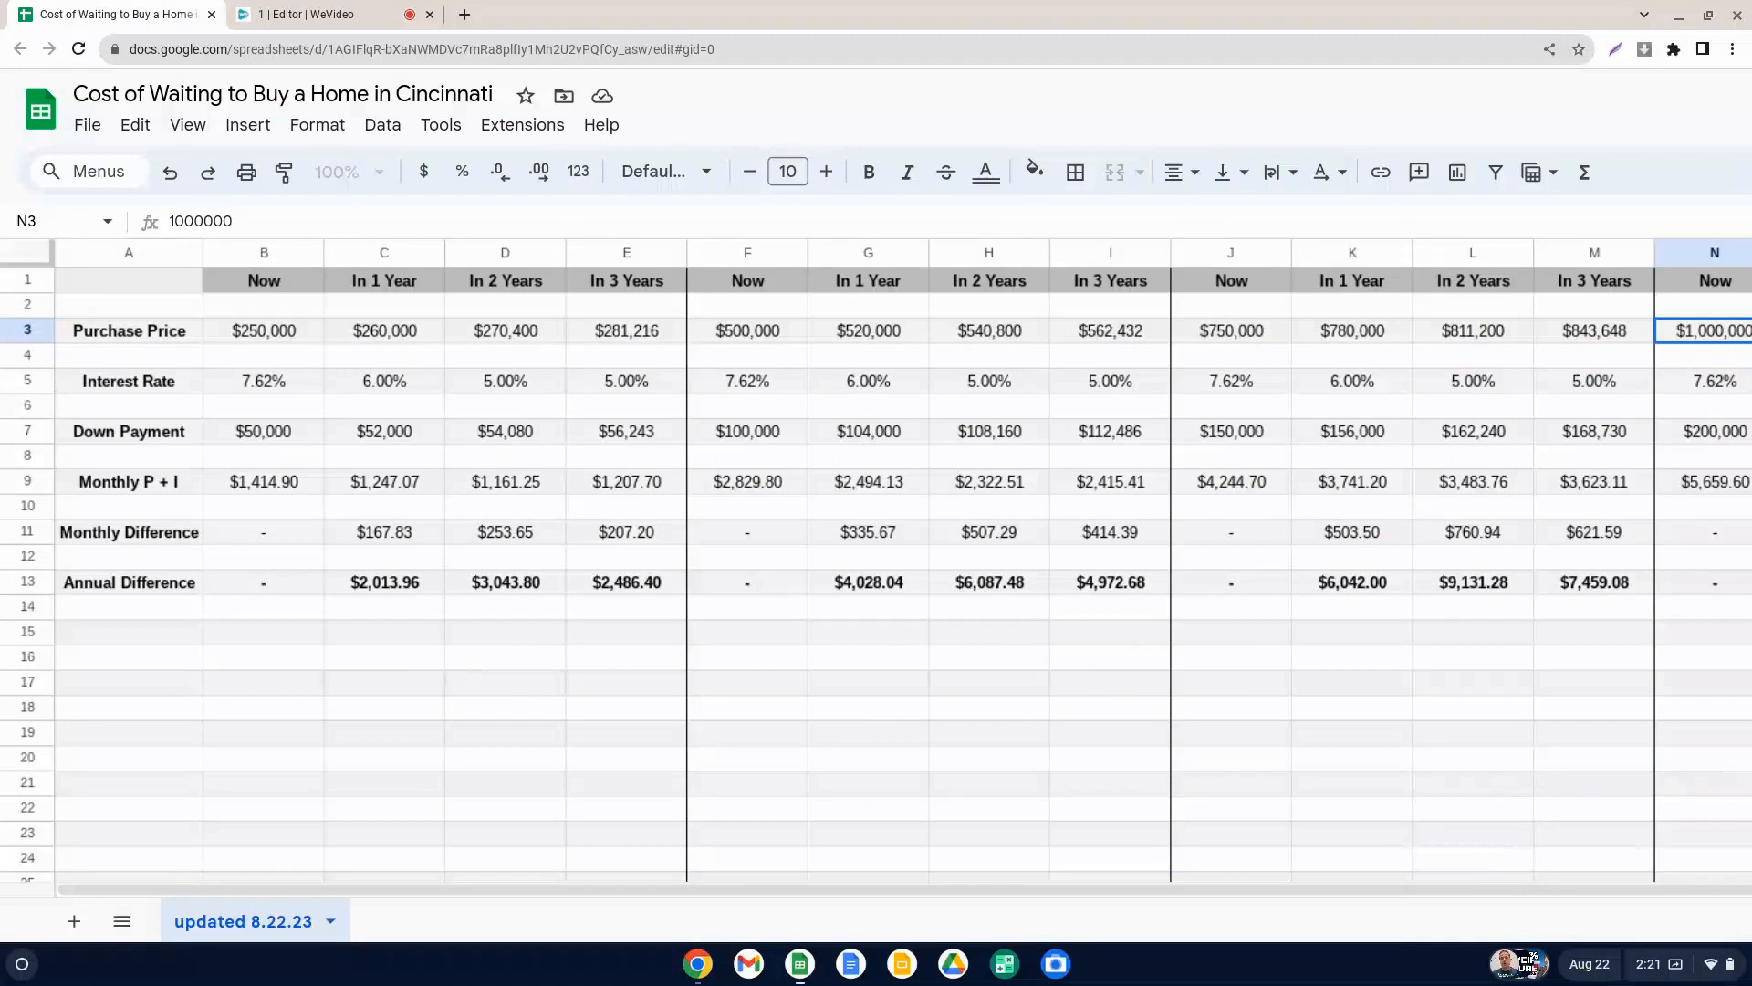
mouse_move(236, 395)
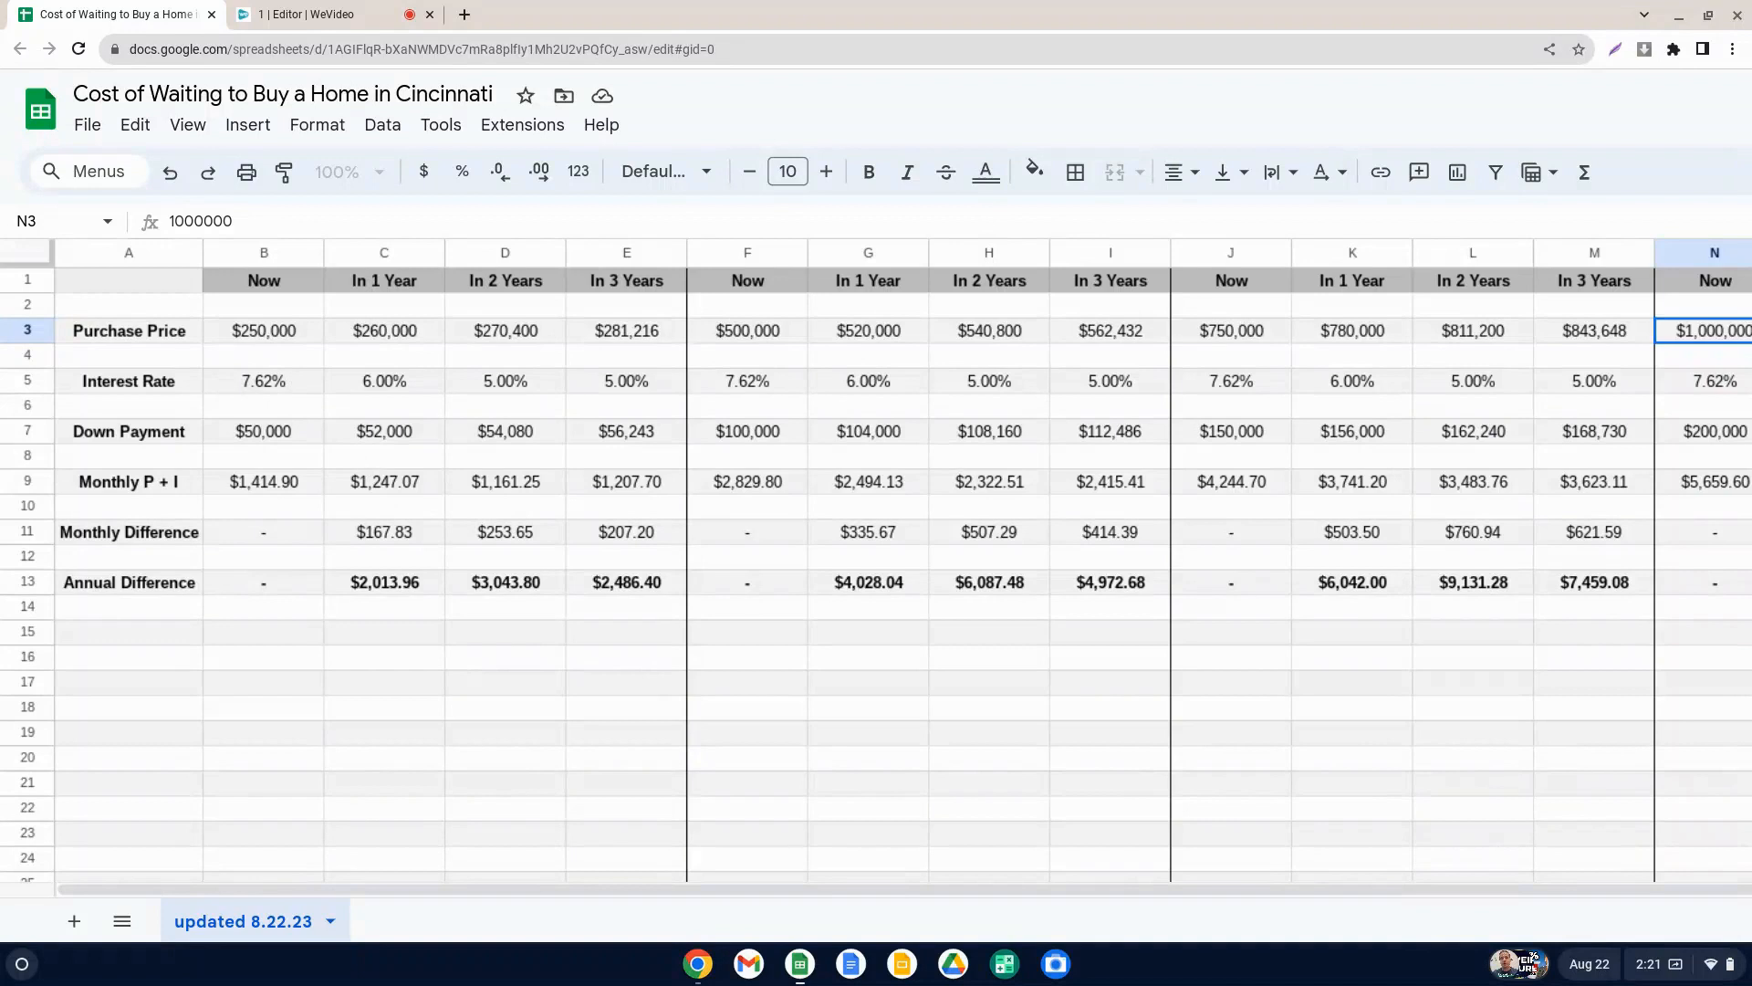
mouse_move(372, 387)
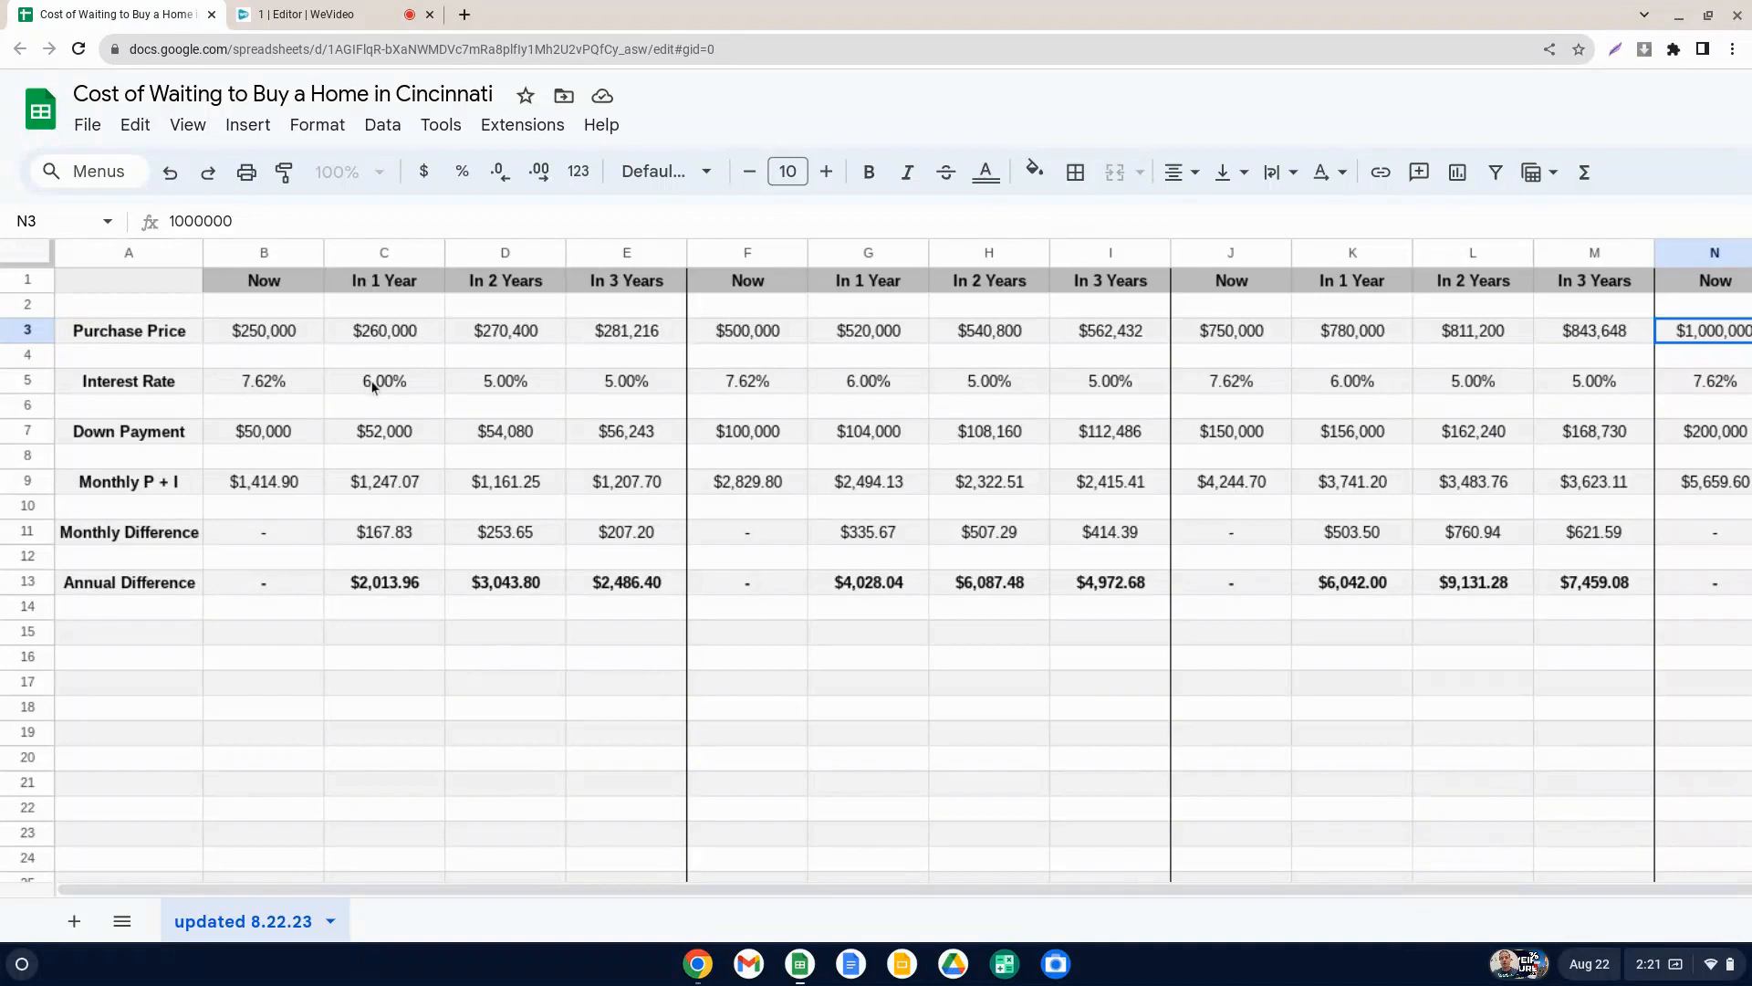
mouse_move(511, 400)
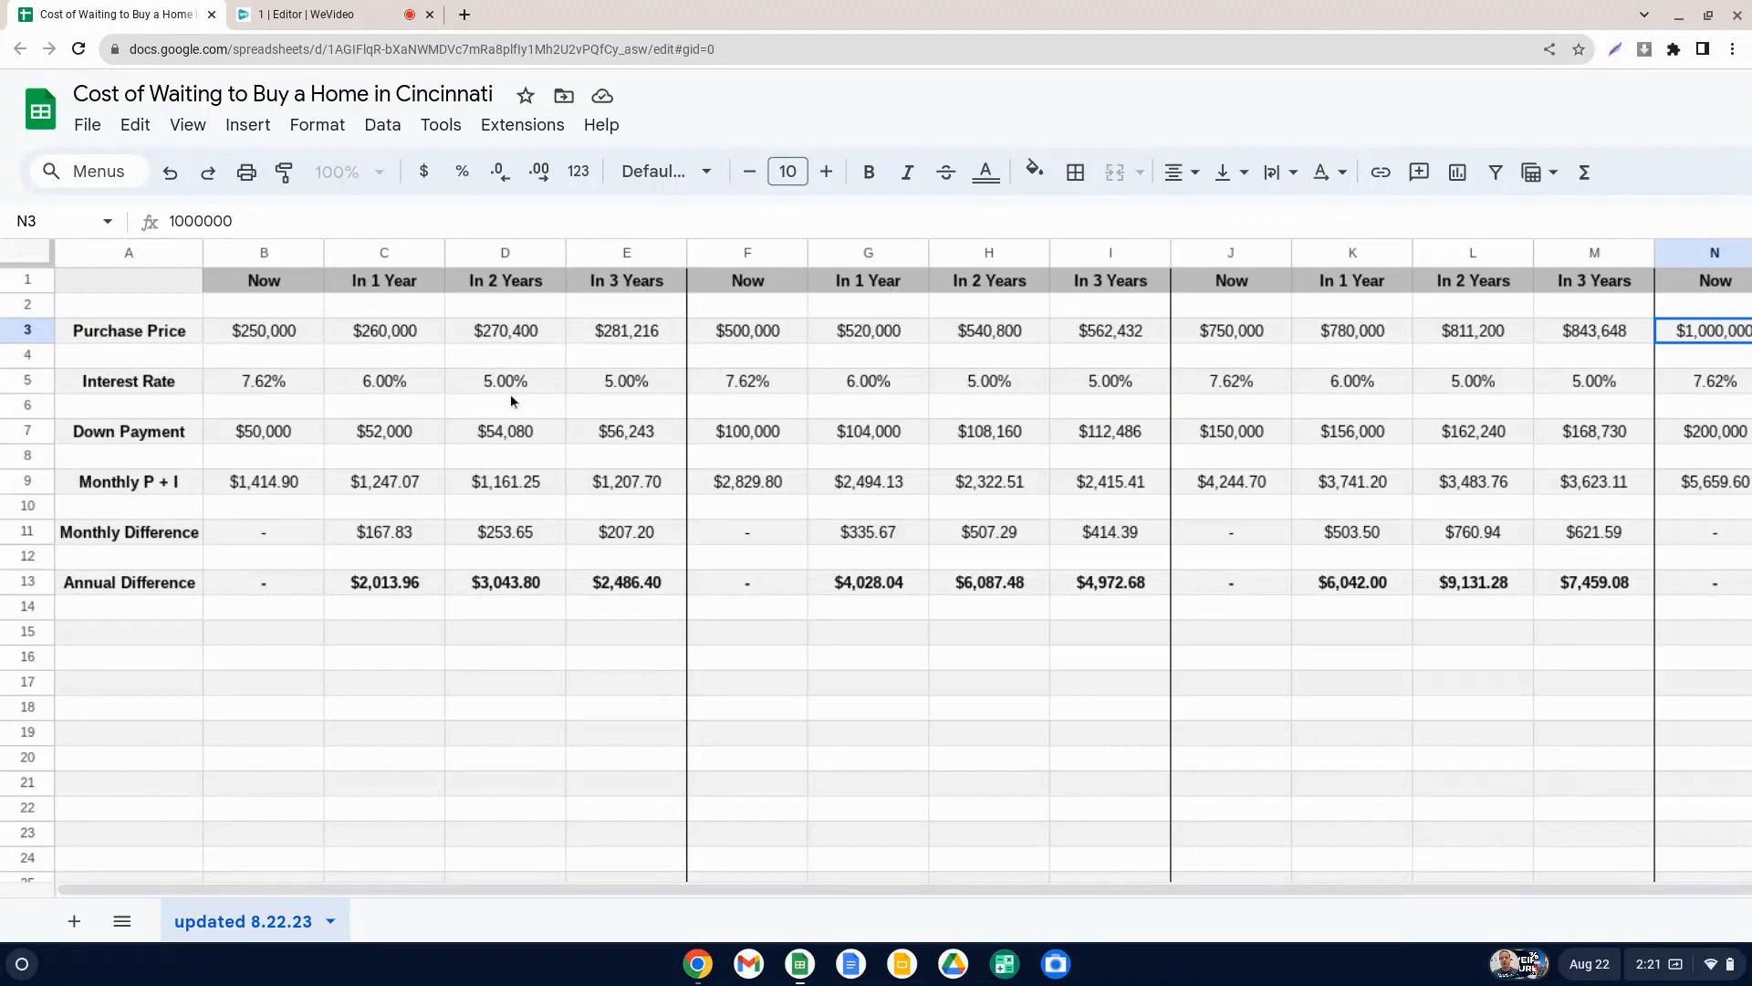
mouse_move(684, 398)
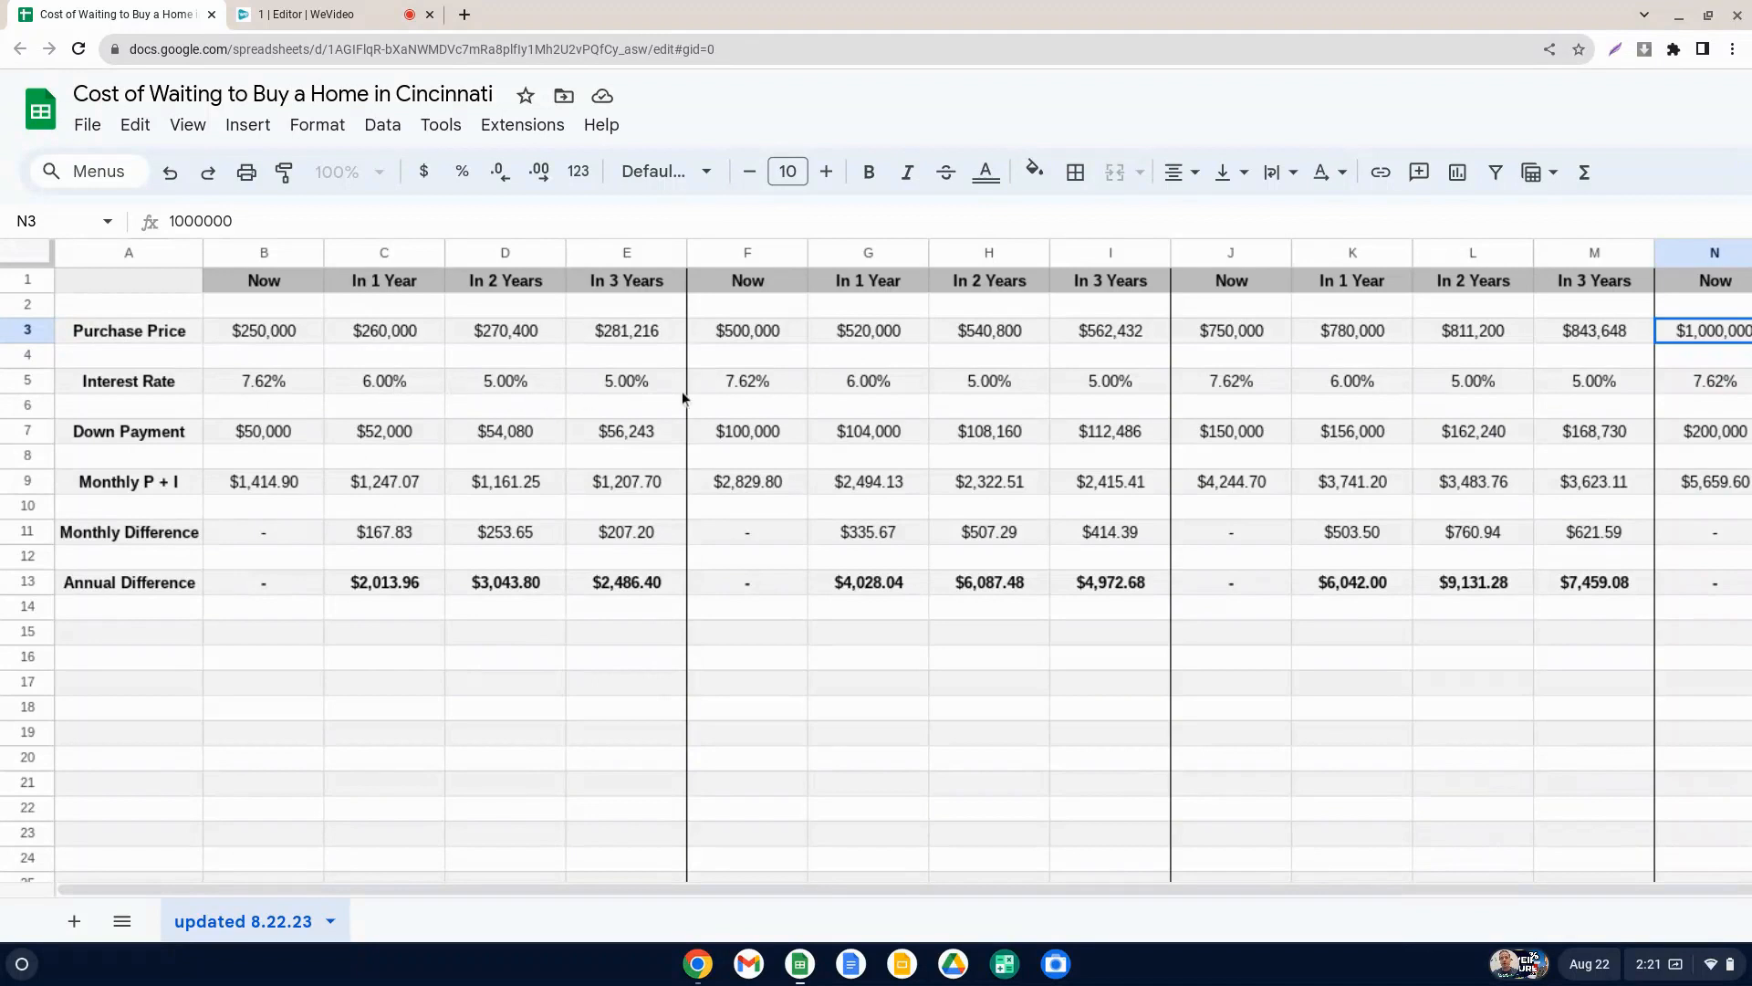
mouse_move(685, 400)
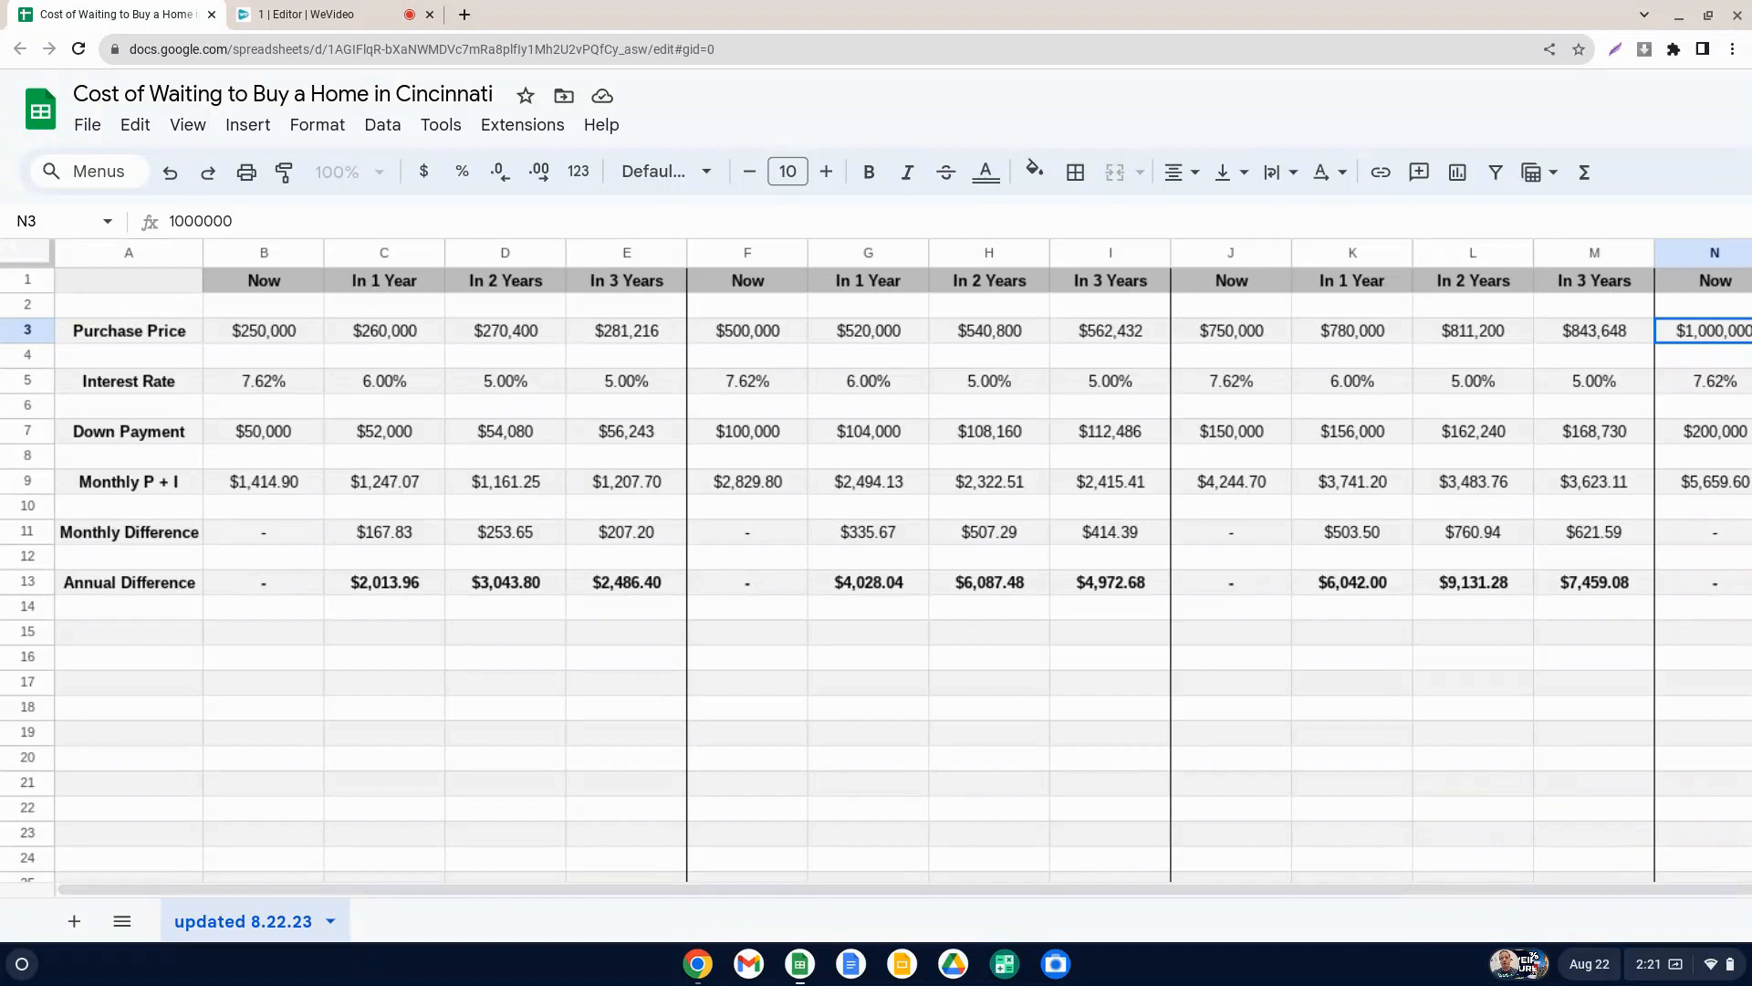